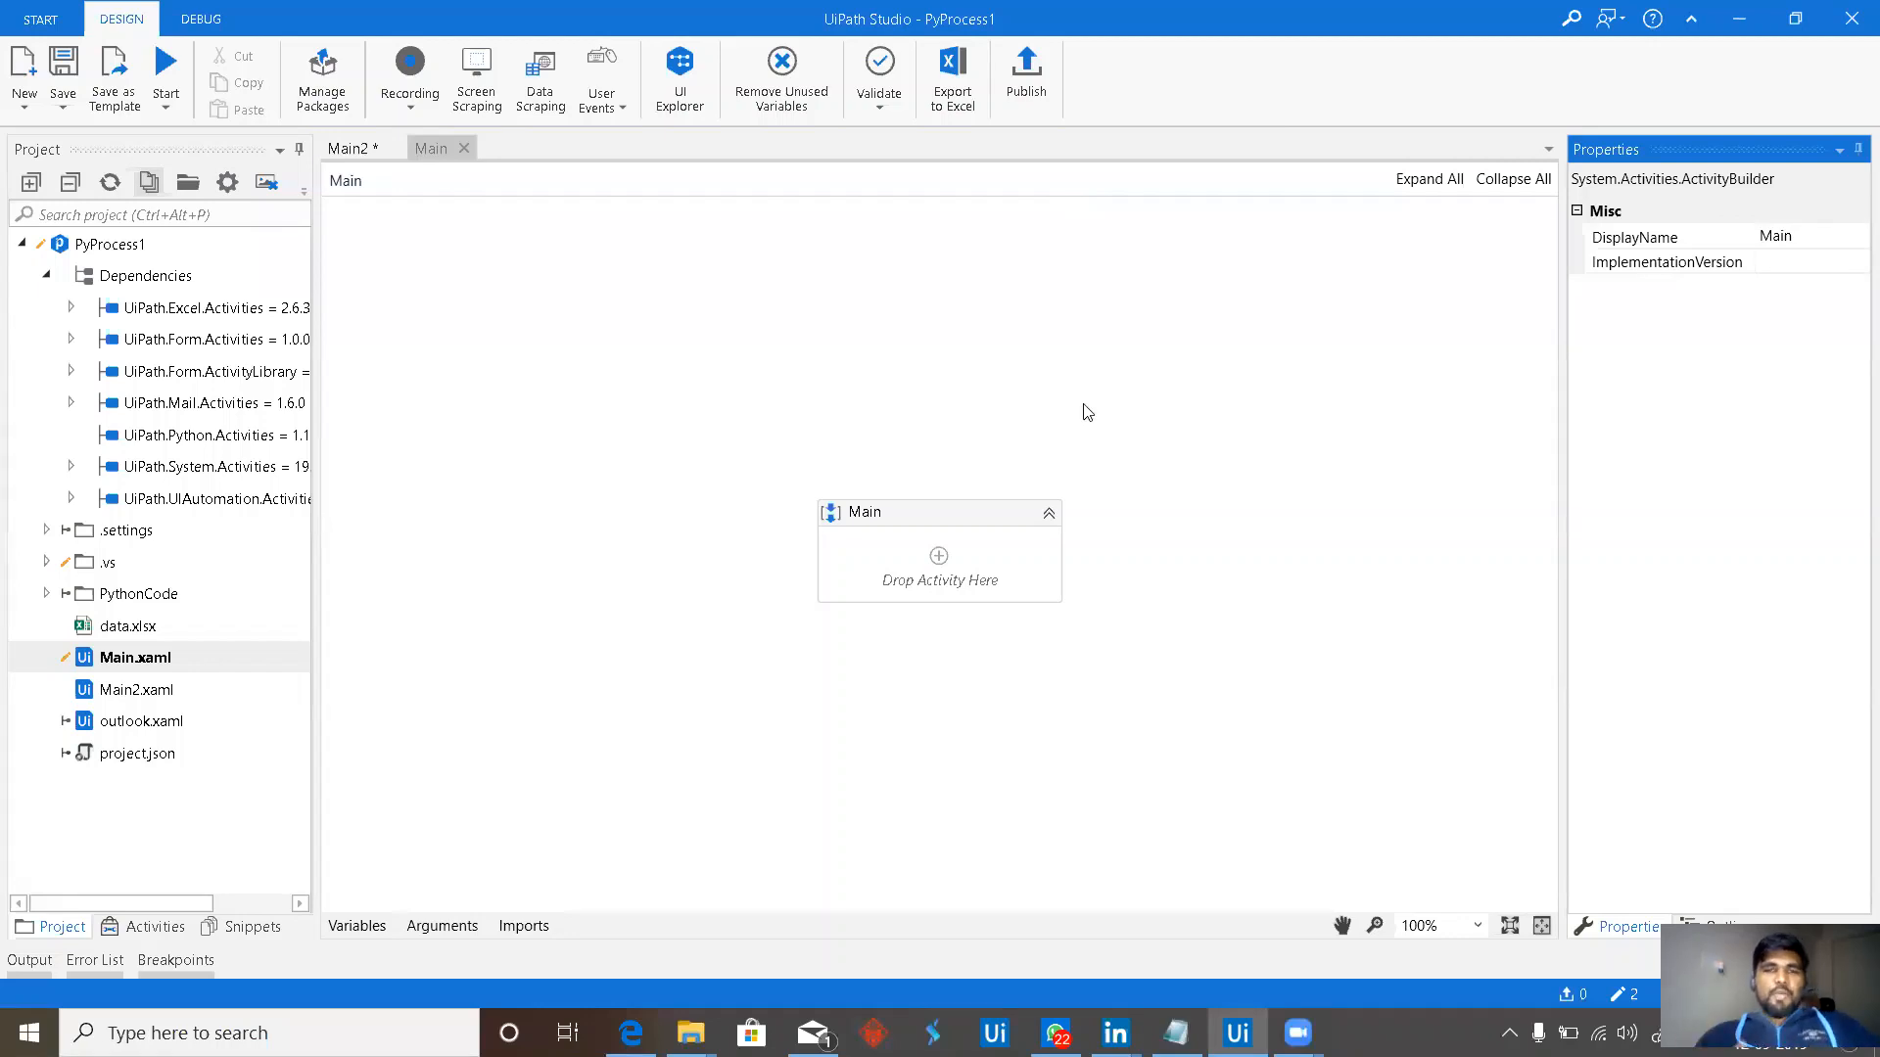
- Show the Help page with version 2019.8.0 Community Edition and license details
left_click(431, 147)
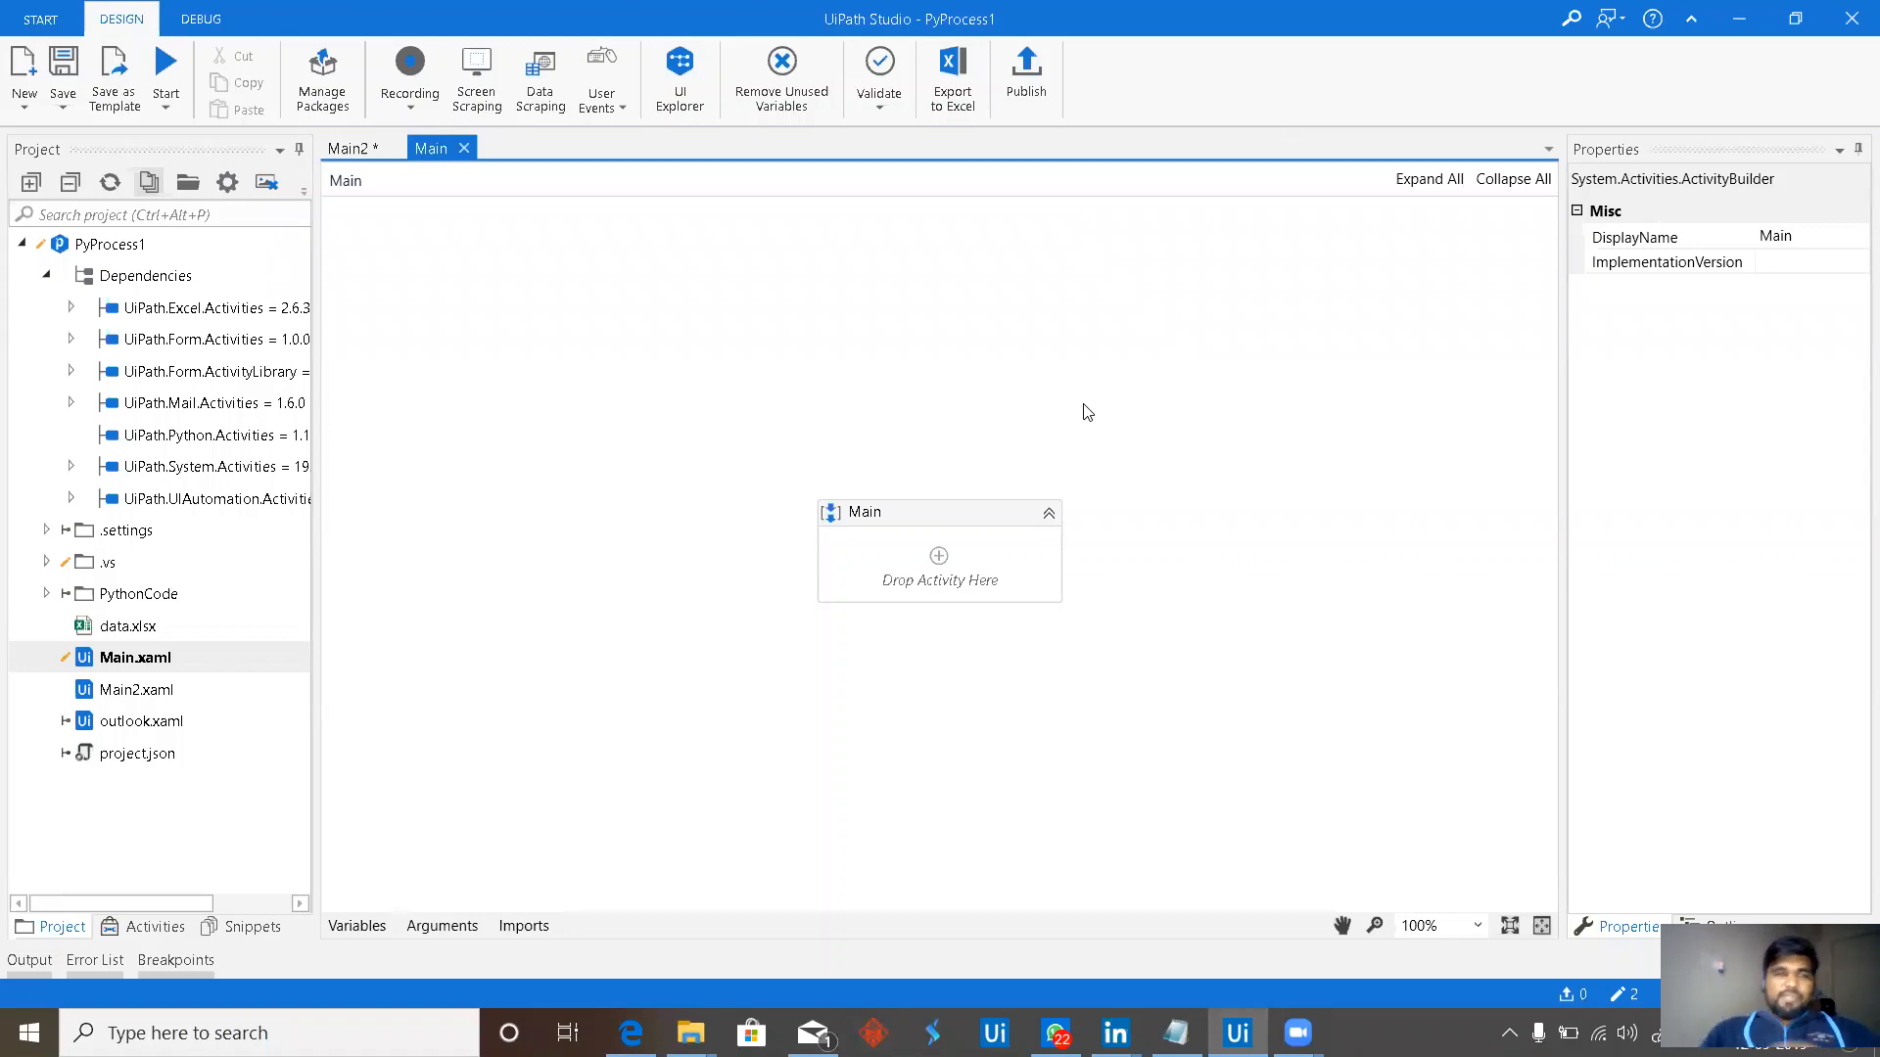
mouse_move(407, 315)
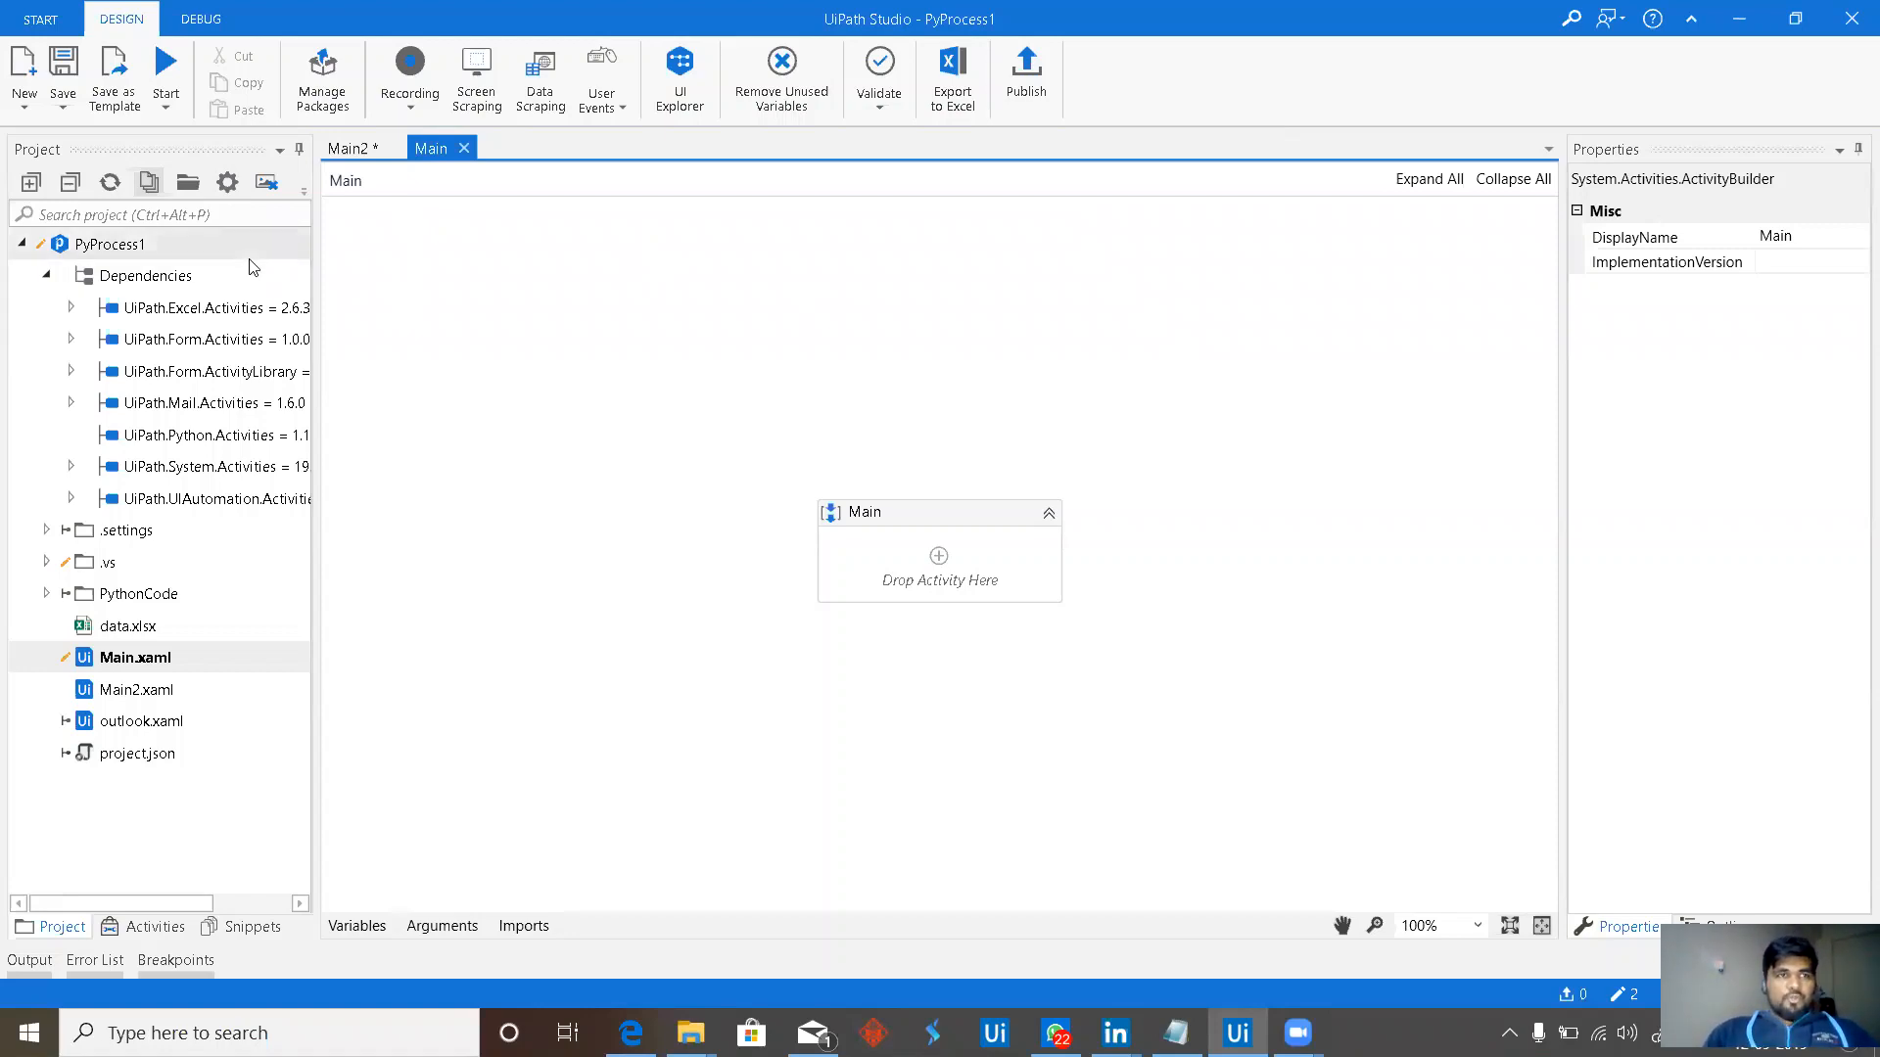
left_click(39, 17)
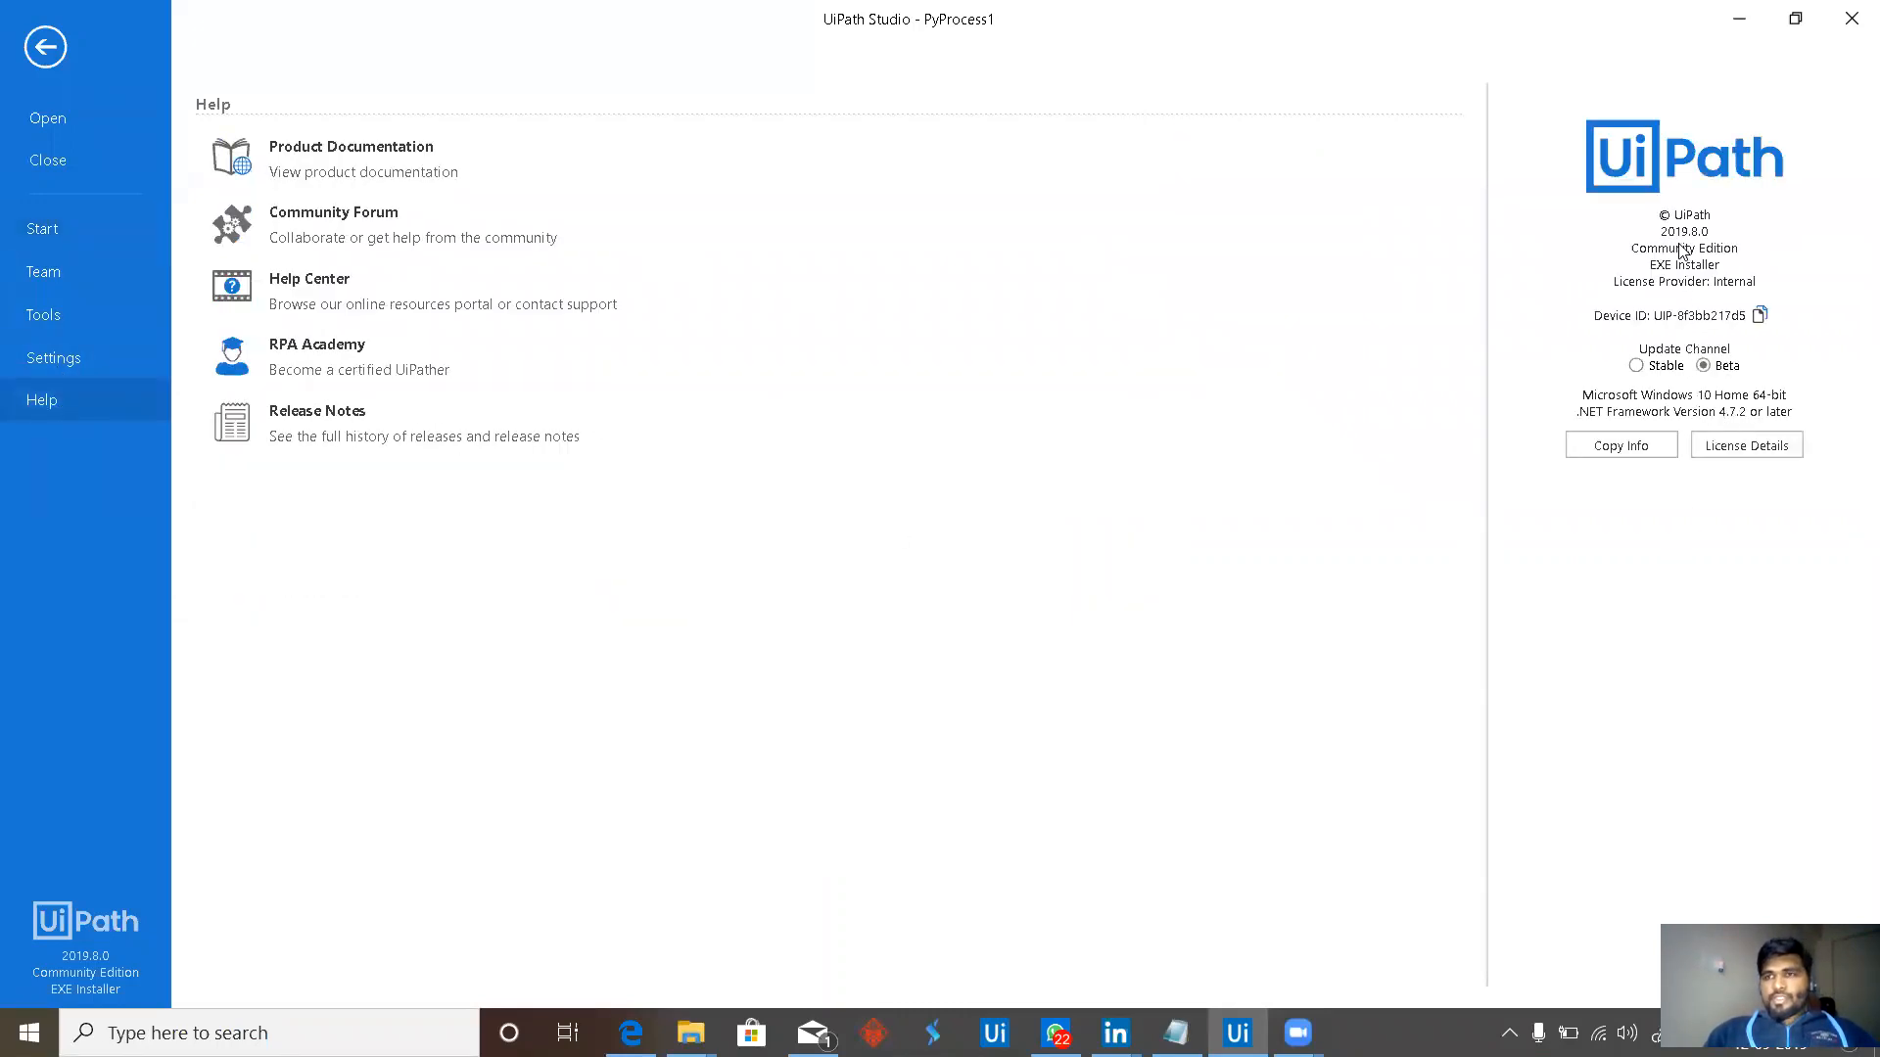
mouse_move(1722, 403)
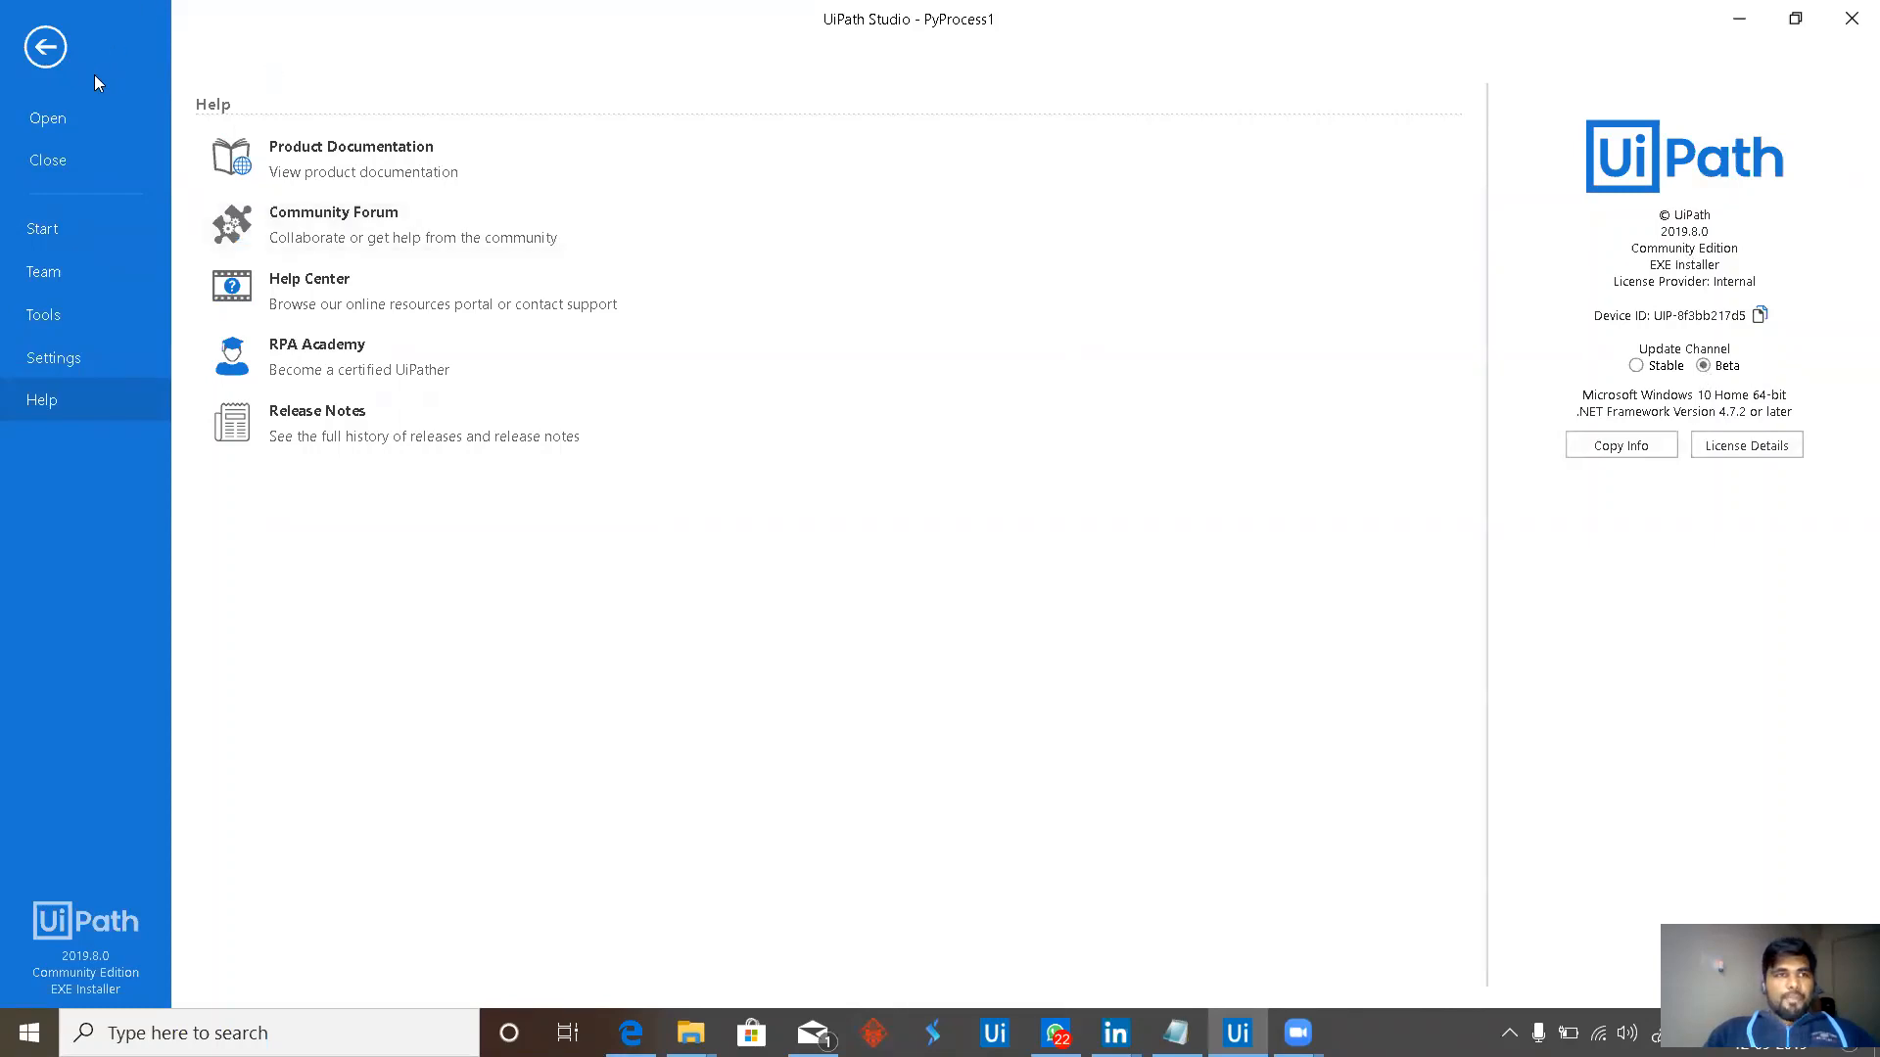
- Dismiss the open-project dialog and return to the Main workflow in the designer
left_click(47, 117)
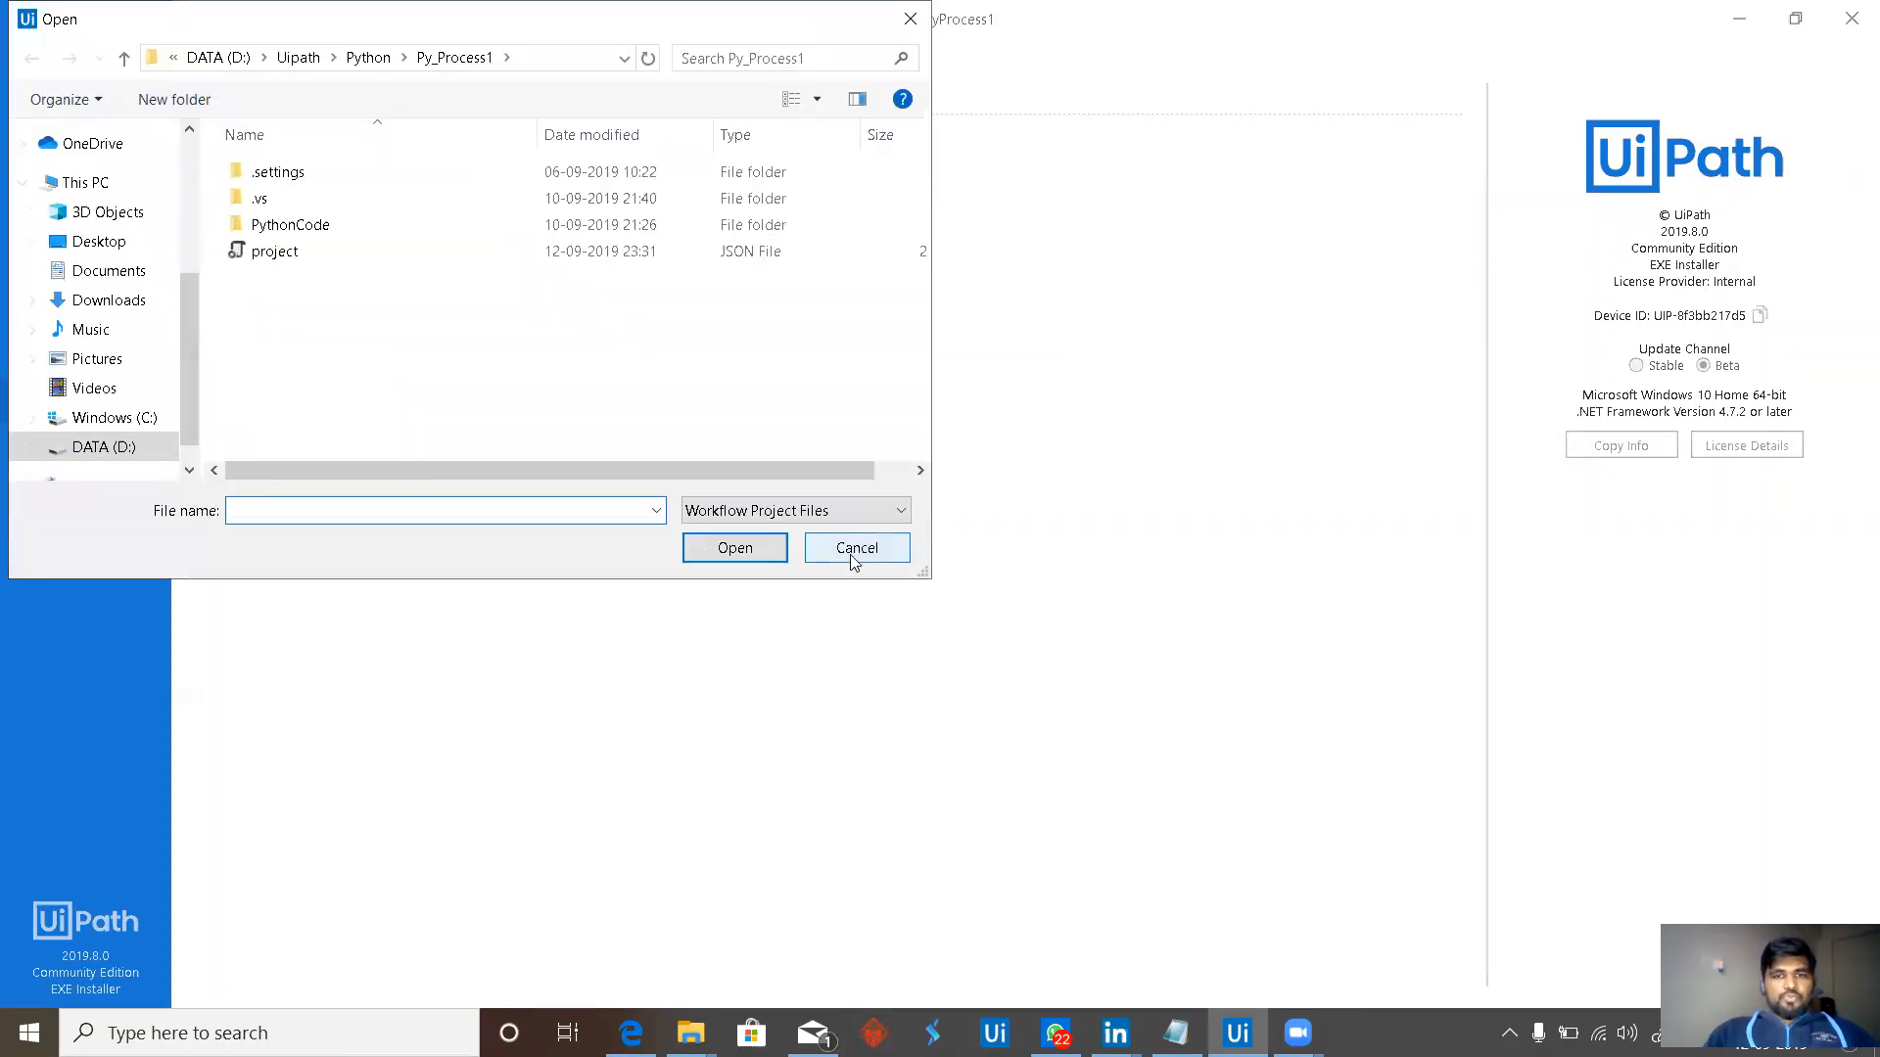
left_click(856, 547)
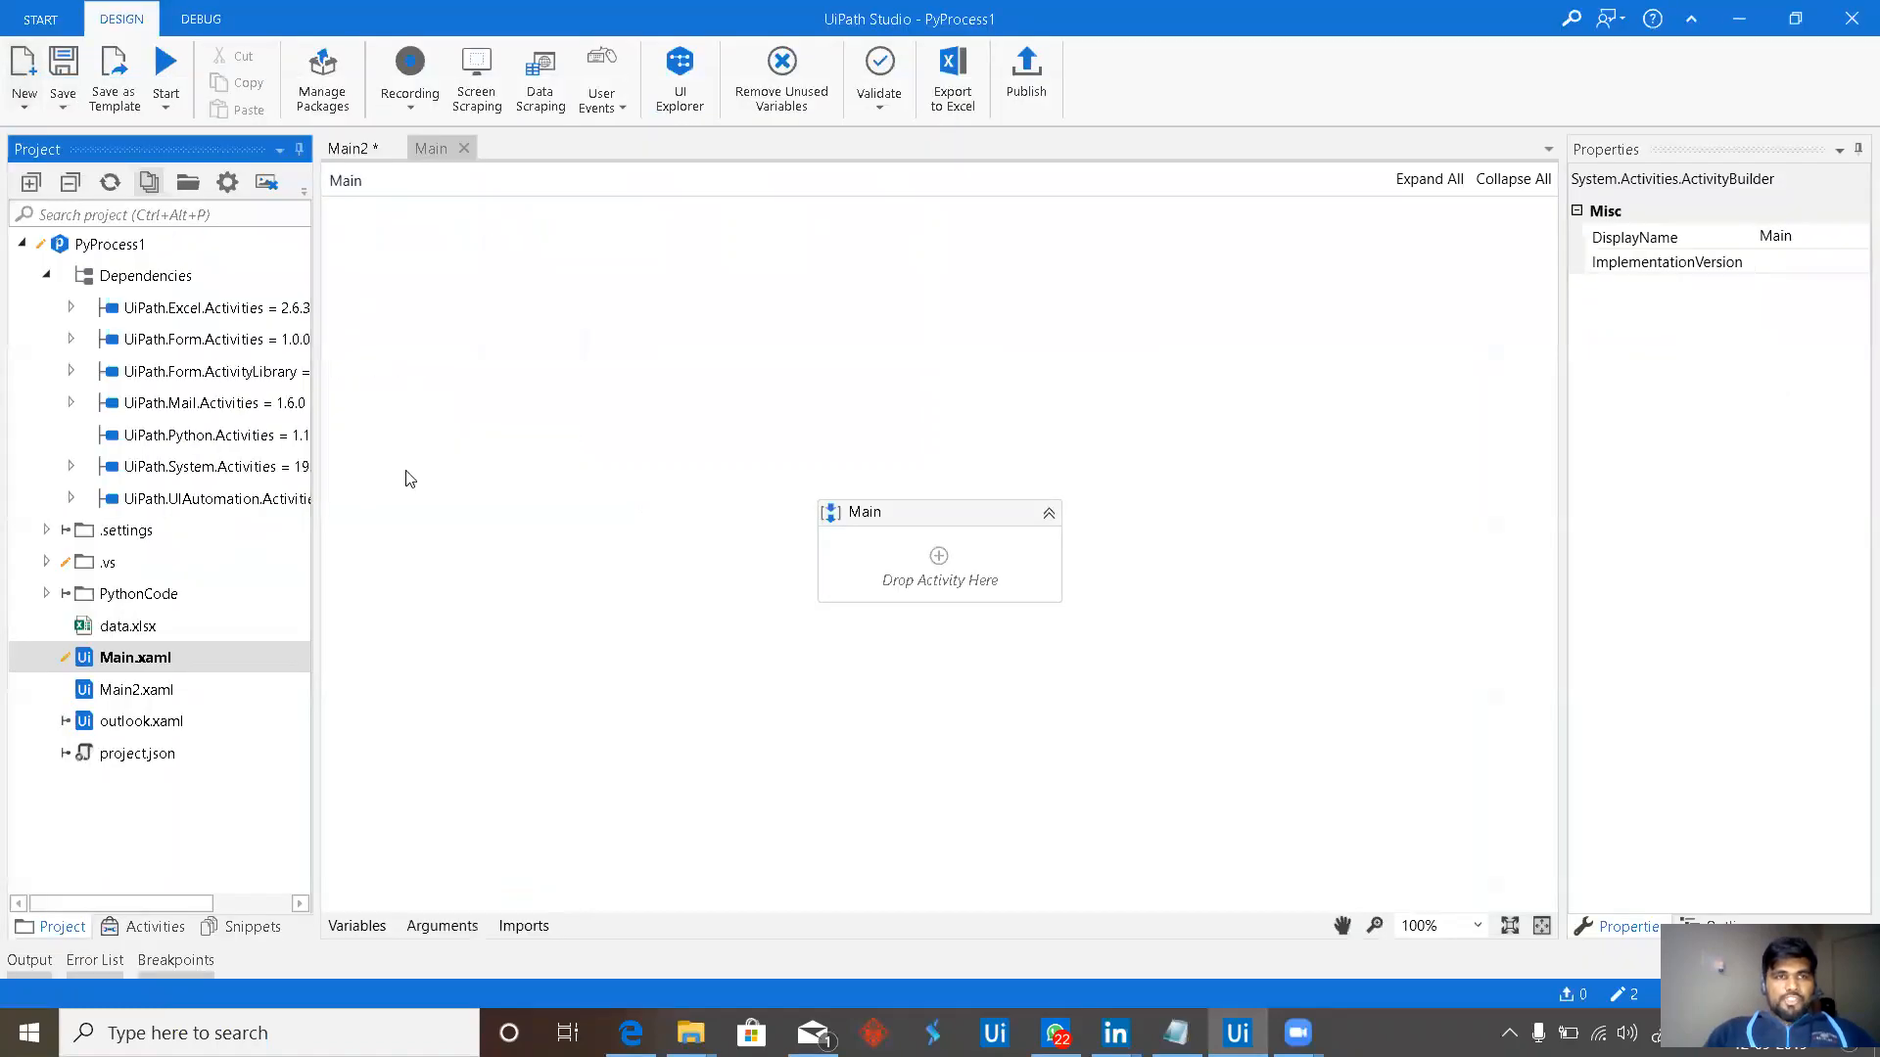
left_click(430, 146)
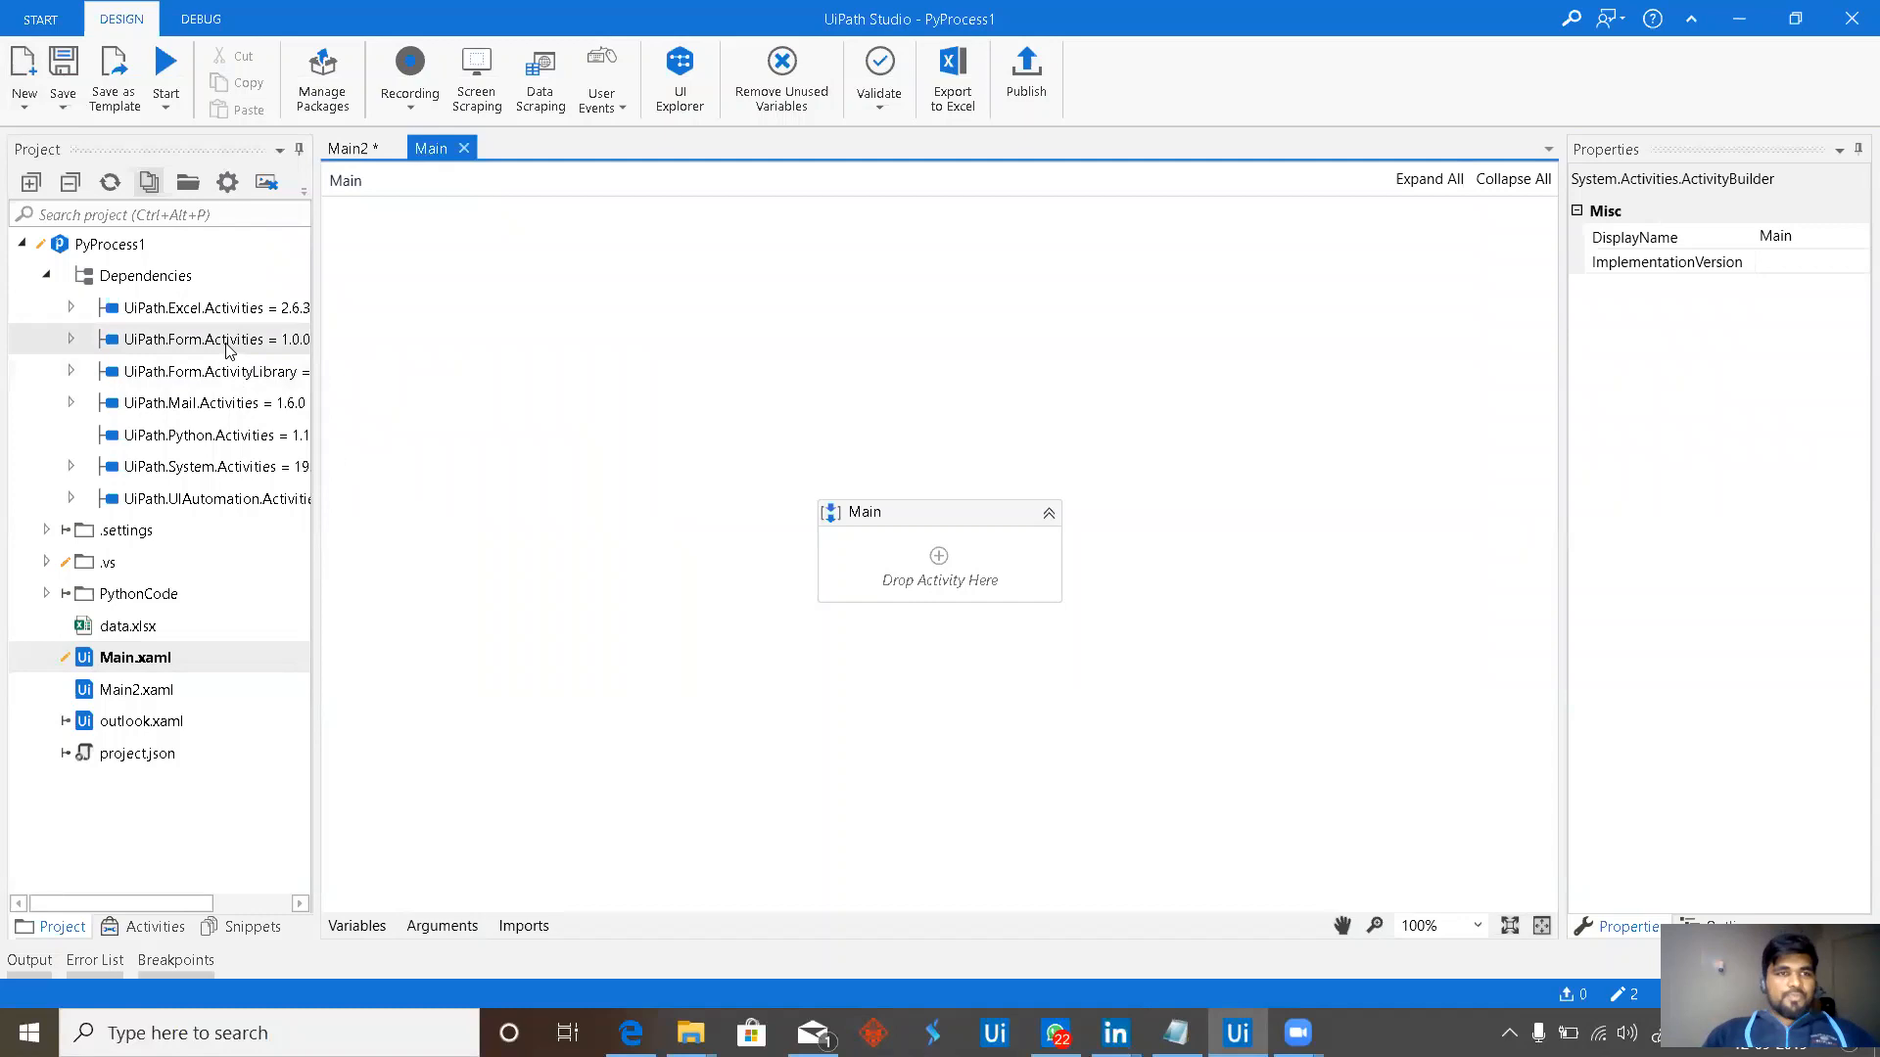
mouse_move(214, 385)
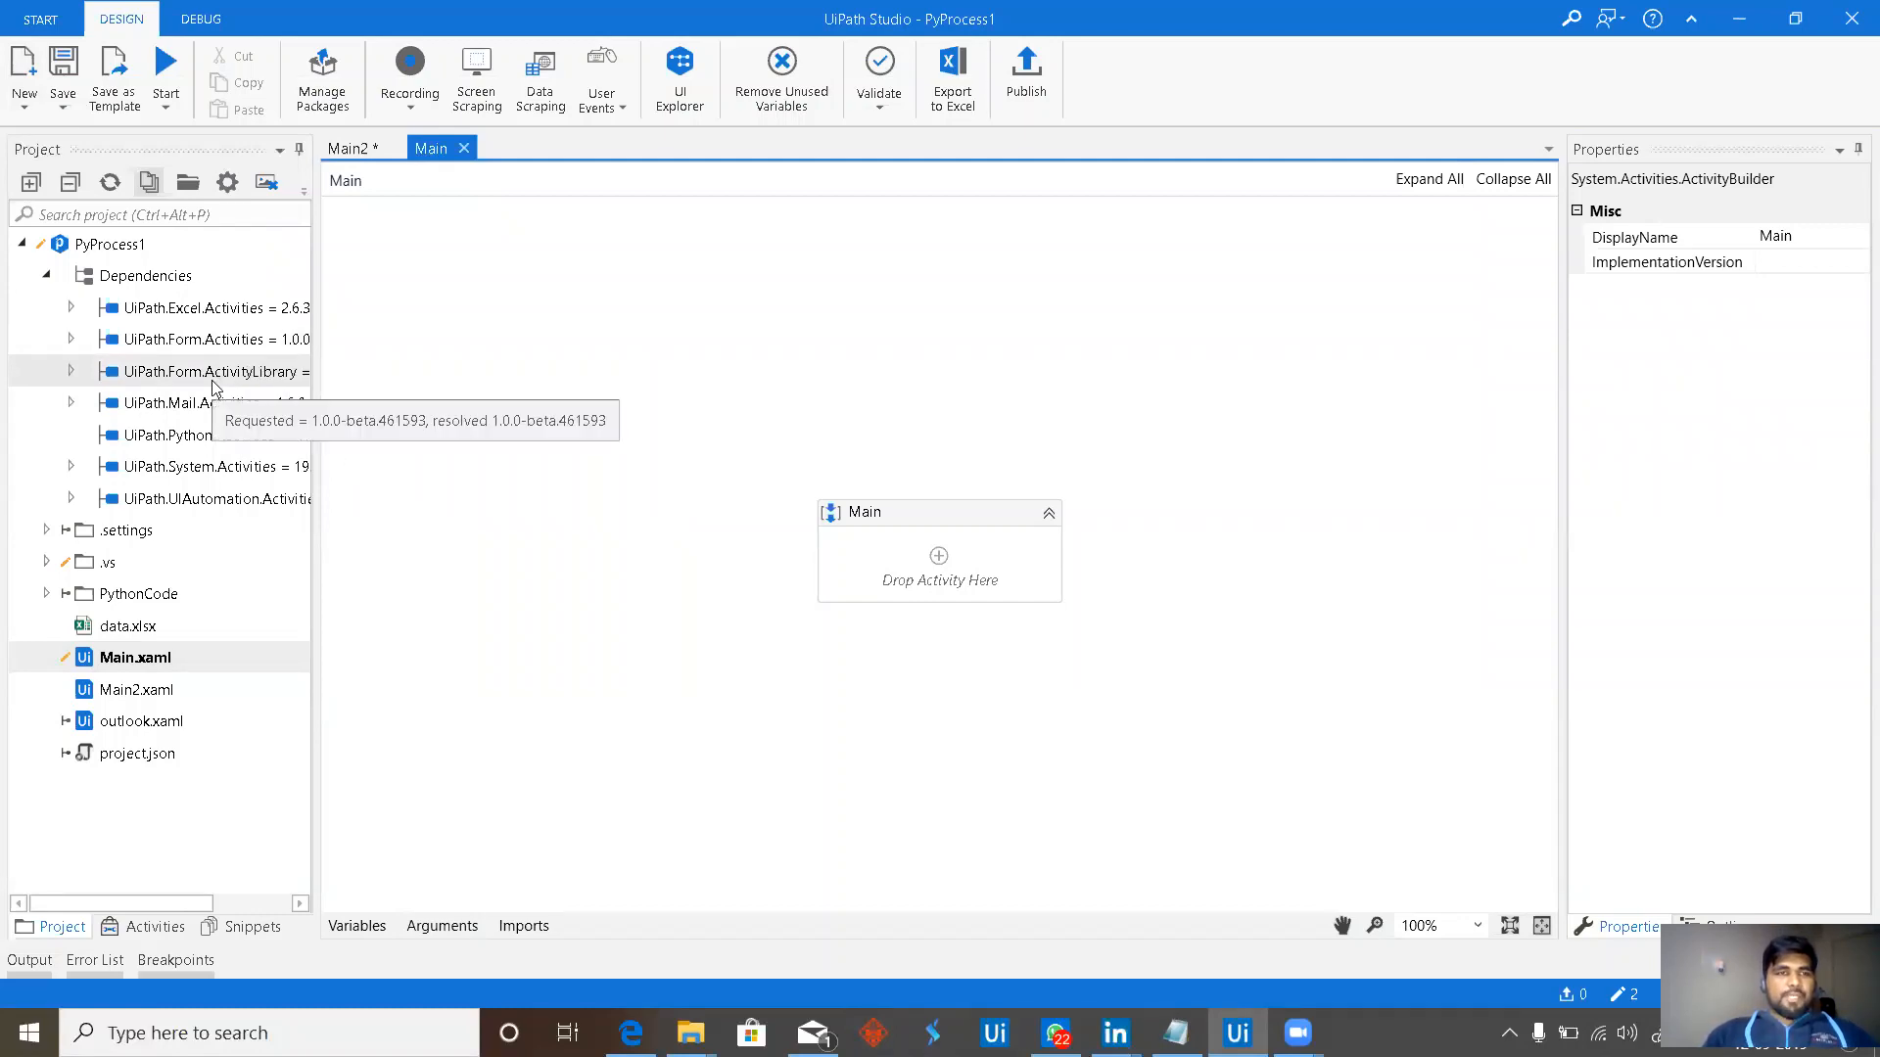
mouse_move(196, 346)
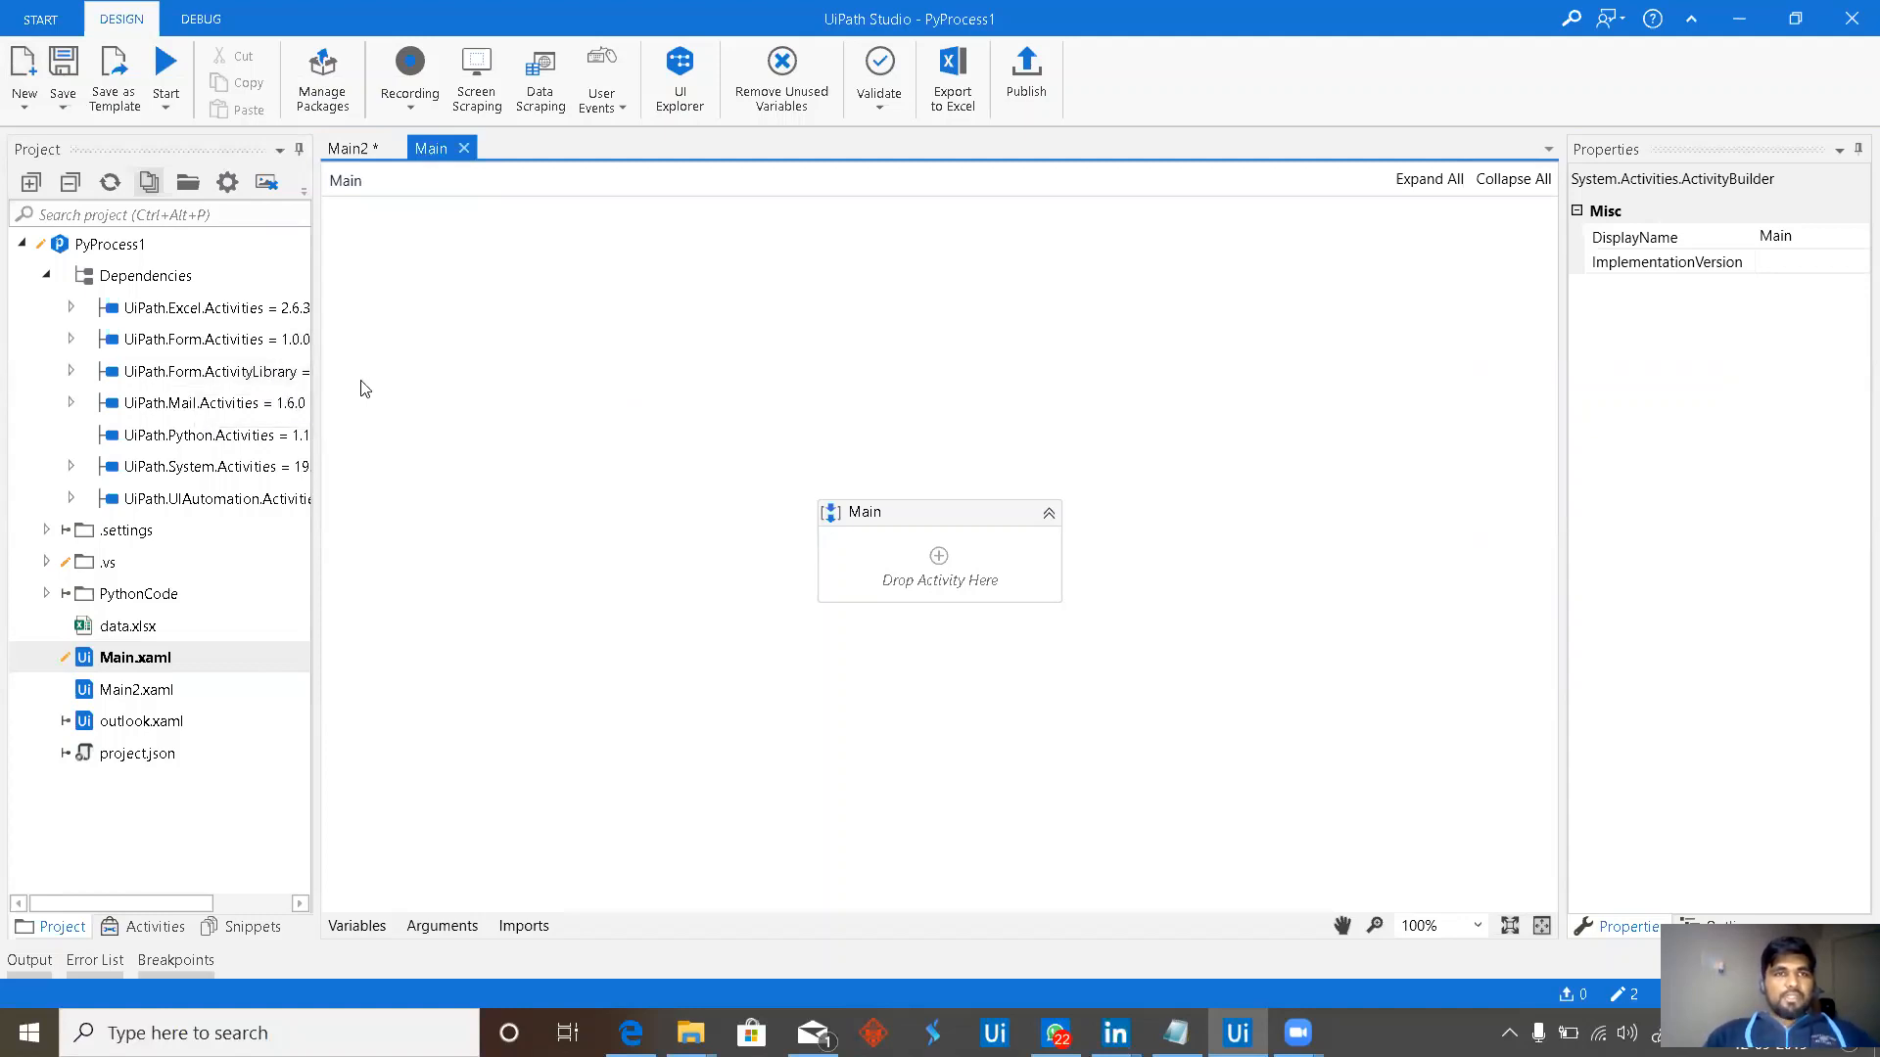
- Show the Manage Packages settings listing default and user-defined package sources
left_click(321, 78)
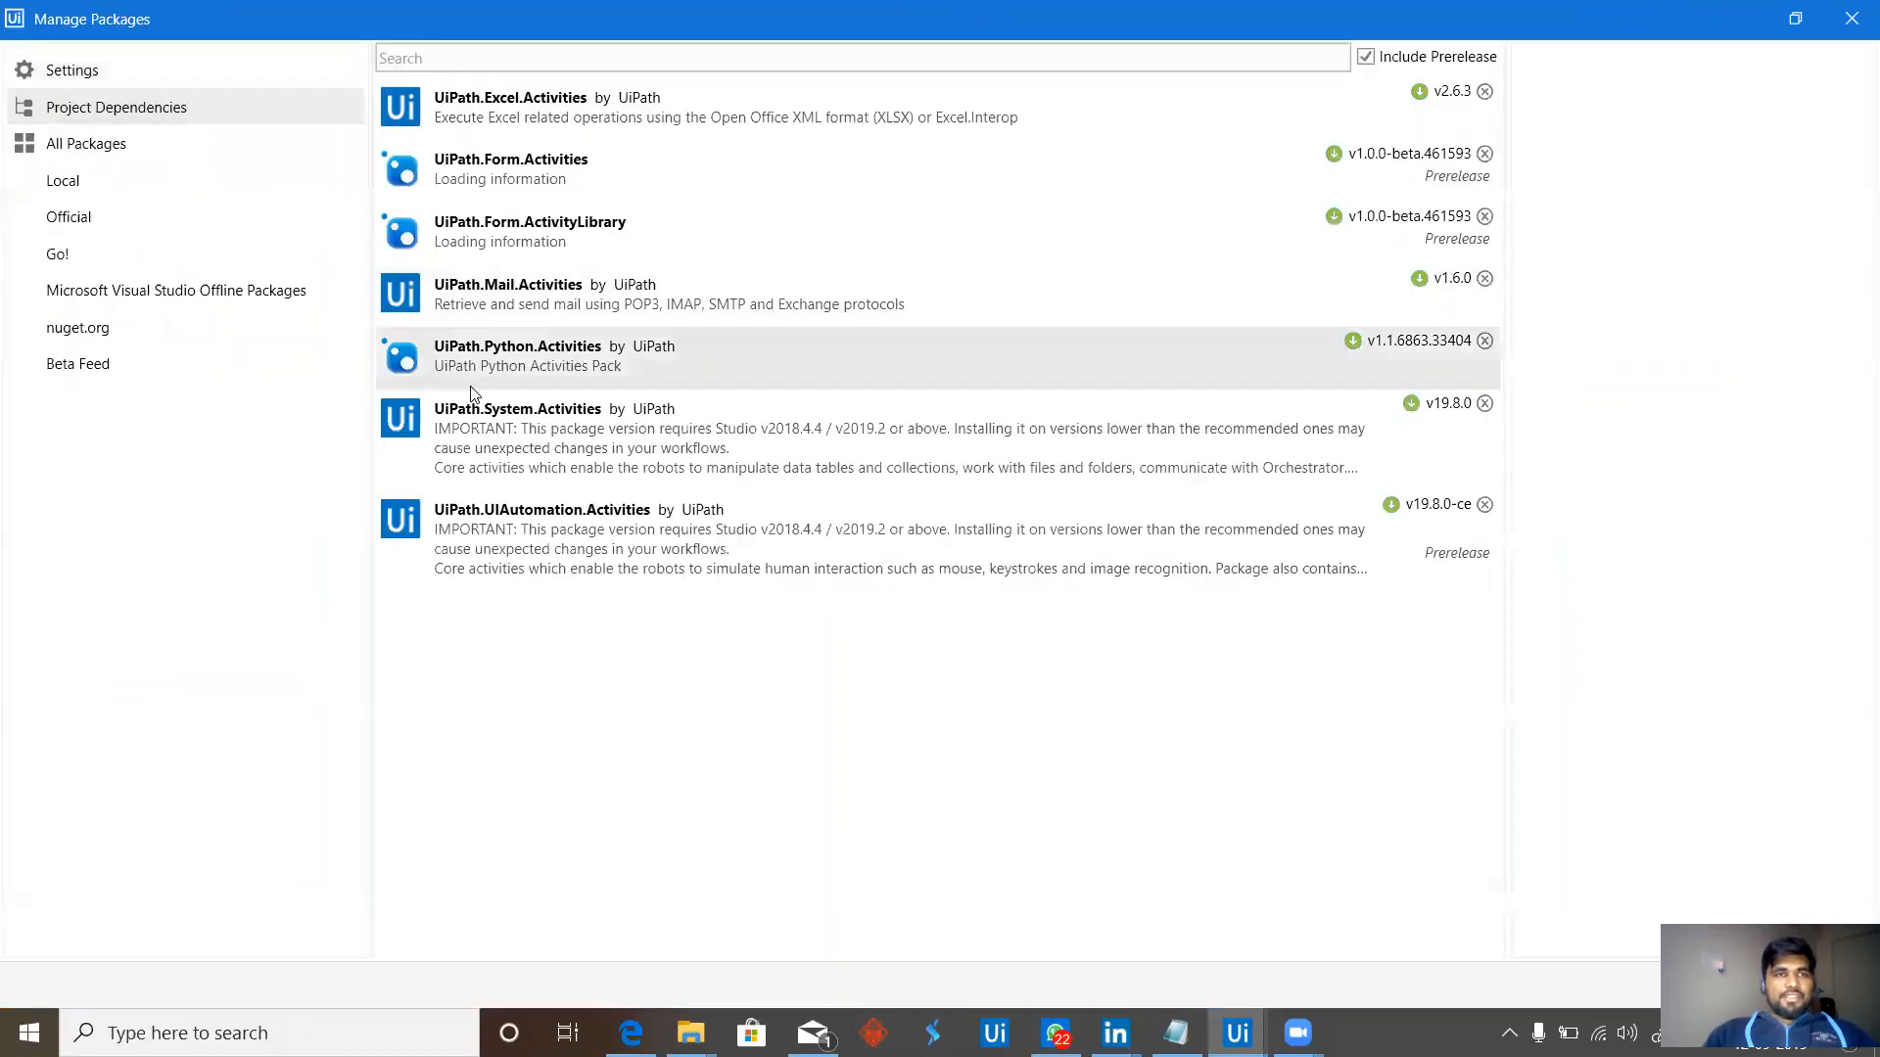
left_click(73, 71)
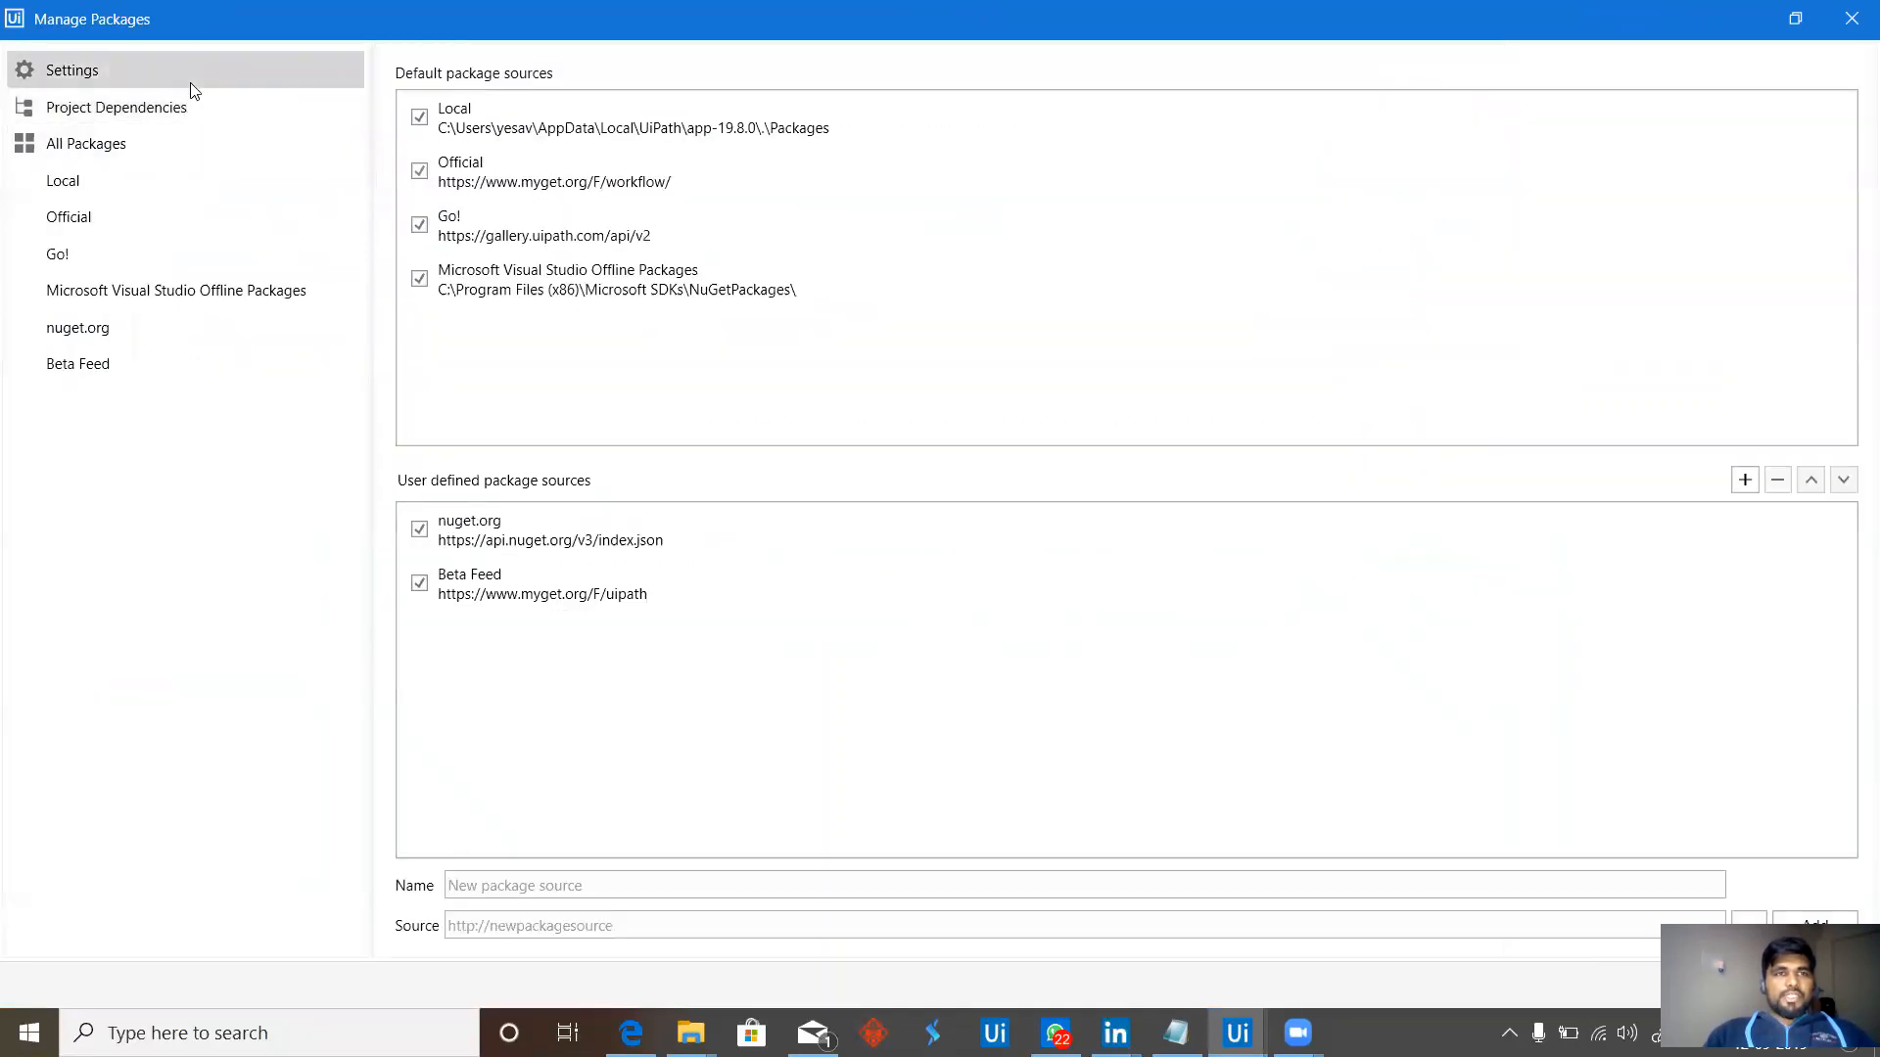
mouse_move(778, 734)
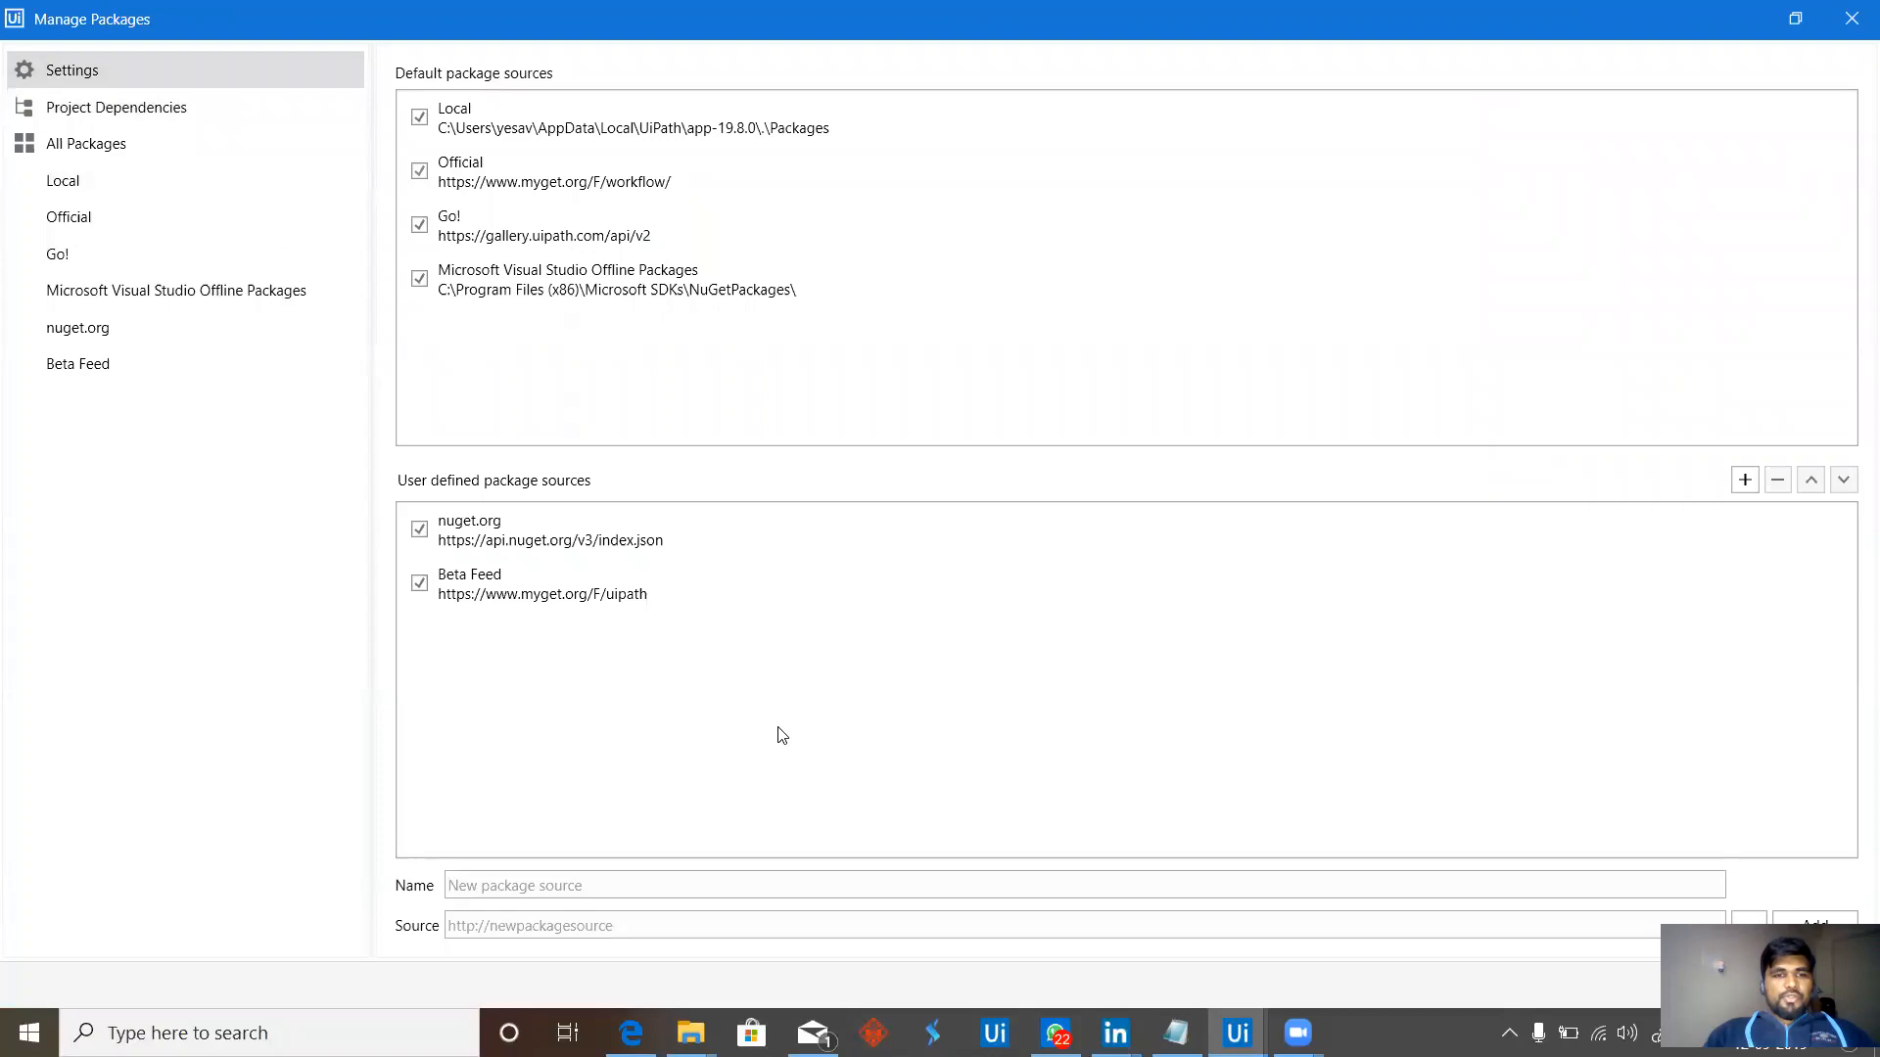
mouse_move(541, 651)
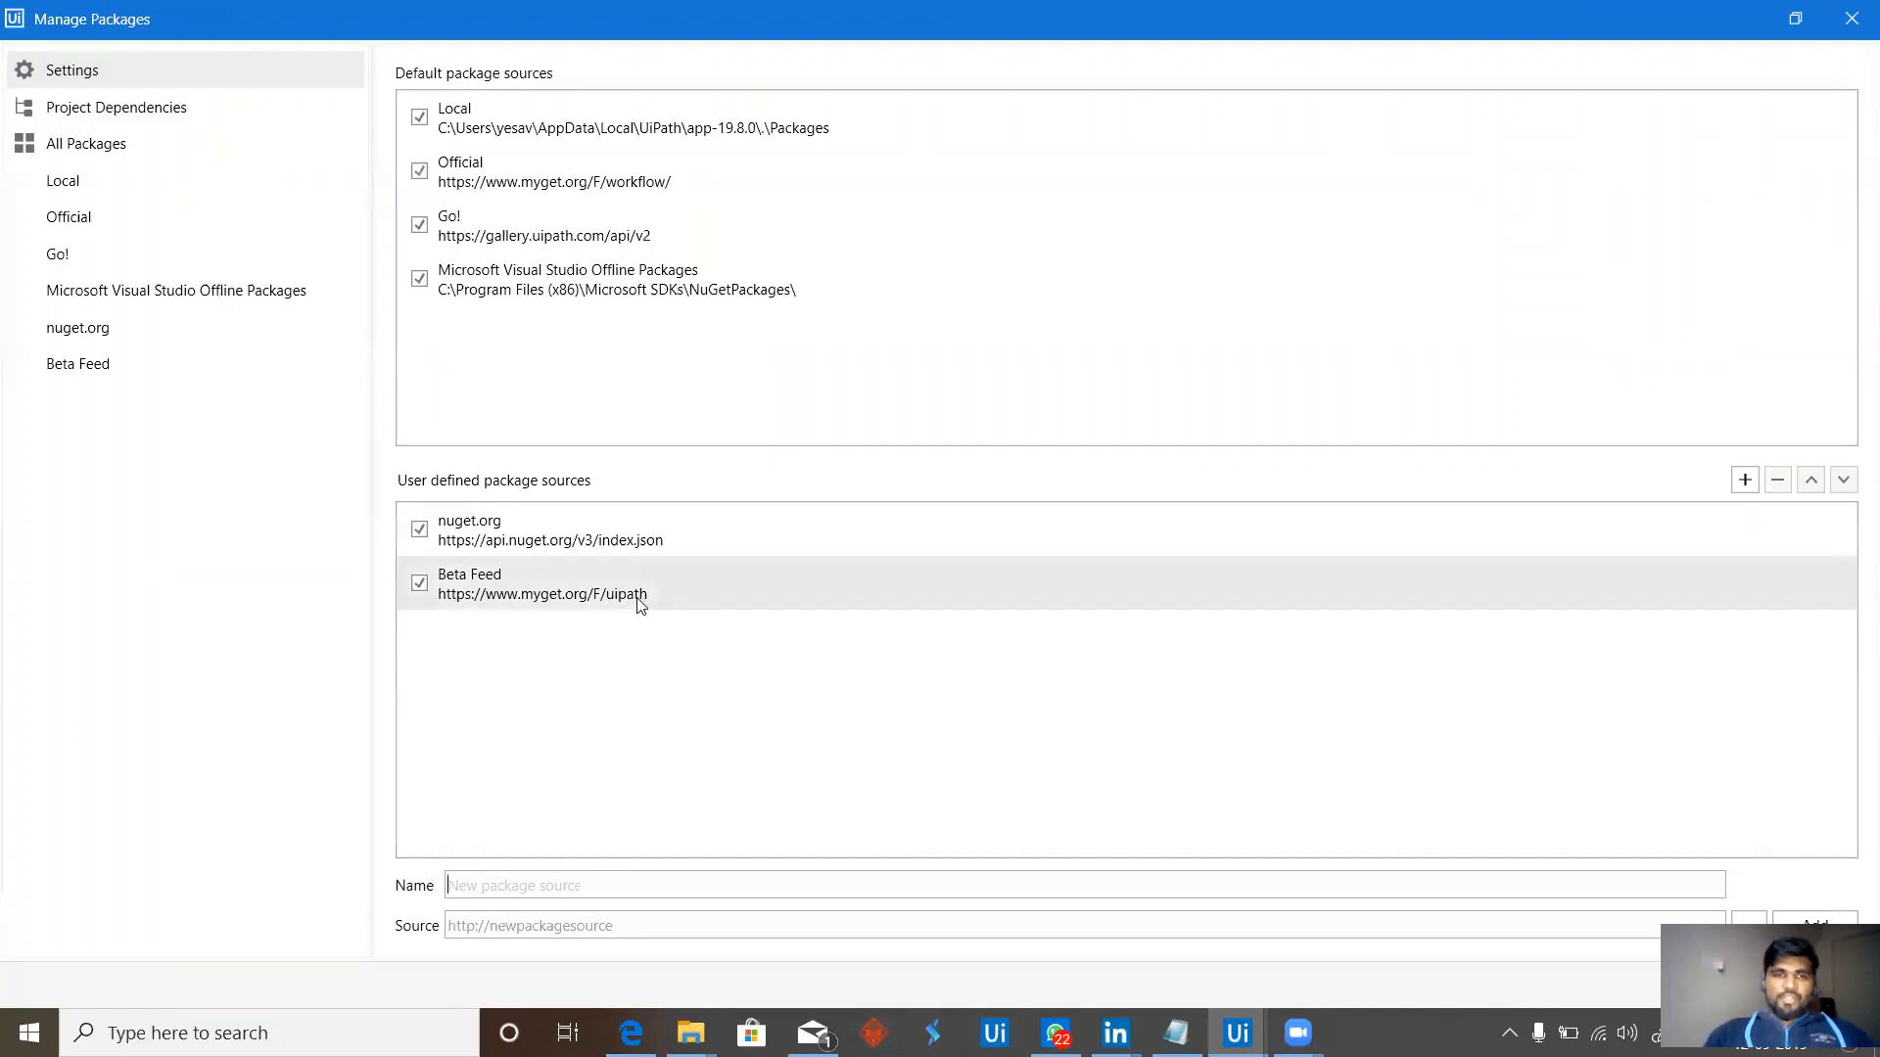
mouse_move(1604, 632)
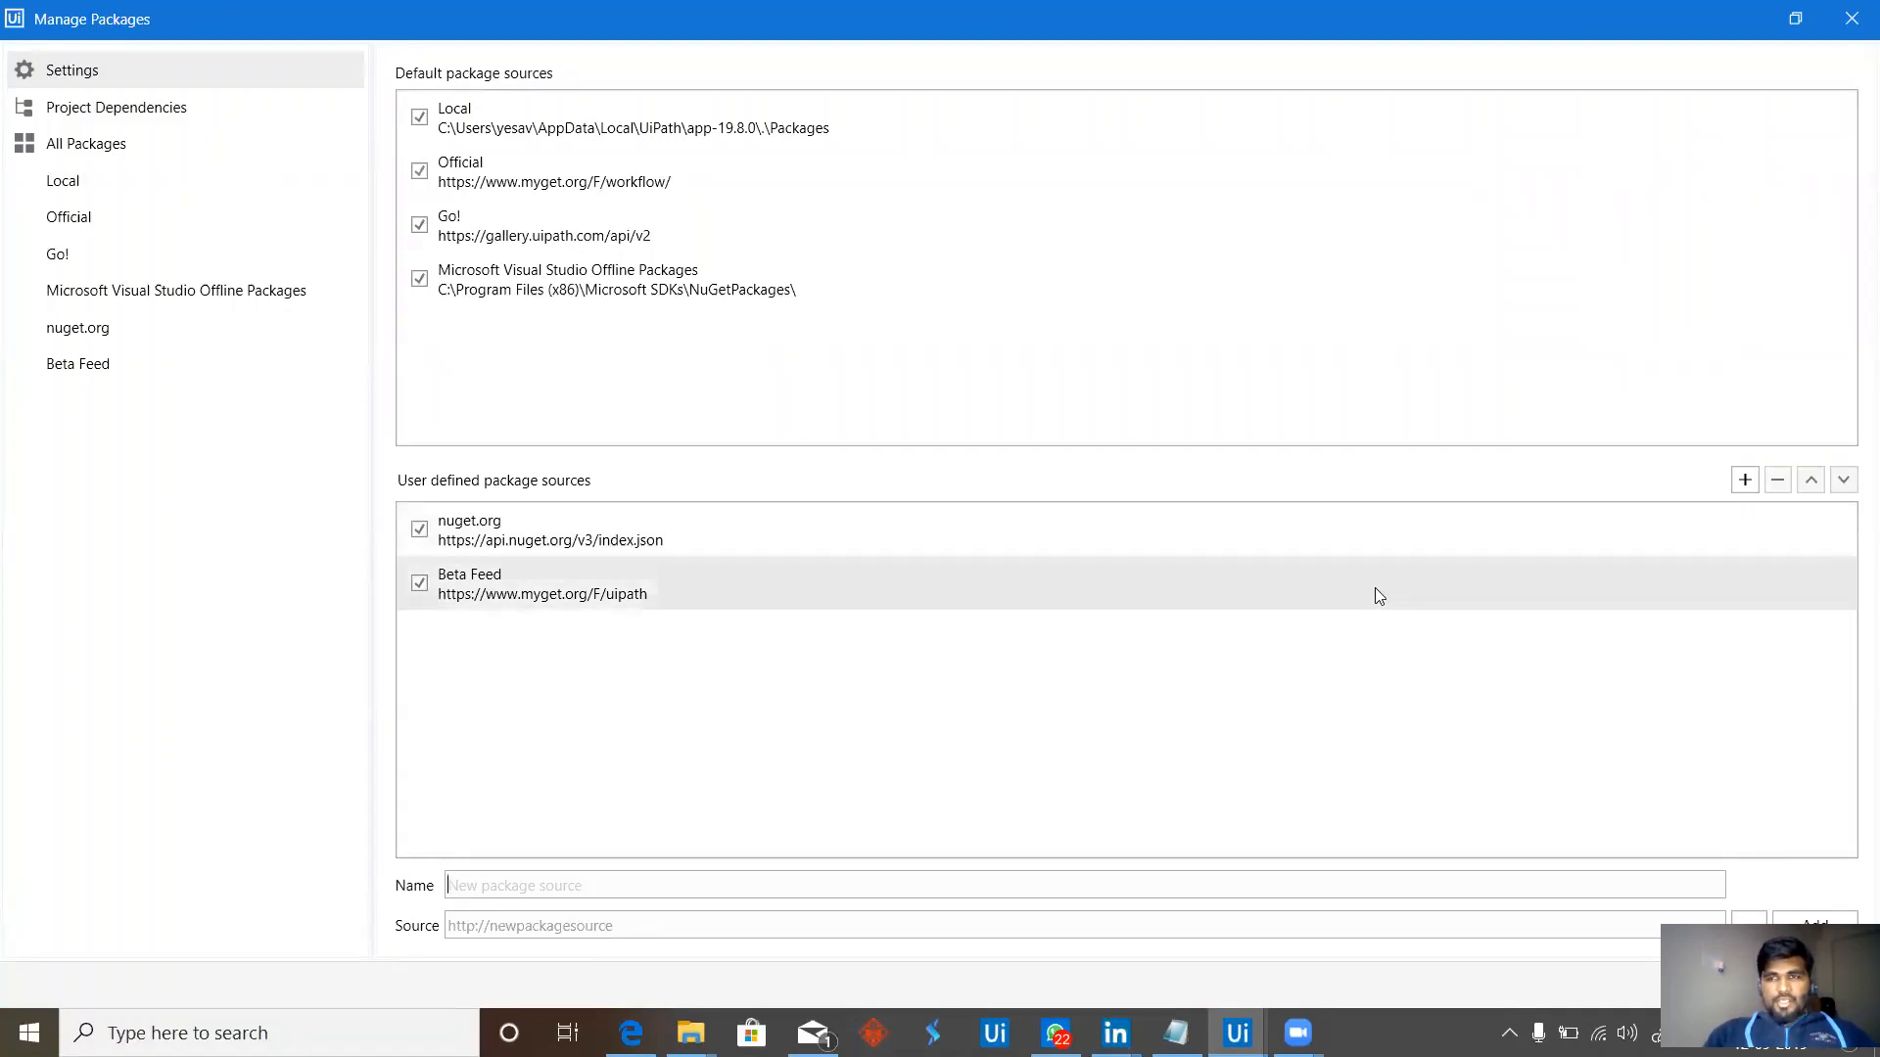
mouse_move(1851, 19)
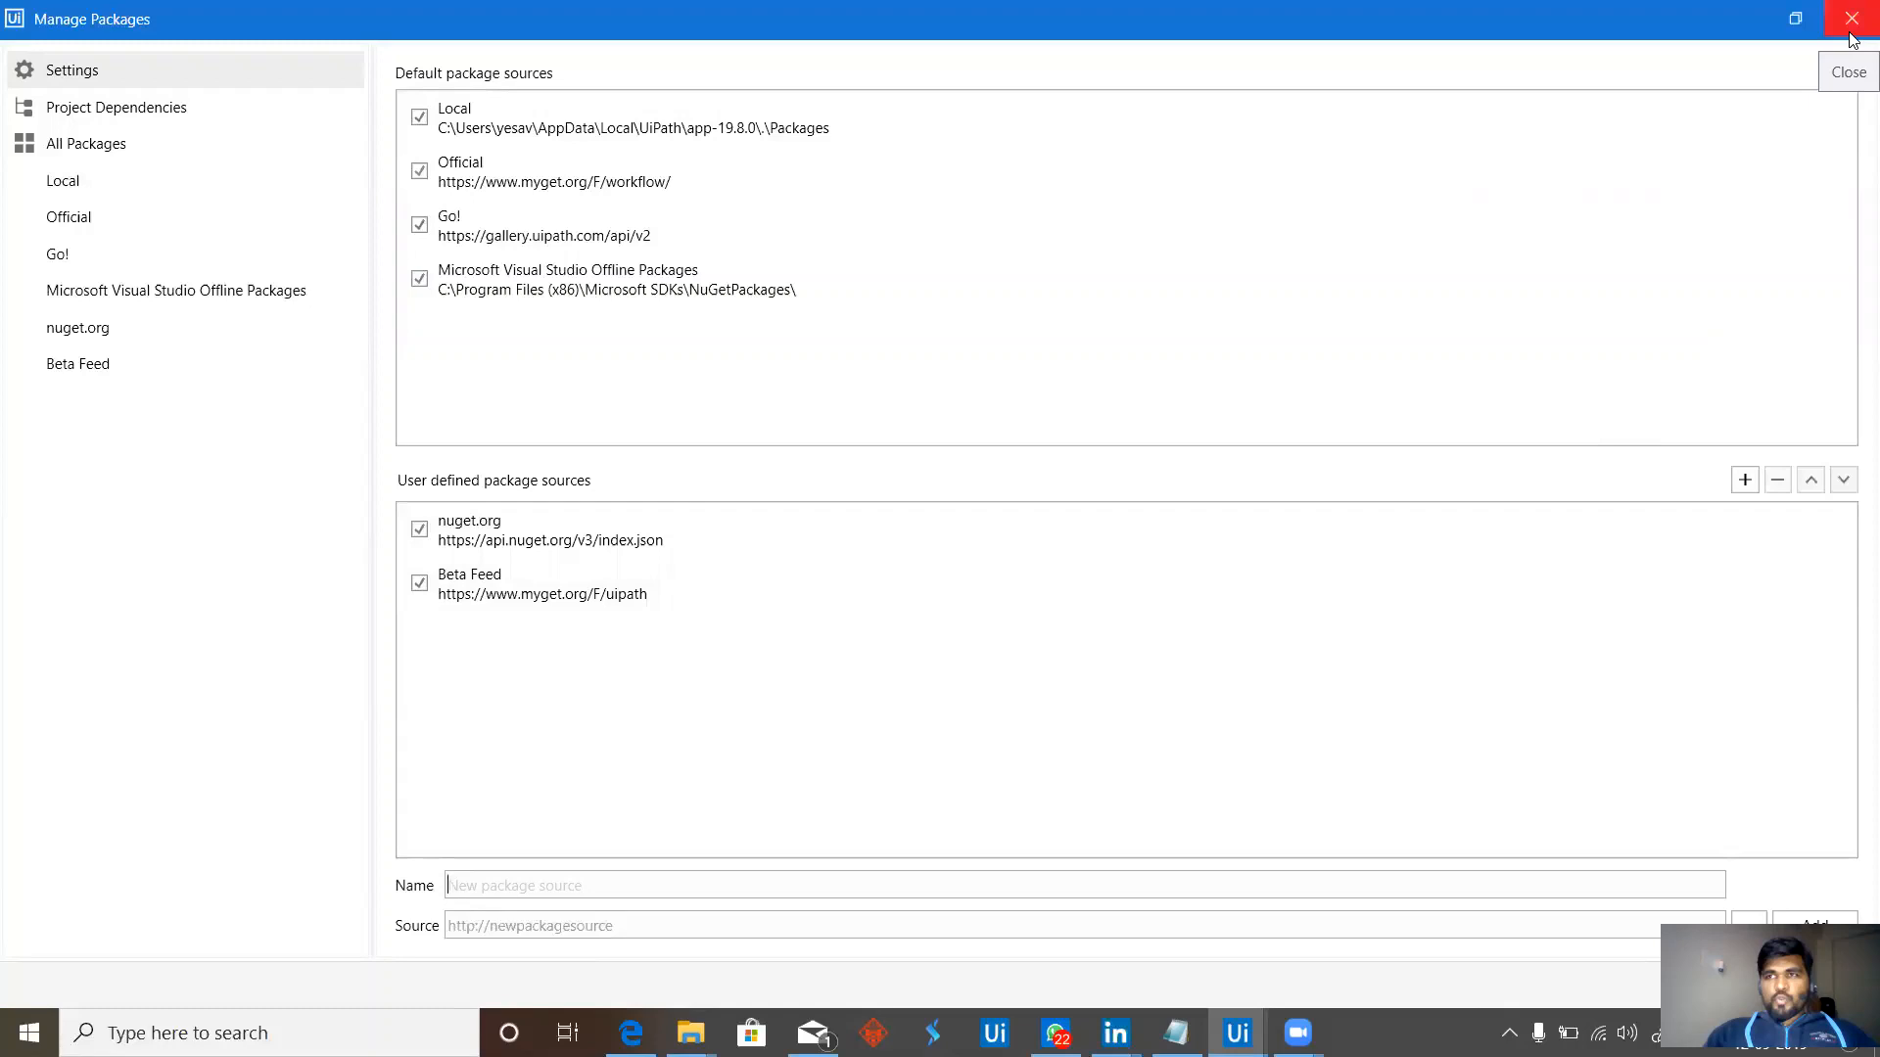
- Close Manage Packages and show the Activities panel beside the empty Main sequence
left_click(1851, 71)
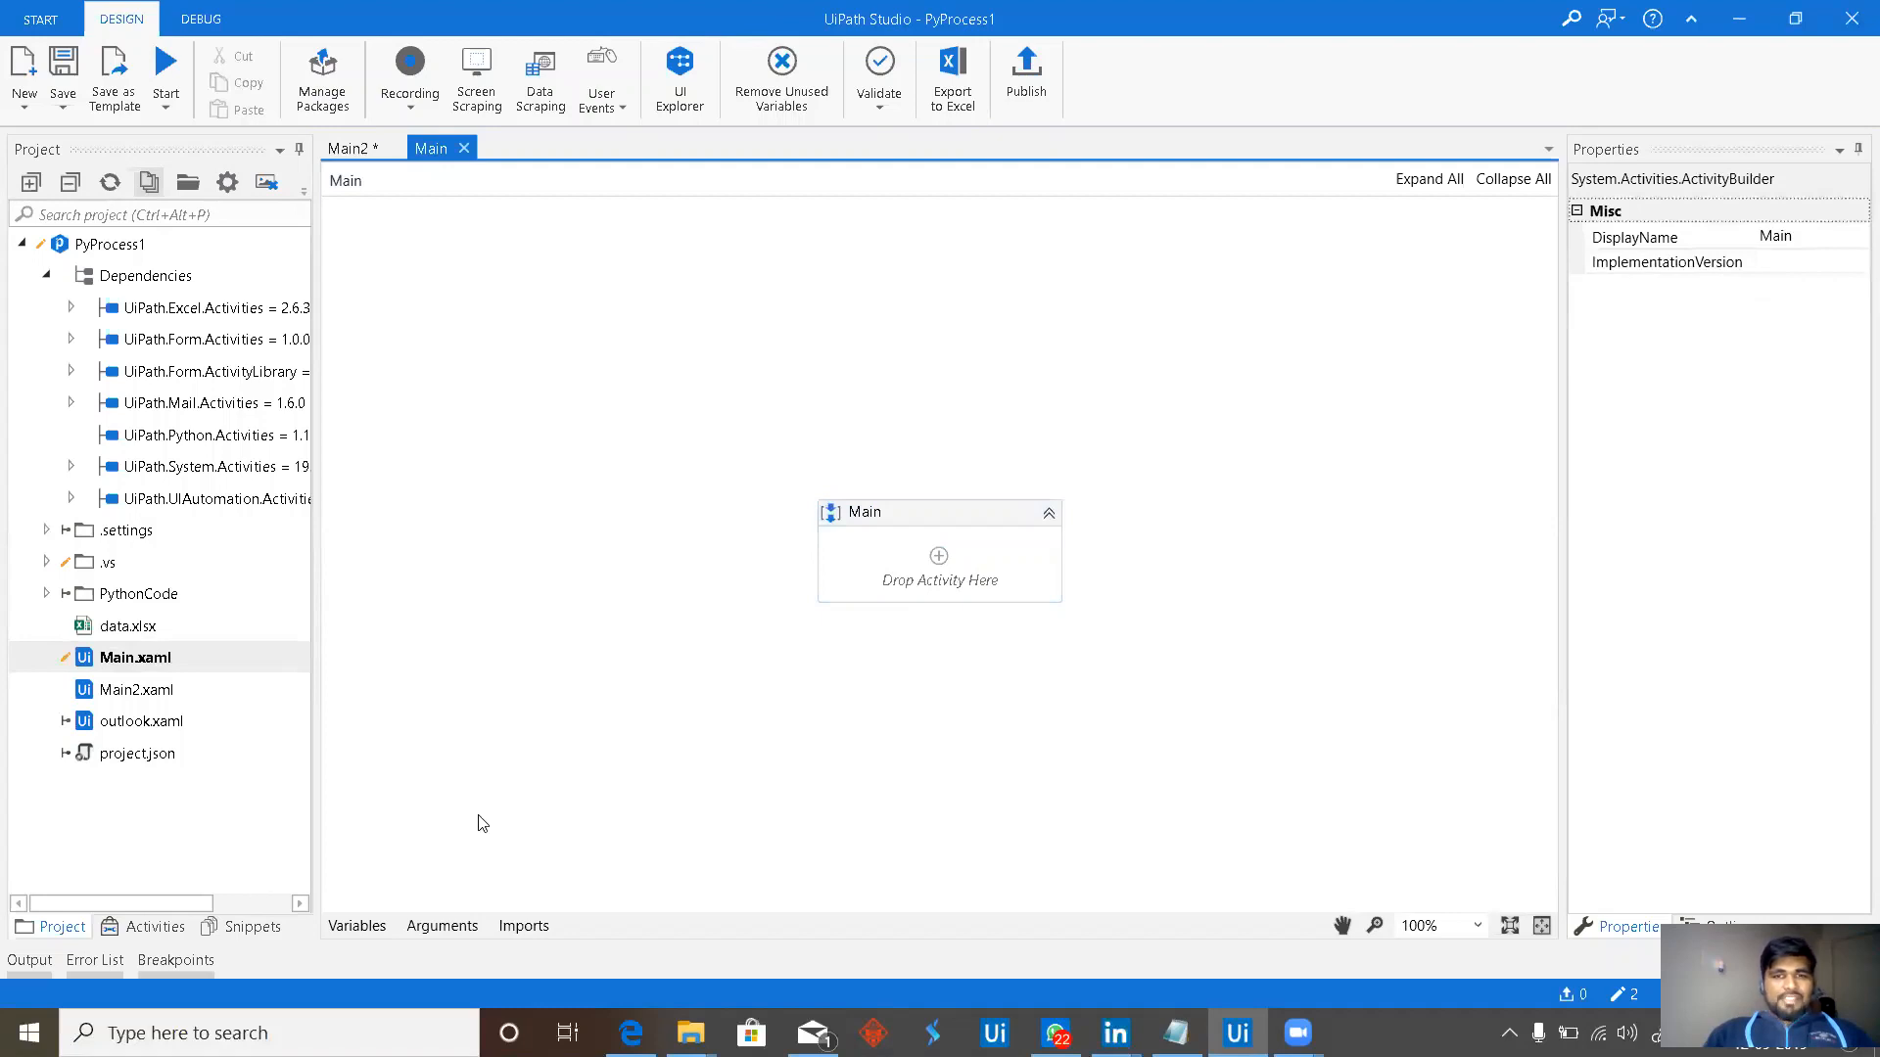
mouse_move(431, 852)
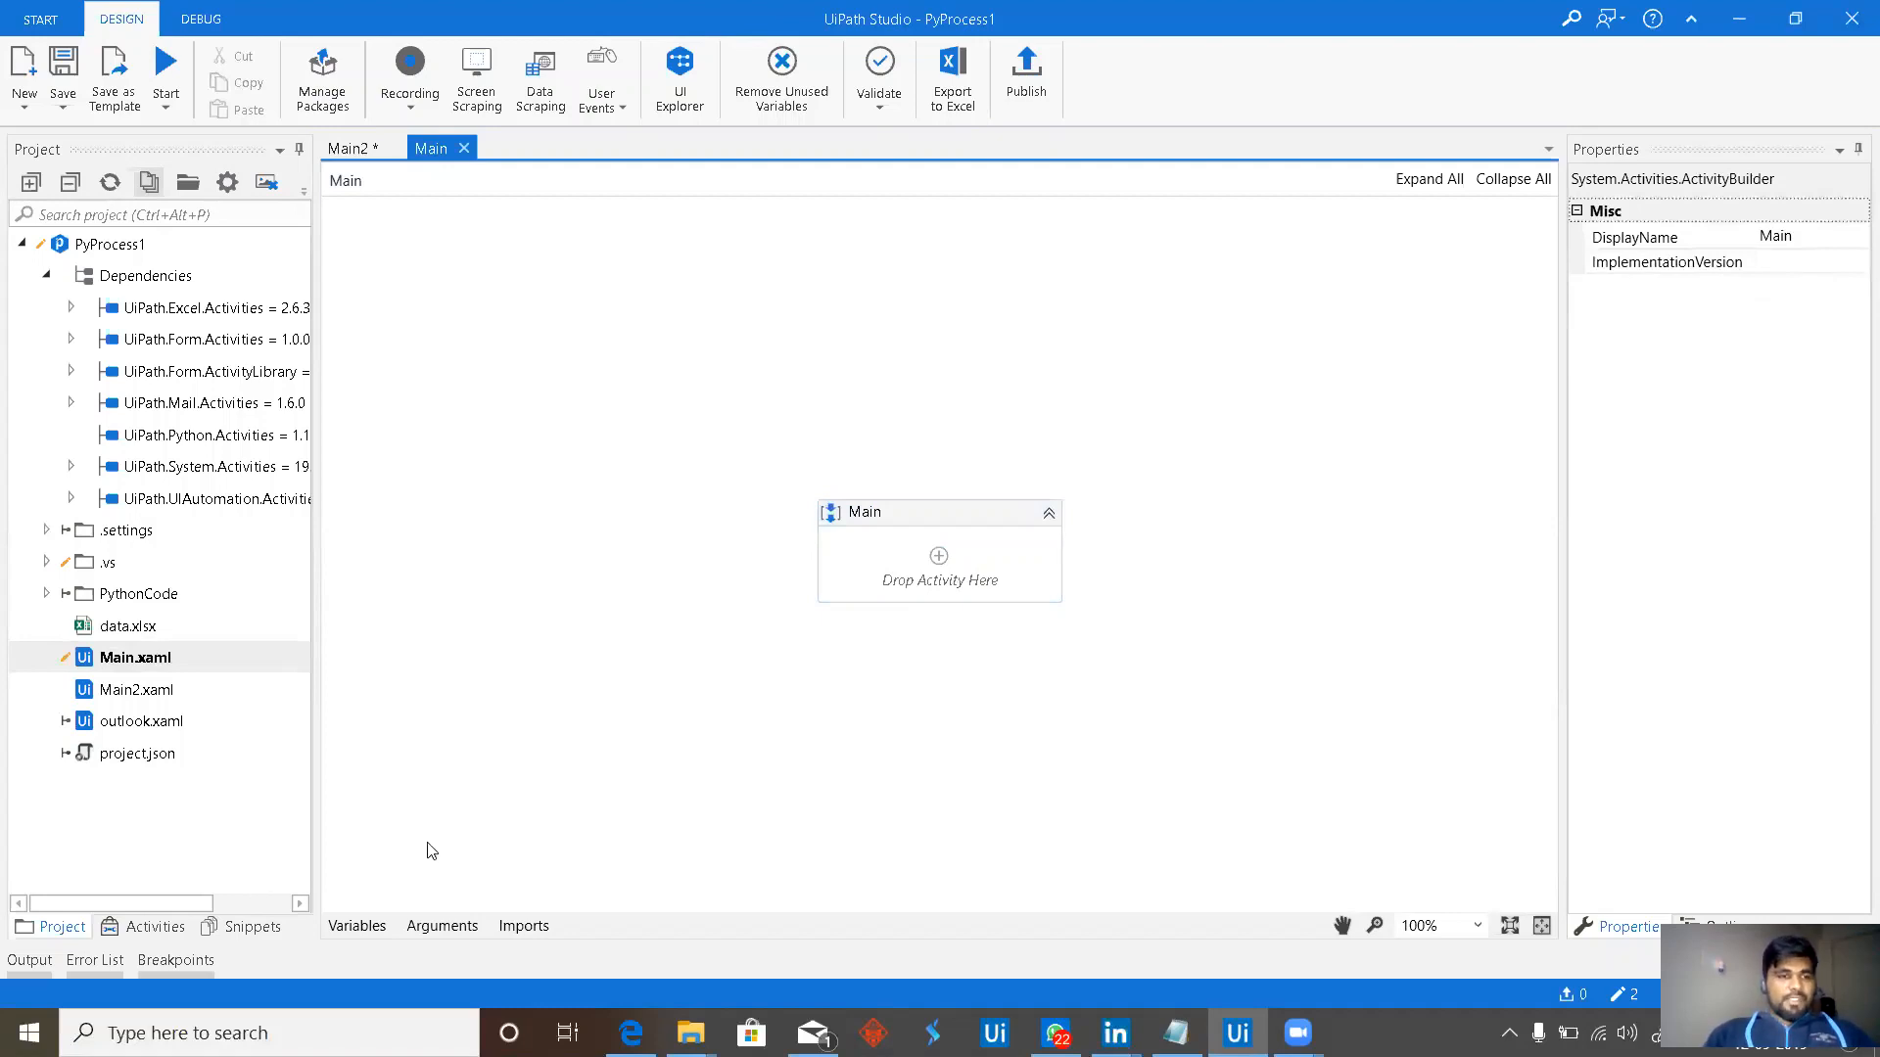
mouse_move(309, 898)
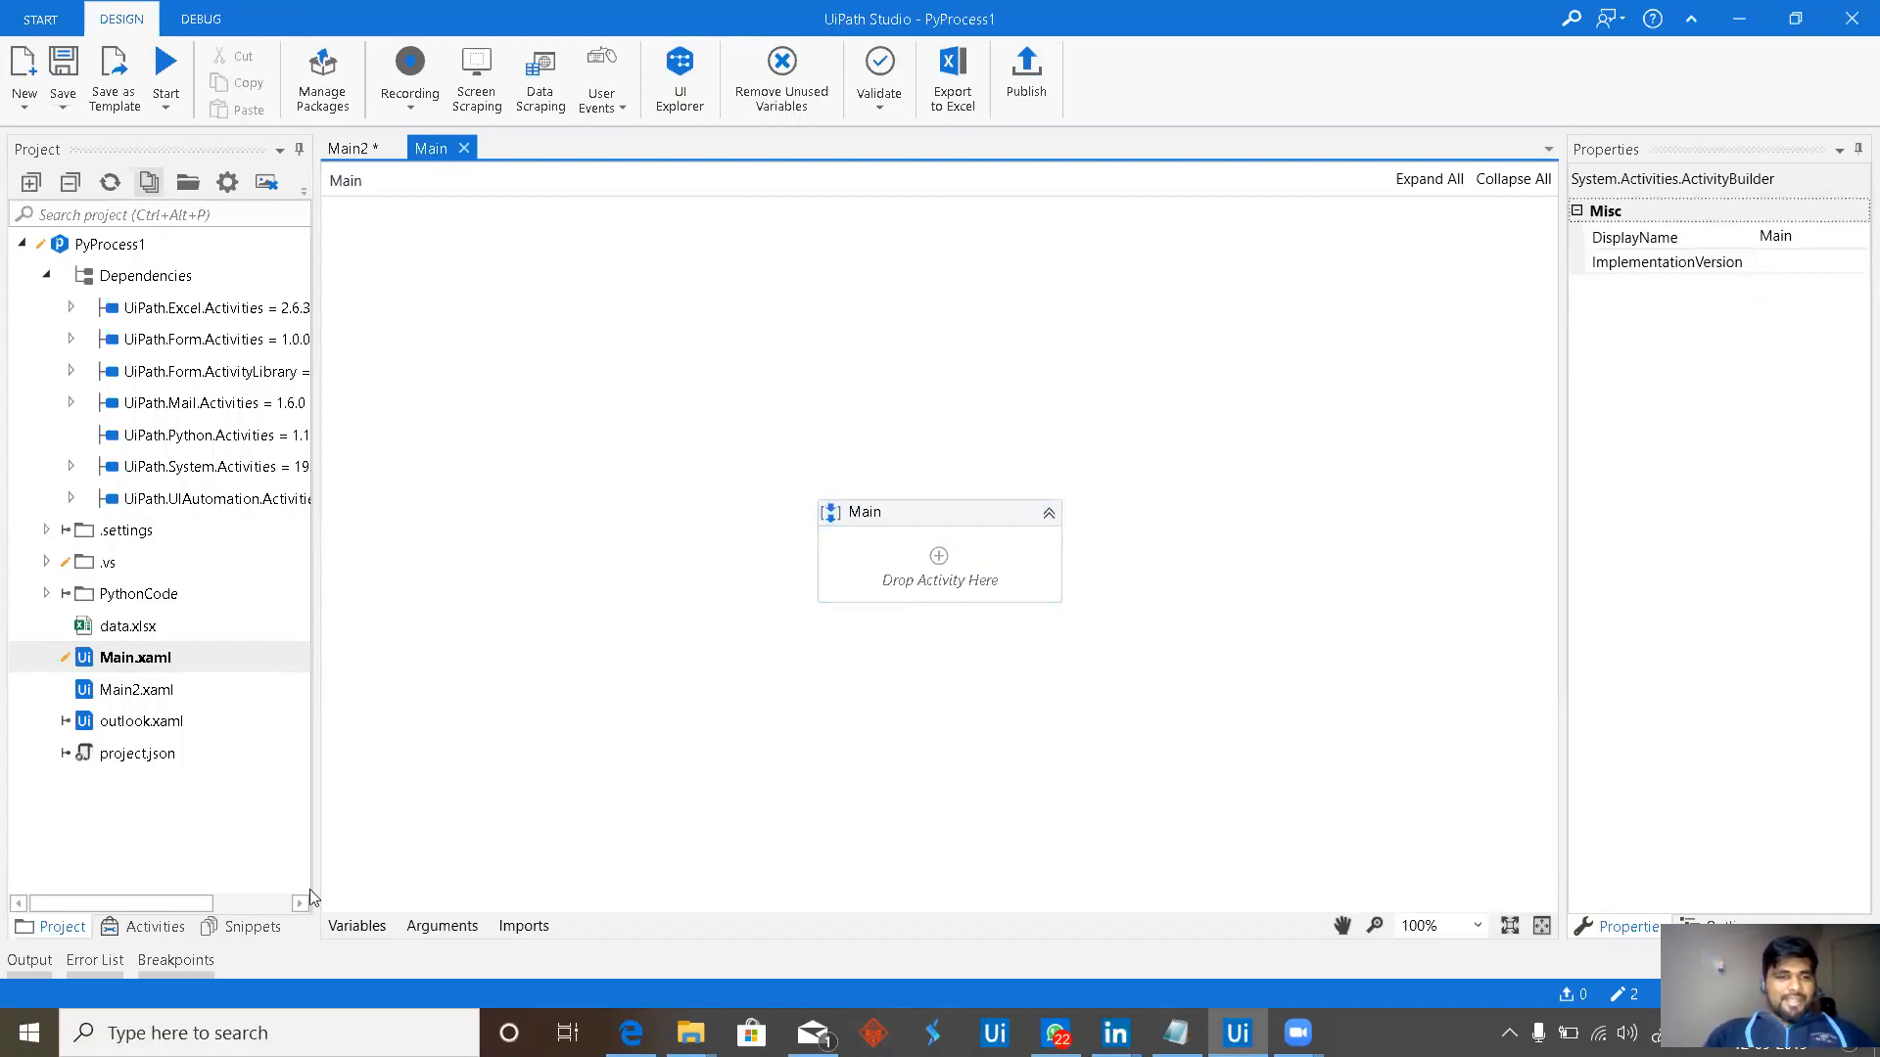
left_click(155, 926)
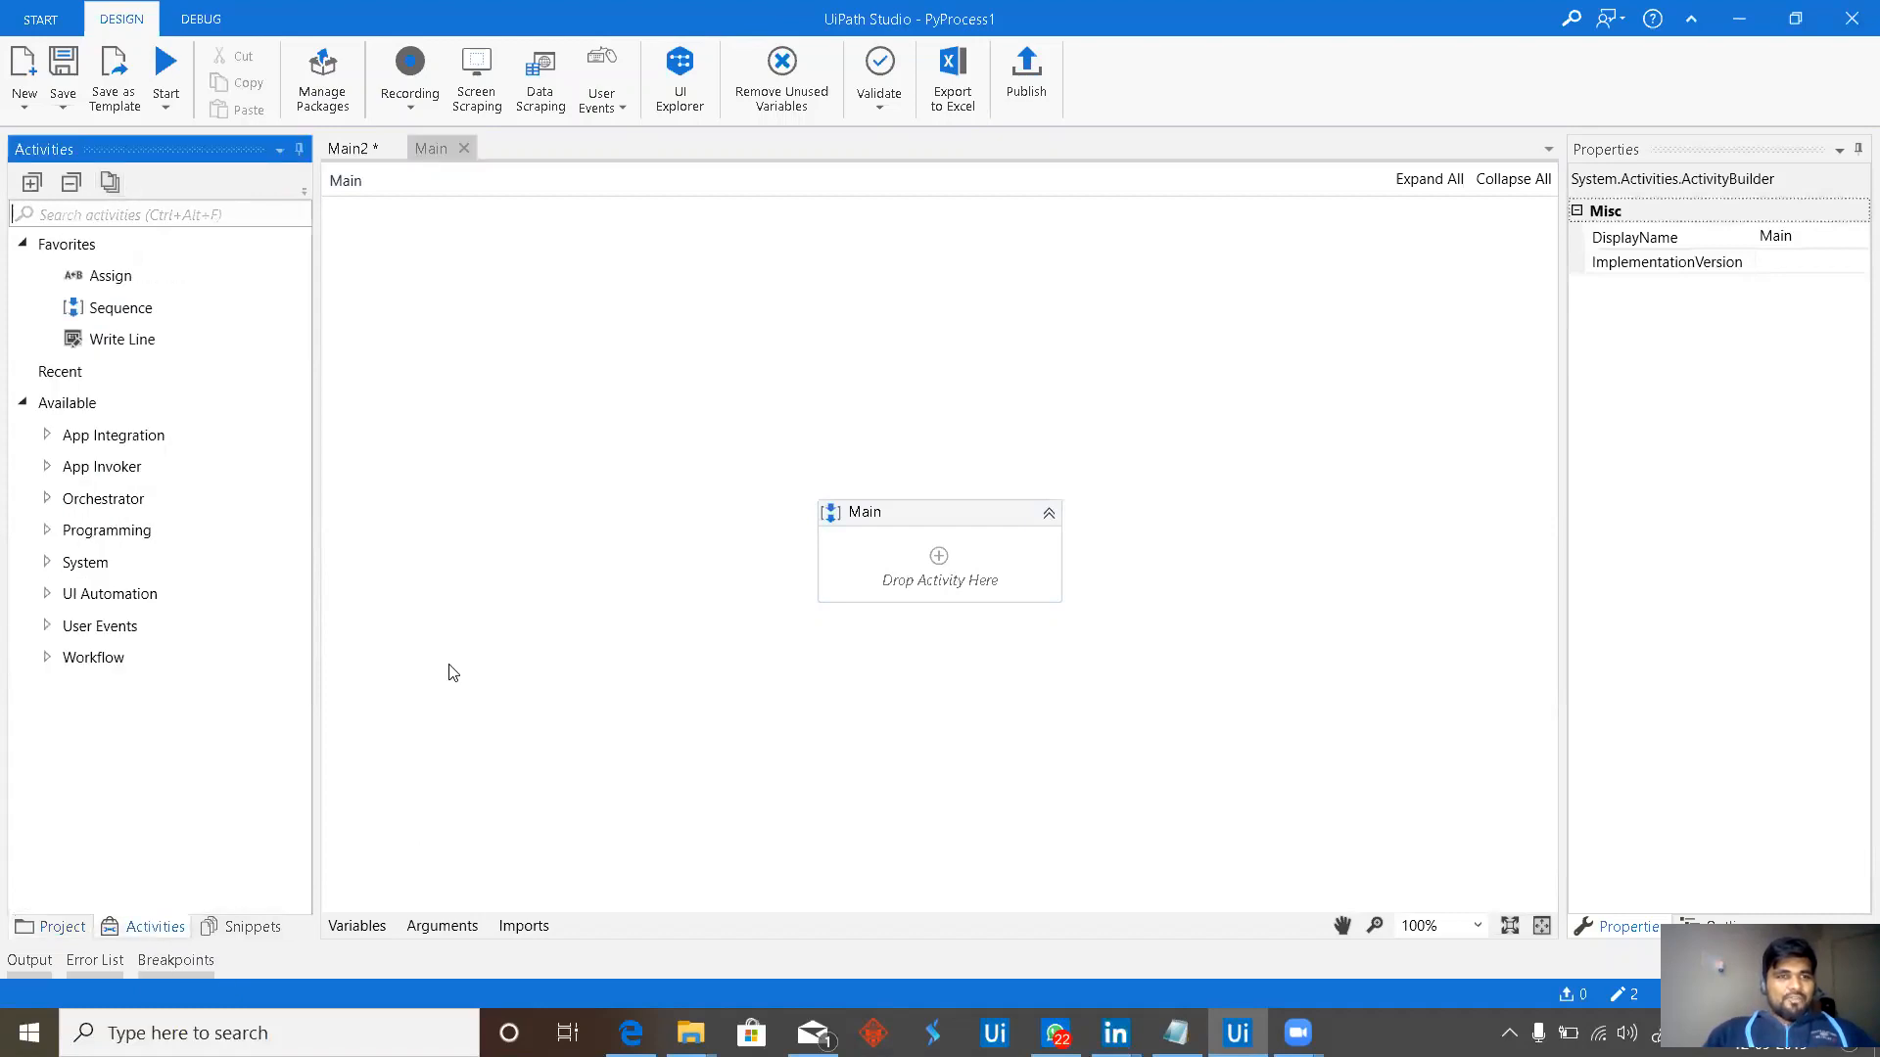
left_click(431, 146)
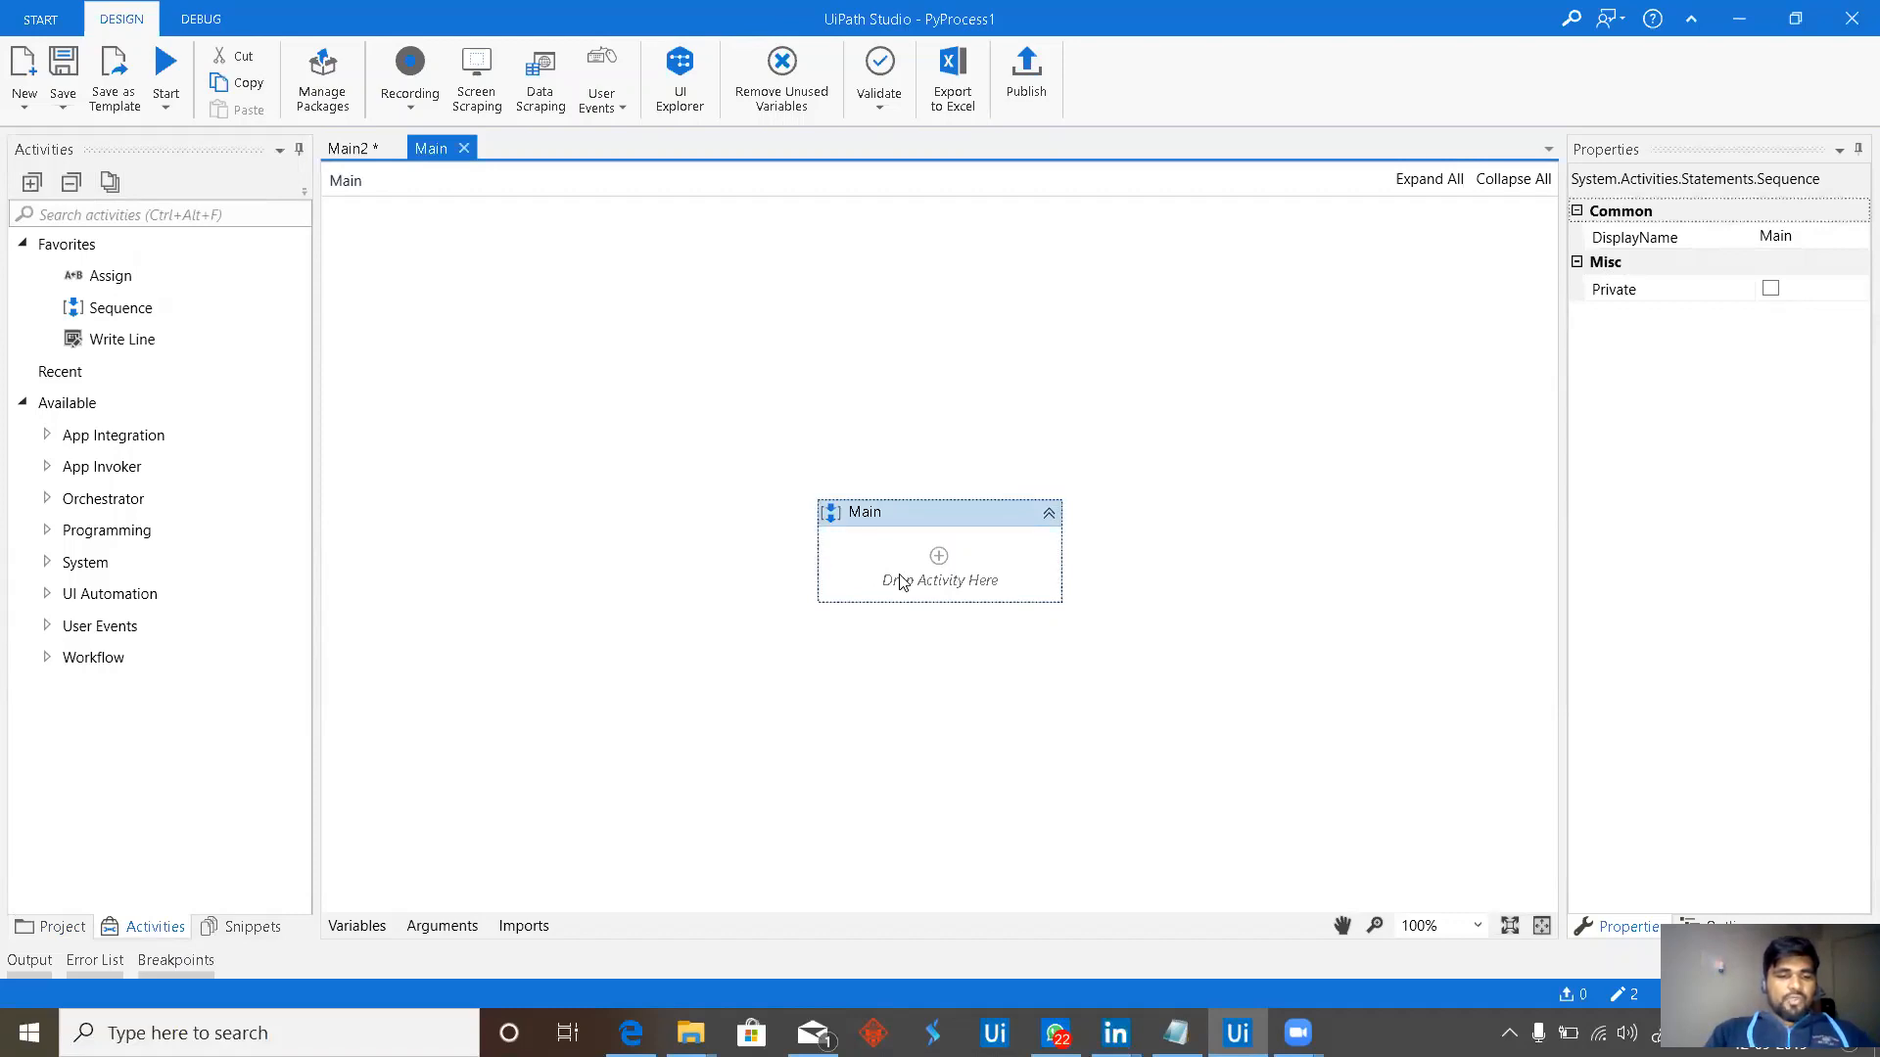
mouse_move(938, 556)
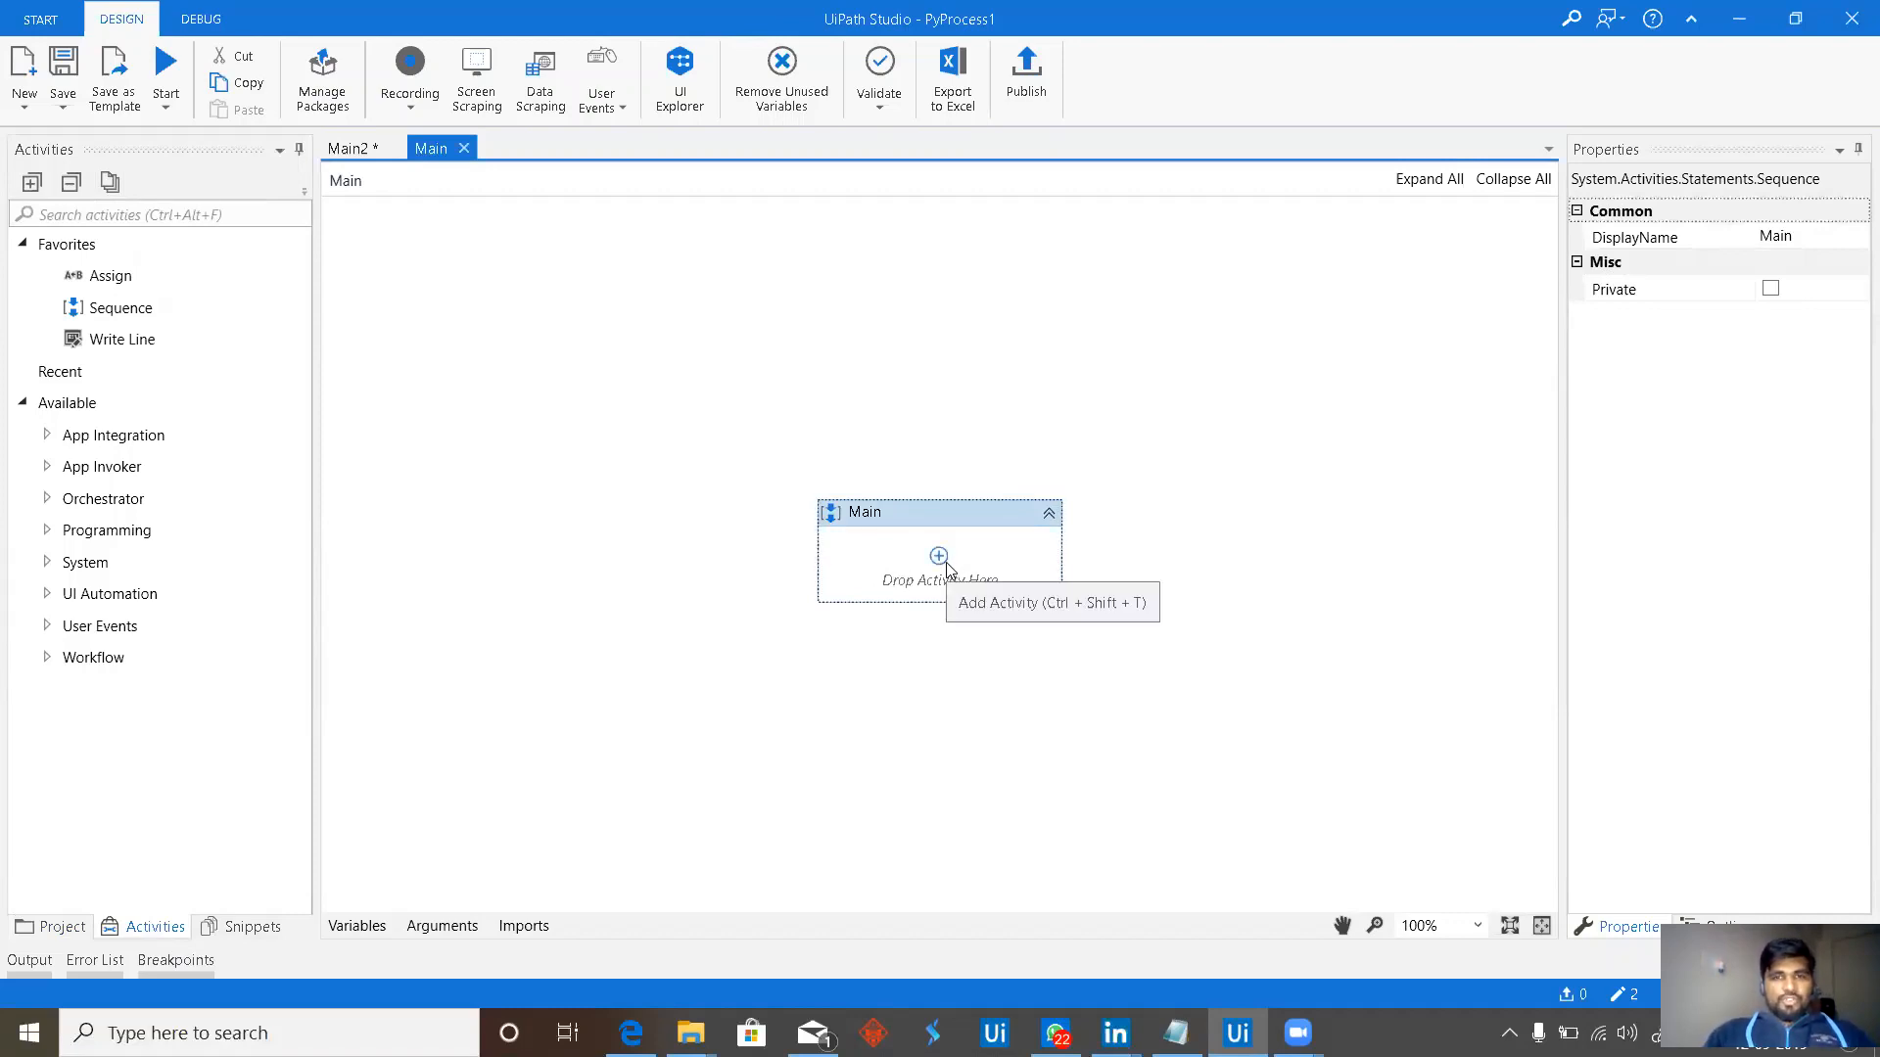
mouse_move(1001, 580)
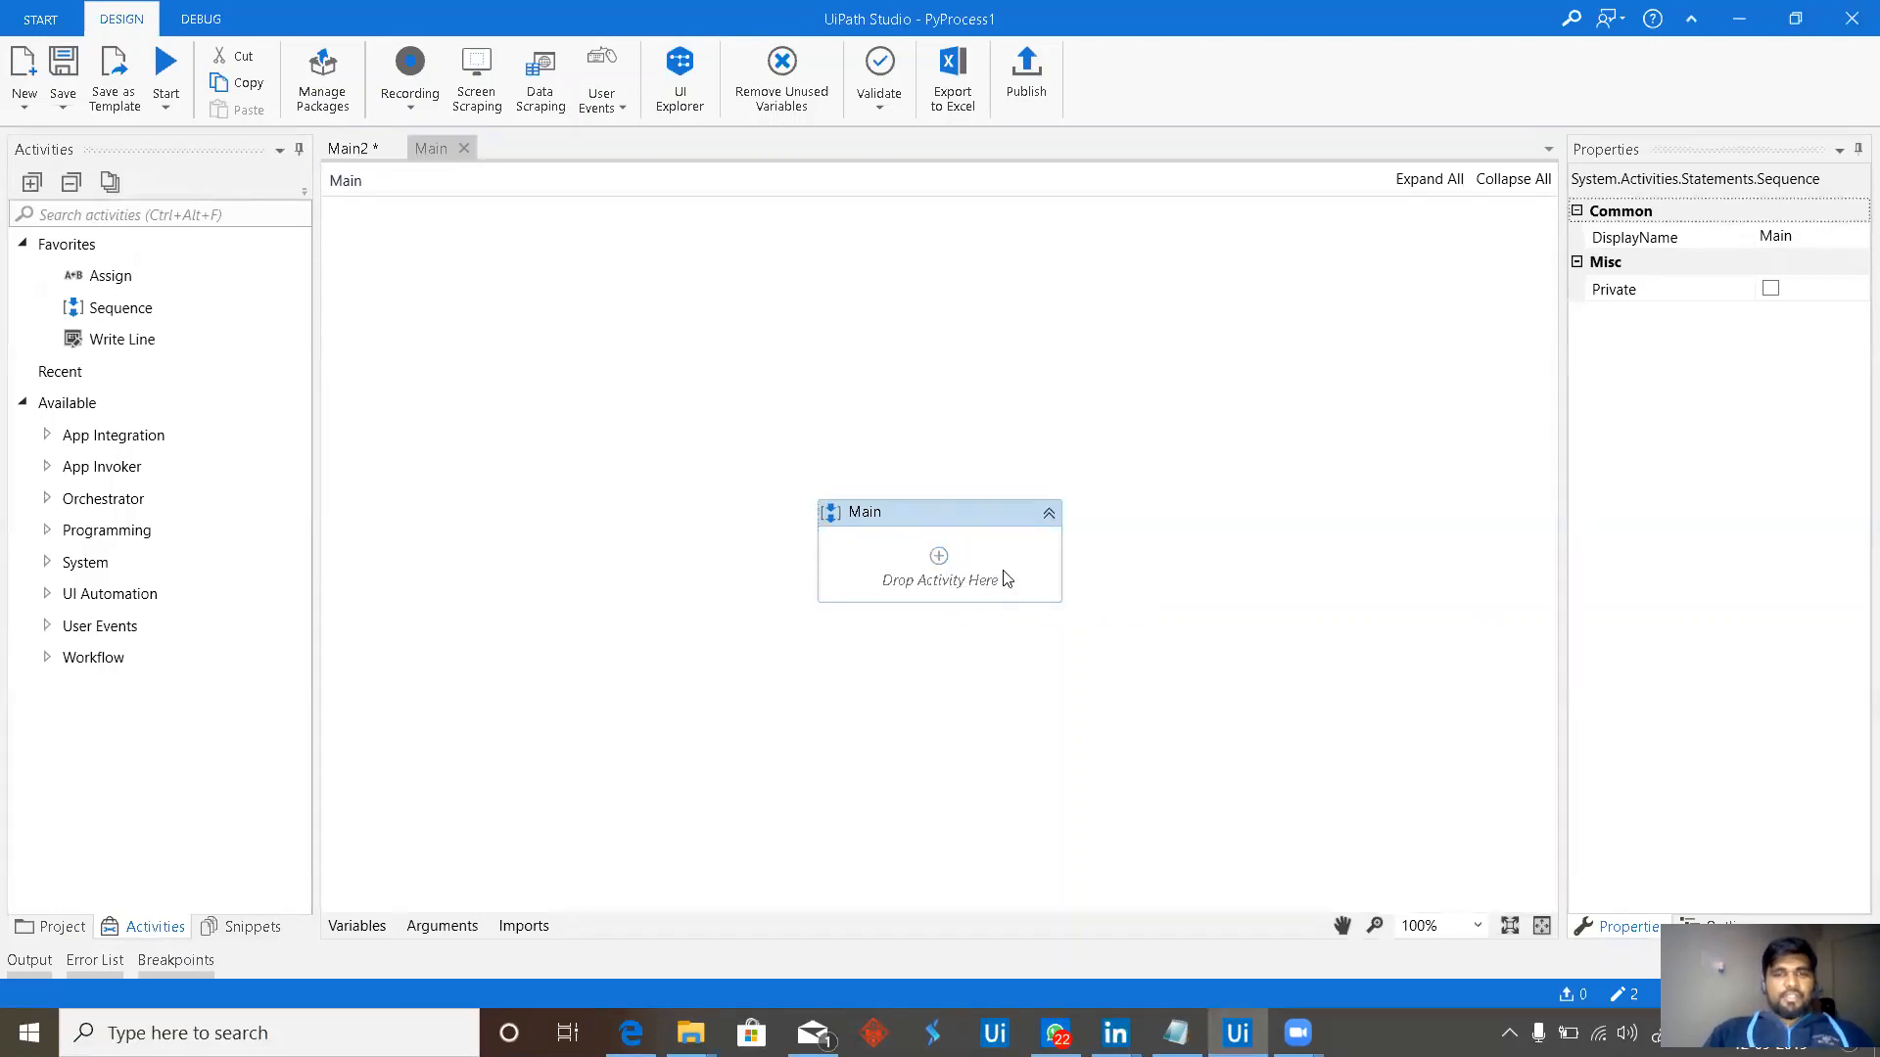
- Search 'form' and insert a Create Form activity into the Main sequence
left_click(938, 554)
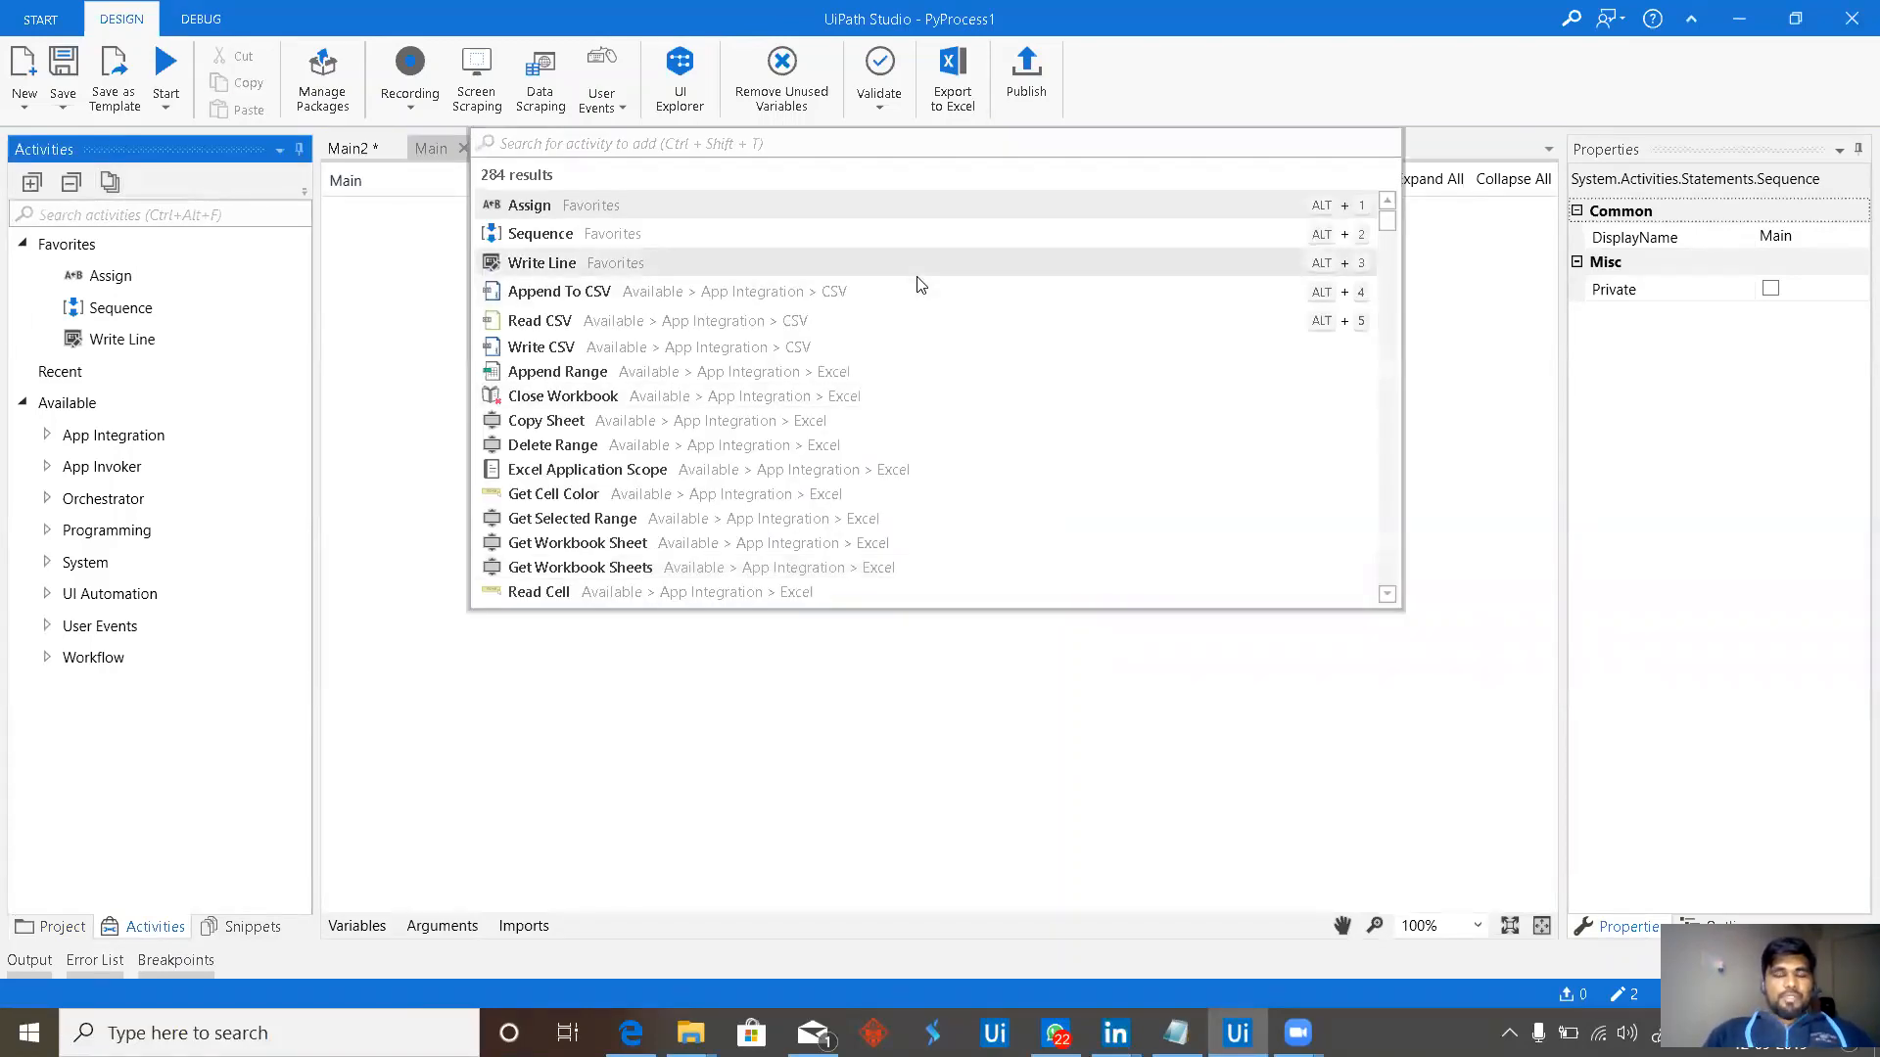
type("form")
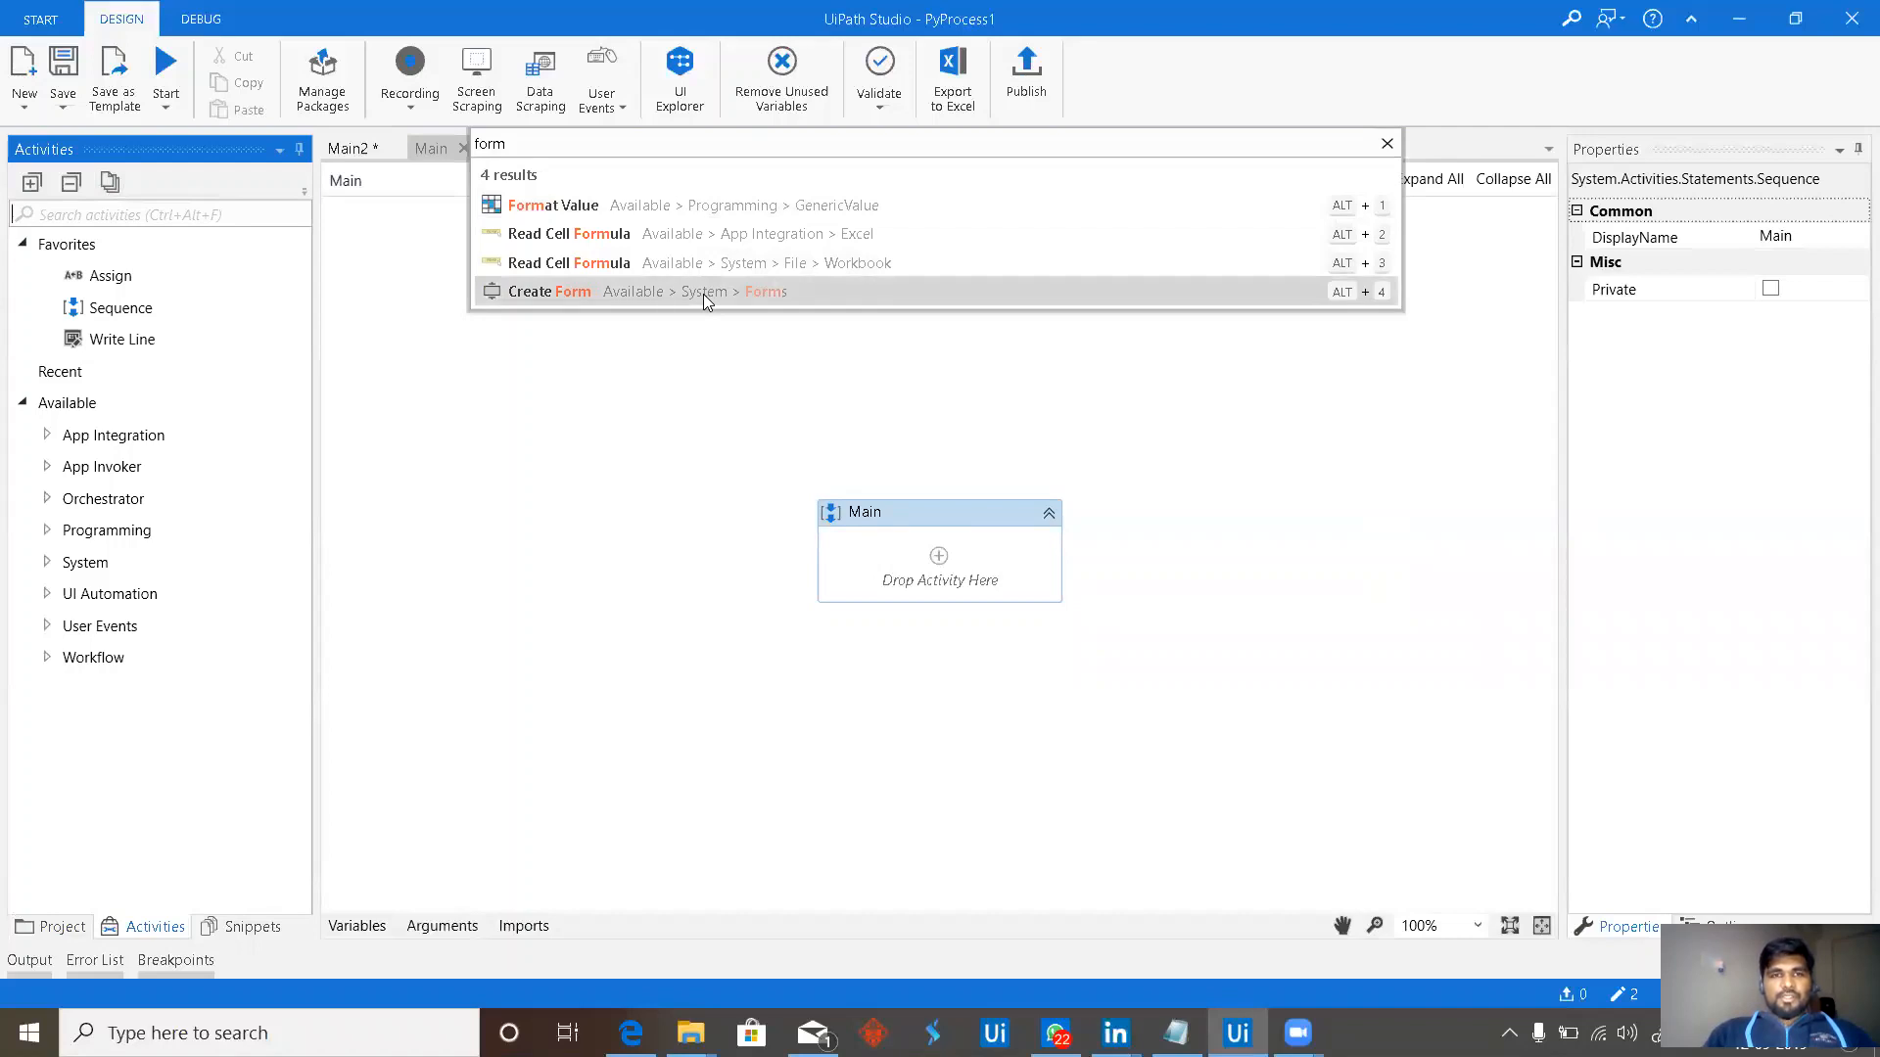
left_click(548, 290)
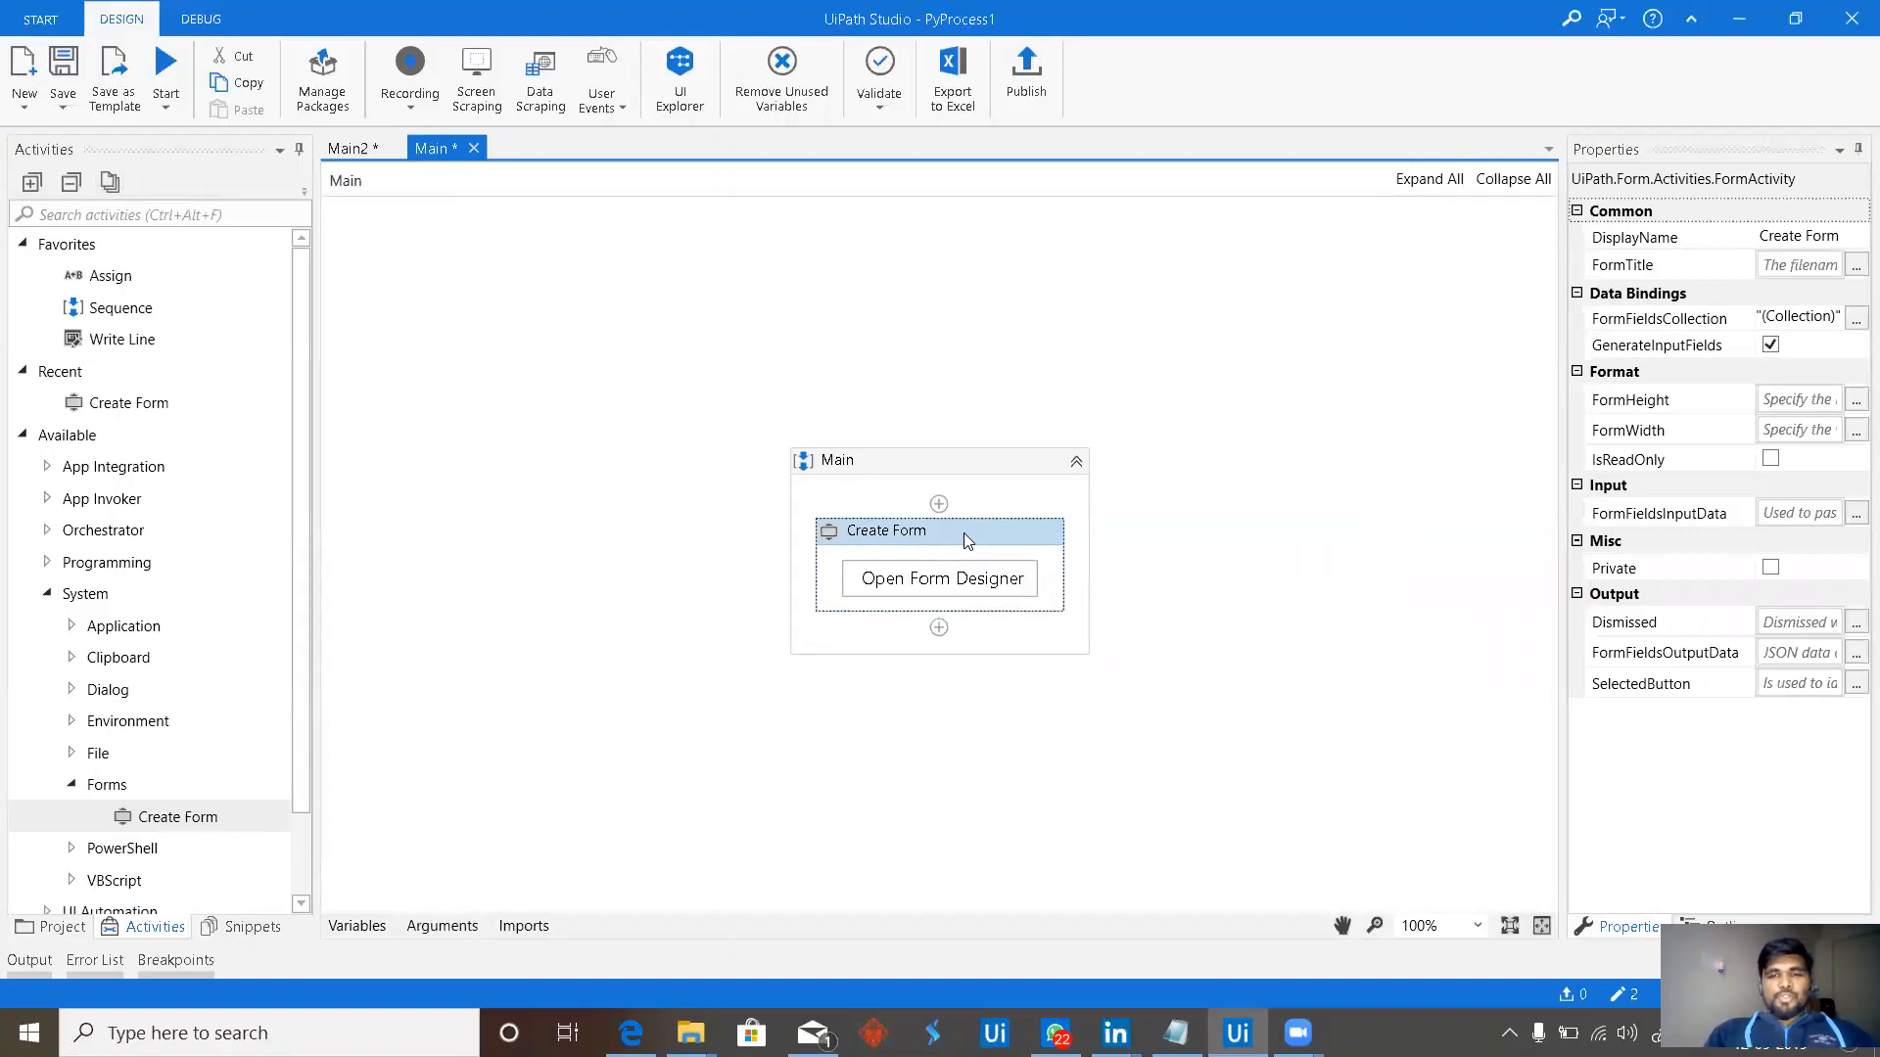
mouse_move(1384, 525)
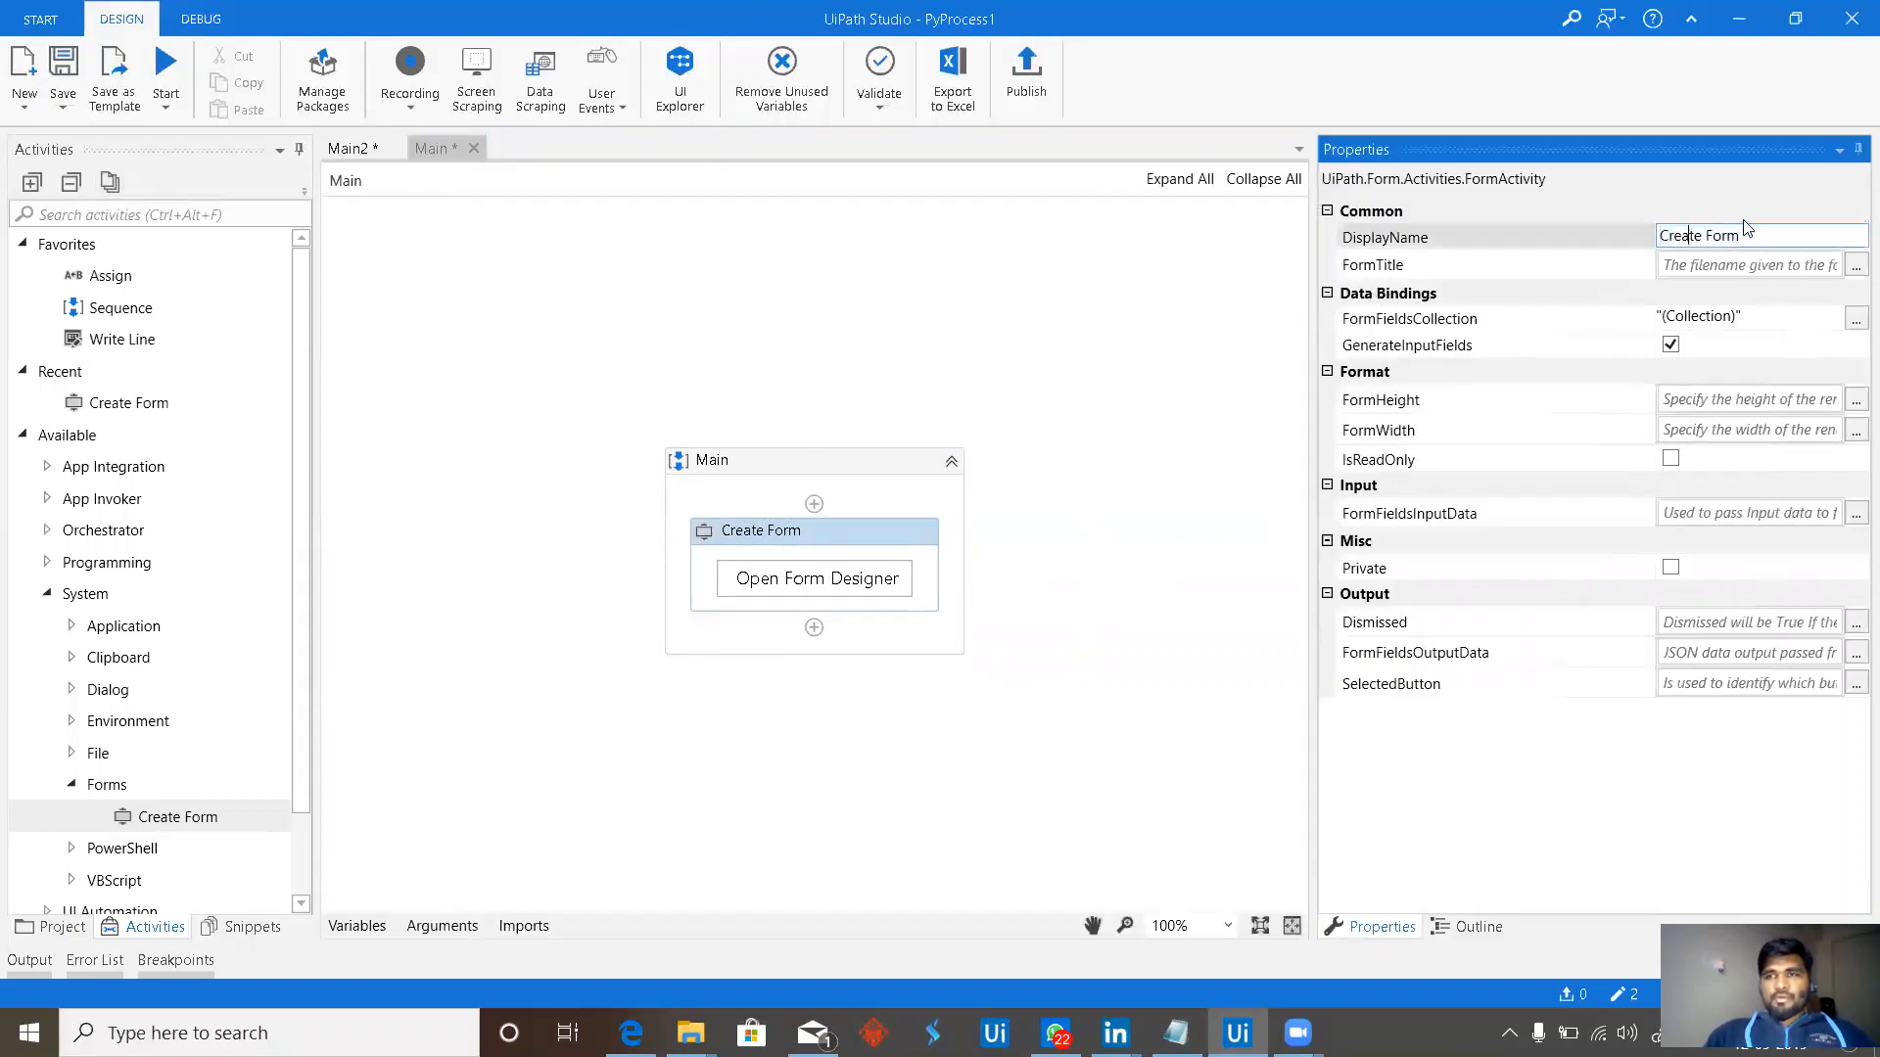
- Set the activity's DisplayName to 'Name Of Form' and its FormTitle to 'Form Title'
triple_click(1698, 237)
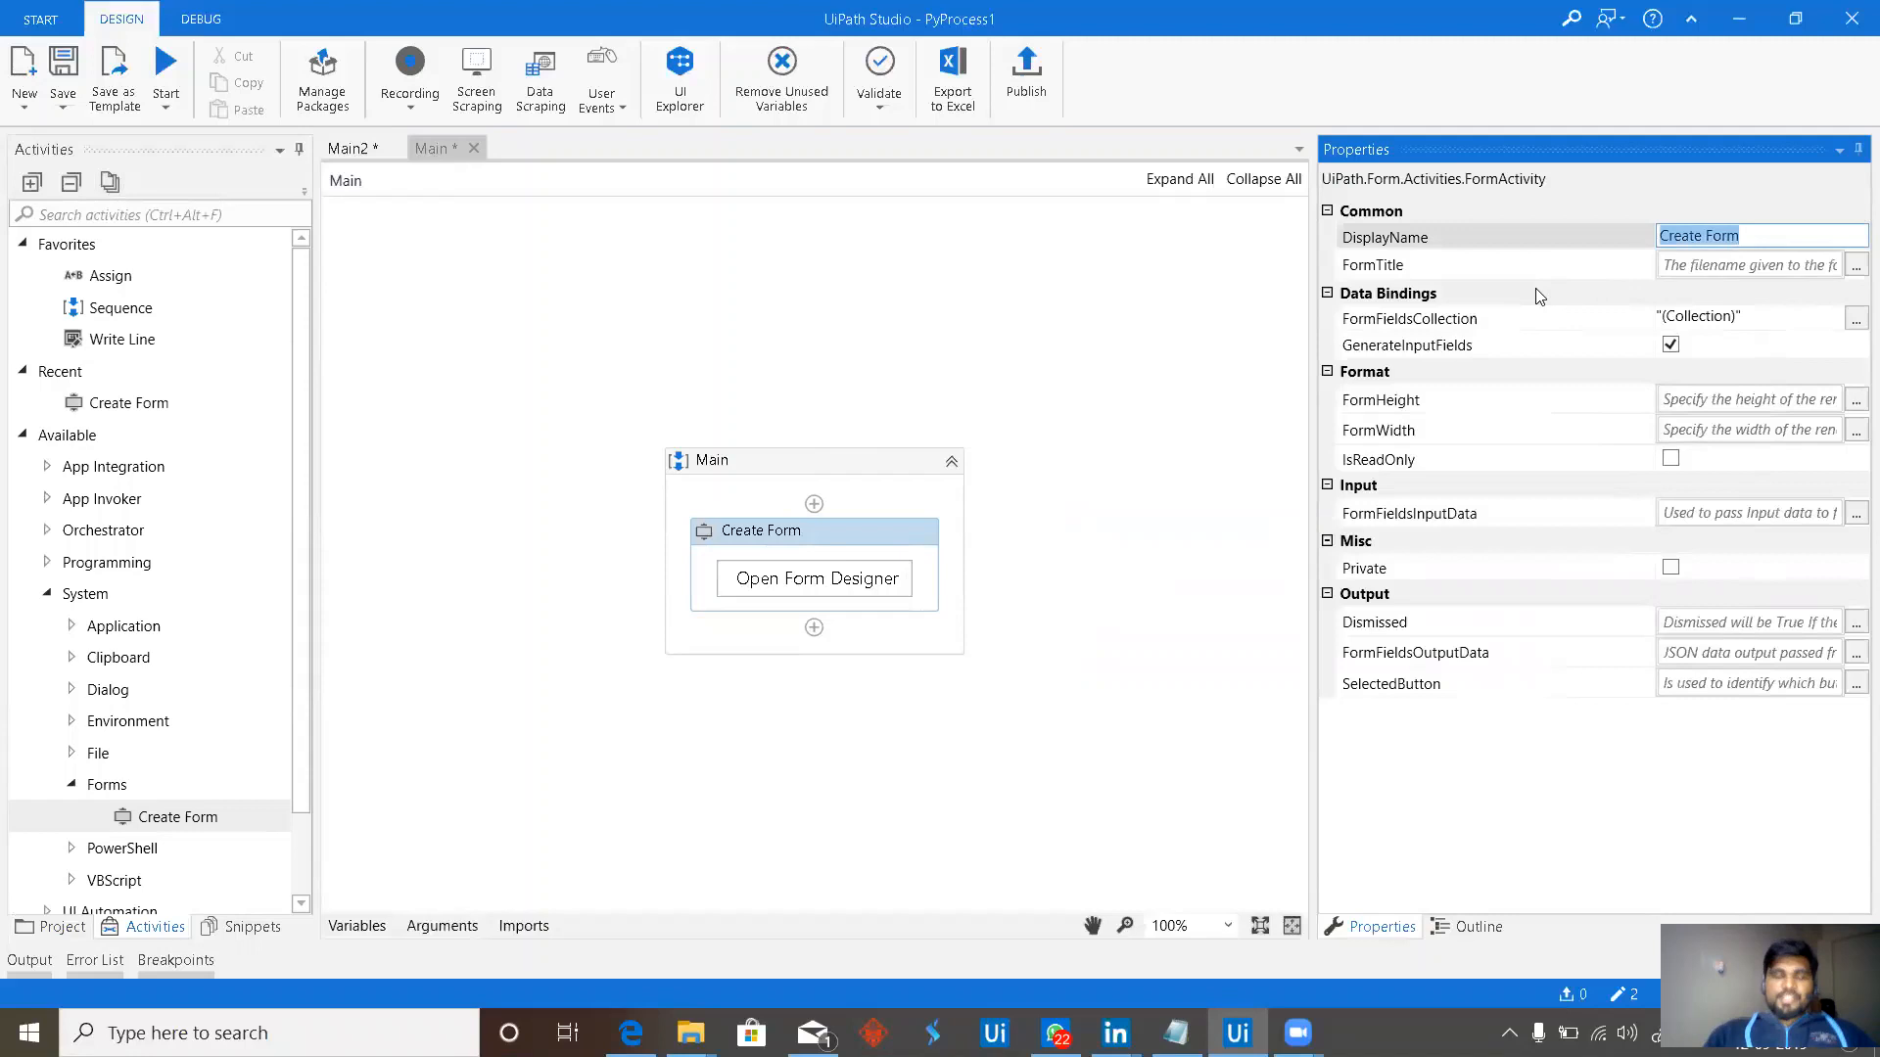
type("Nsmr")
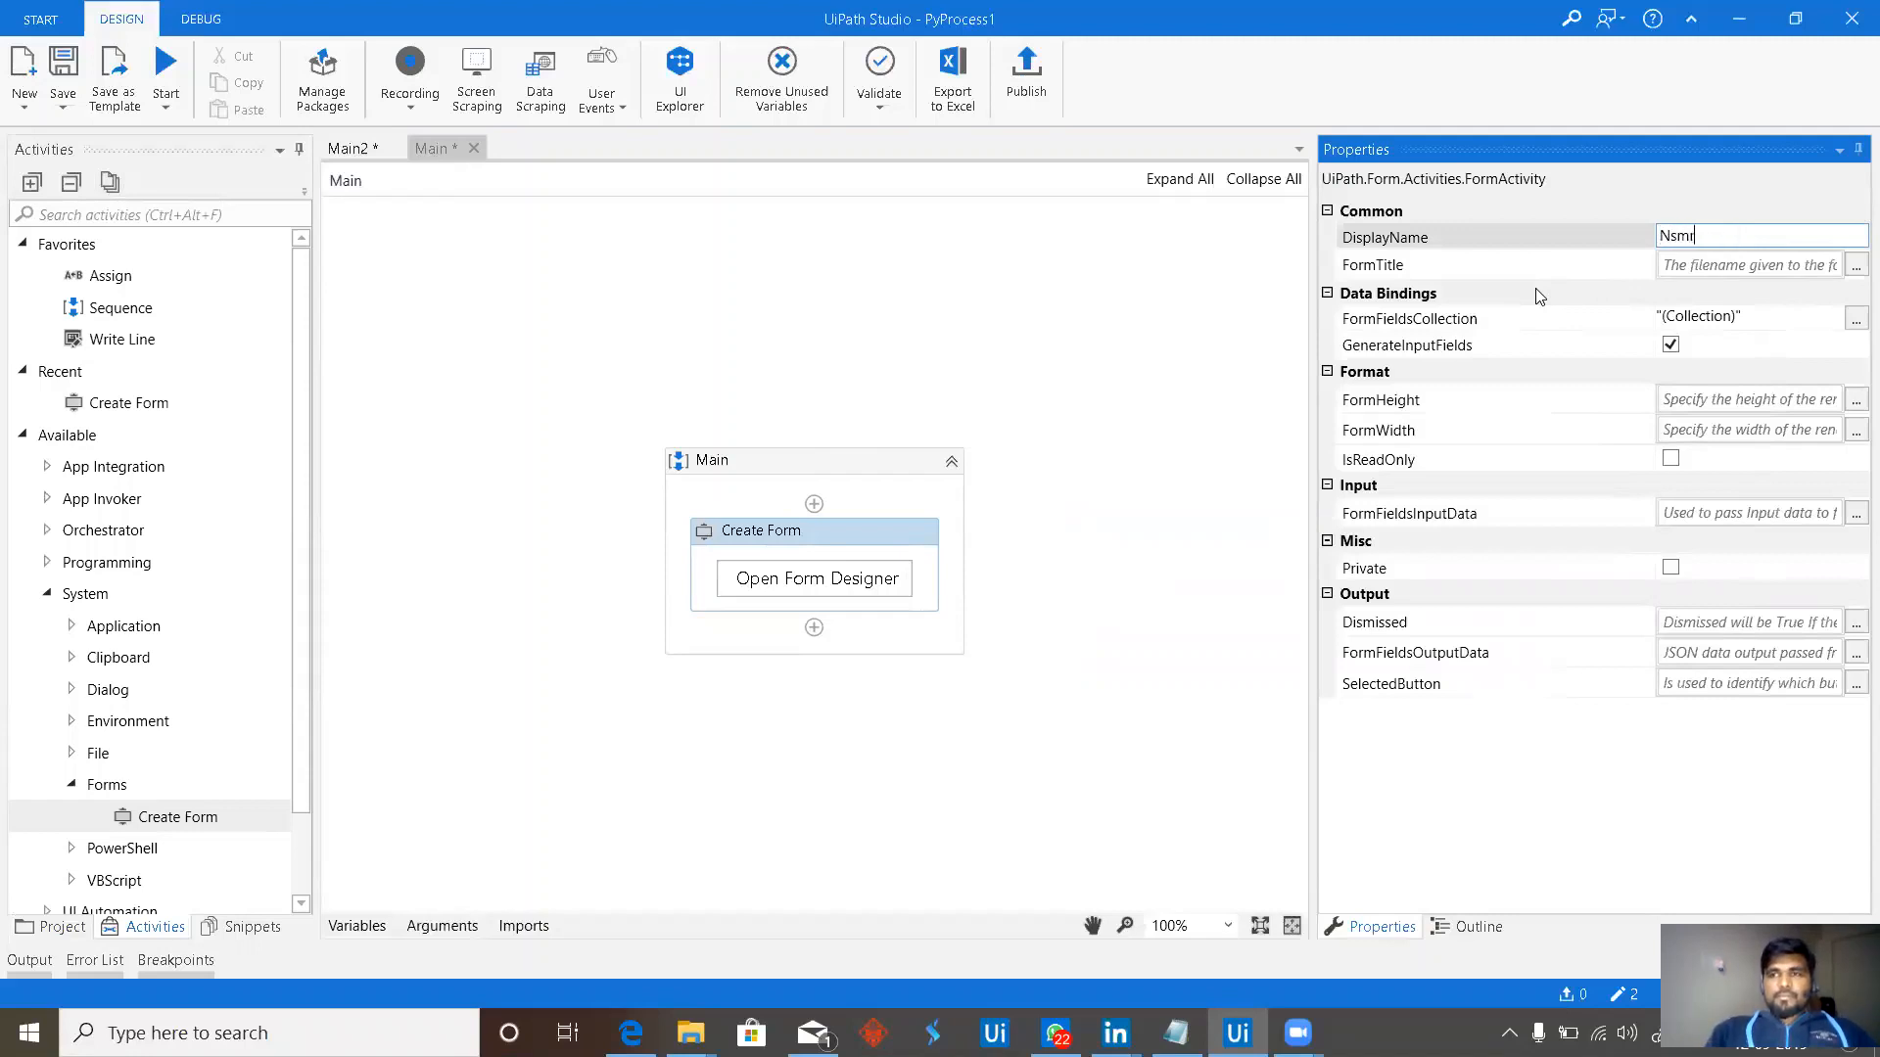
key("Backspace")
type("=ame")
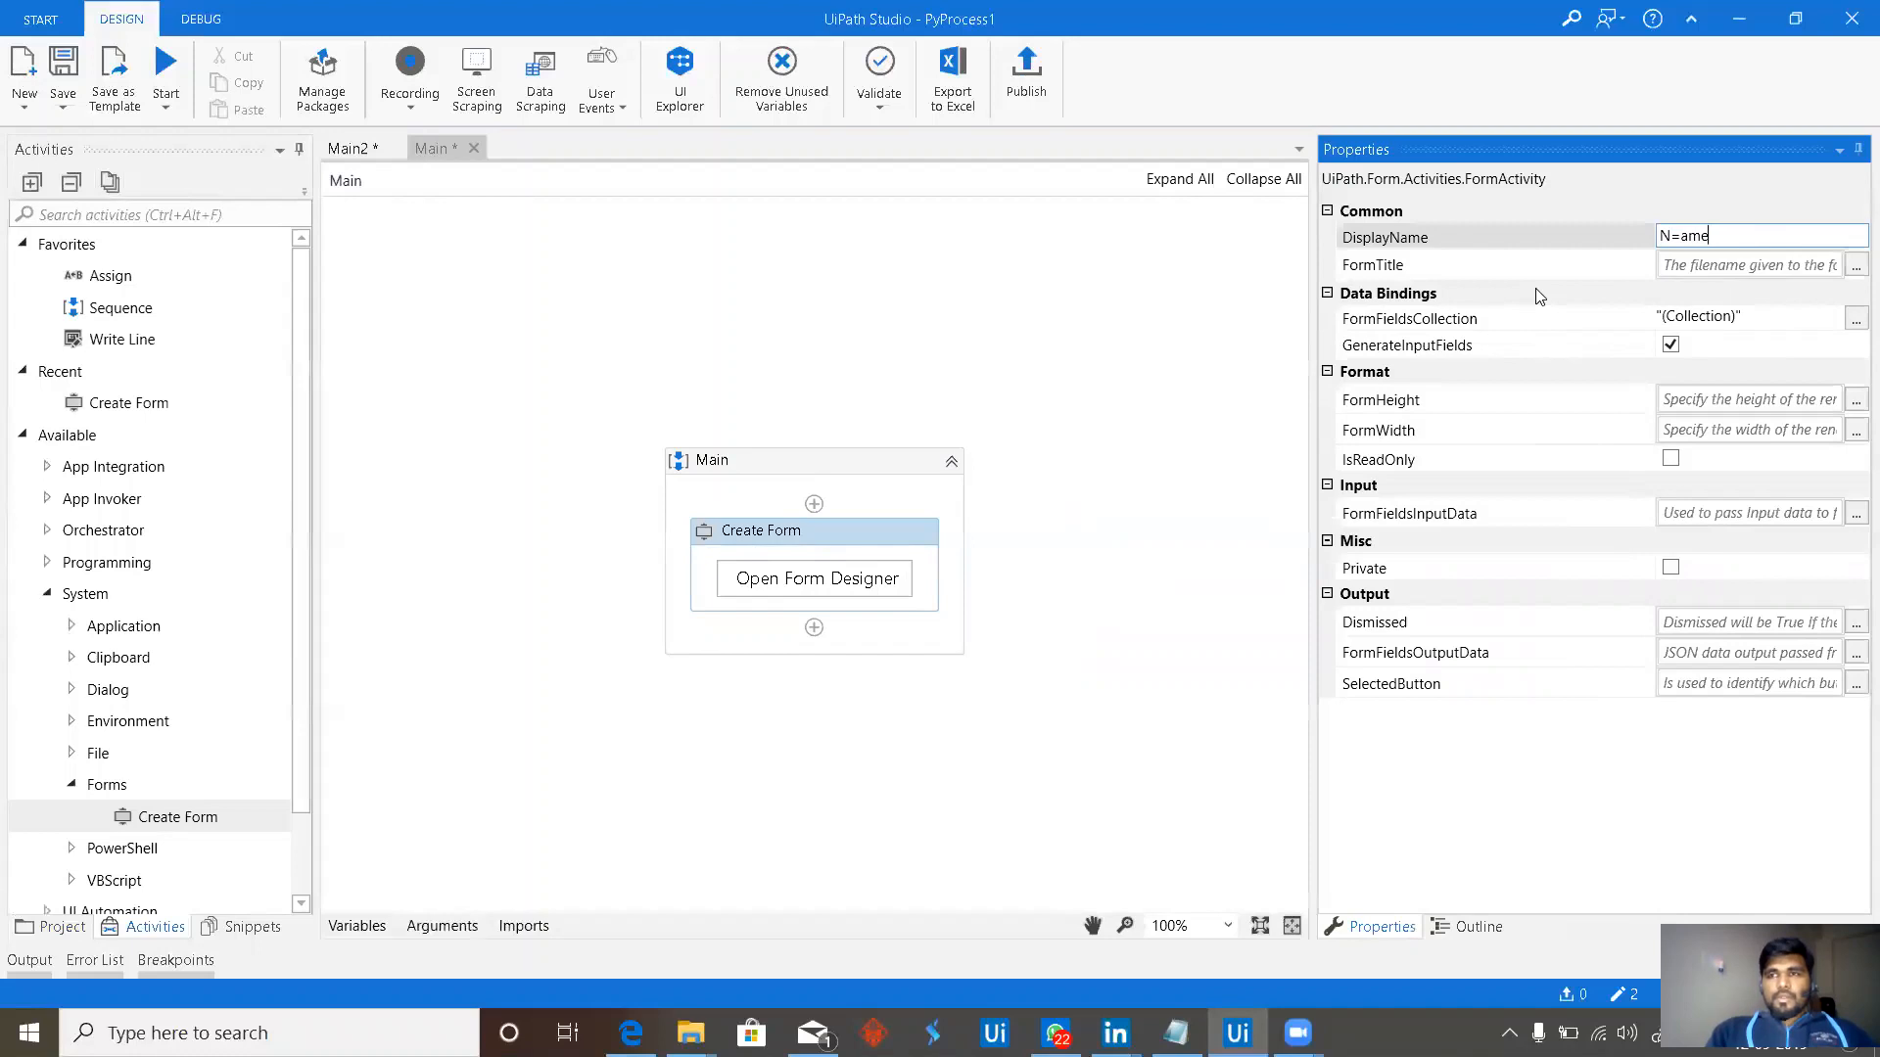
type("Name")
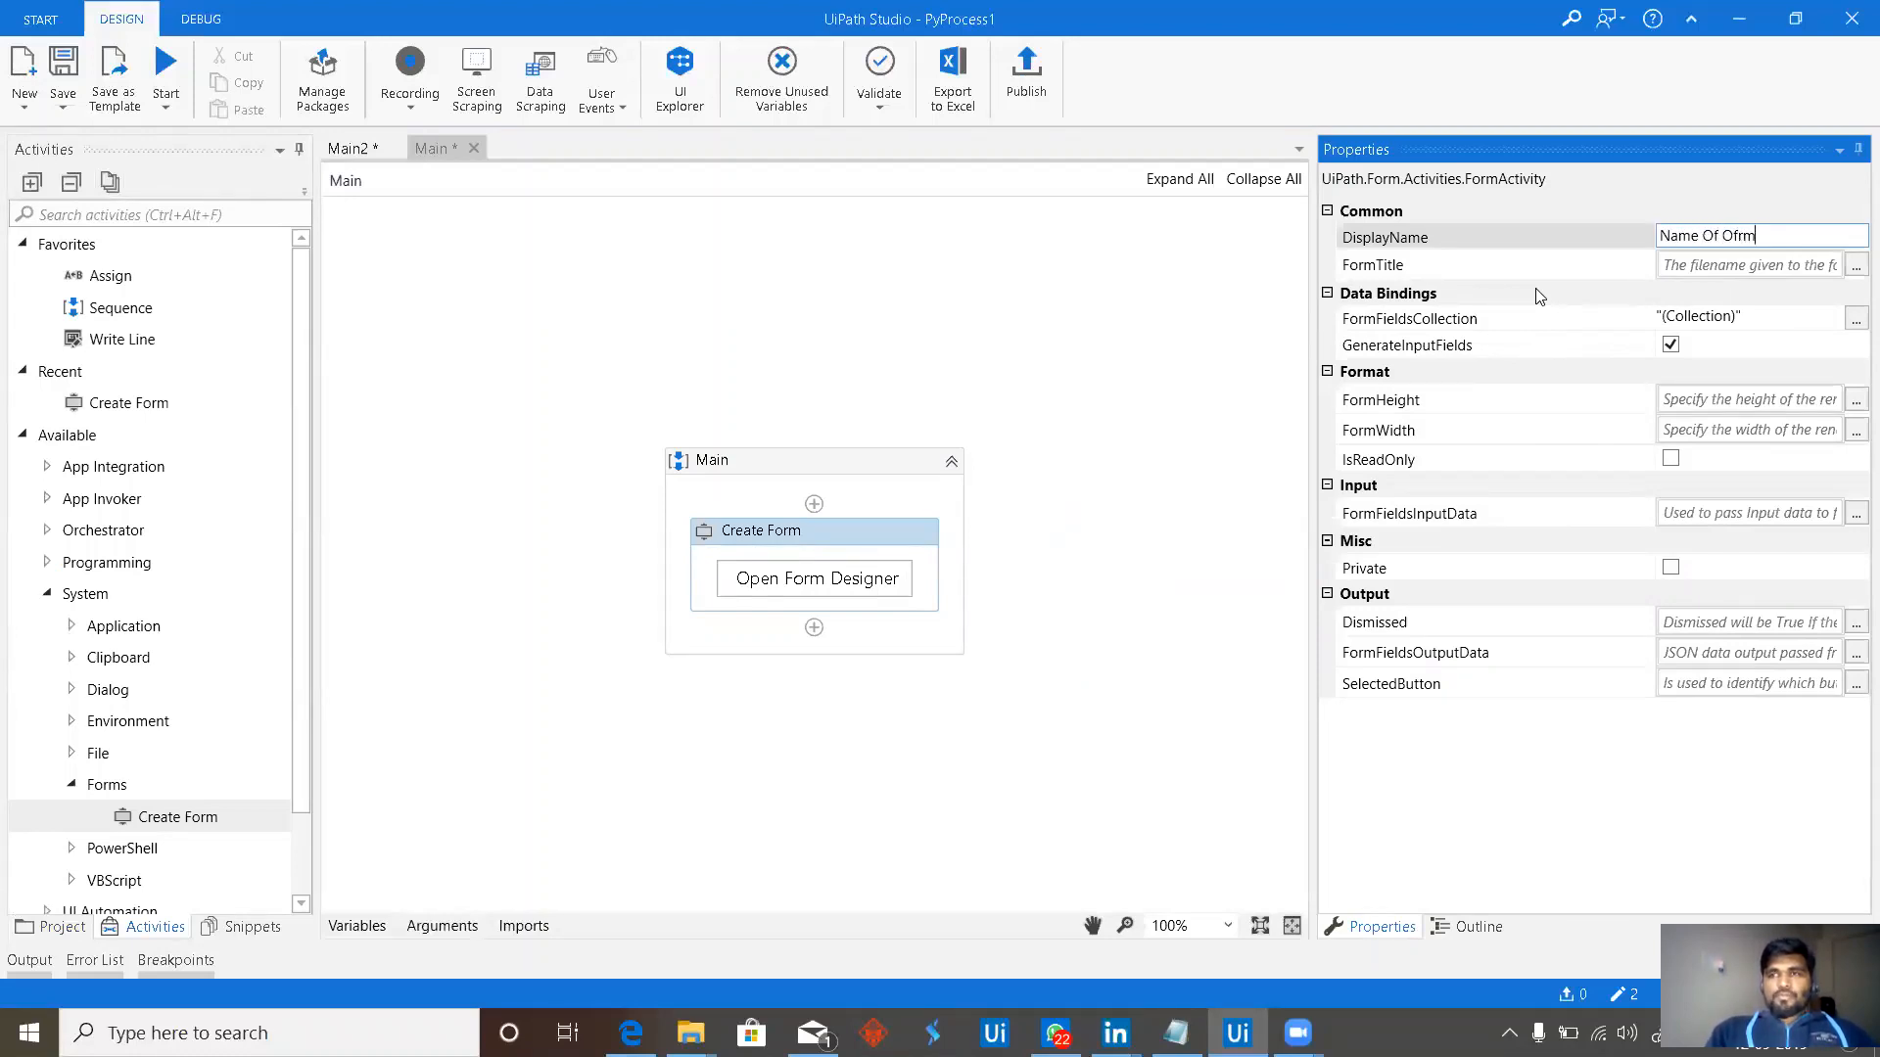
type("Name Of Form")
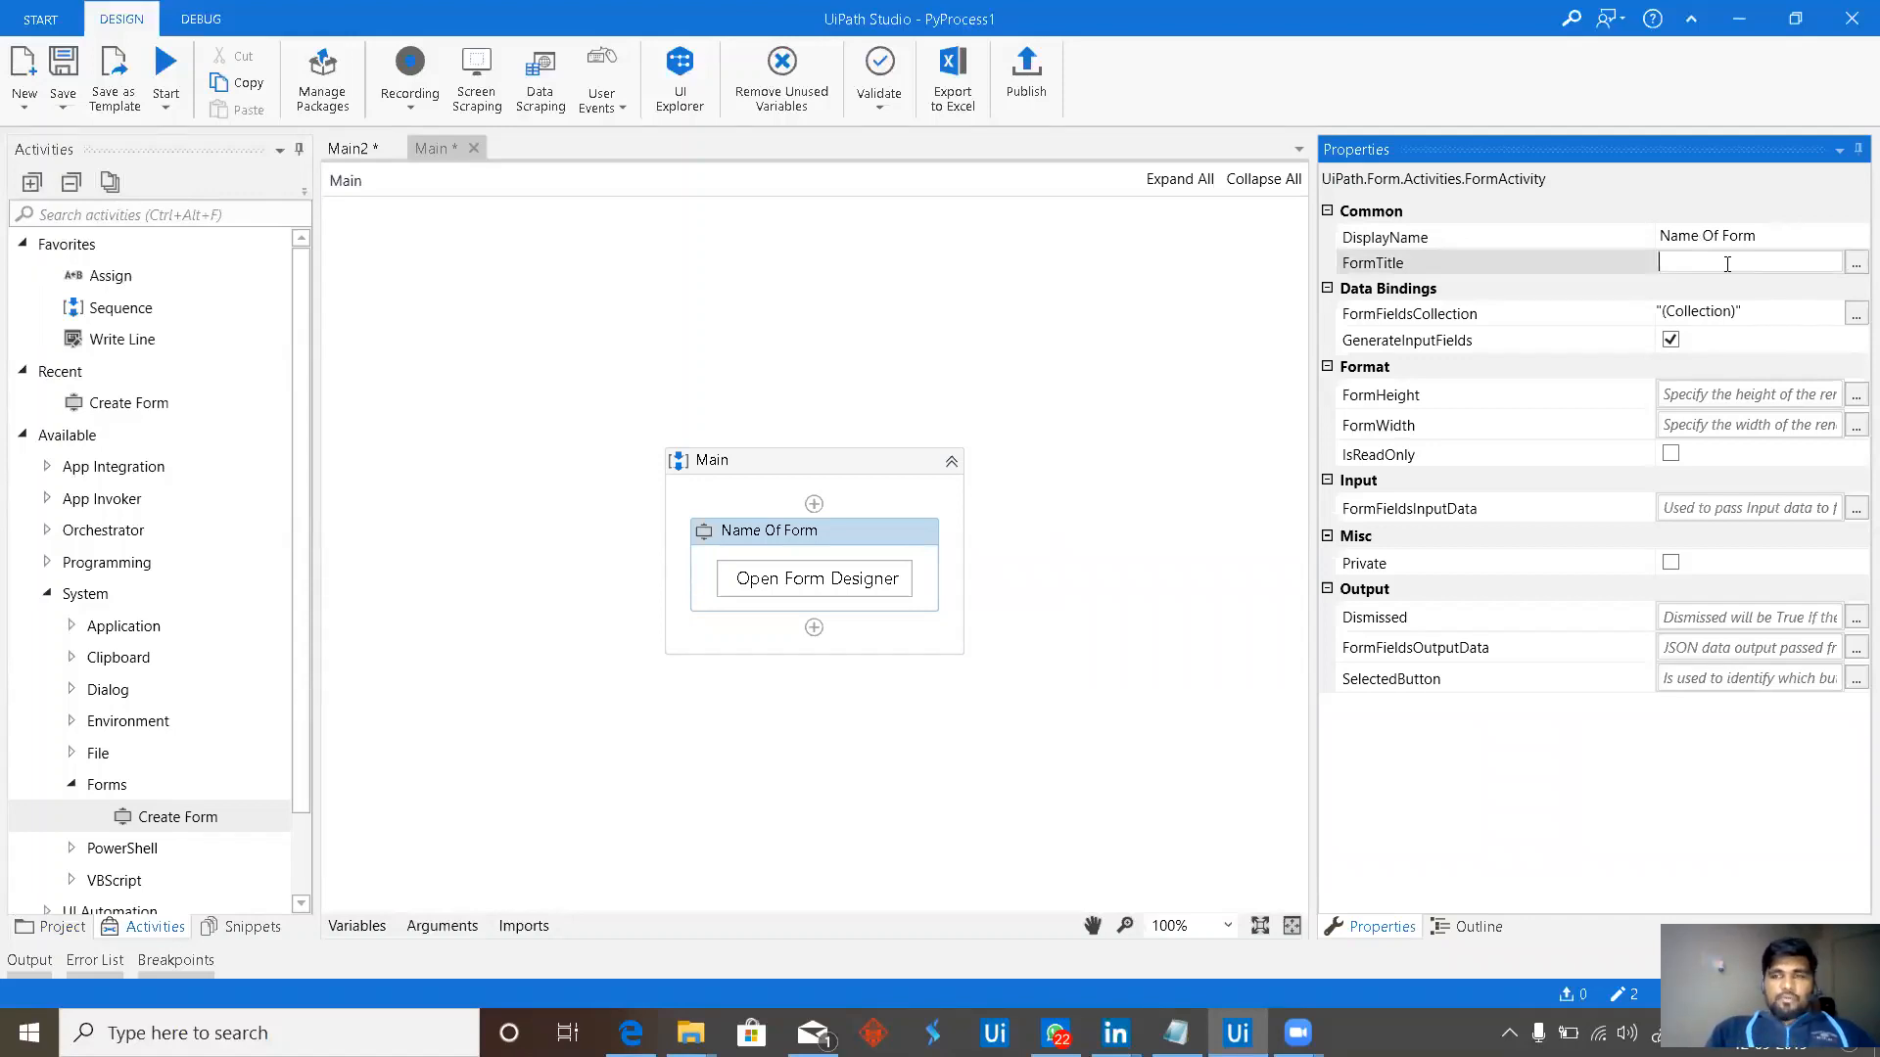
type("Form")
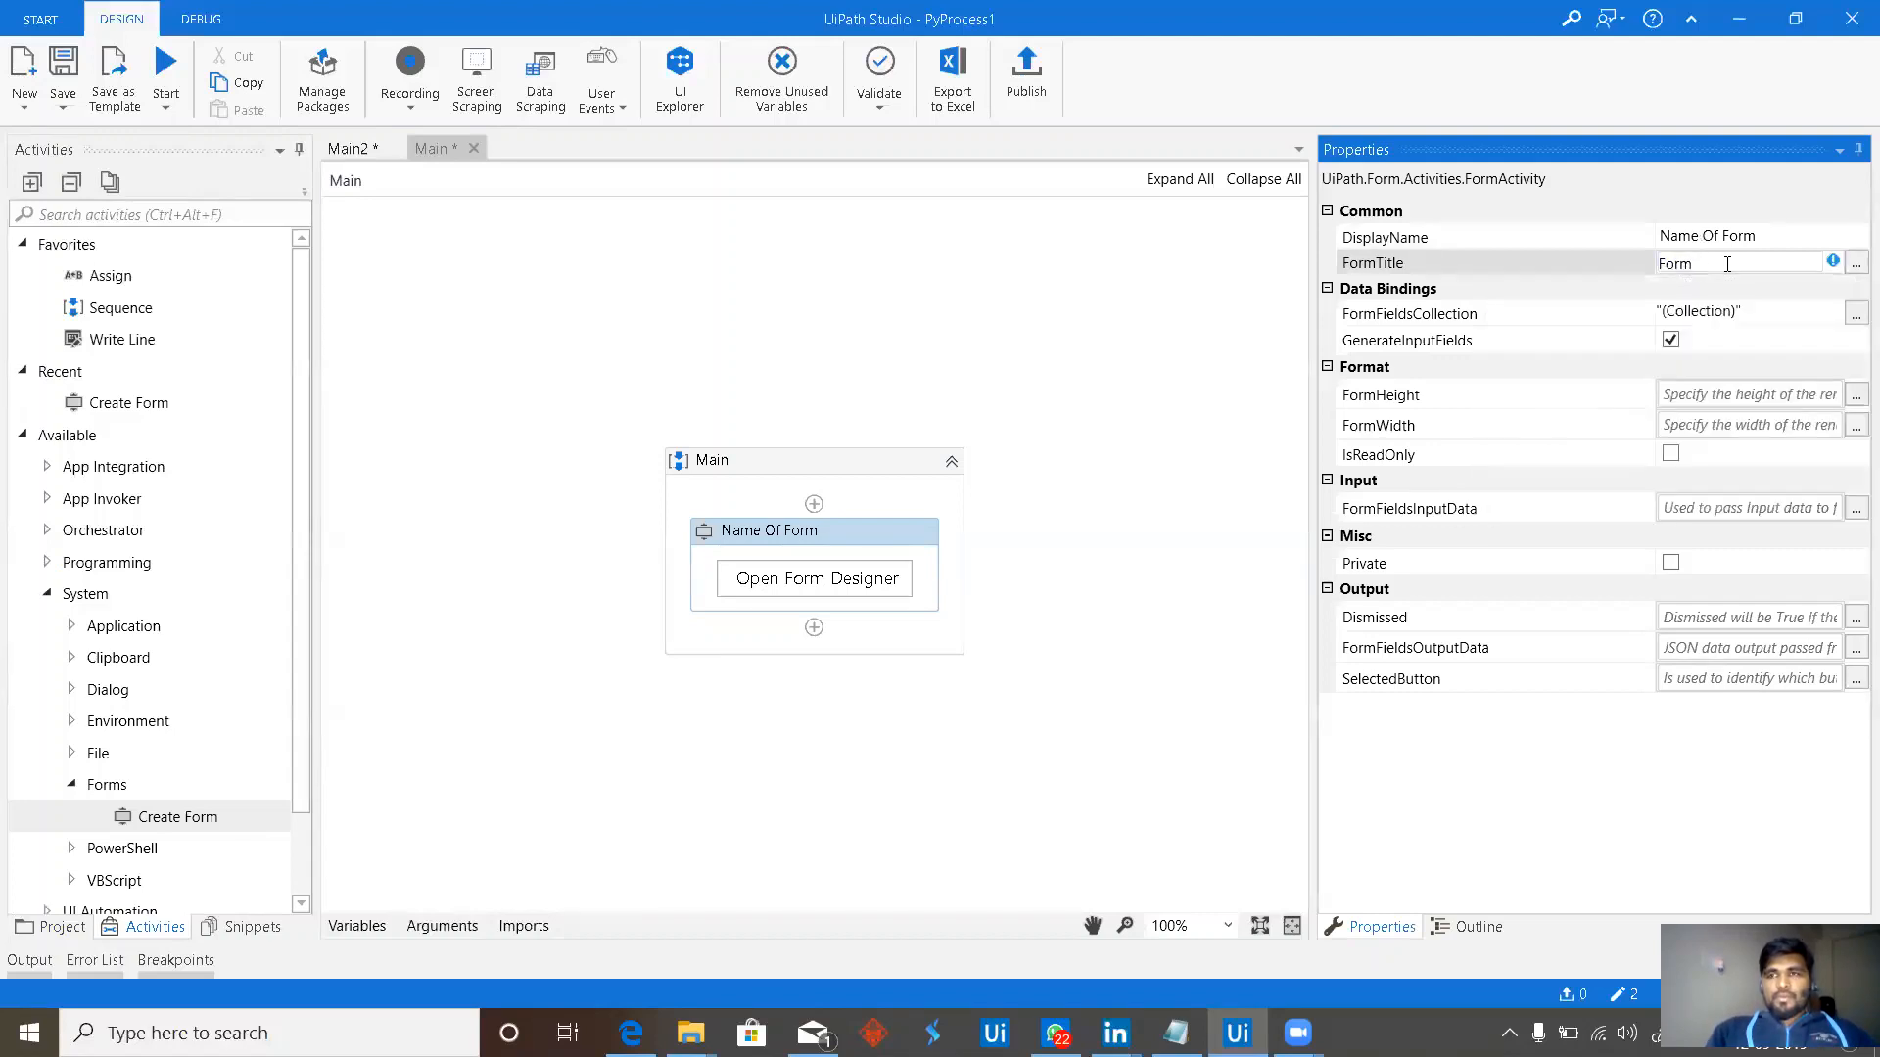
type("Title\"")
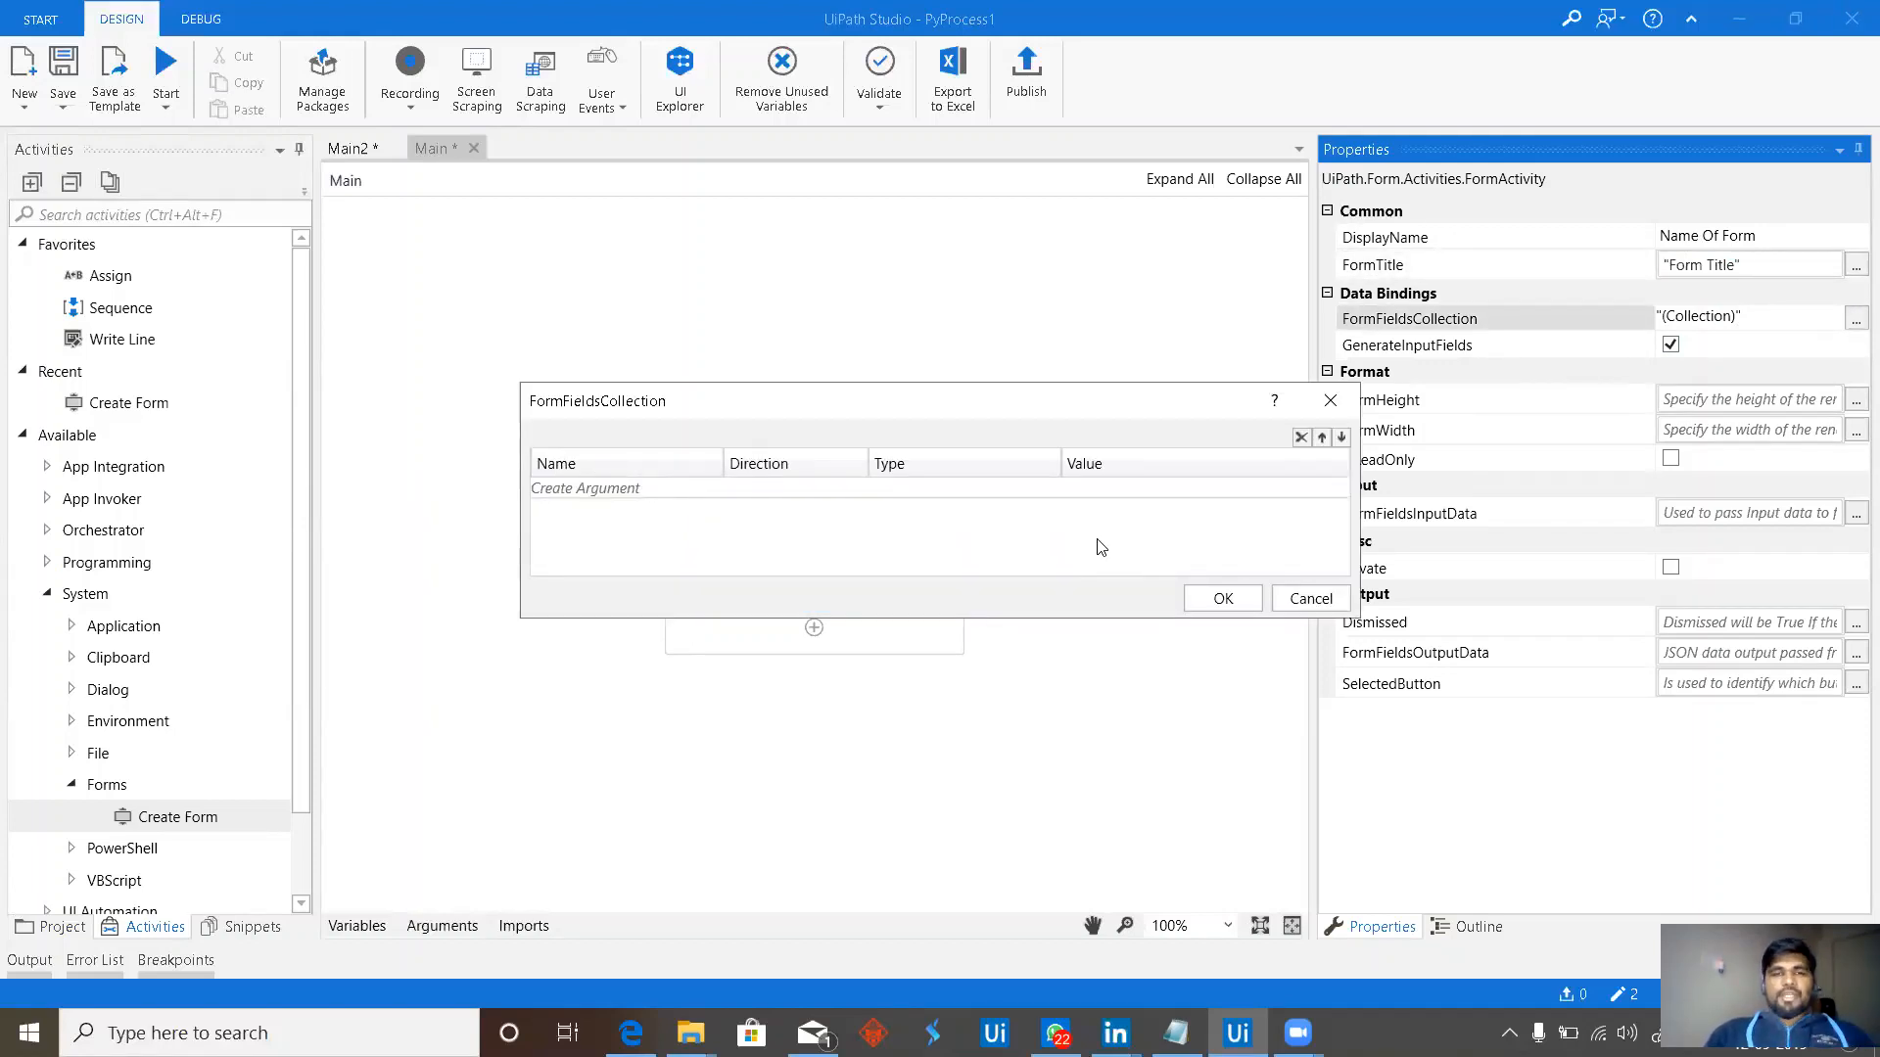
mouse_move(1011, 530)
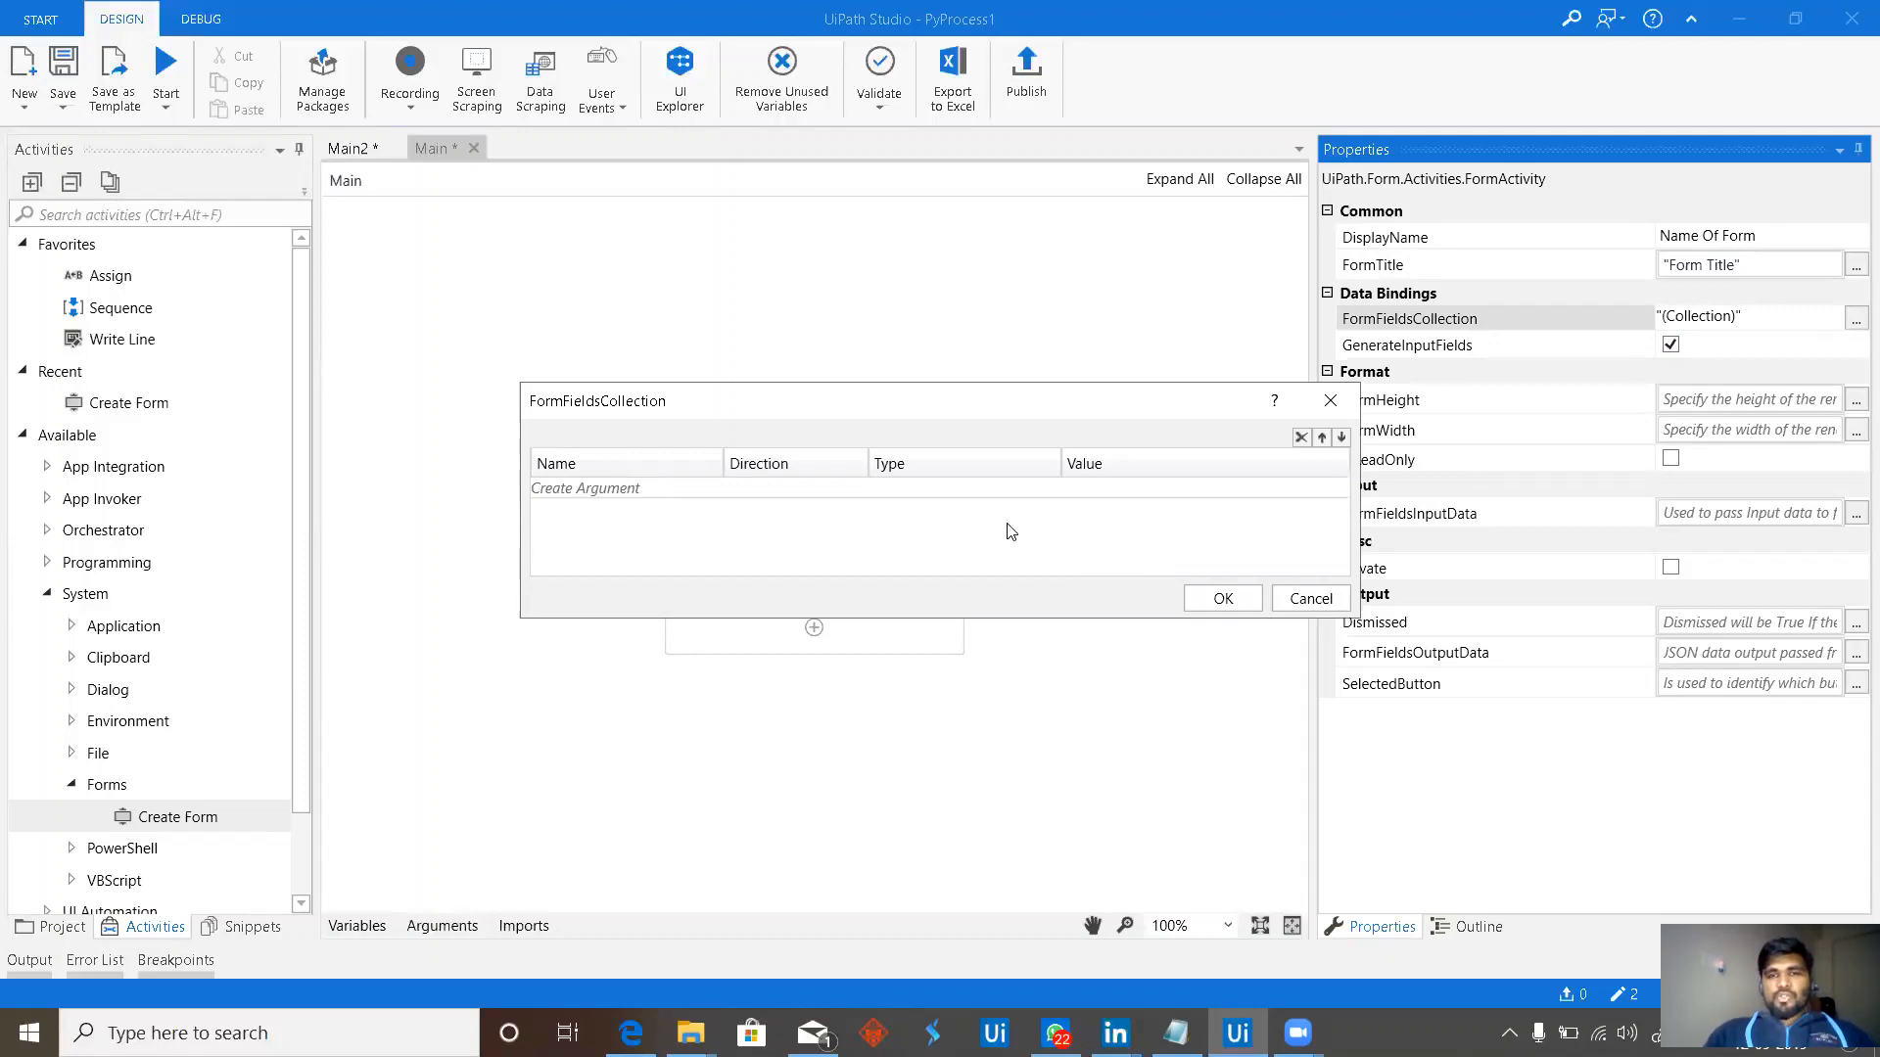
left_click(586, 488)
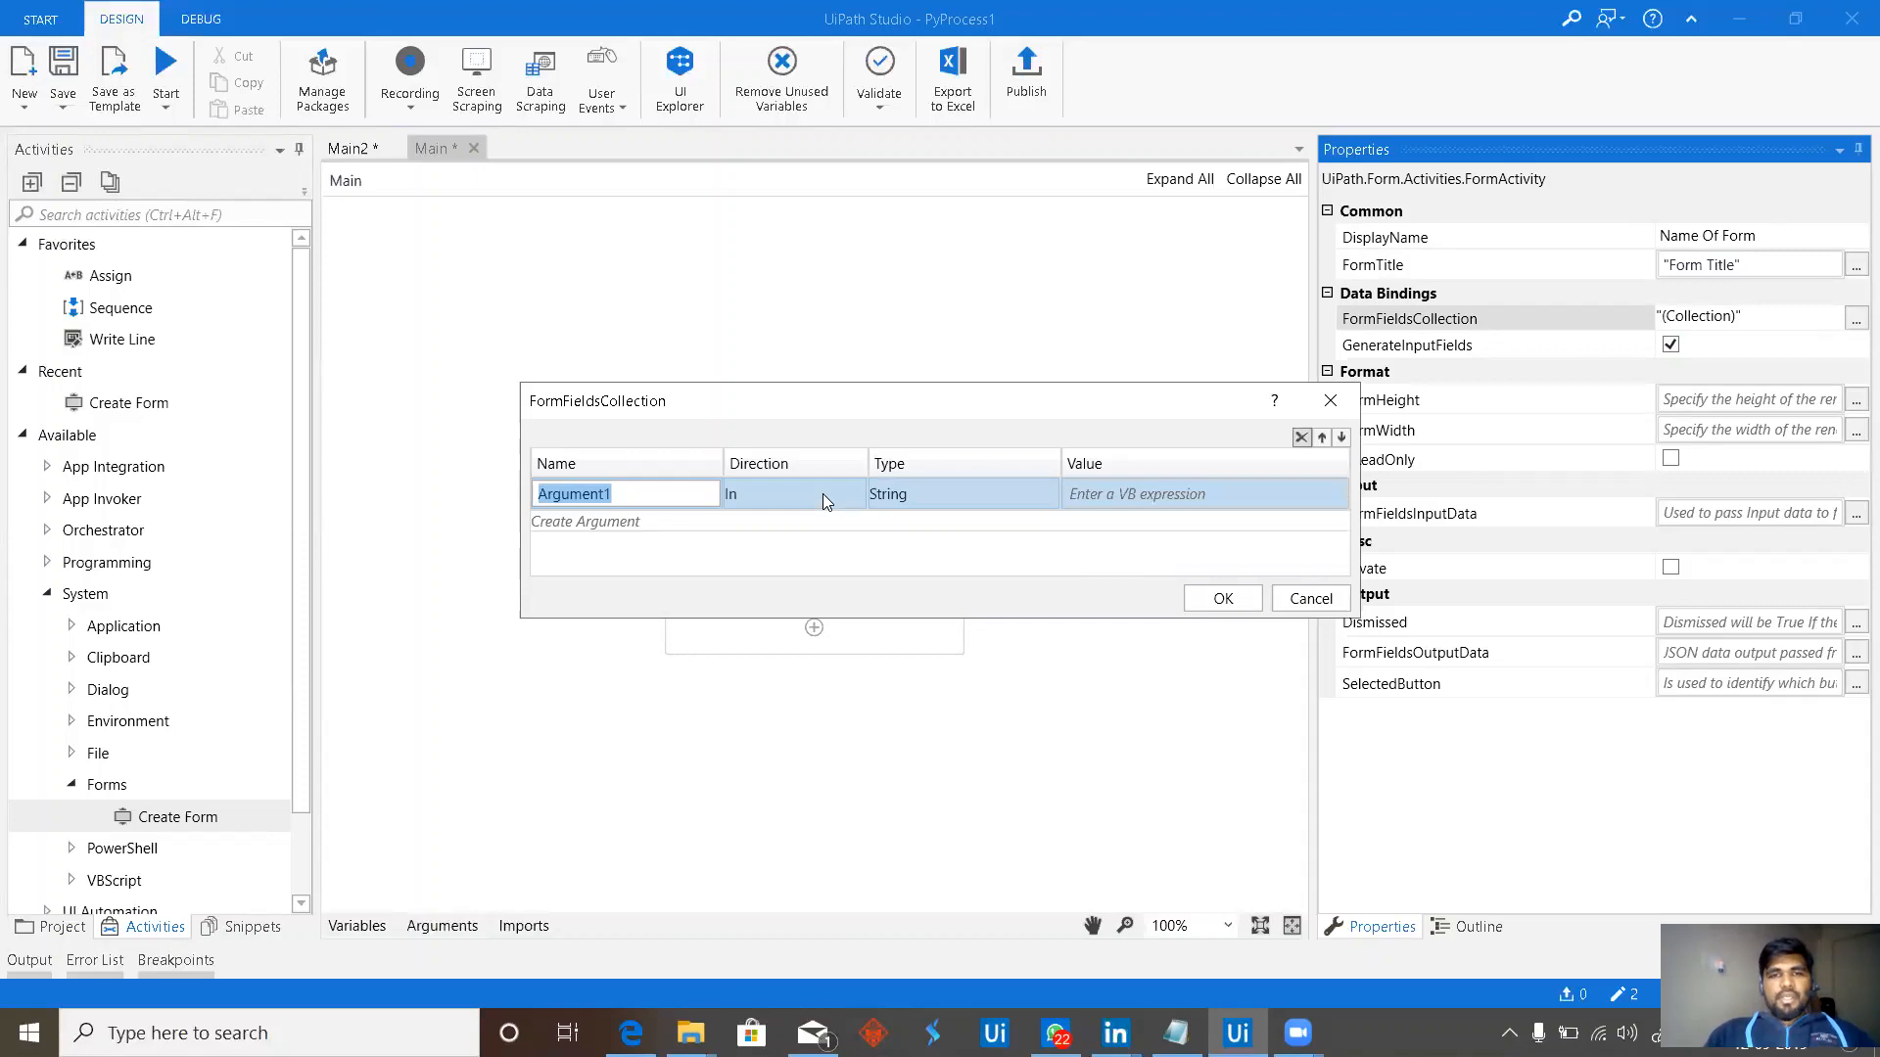
mouse_move(901, 493)
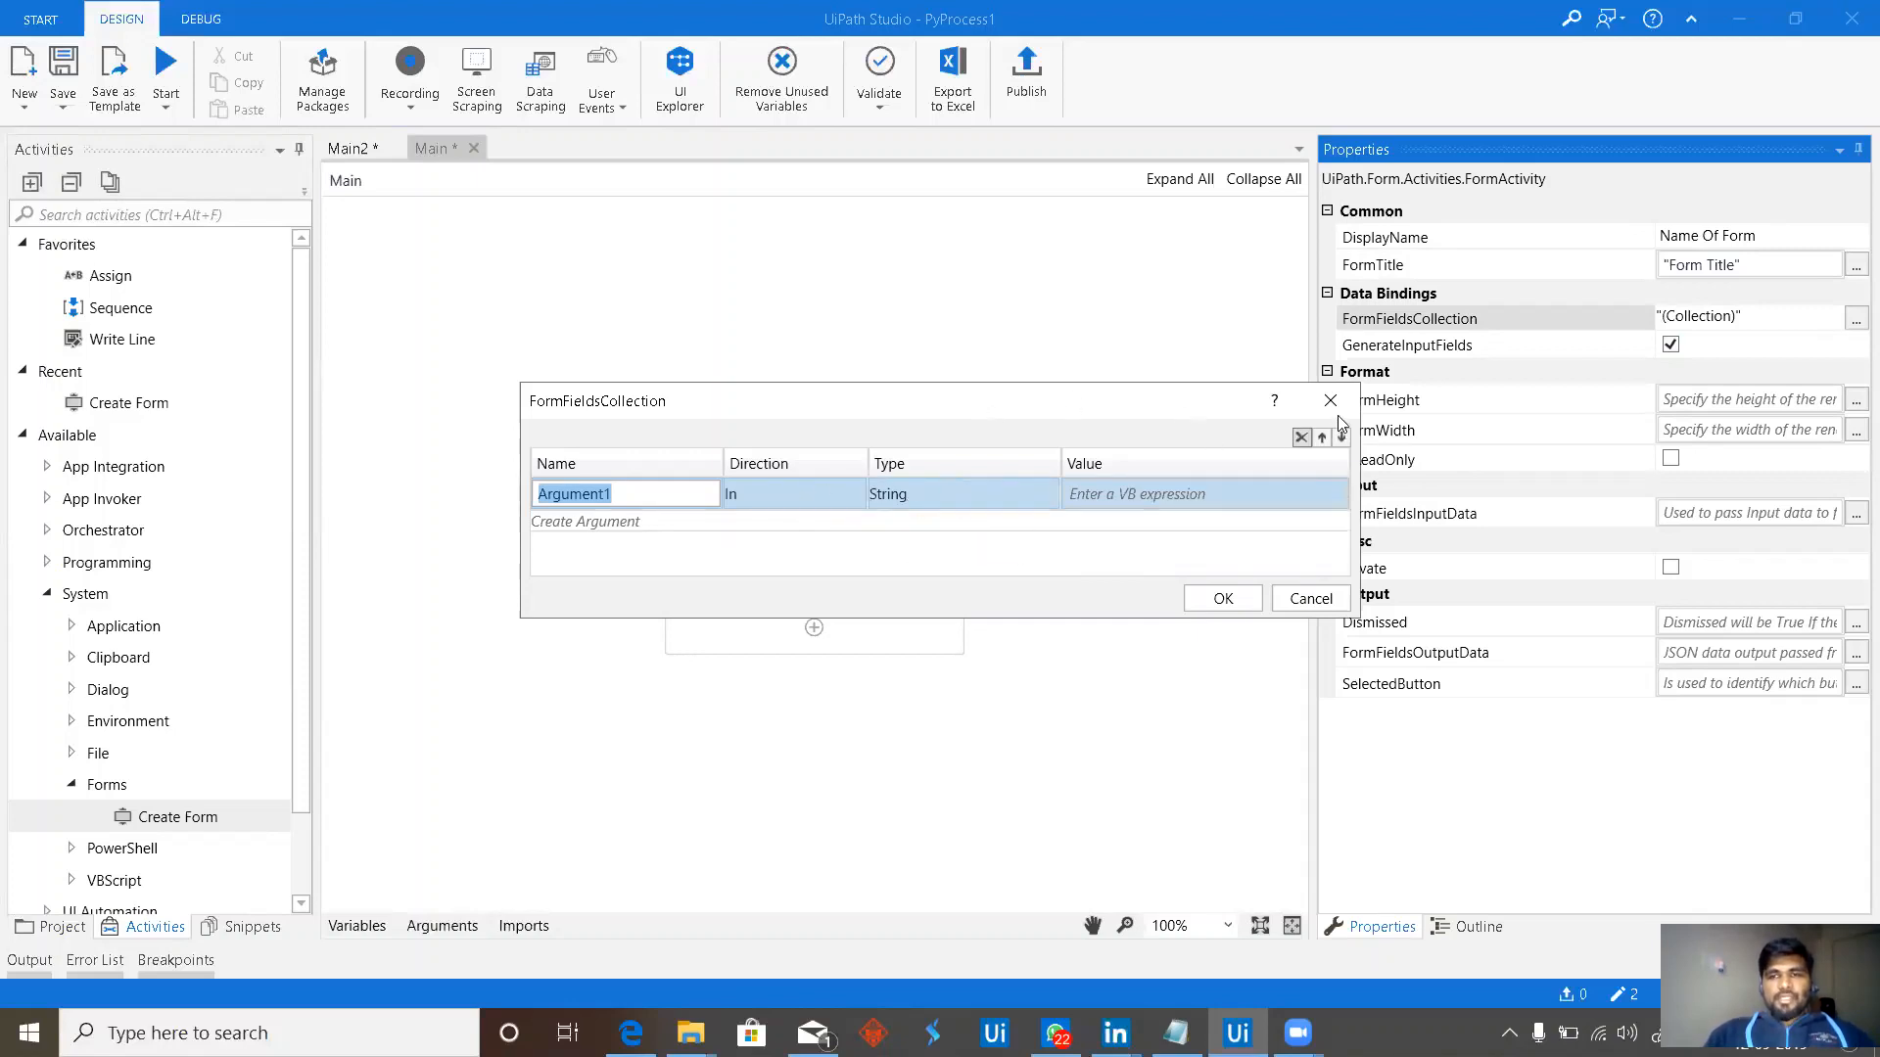
mouse_move(1328, 399)
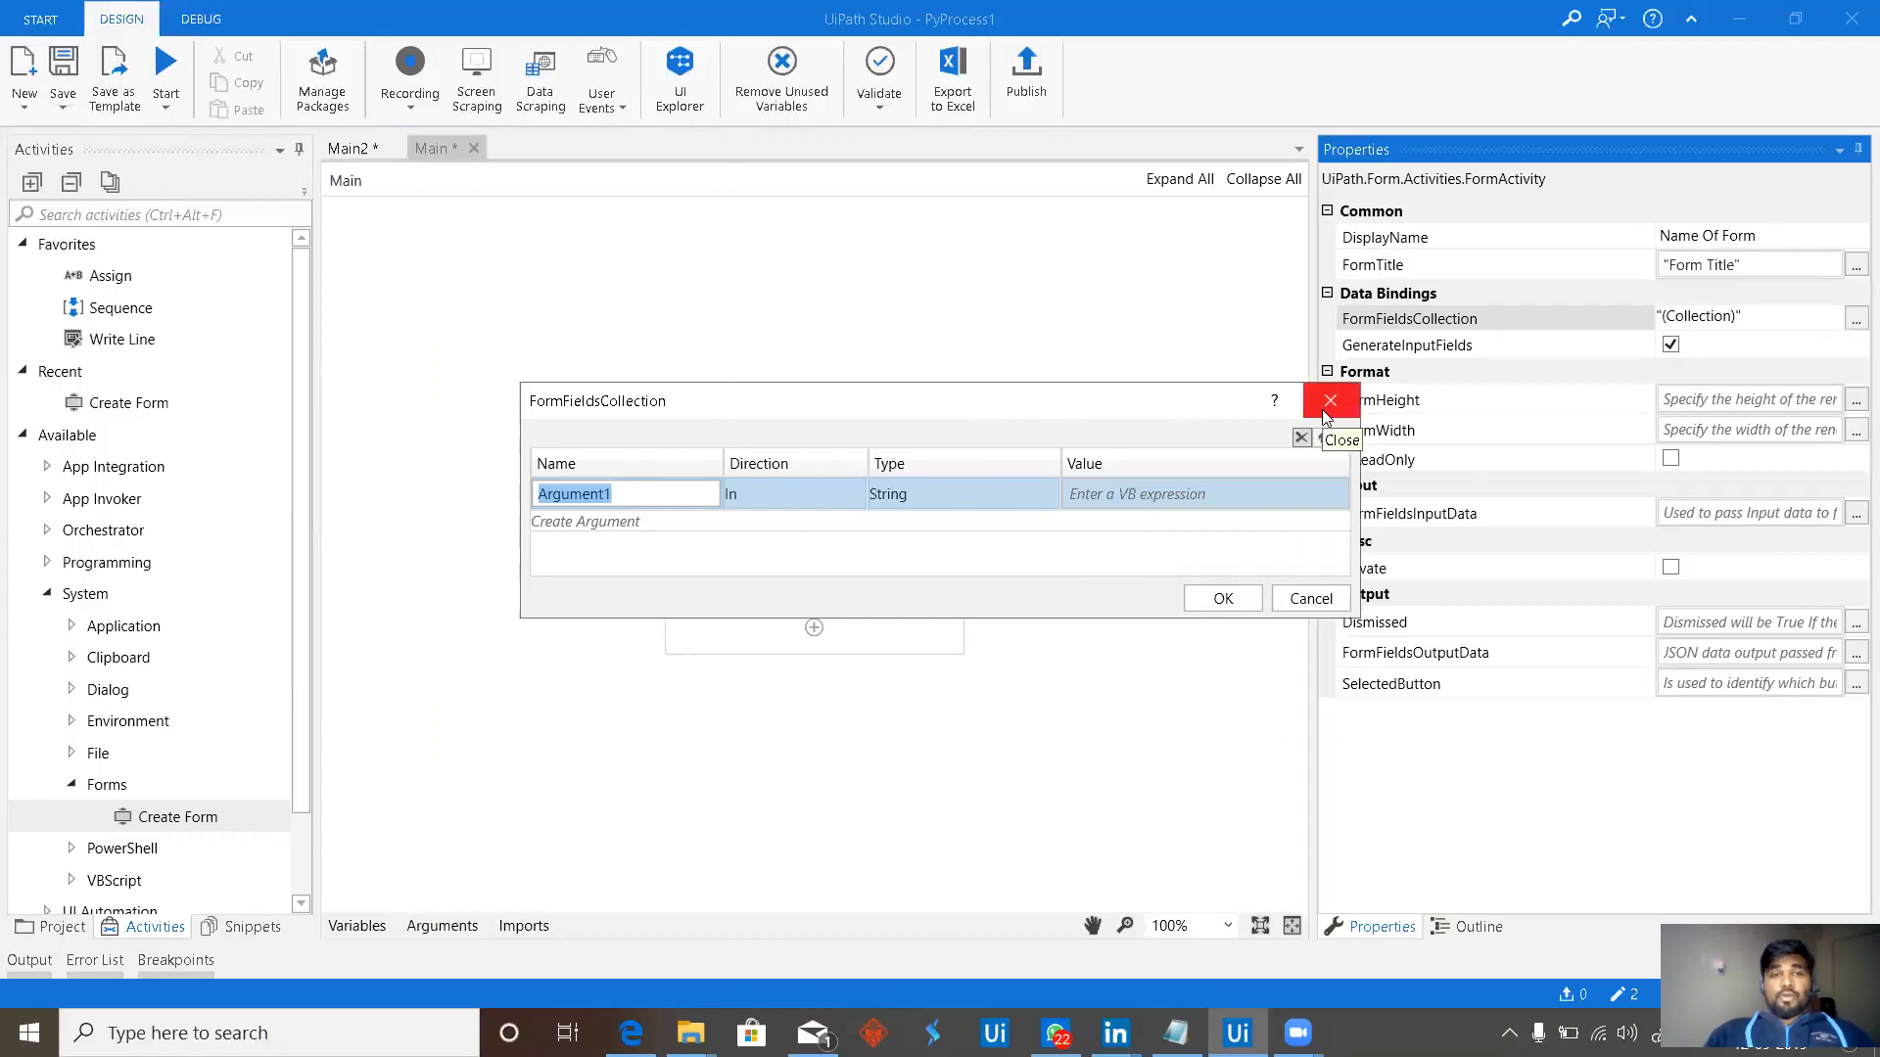
left_click(1328, 400)
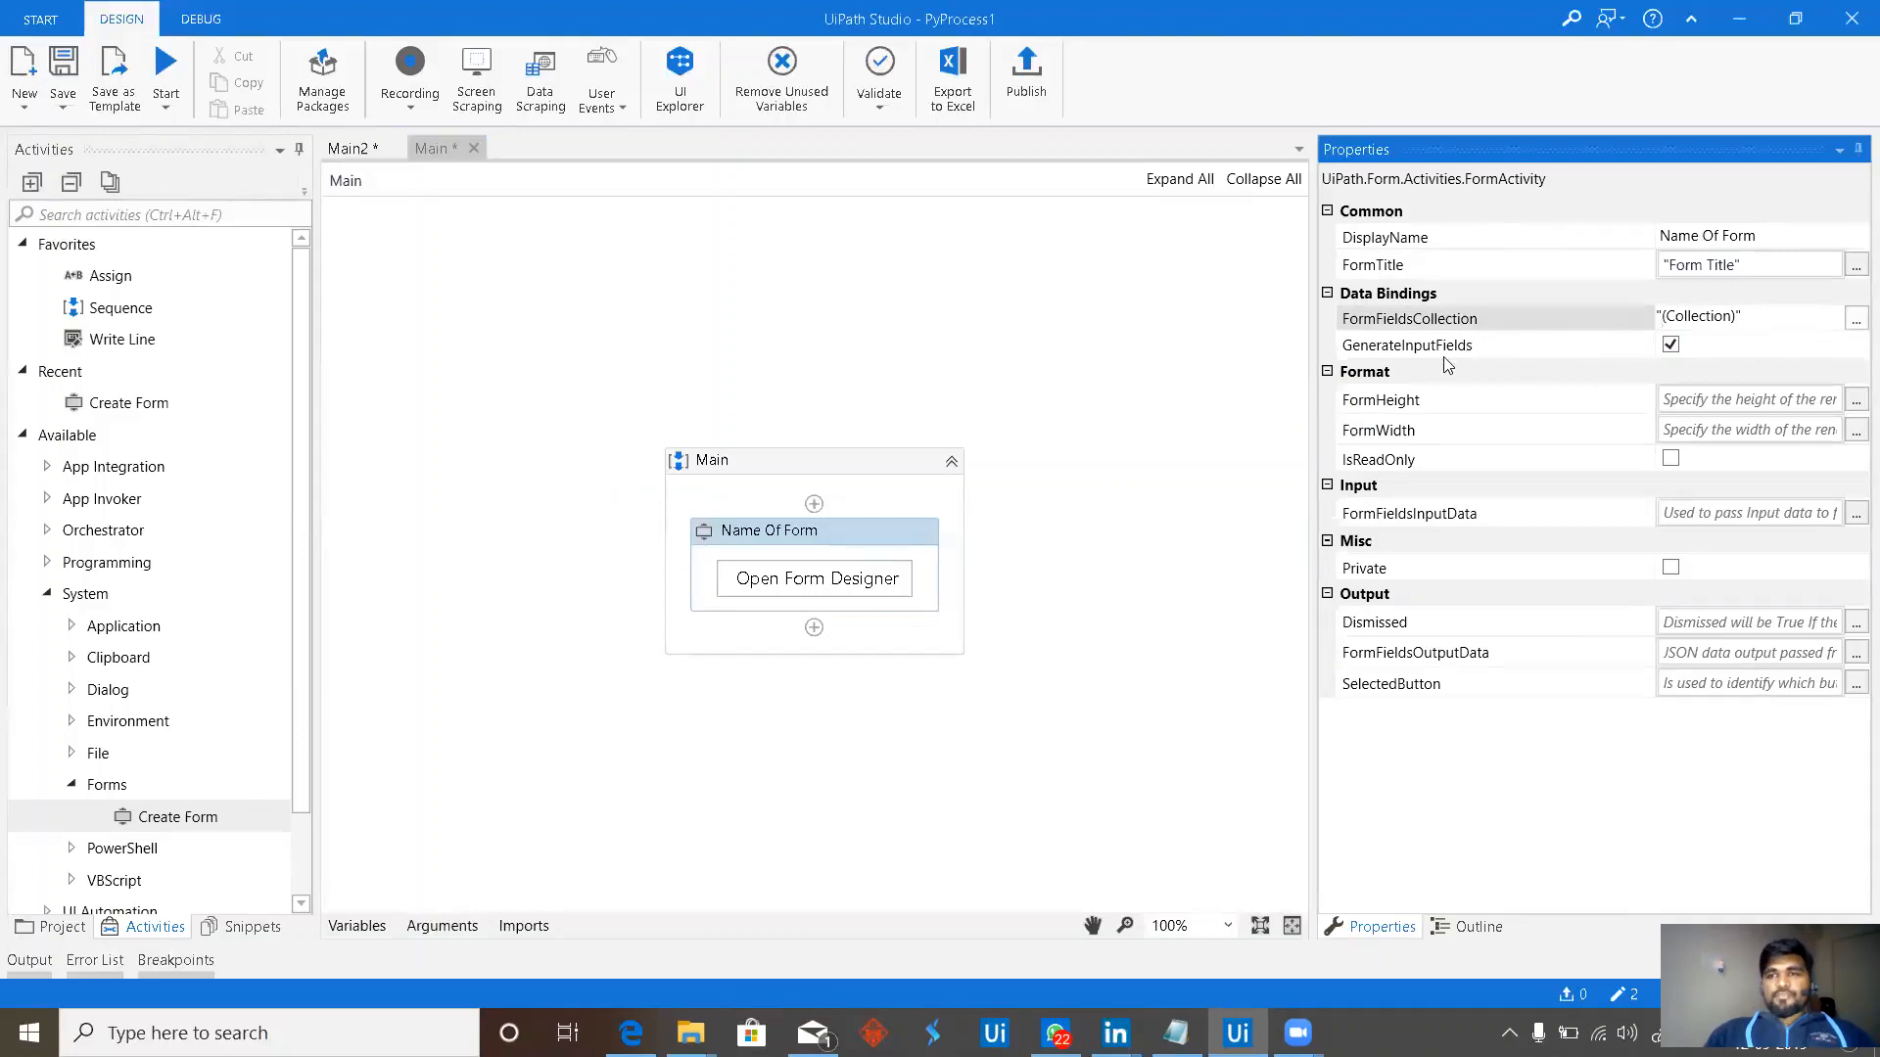
mouse_move(1408, 344)
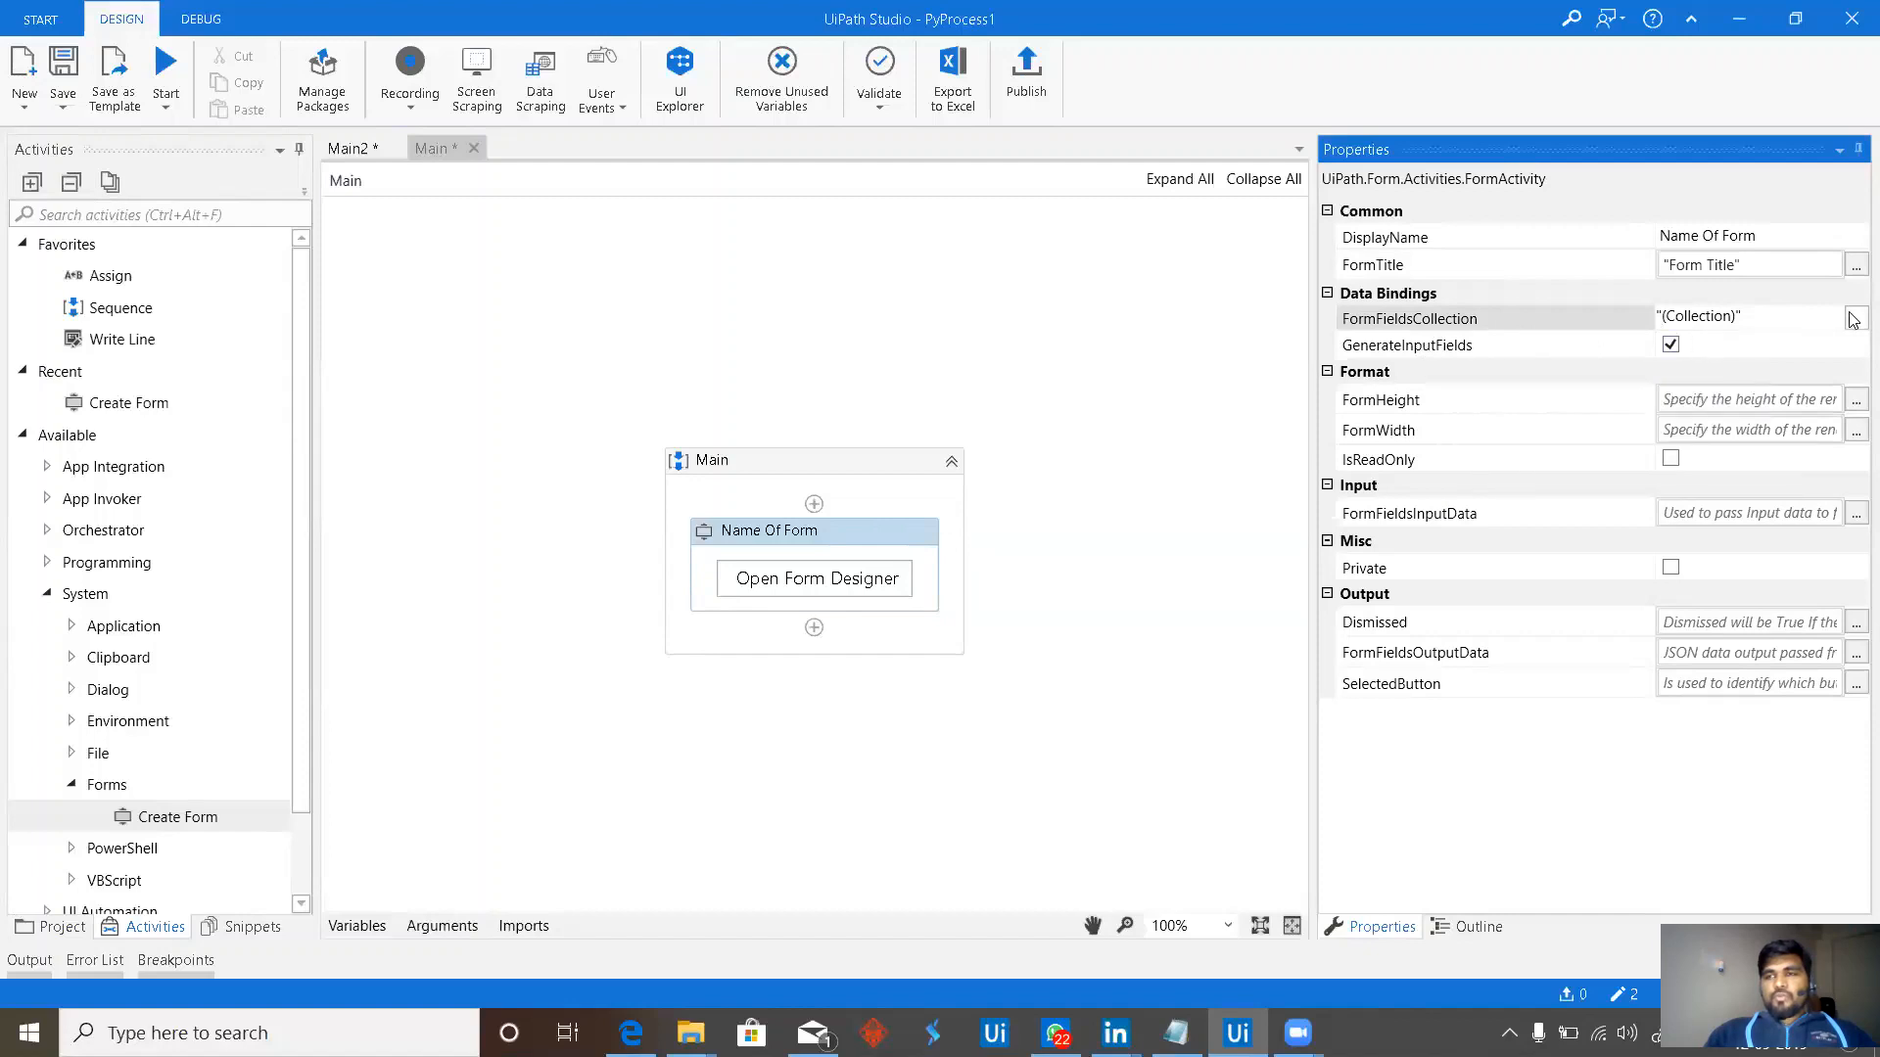
left_click(1856, 318)
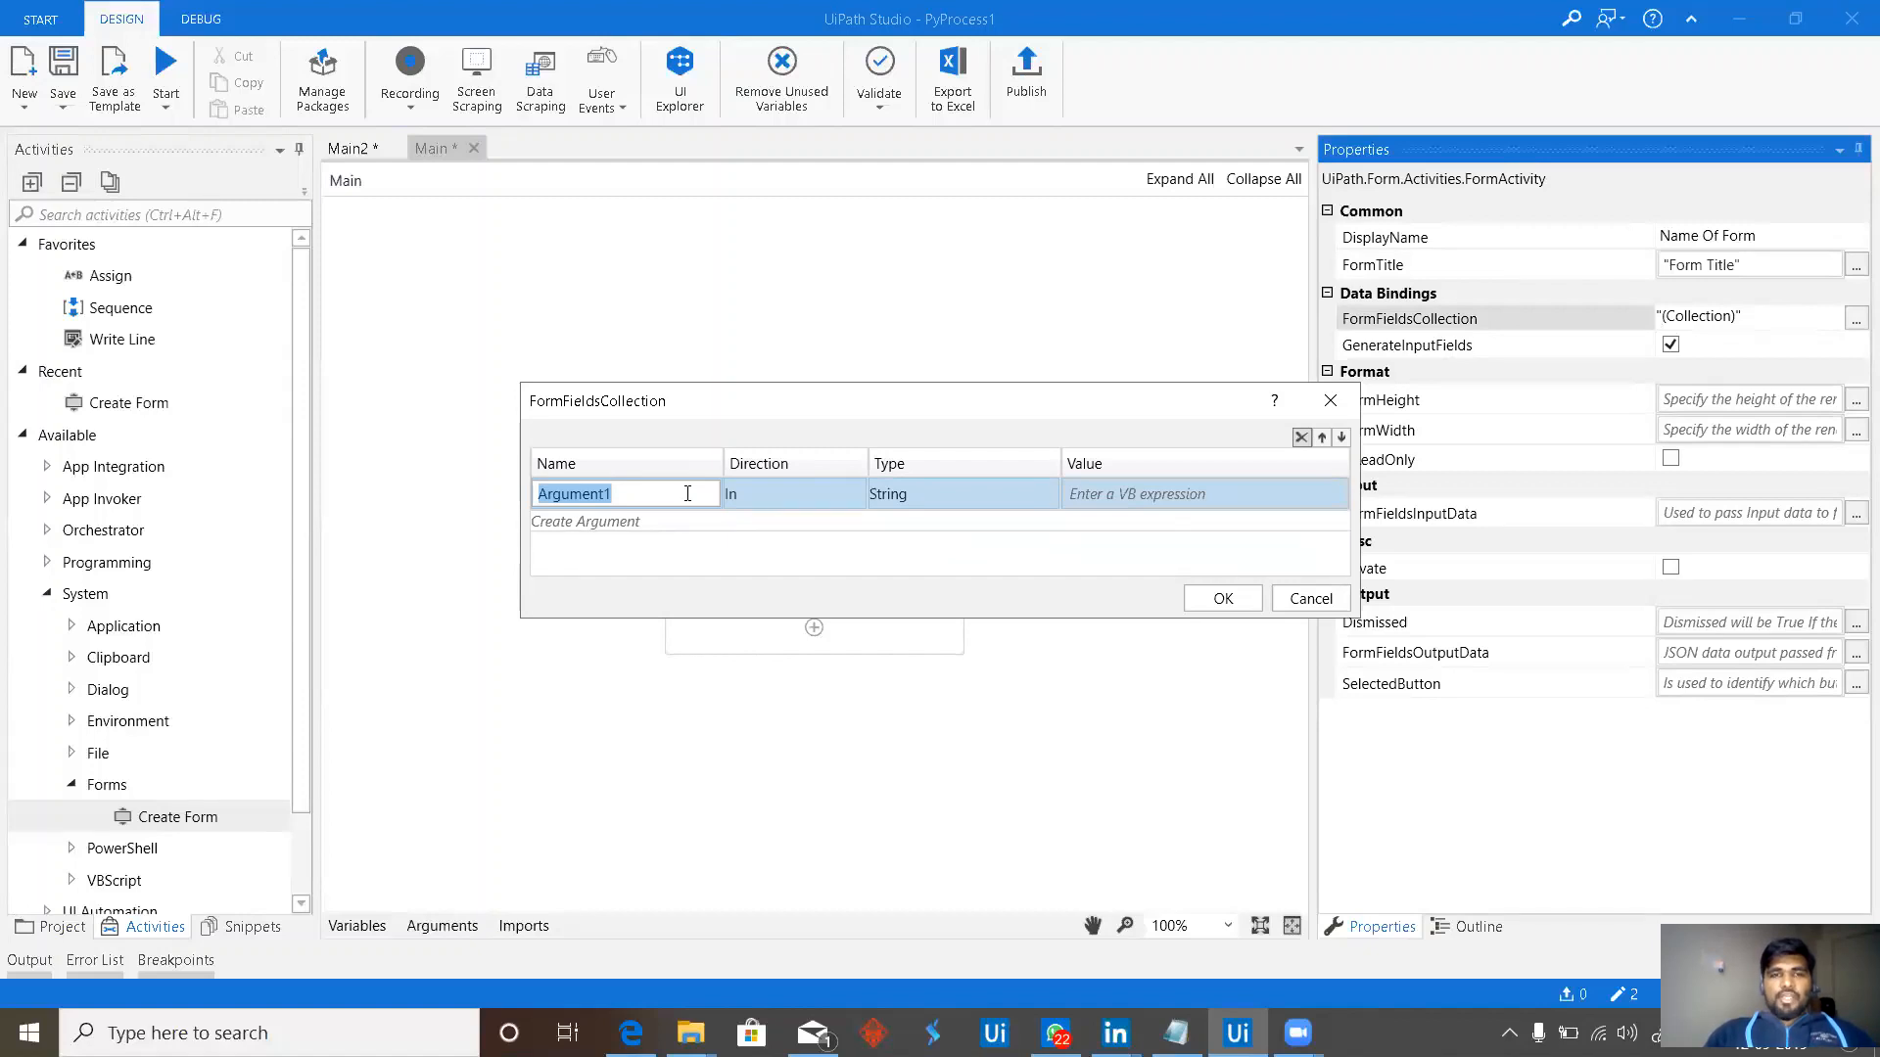
left_click(793, 494)
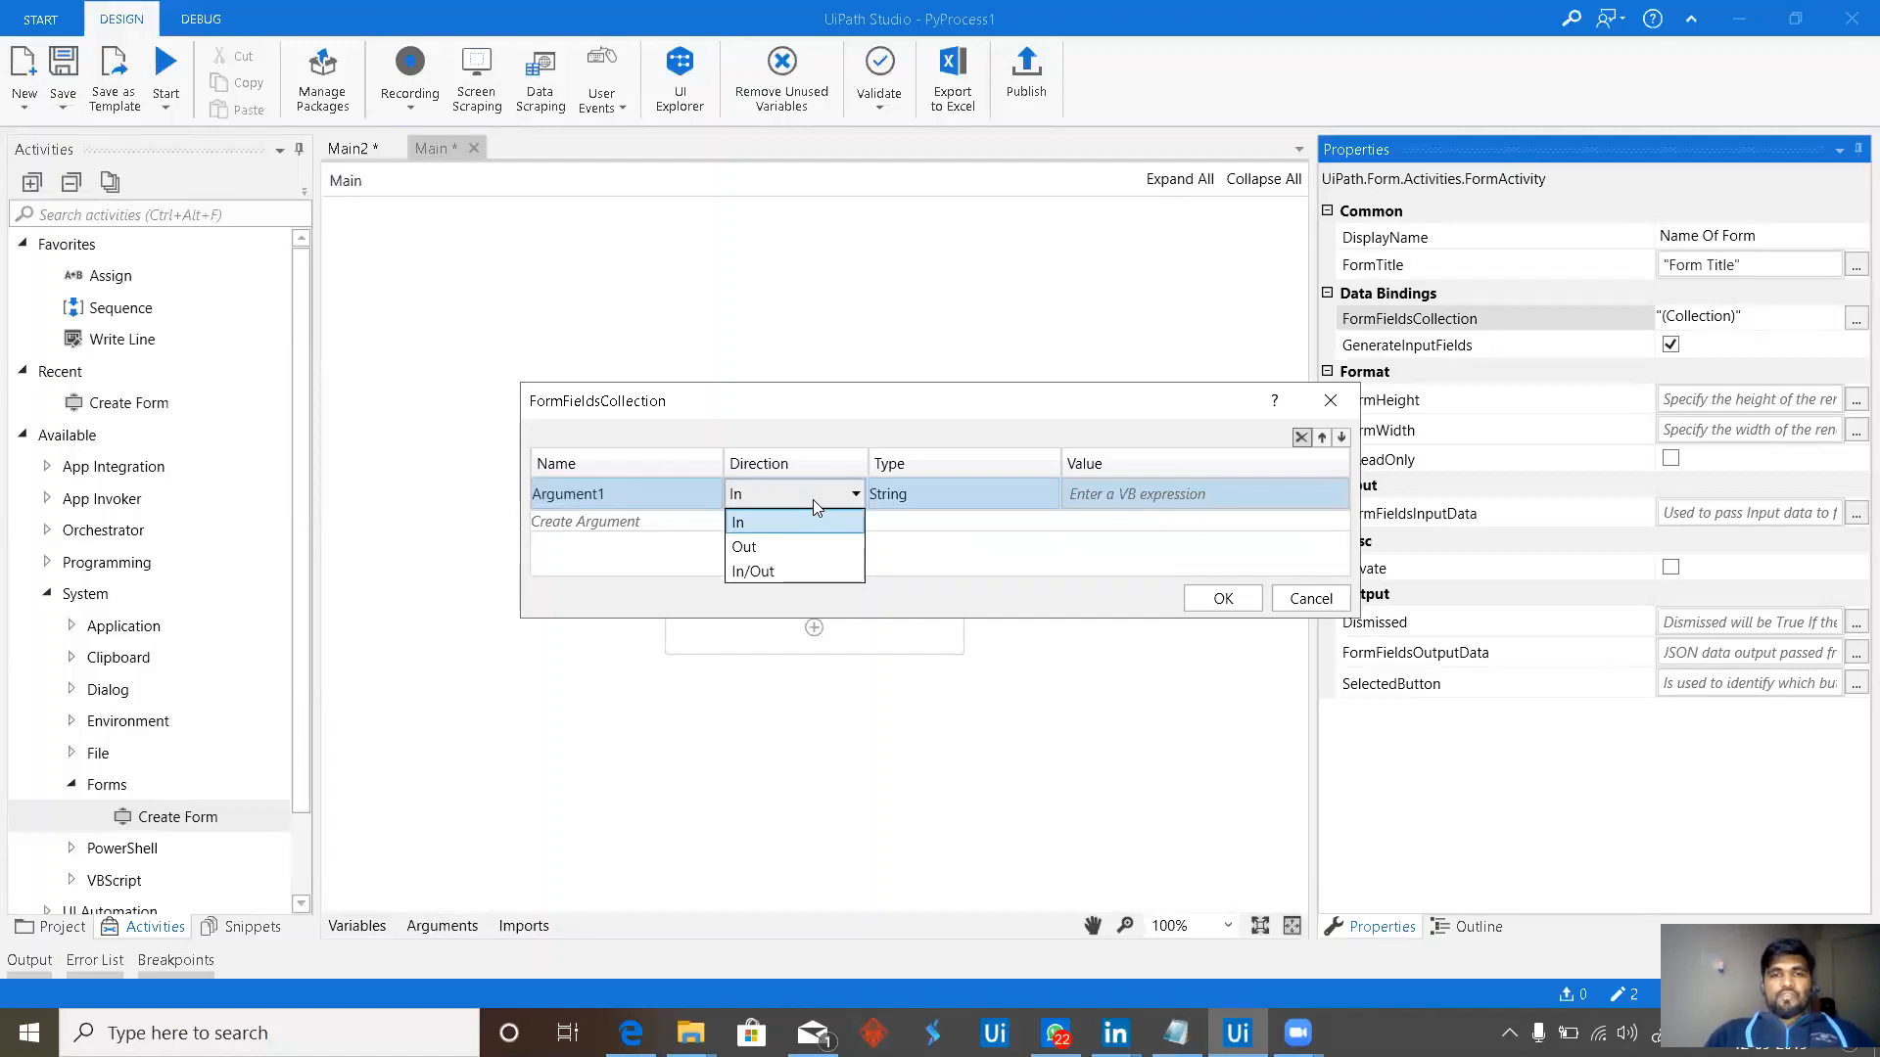
mouse_move(948, 564)
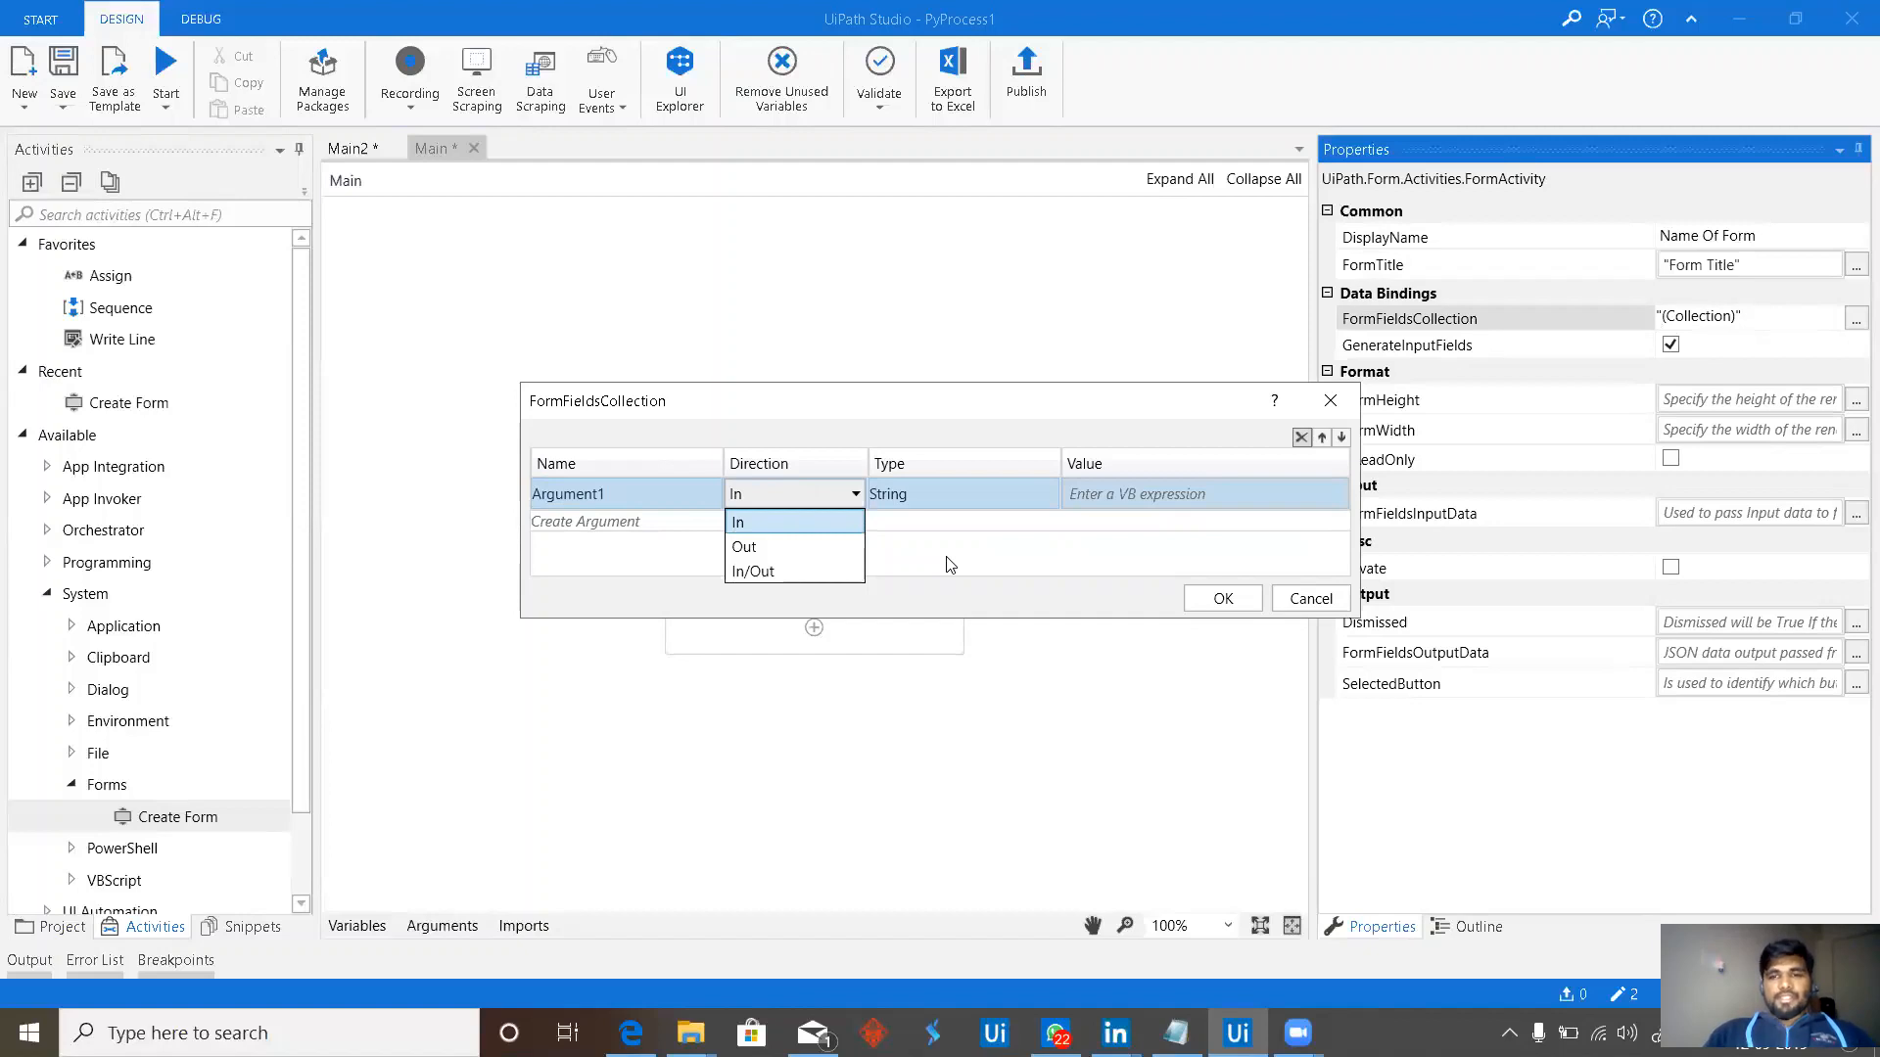
left_click(736, 520)
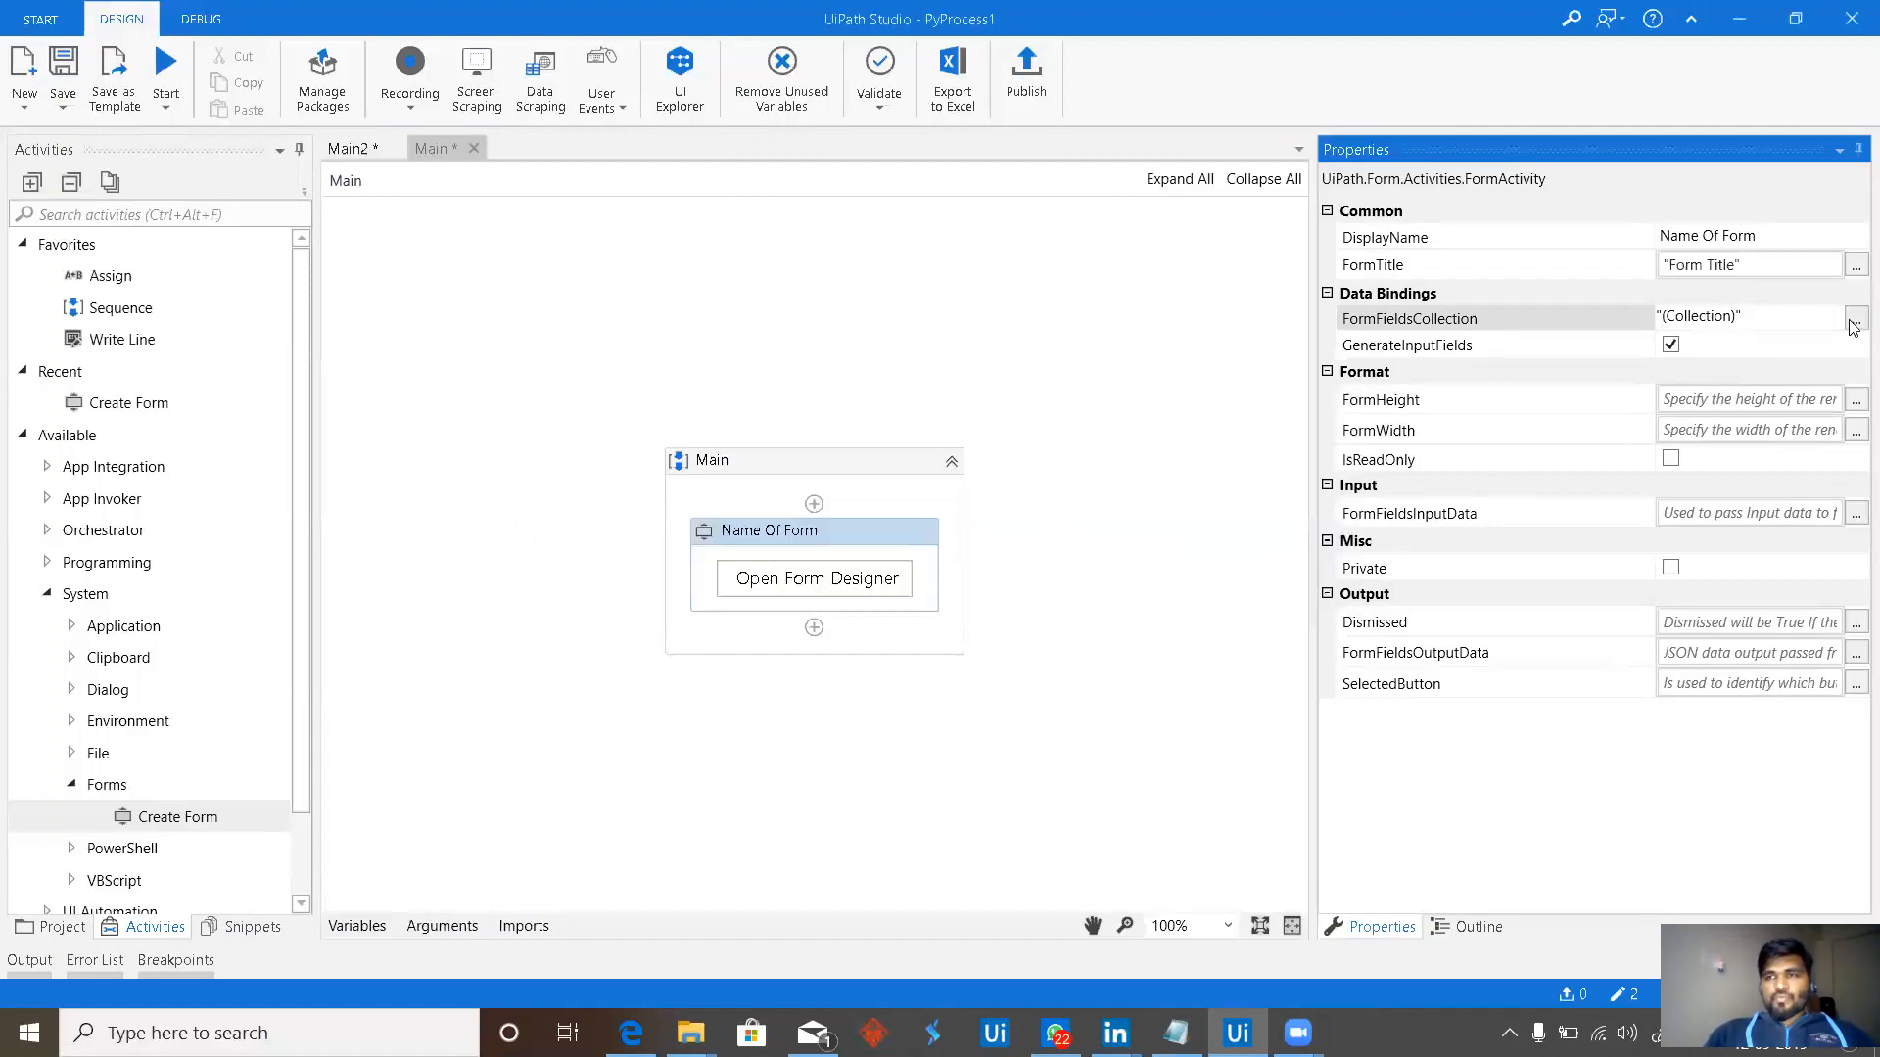
left_click(1856, 317)
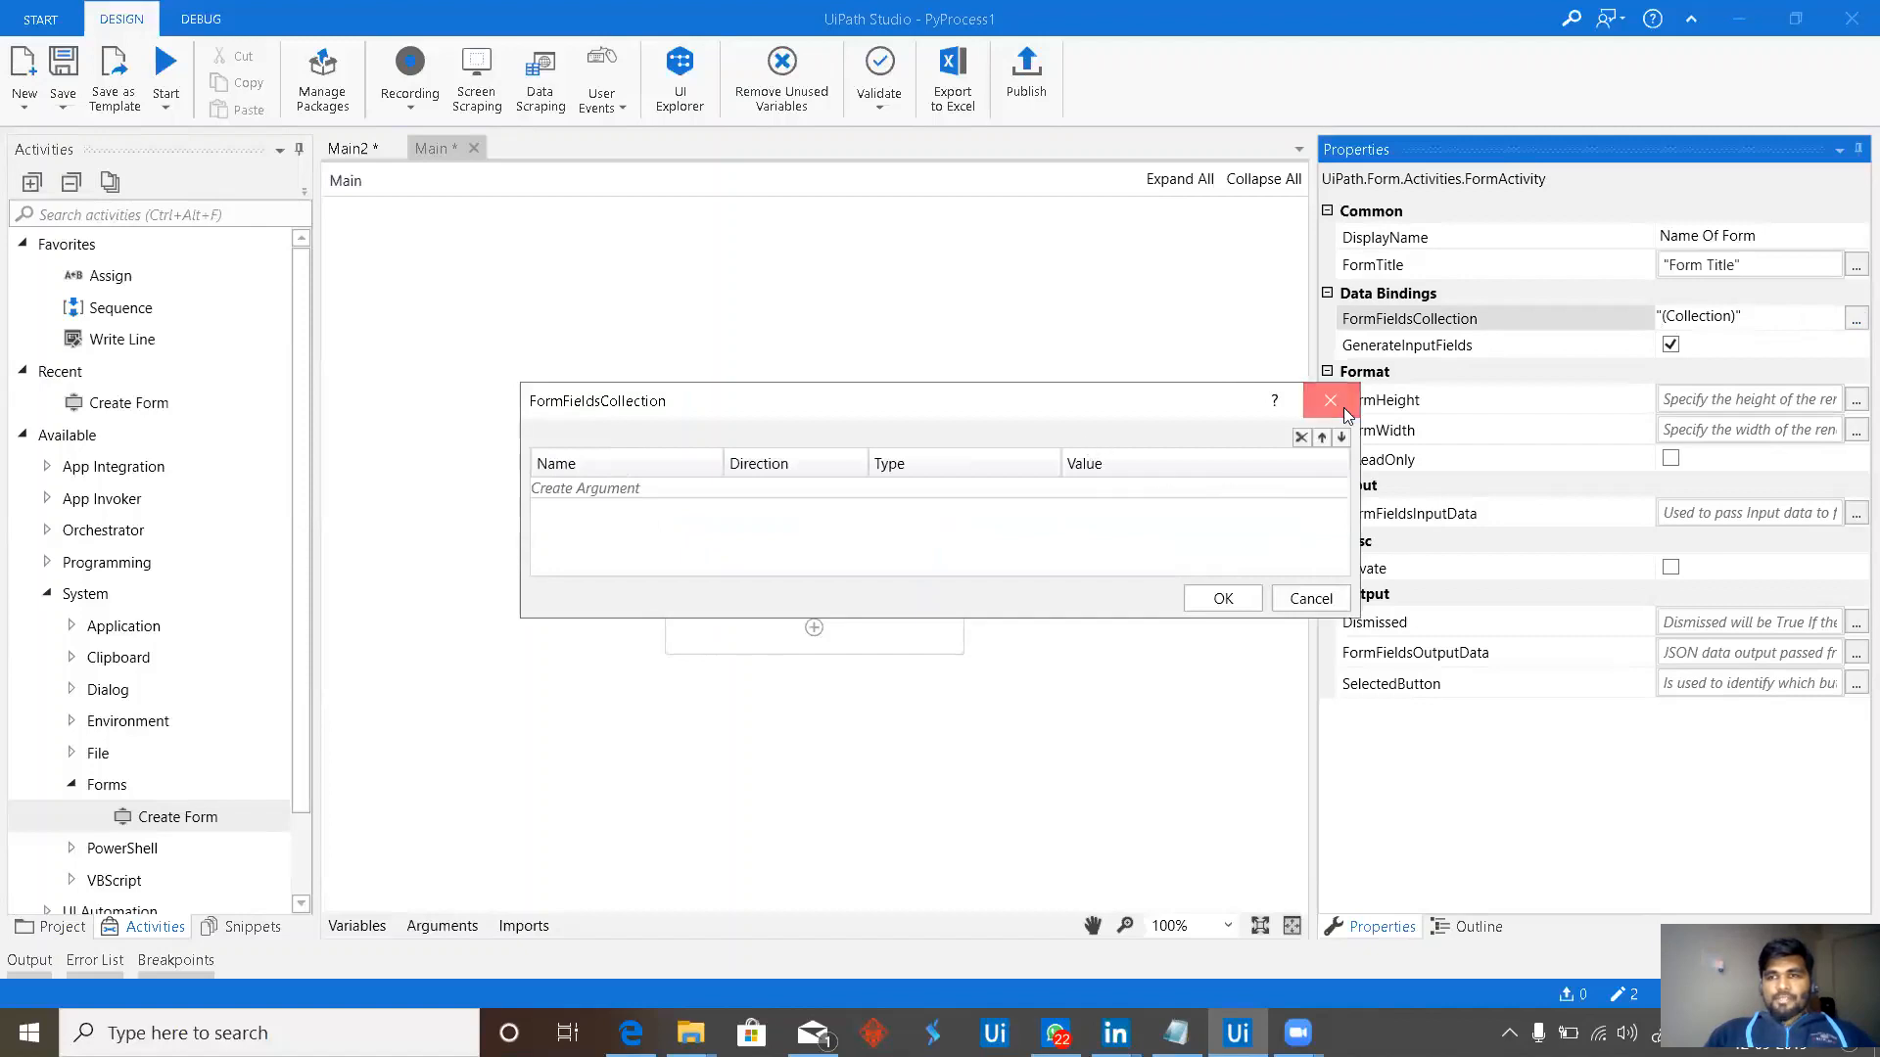
left_click(1328, 399)
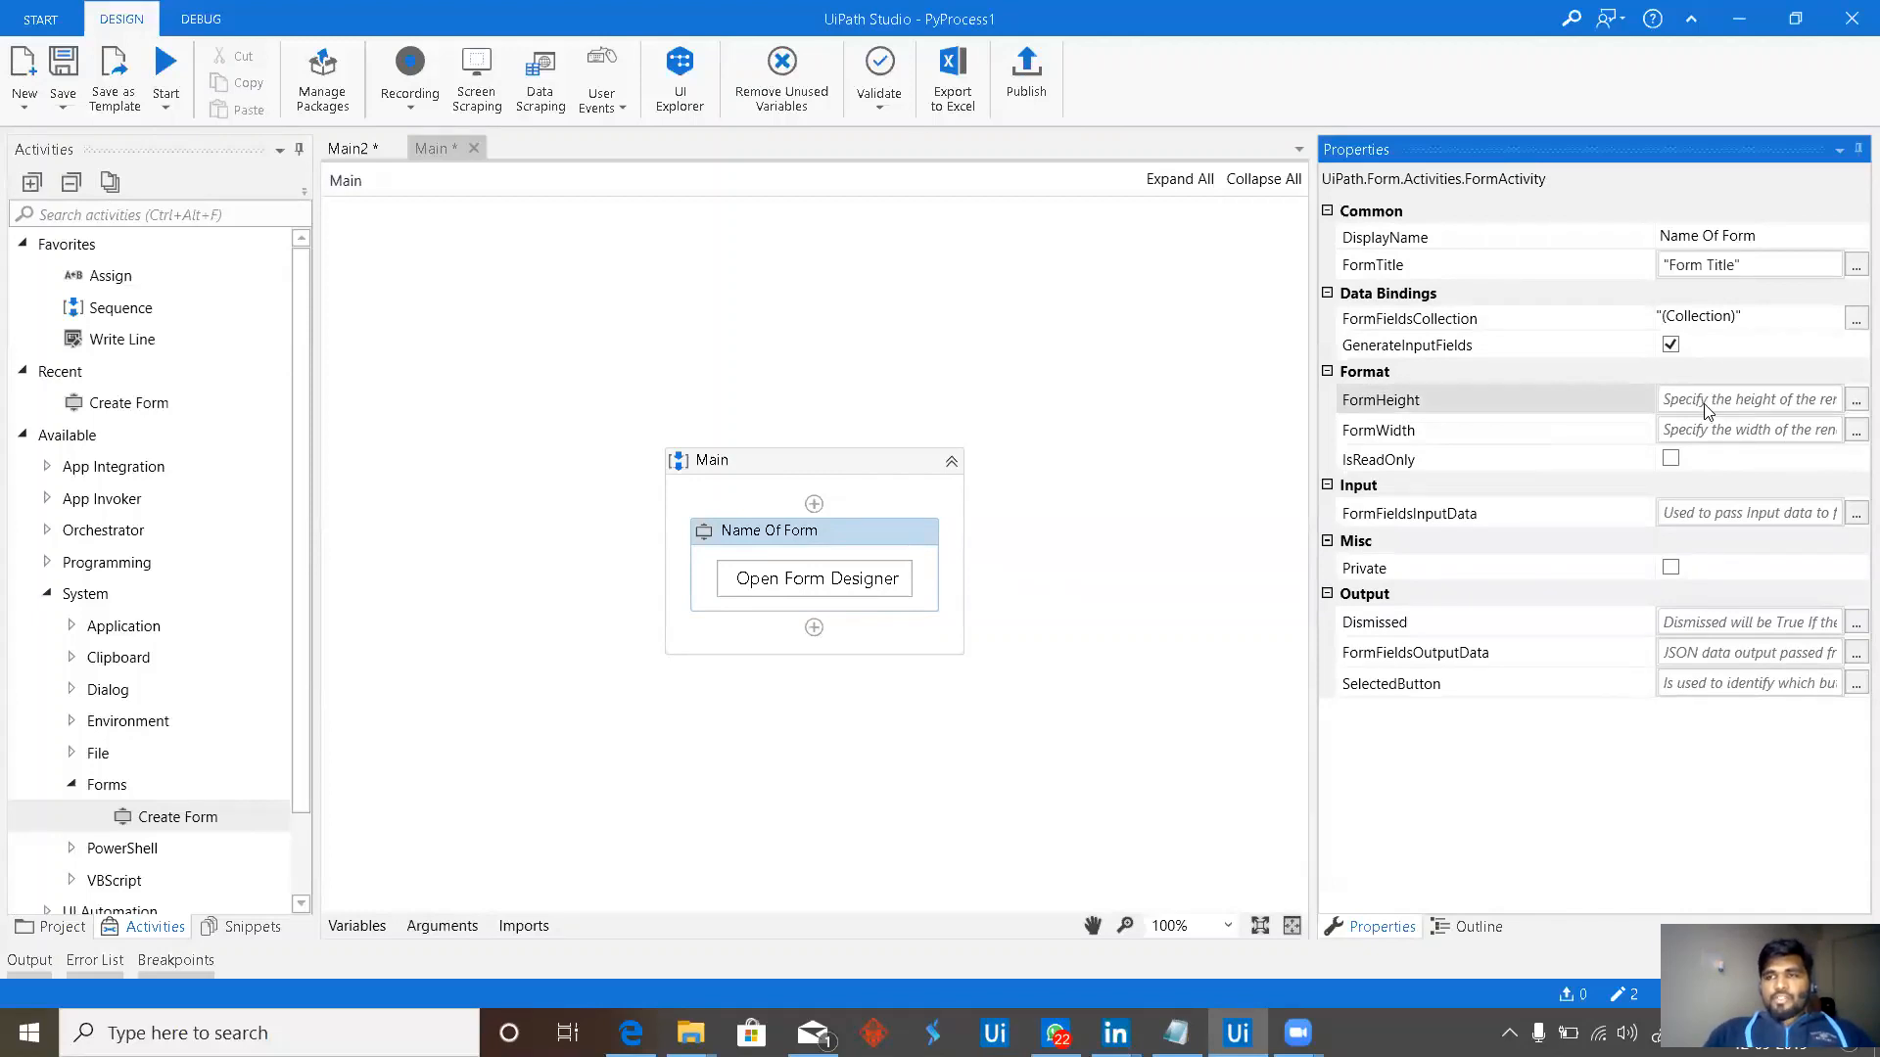
- Set FormHeight to 400 and FormWidth to 900, leaving IsReadOnly unchecked
type("400")
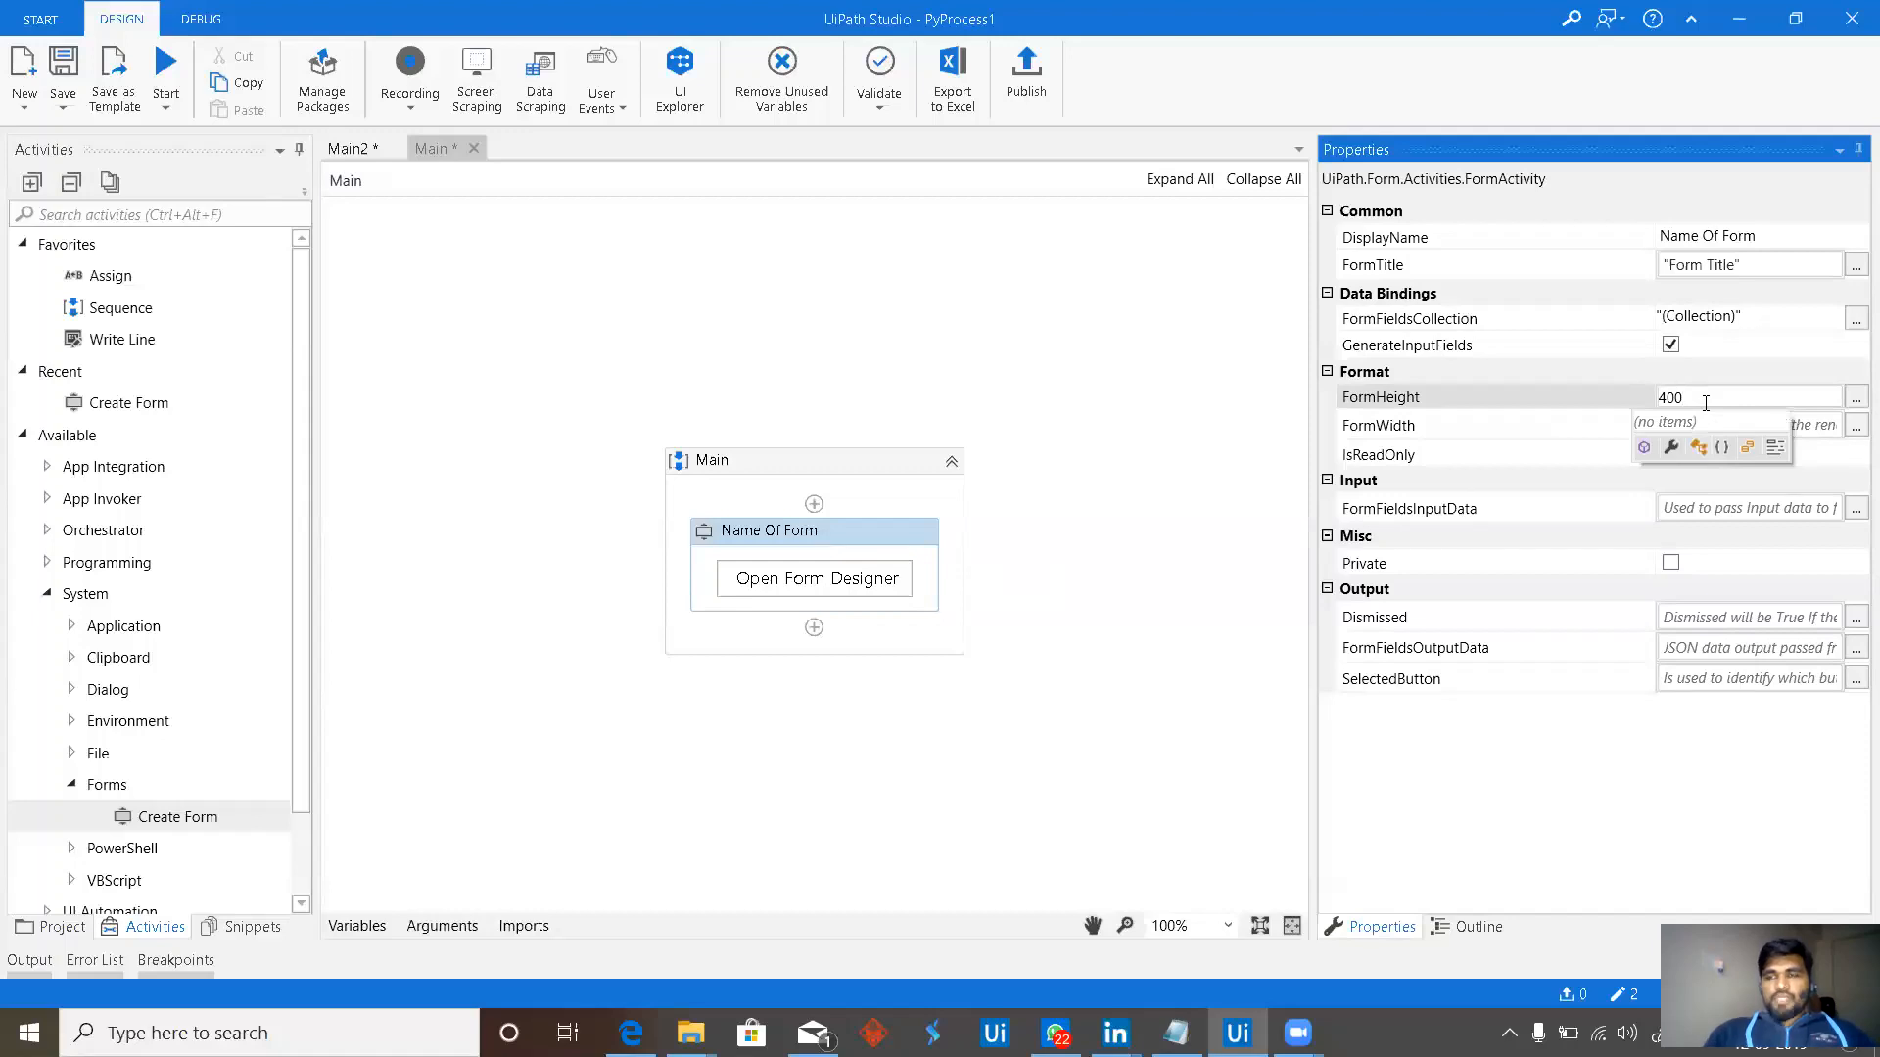
left_click(1745, 425)
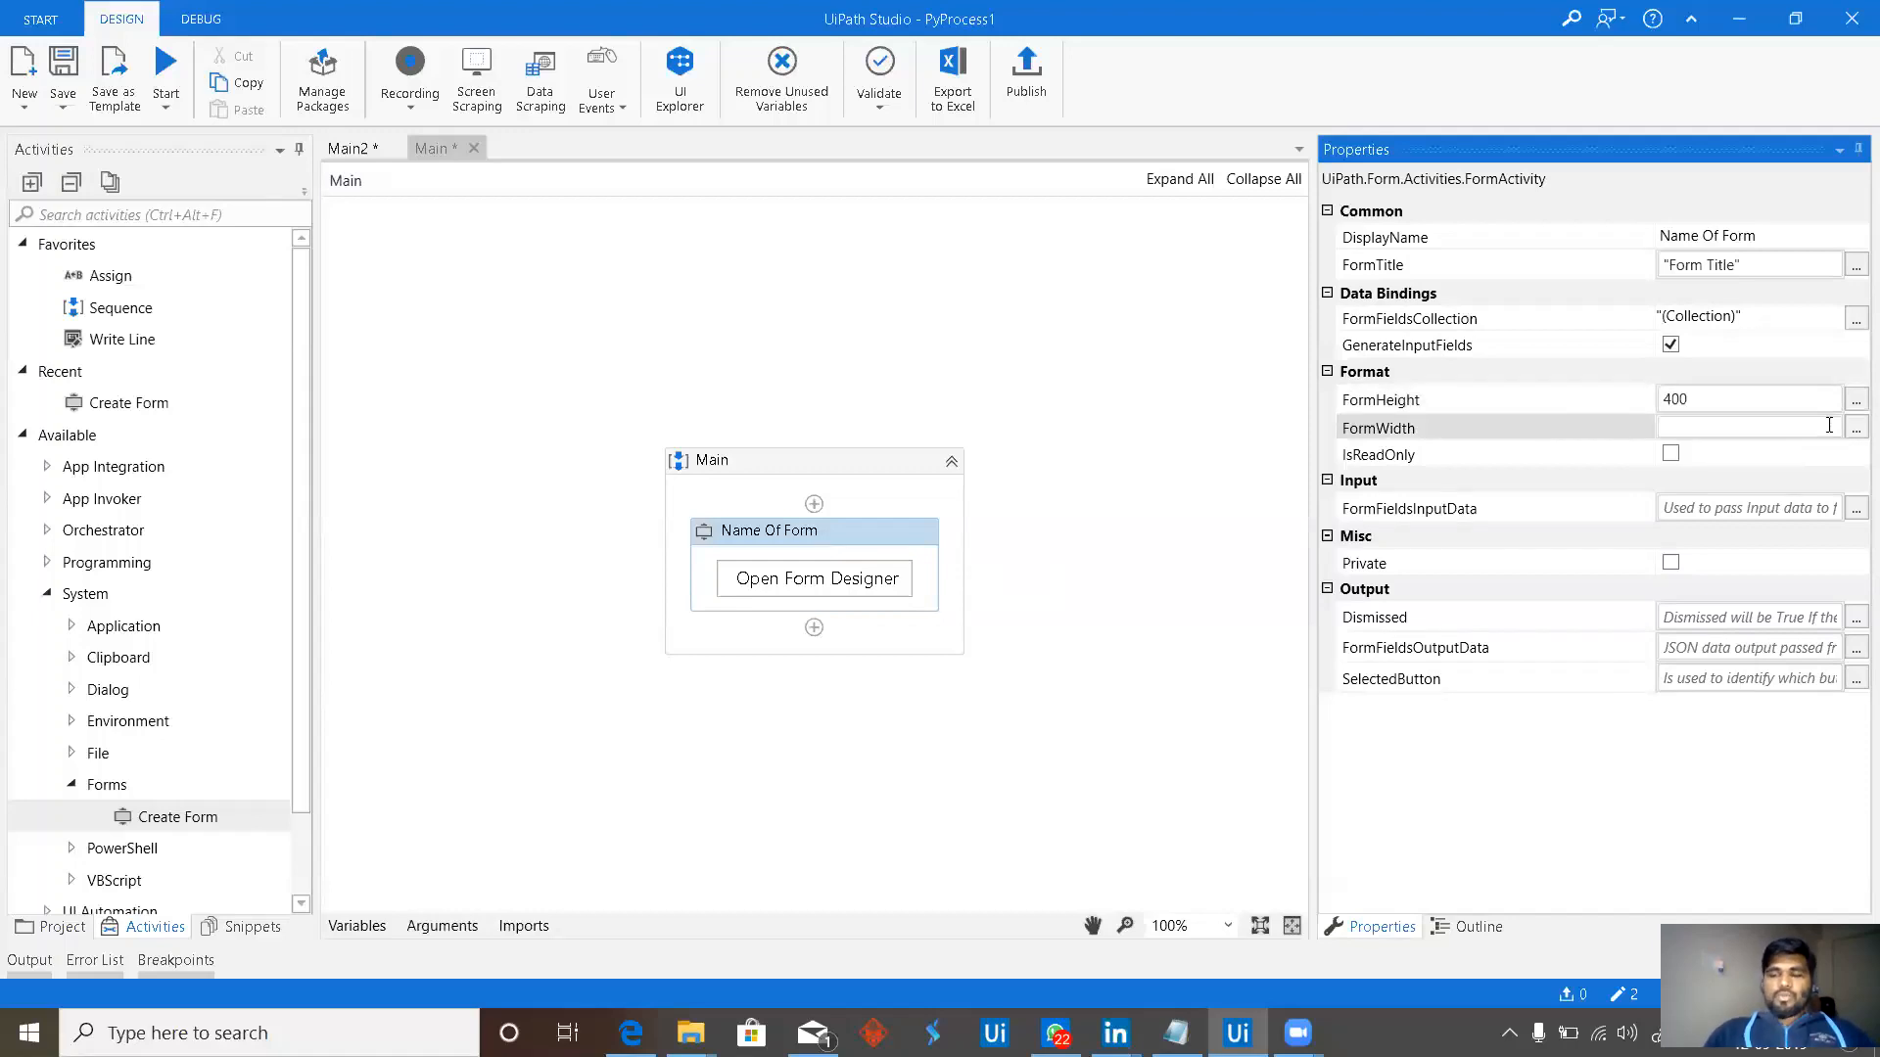
type("900")
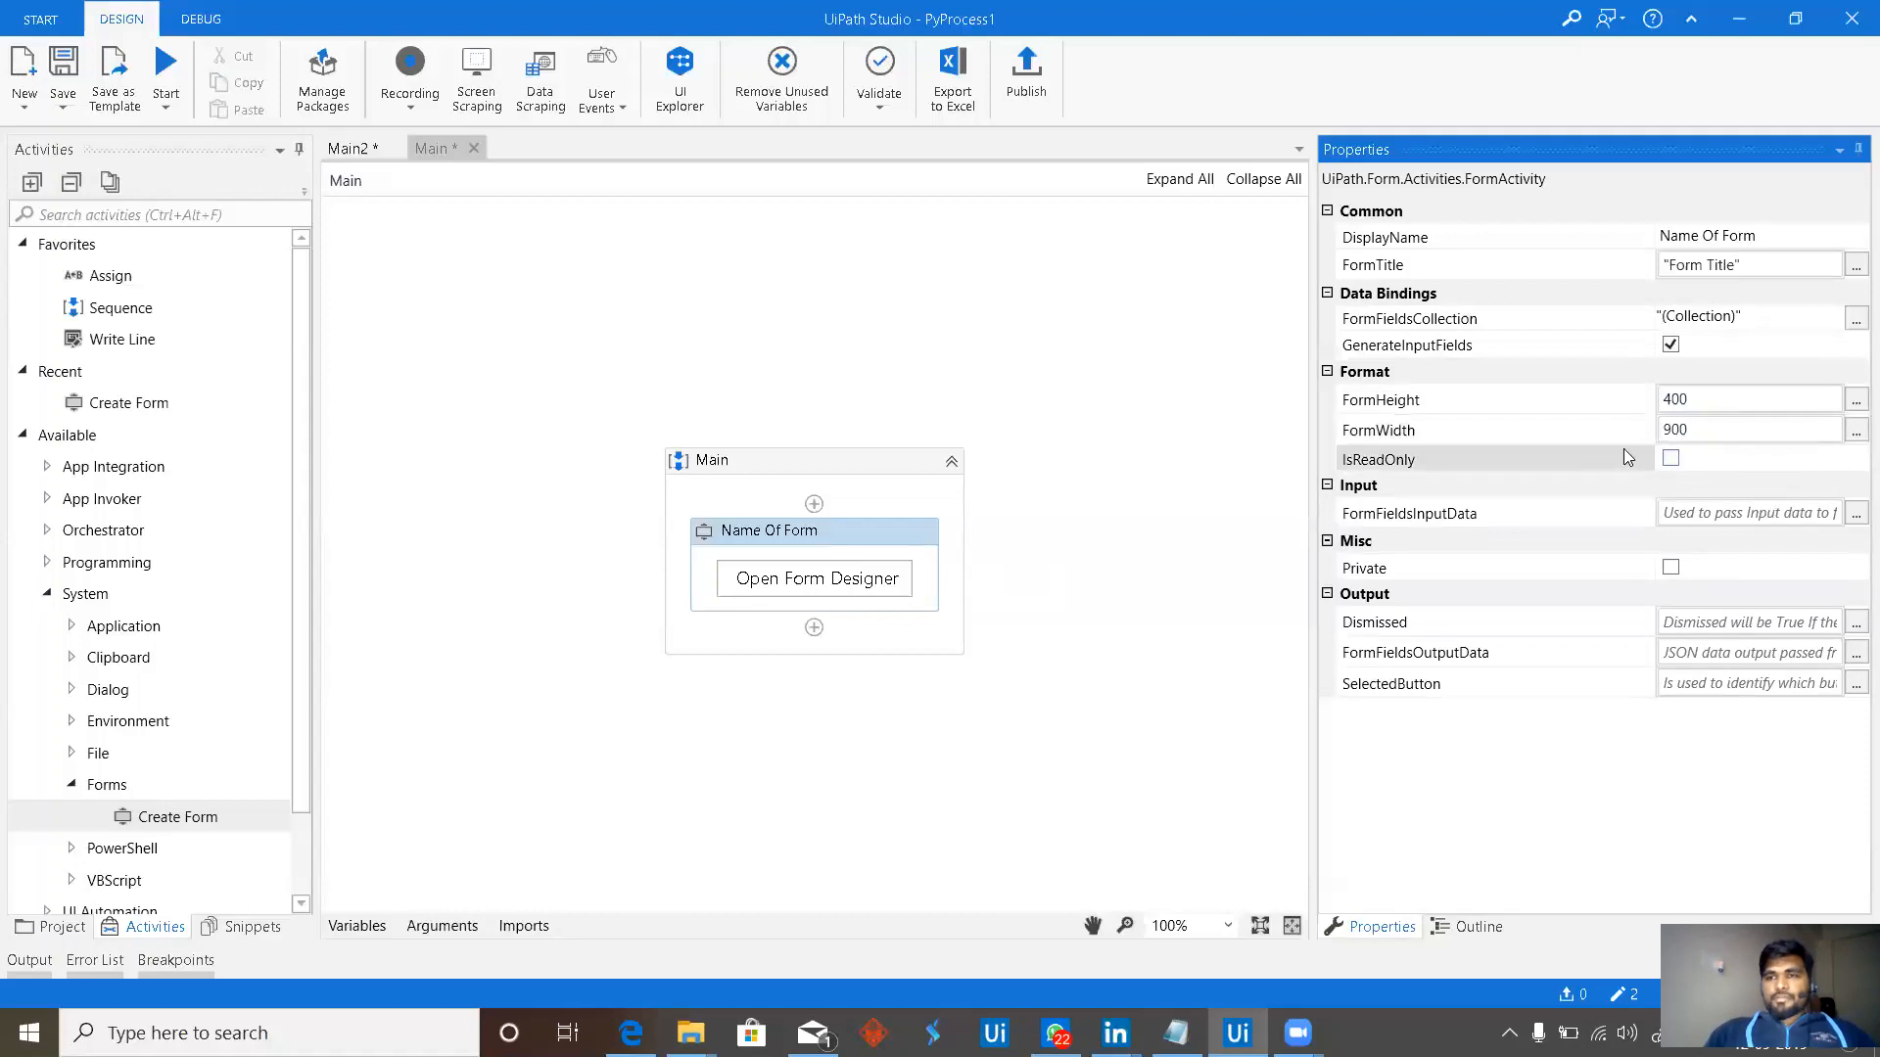
left_click(1670, 458)
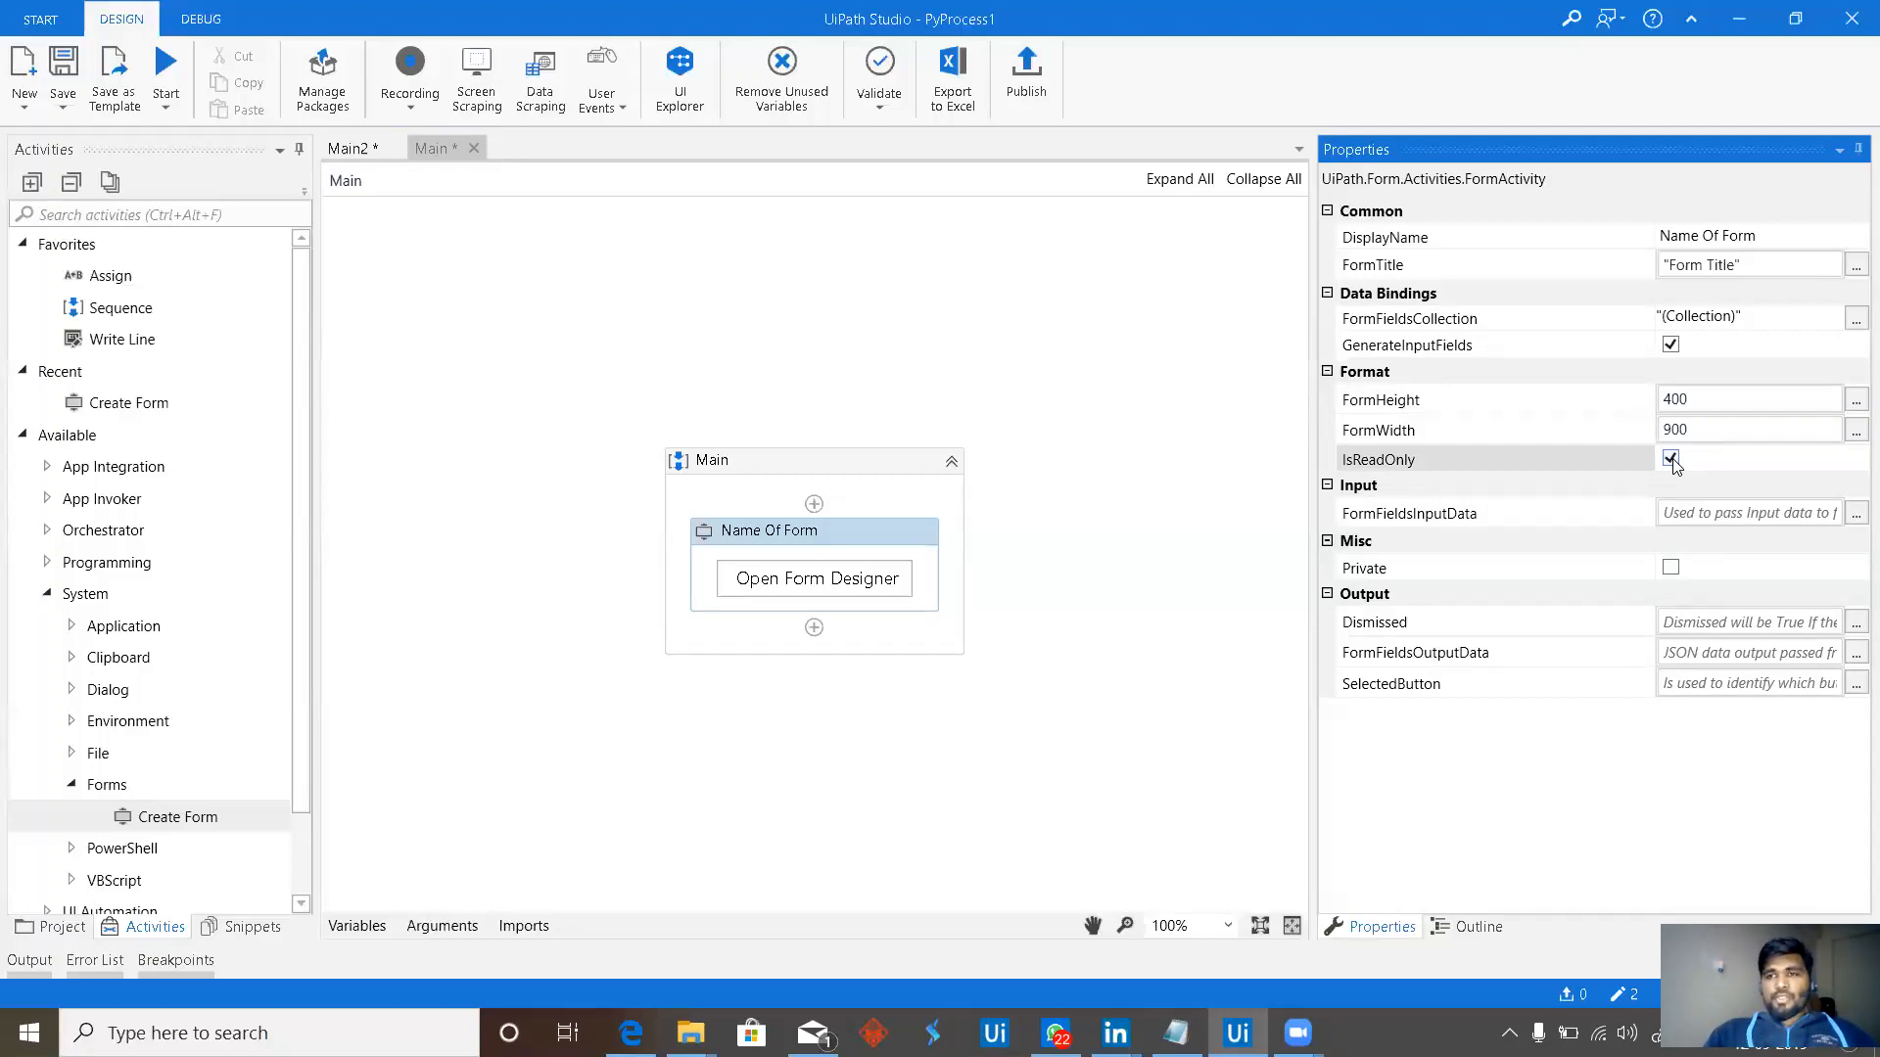
left_click(1670, 459)
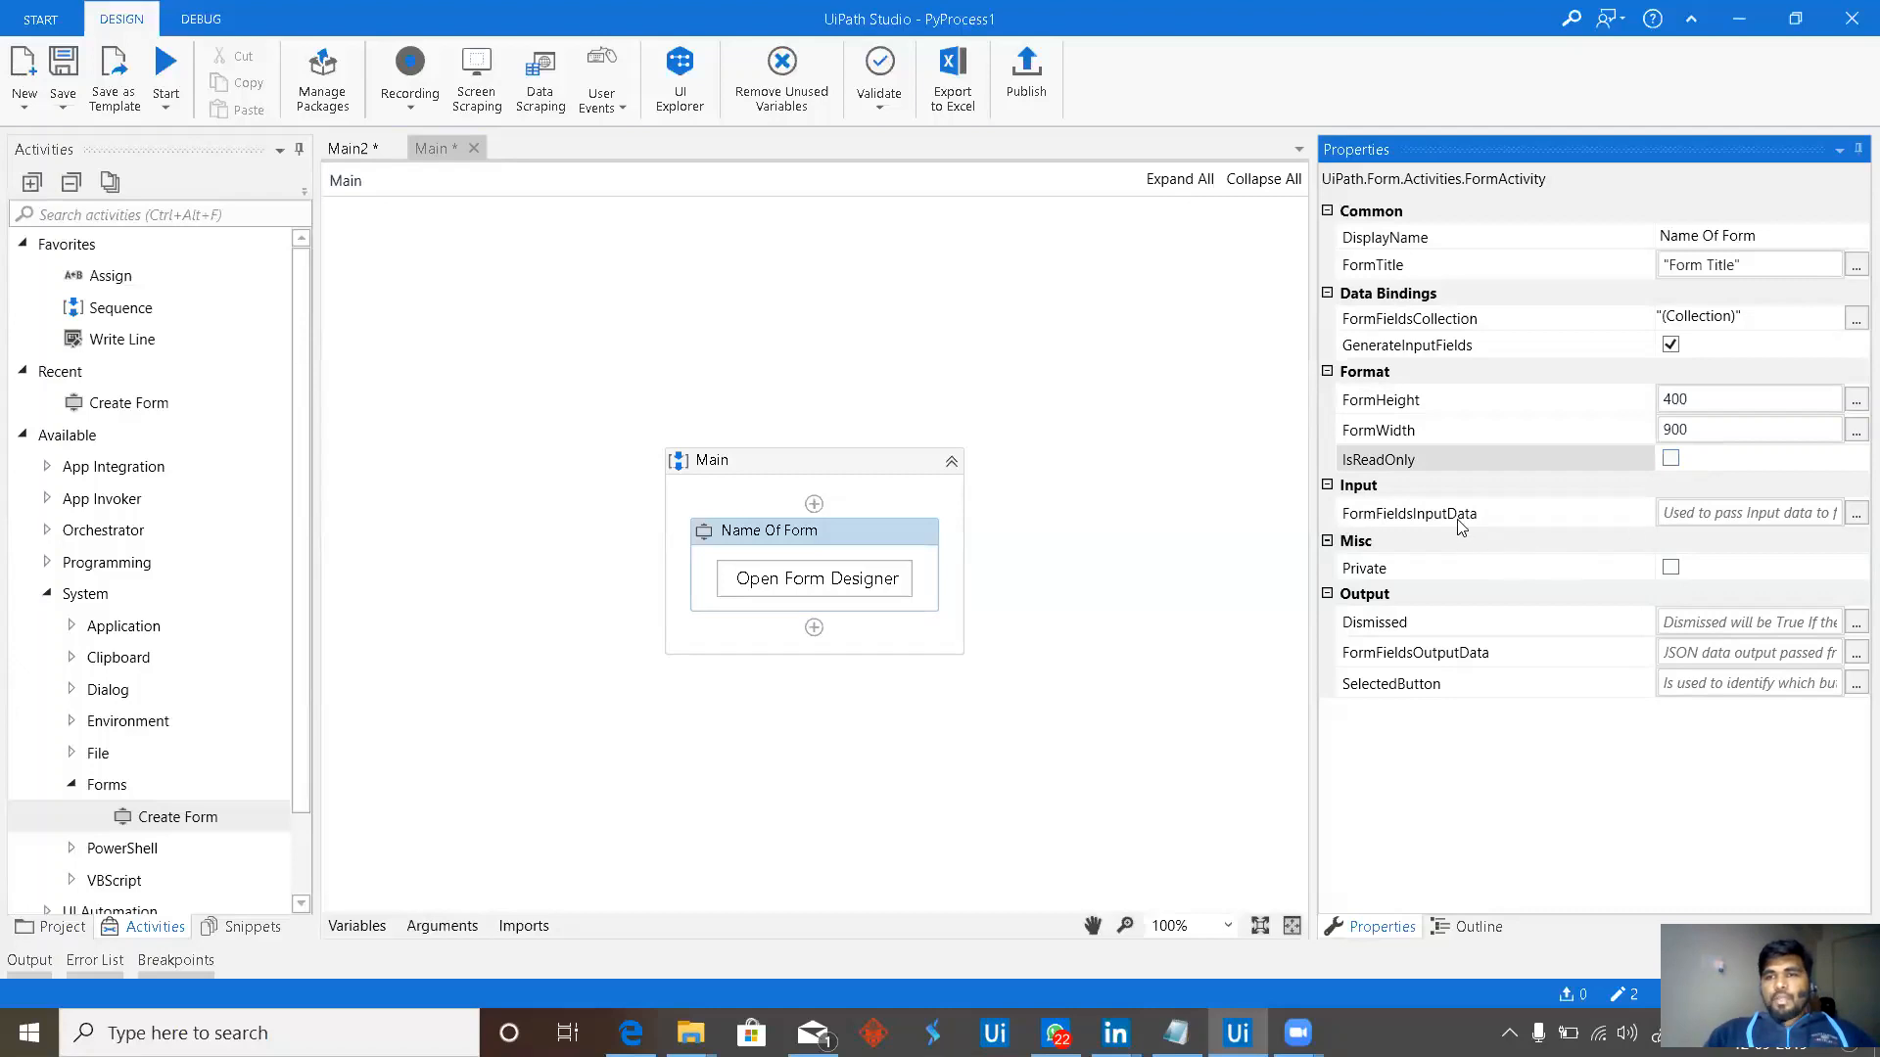
mouse_move(1750, 511)
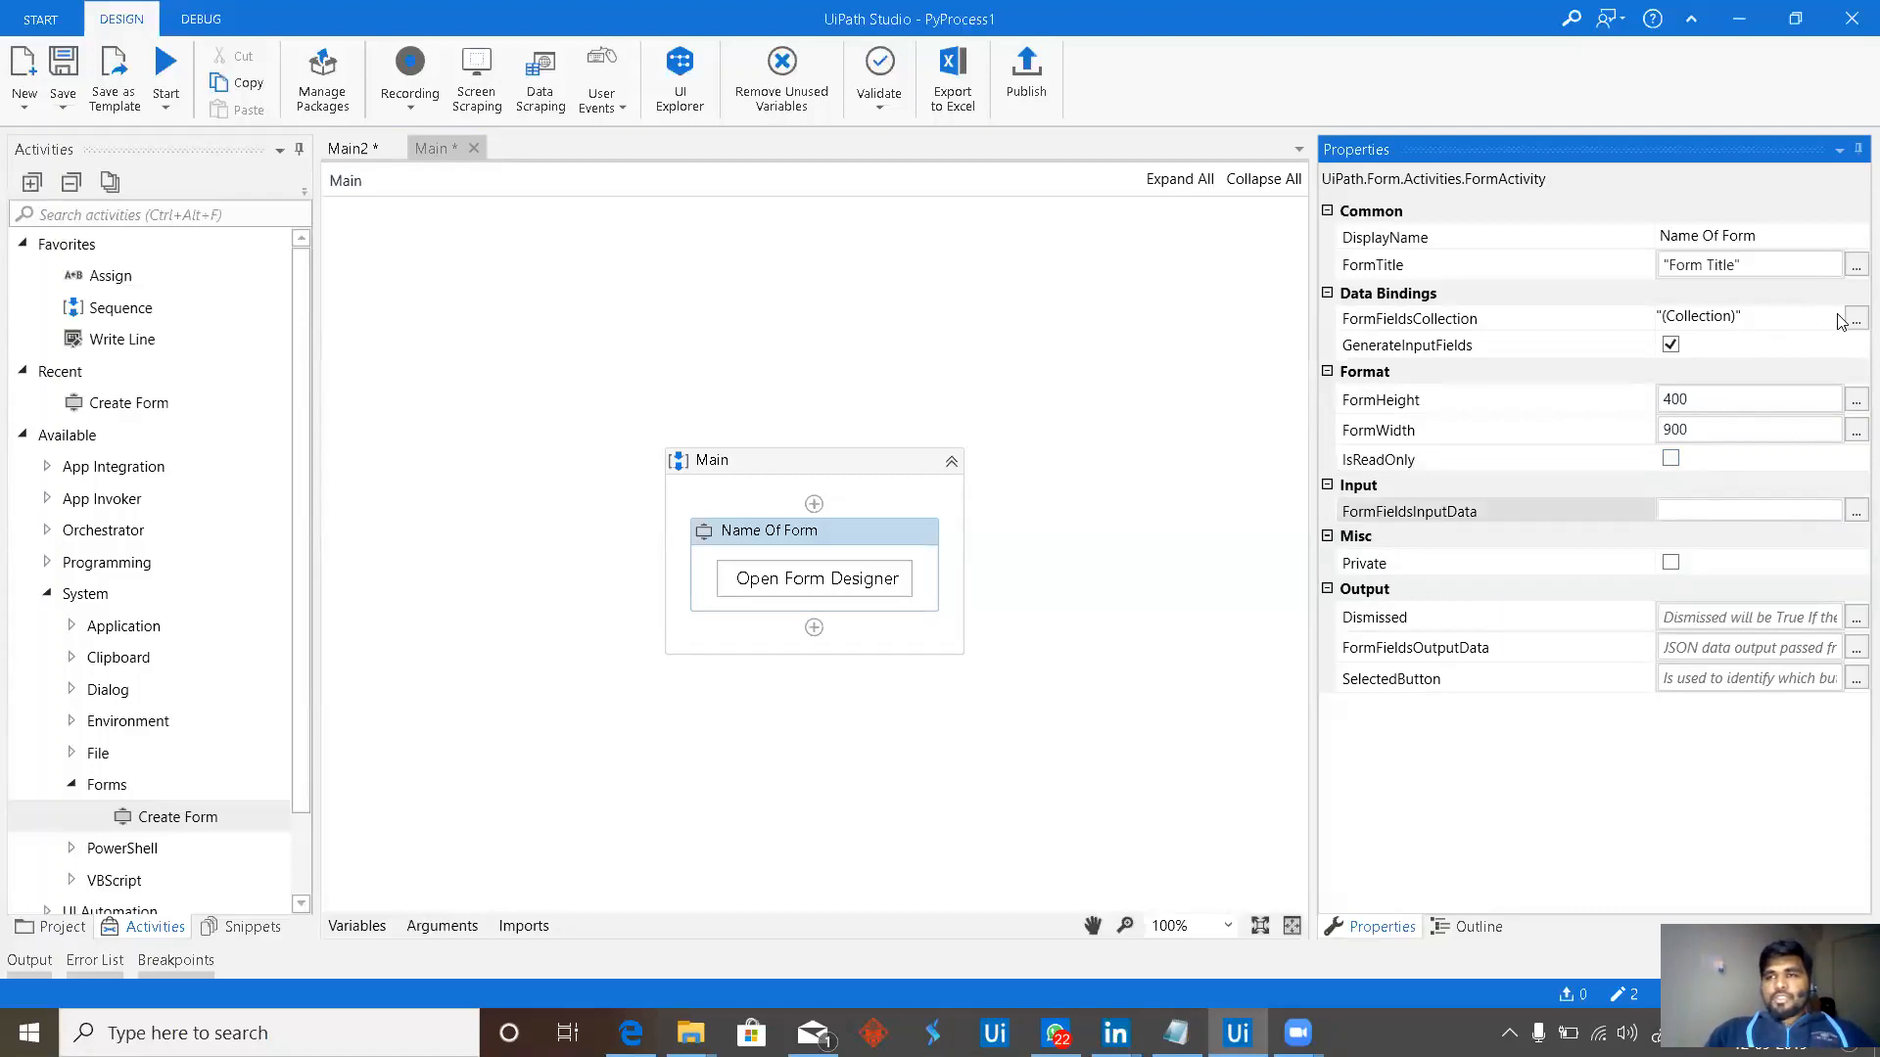
- Reopen the form fields collection, add an argument and remove it again
left_click(1856, 318)
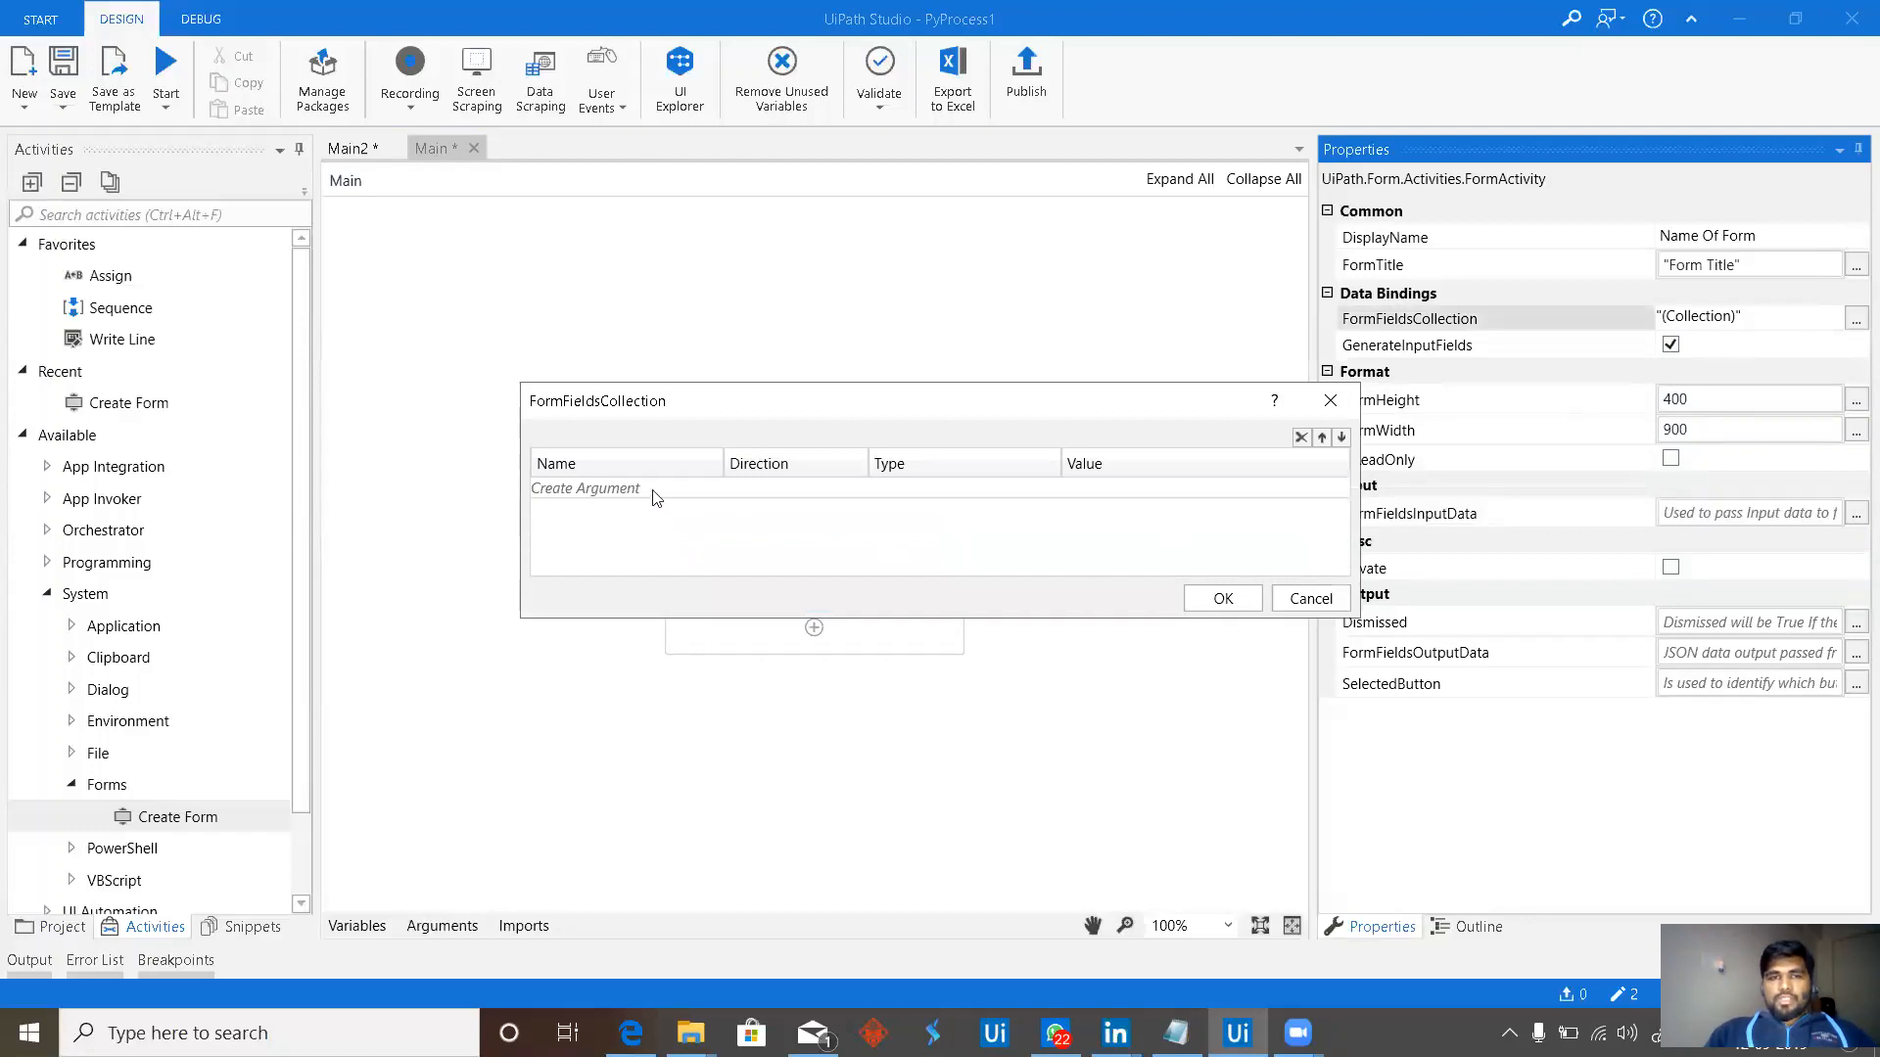
left_click(585, 487)
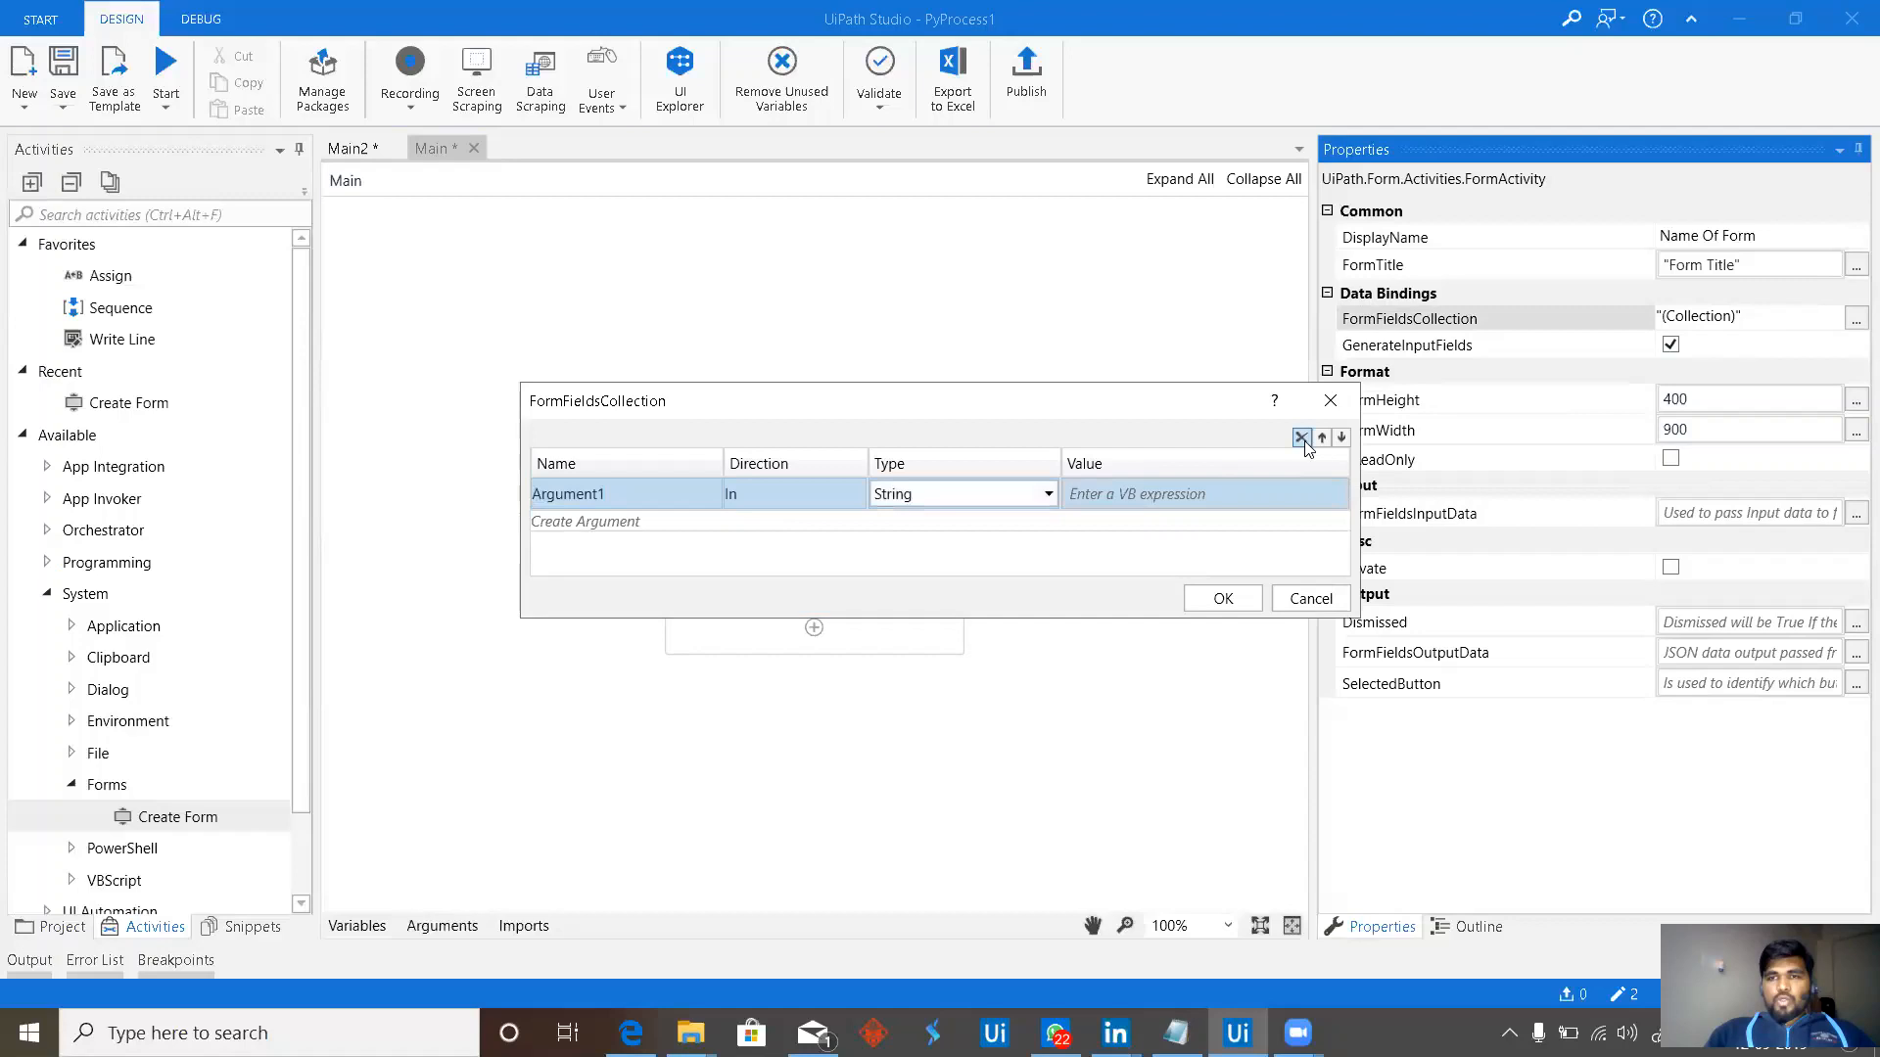
left_click(1302, 437)
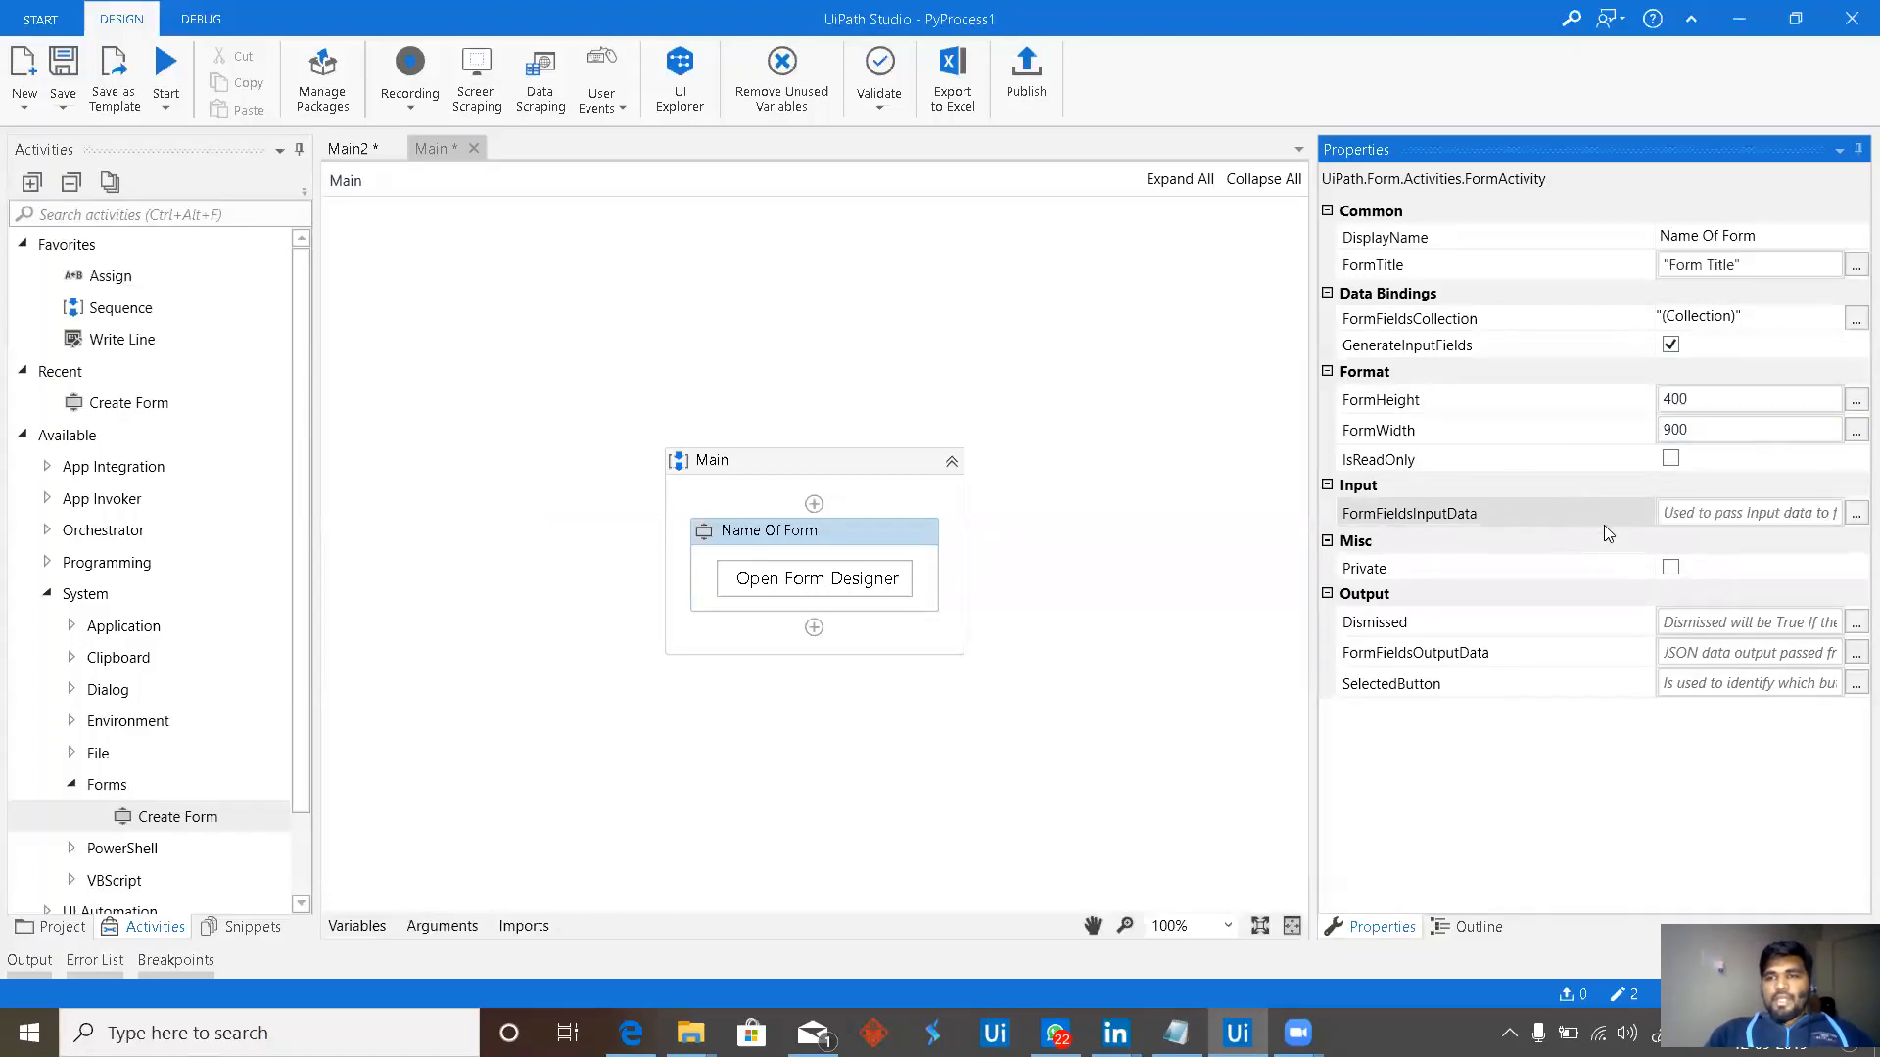
left_click(1745, 511)
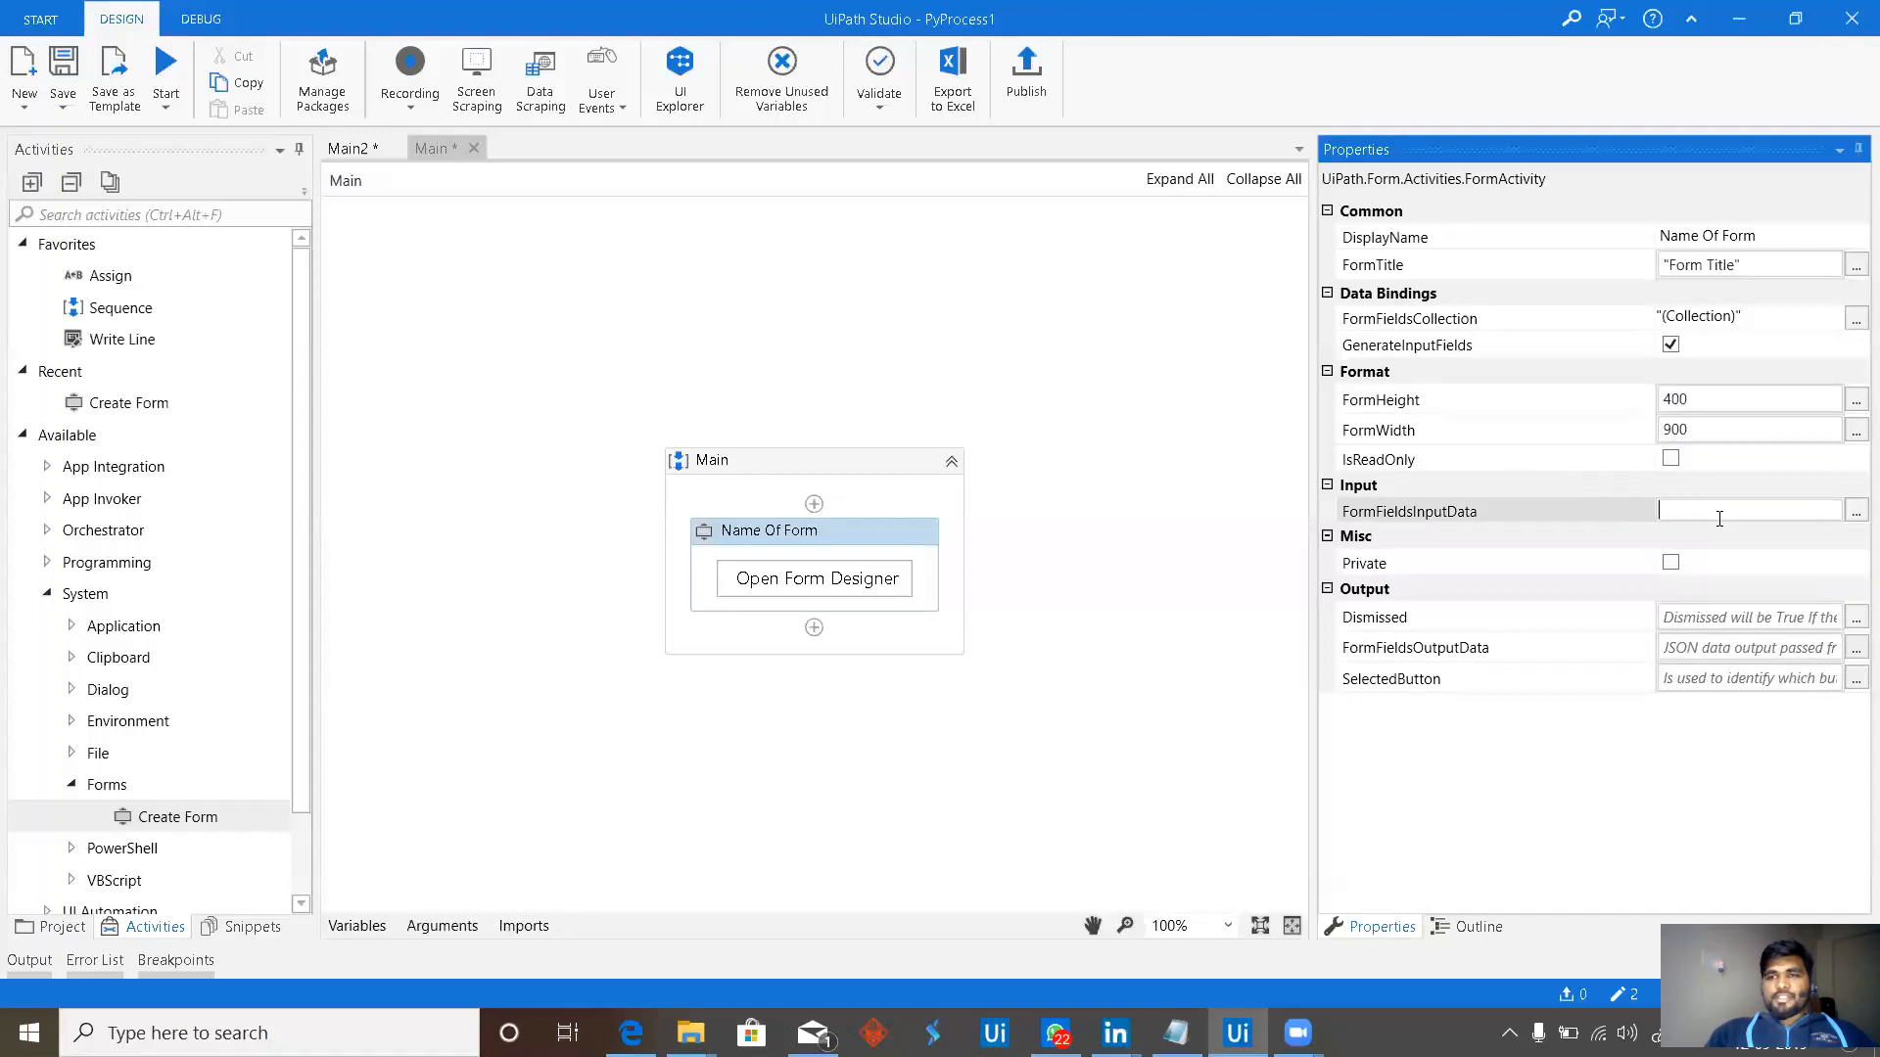
left_click(1857, 511)
type("(\"")
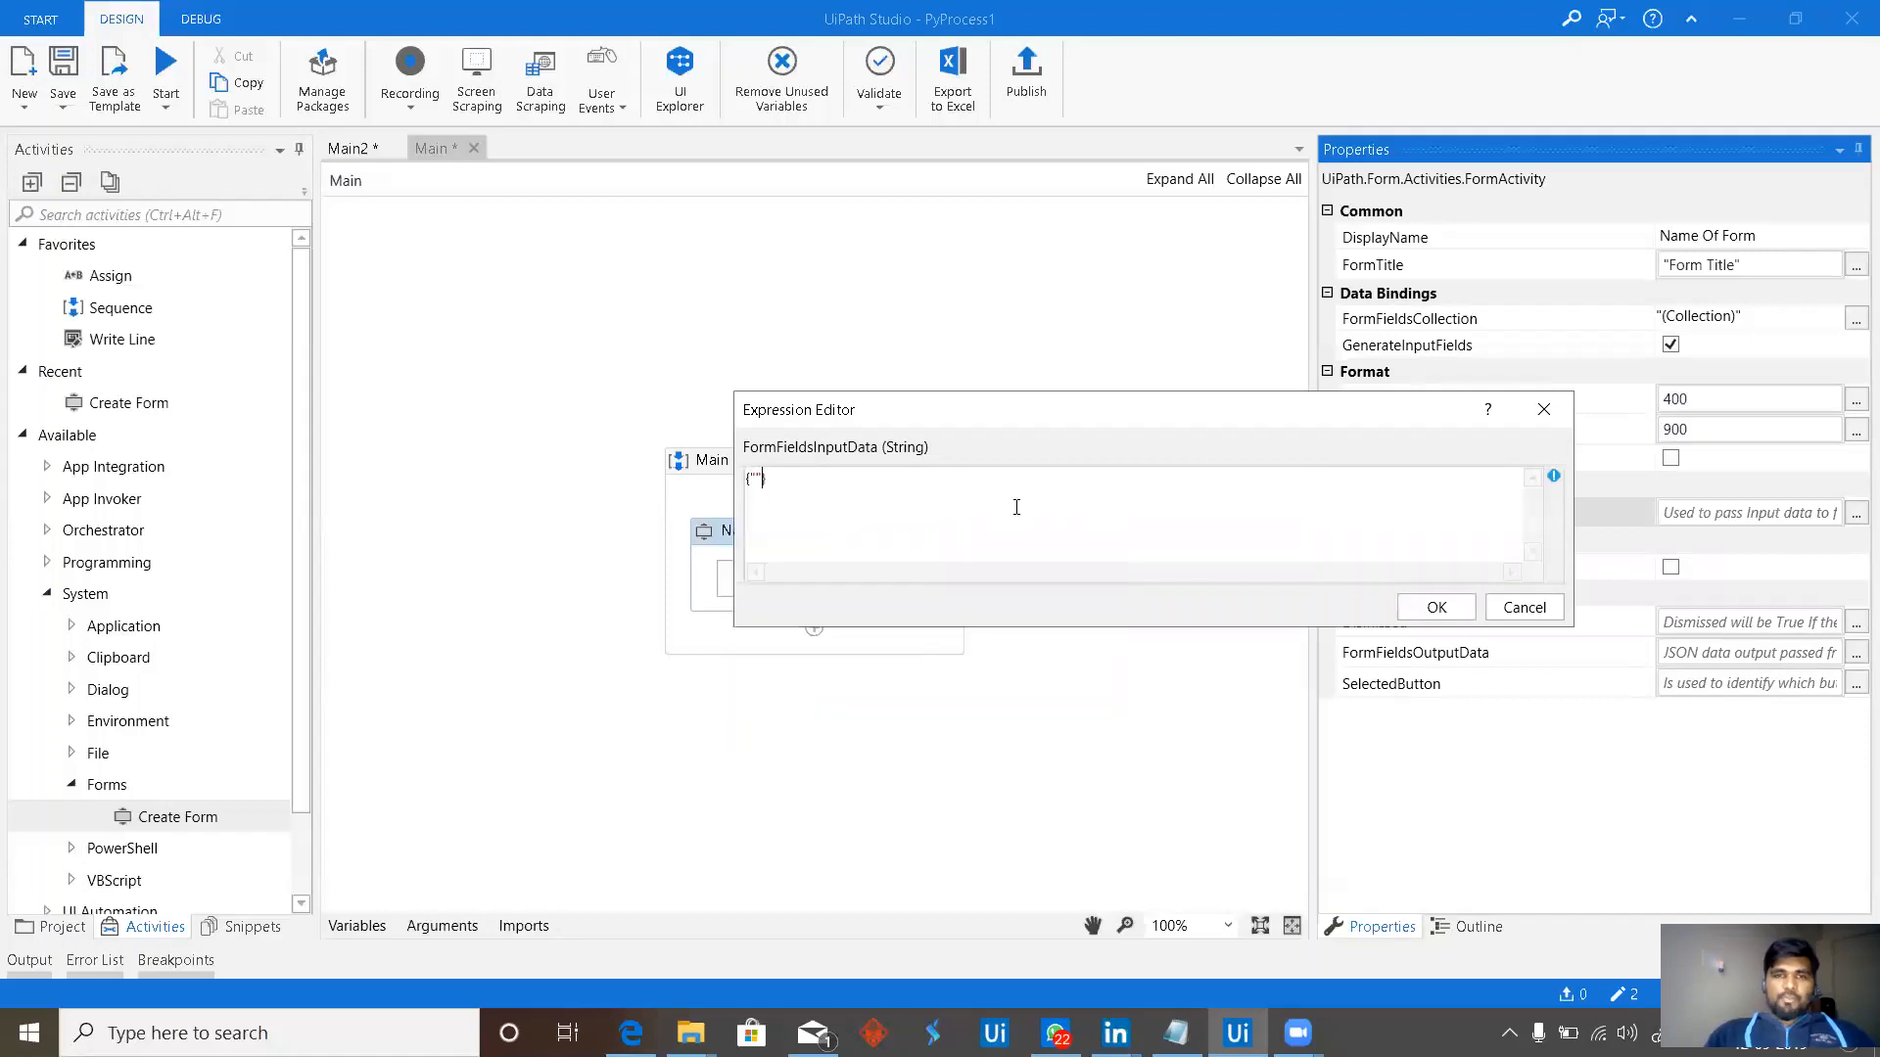
type("Key")
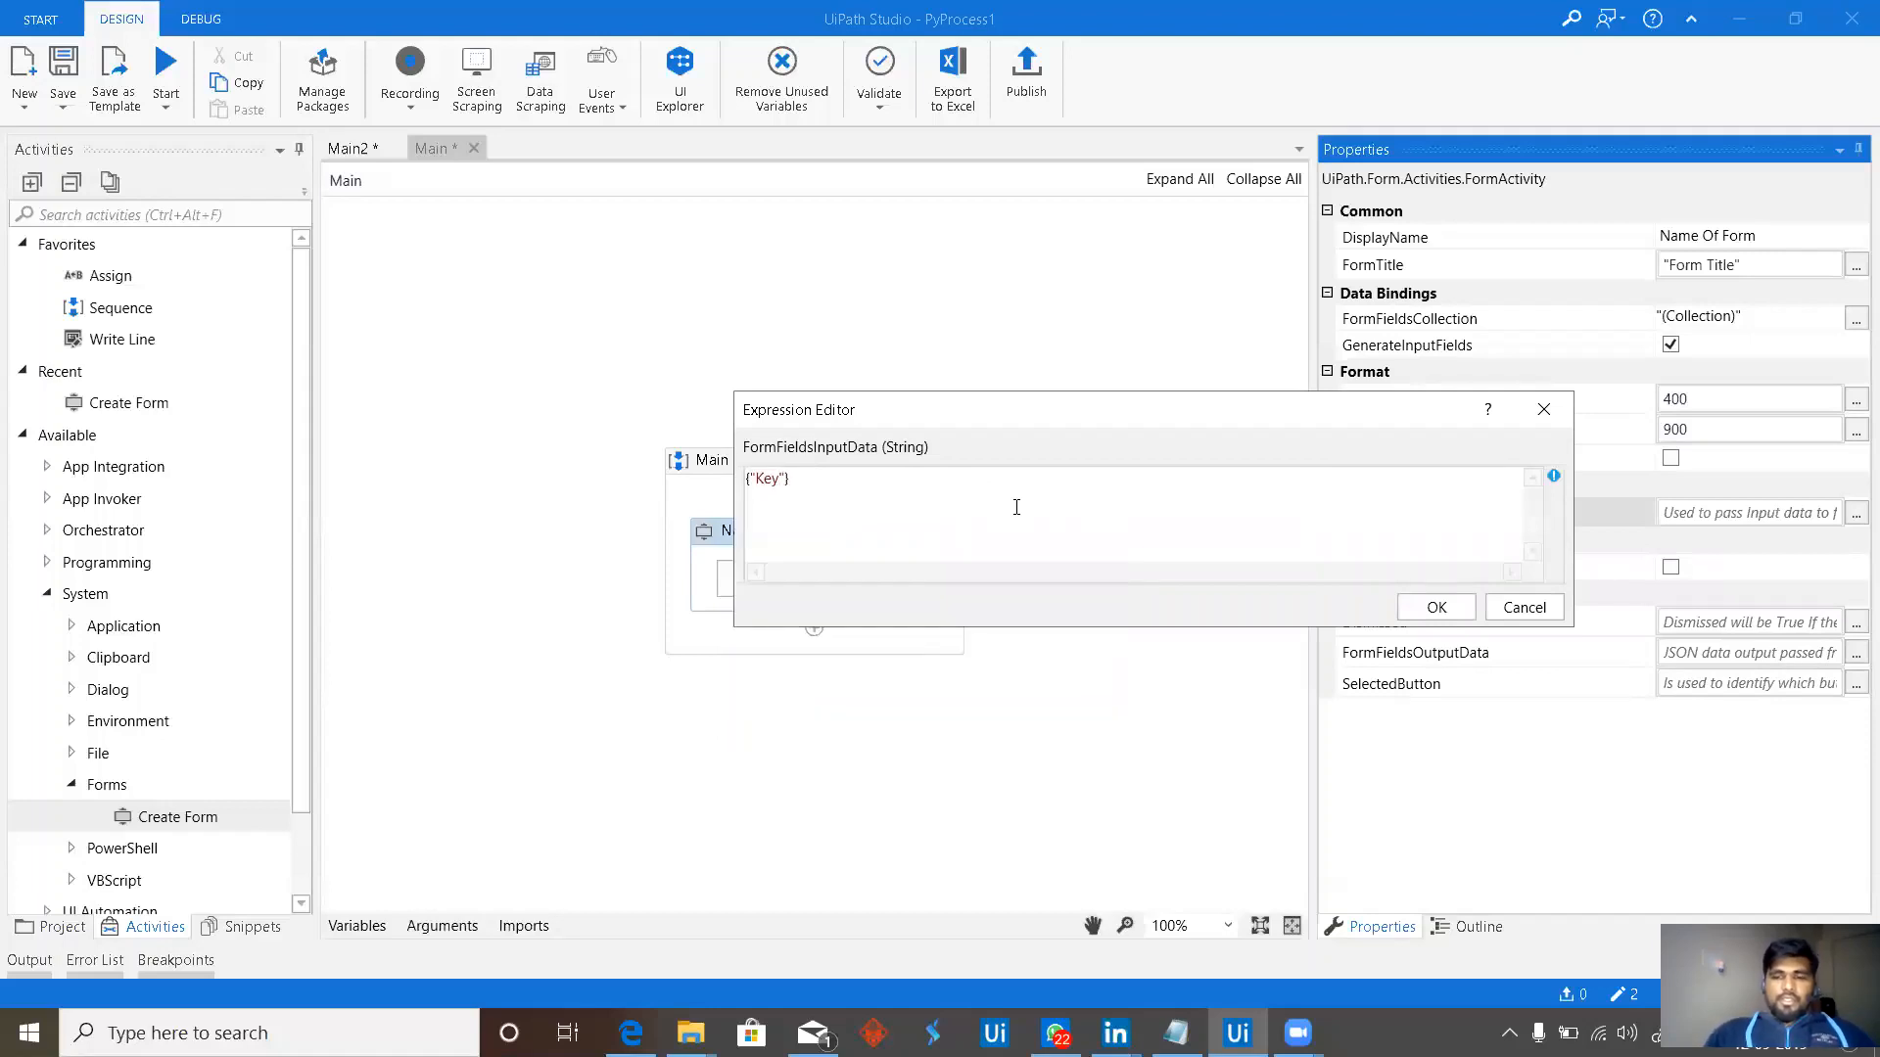
type(":V")
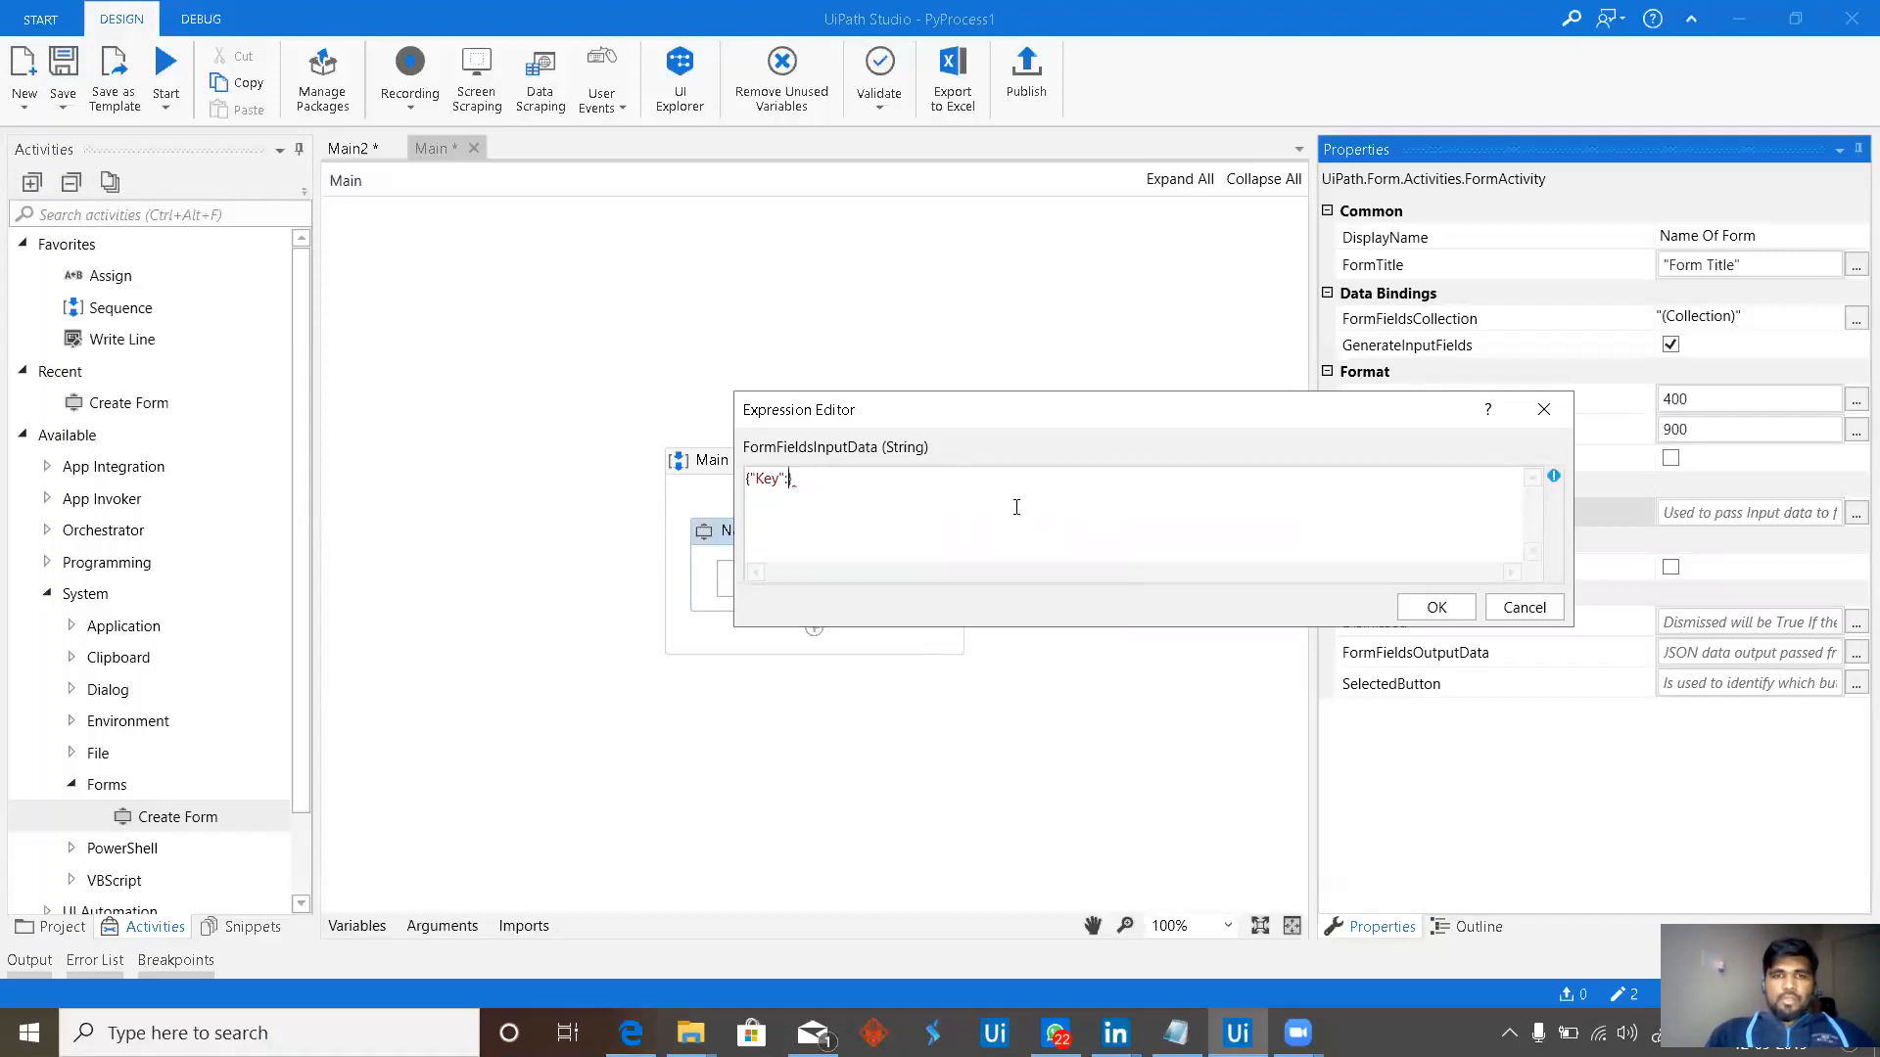
type("\"")
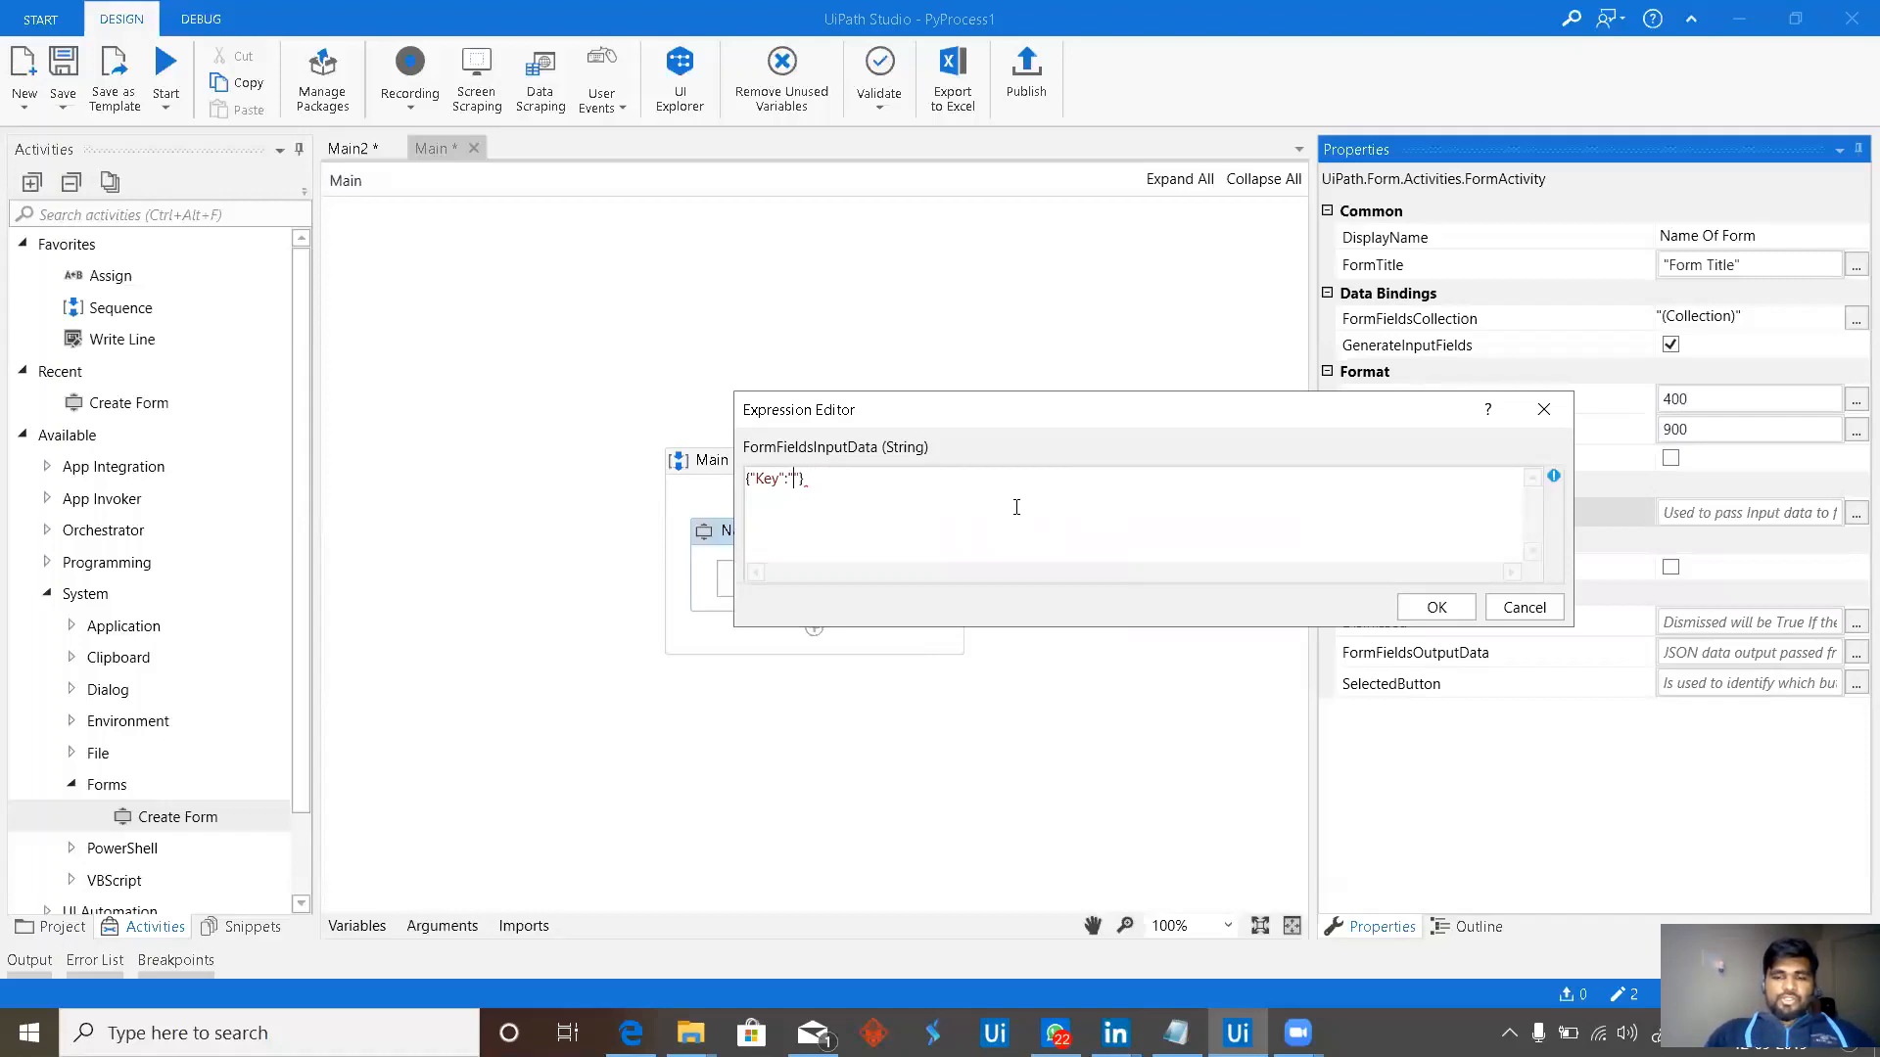
type("Value")
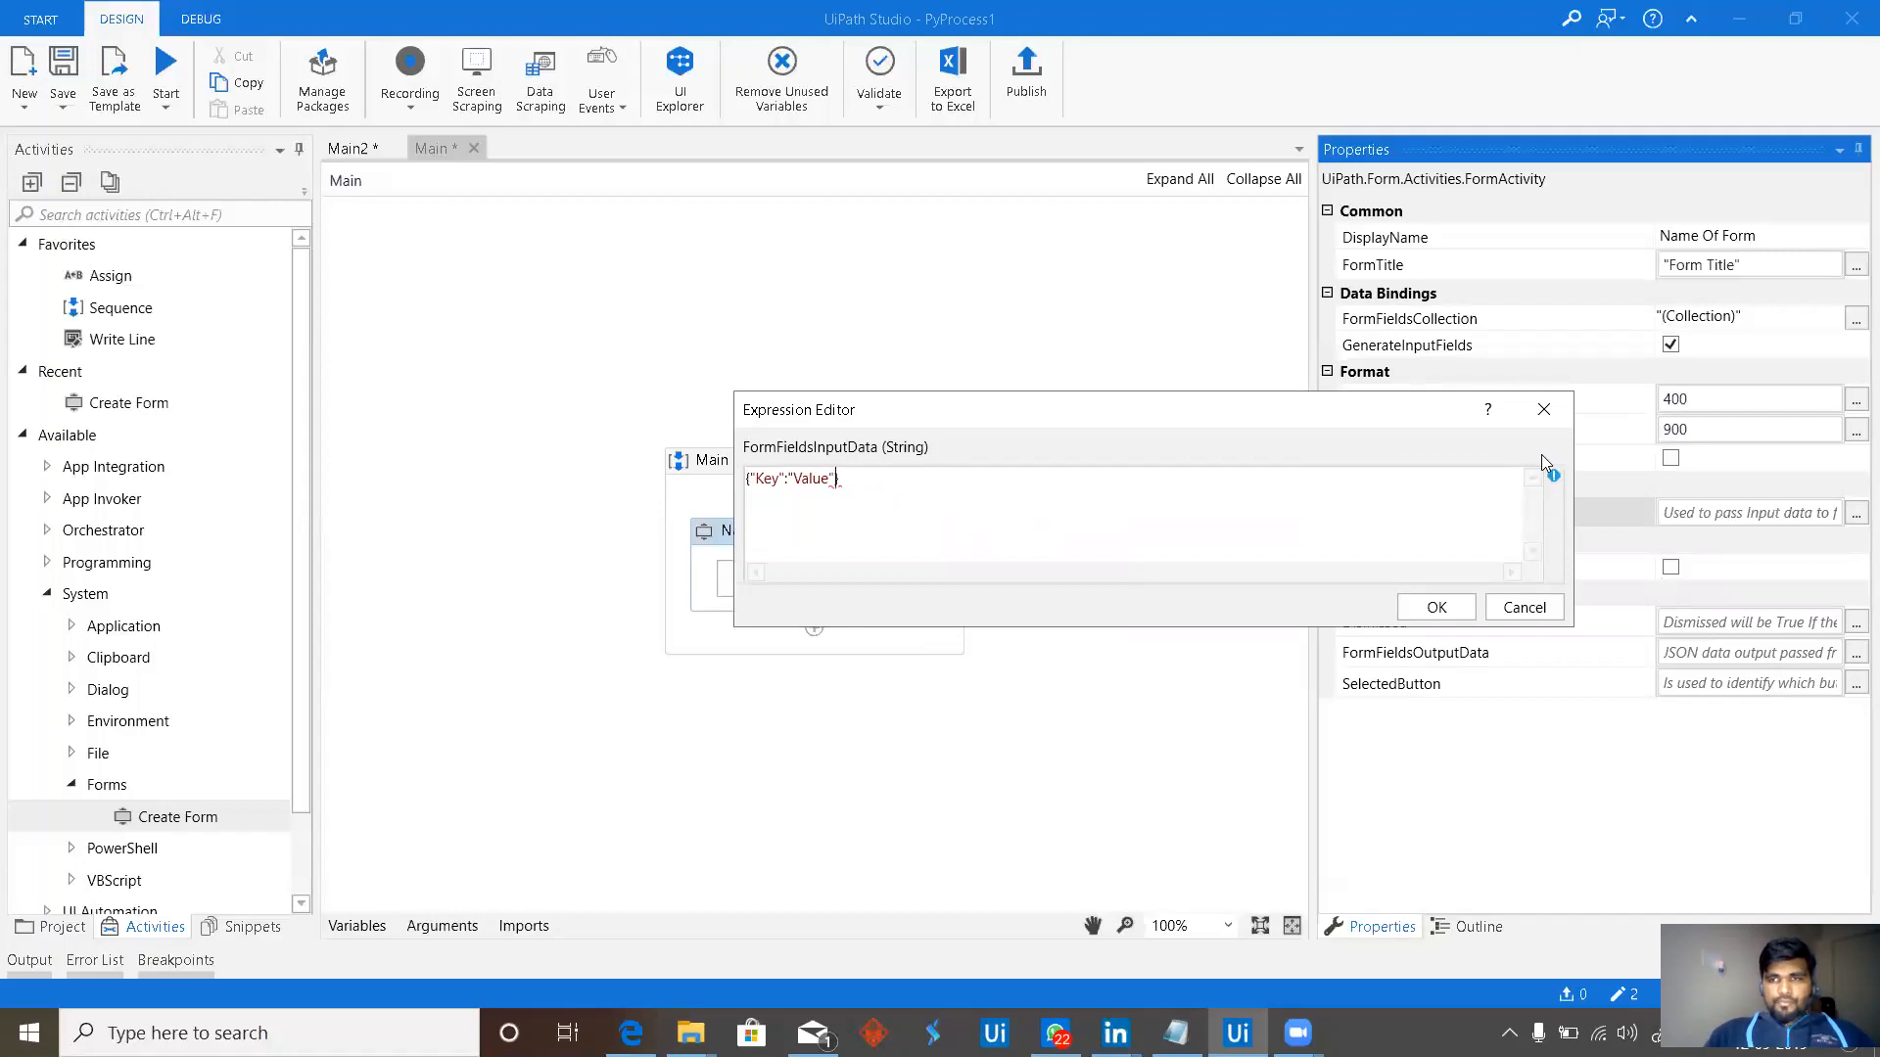
mouse_move(1551, 476)
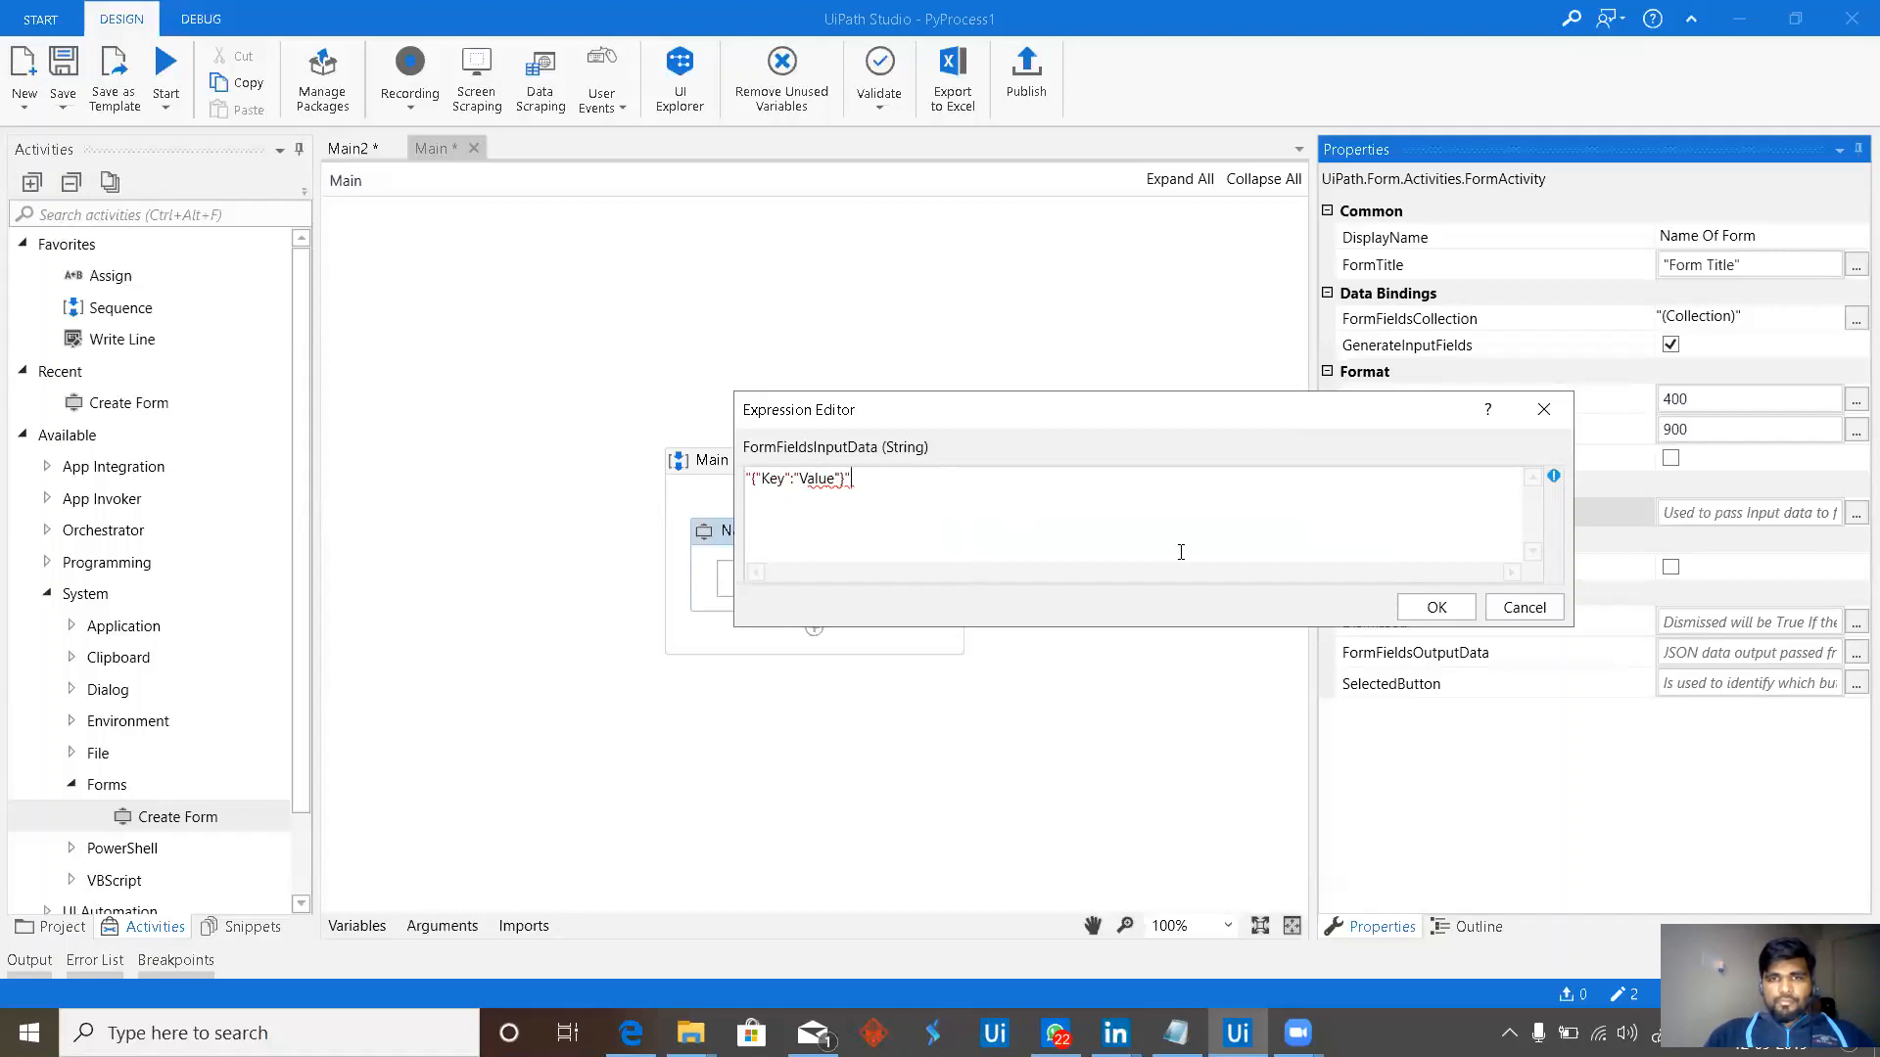
key("ctrl+a")
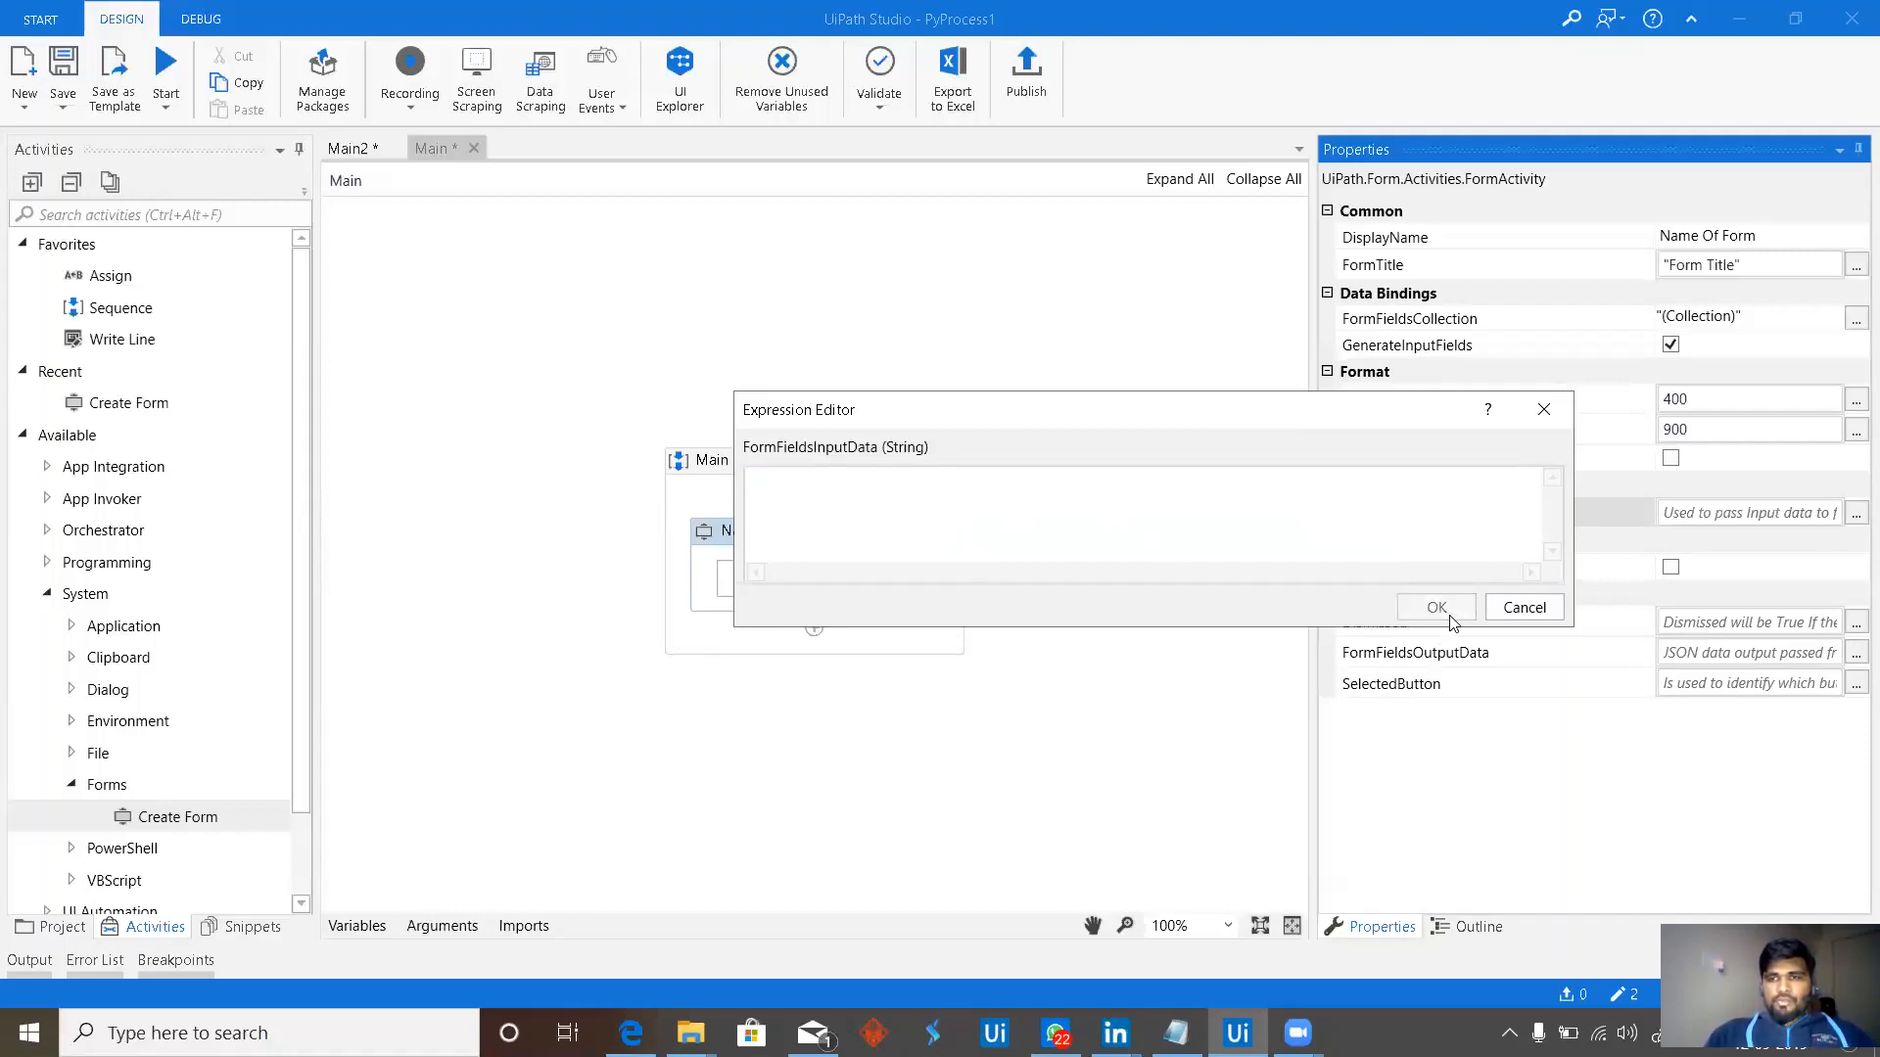
left_click(1435, 607)
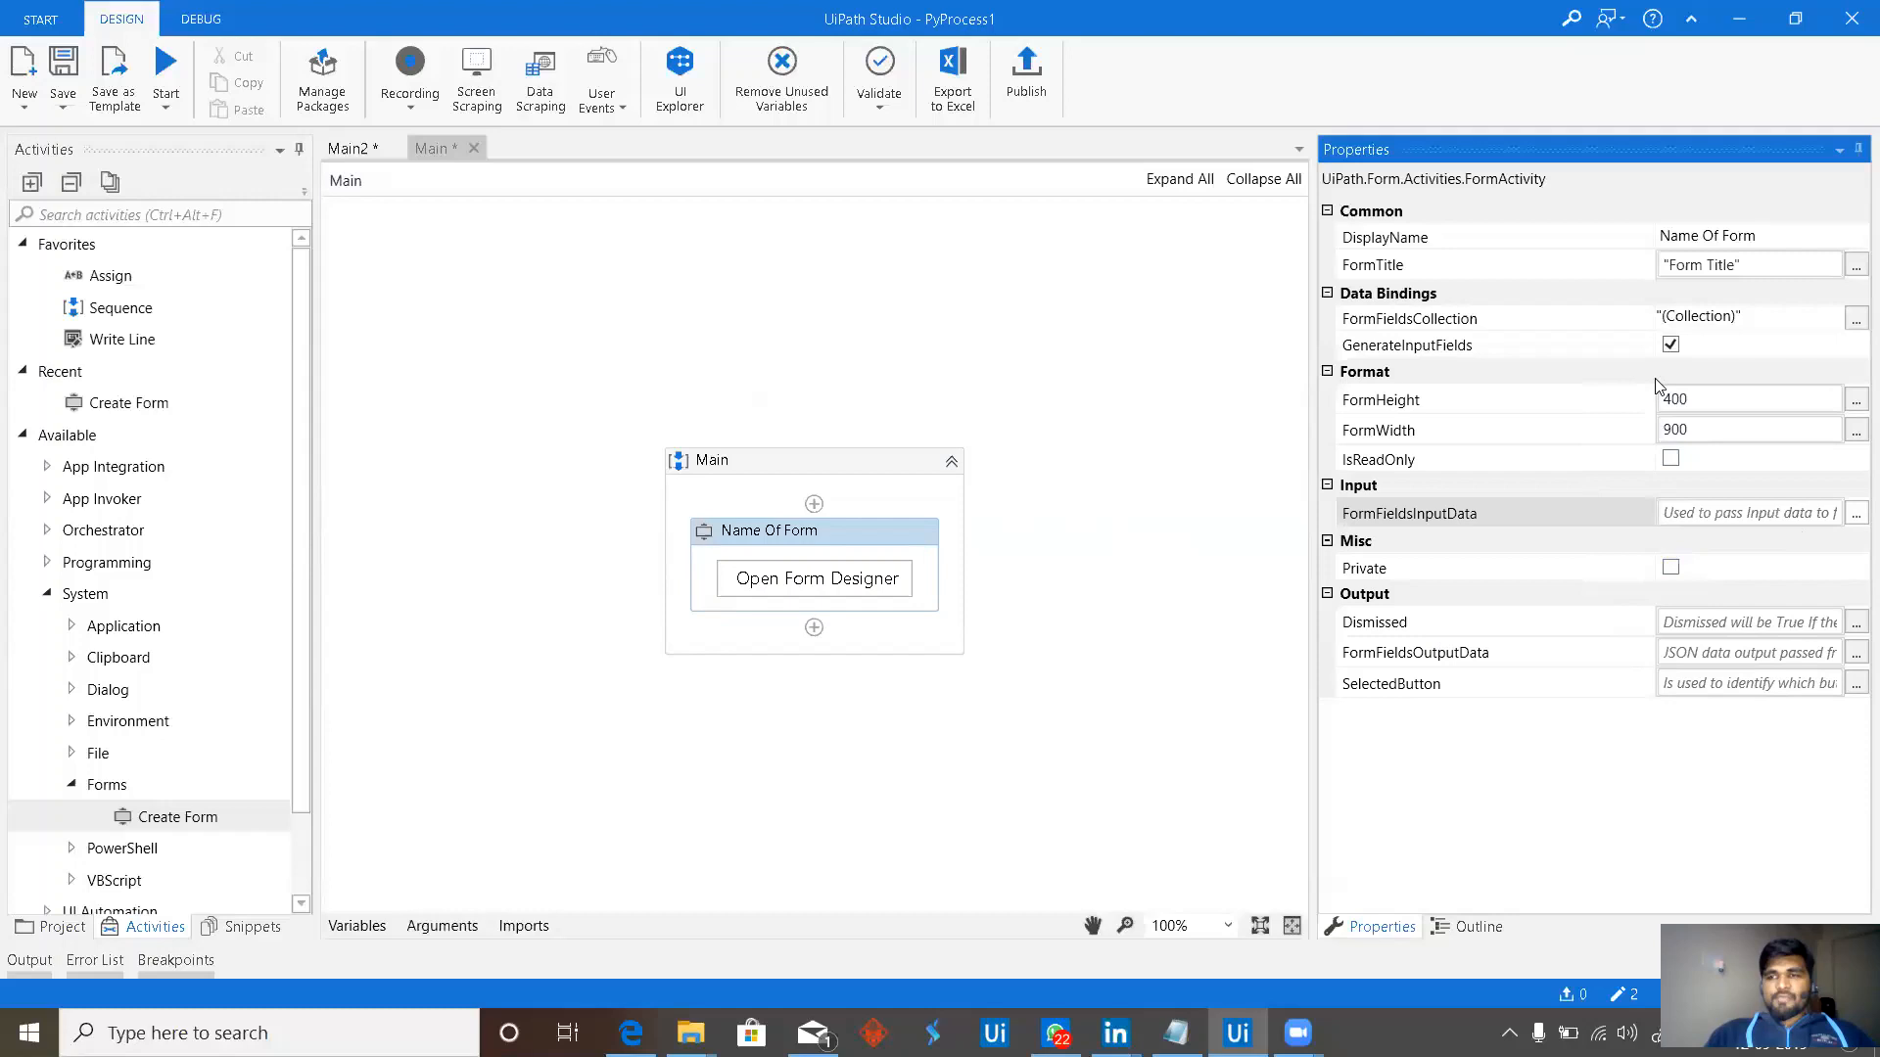
mouse_move(1707, 626)
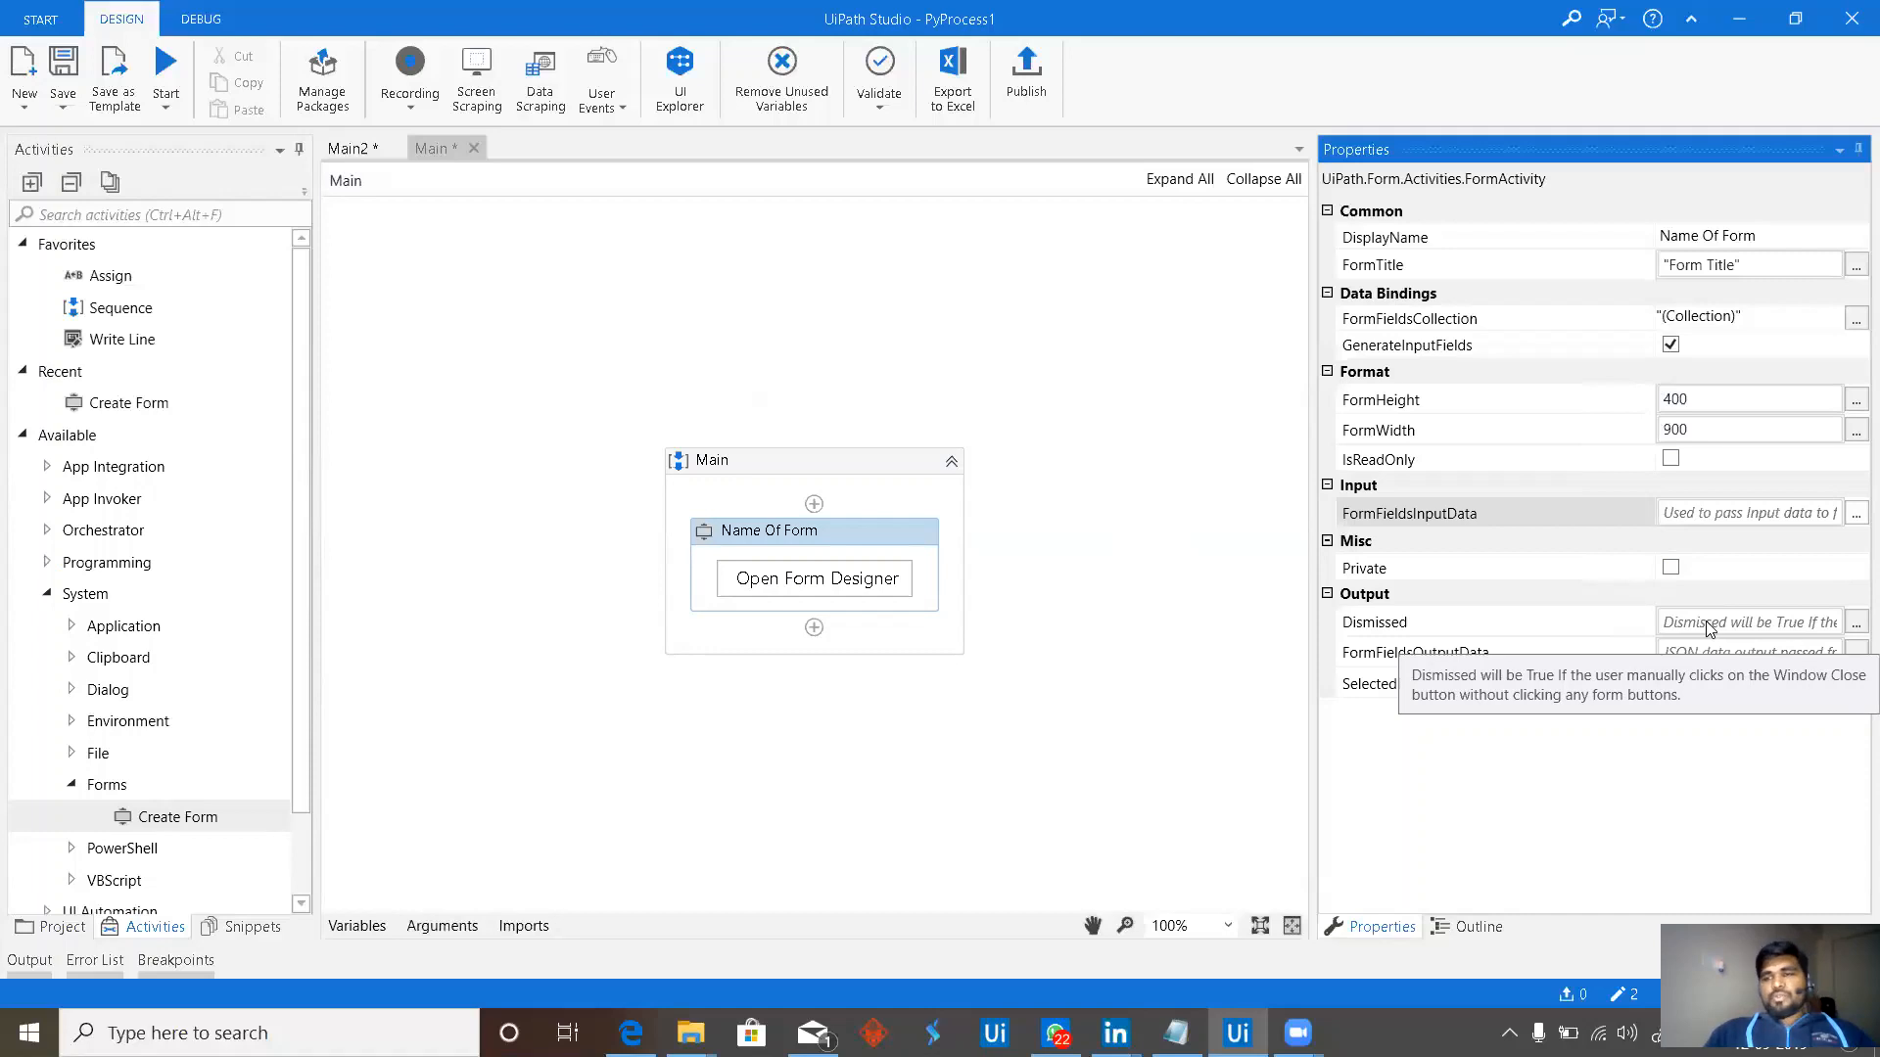
mouse_move(1389, 629)
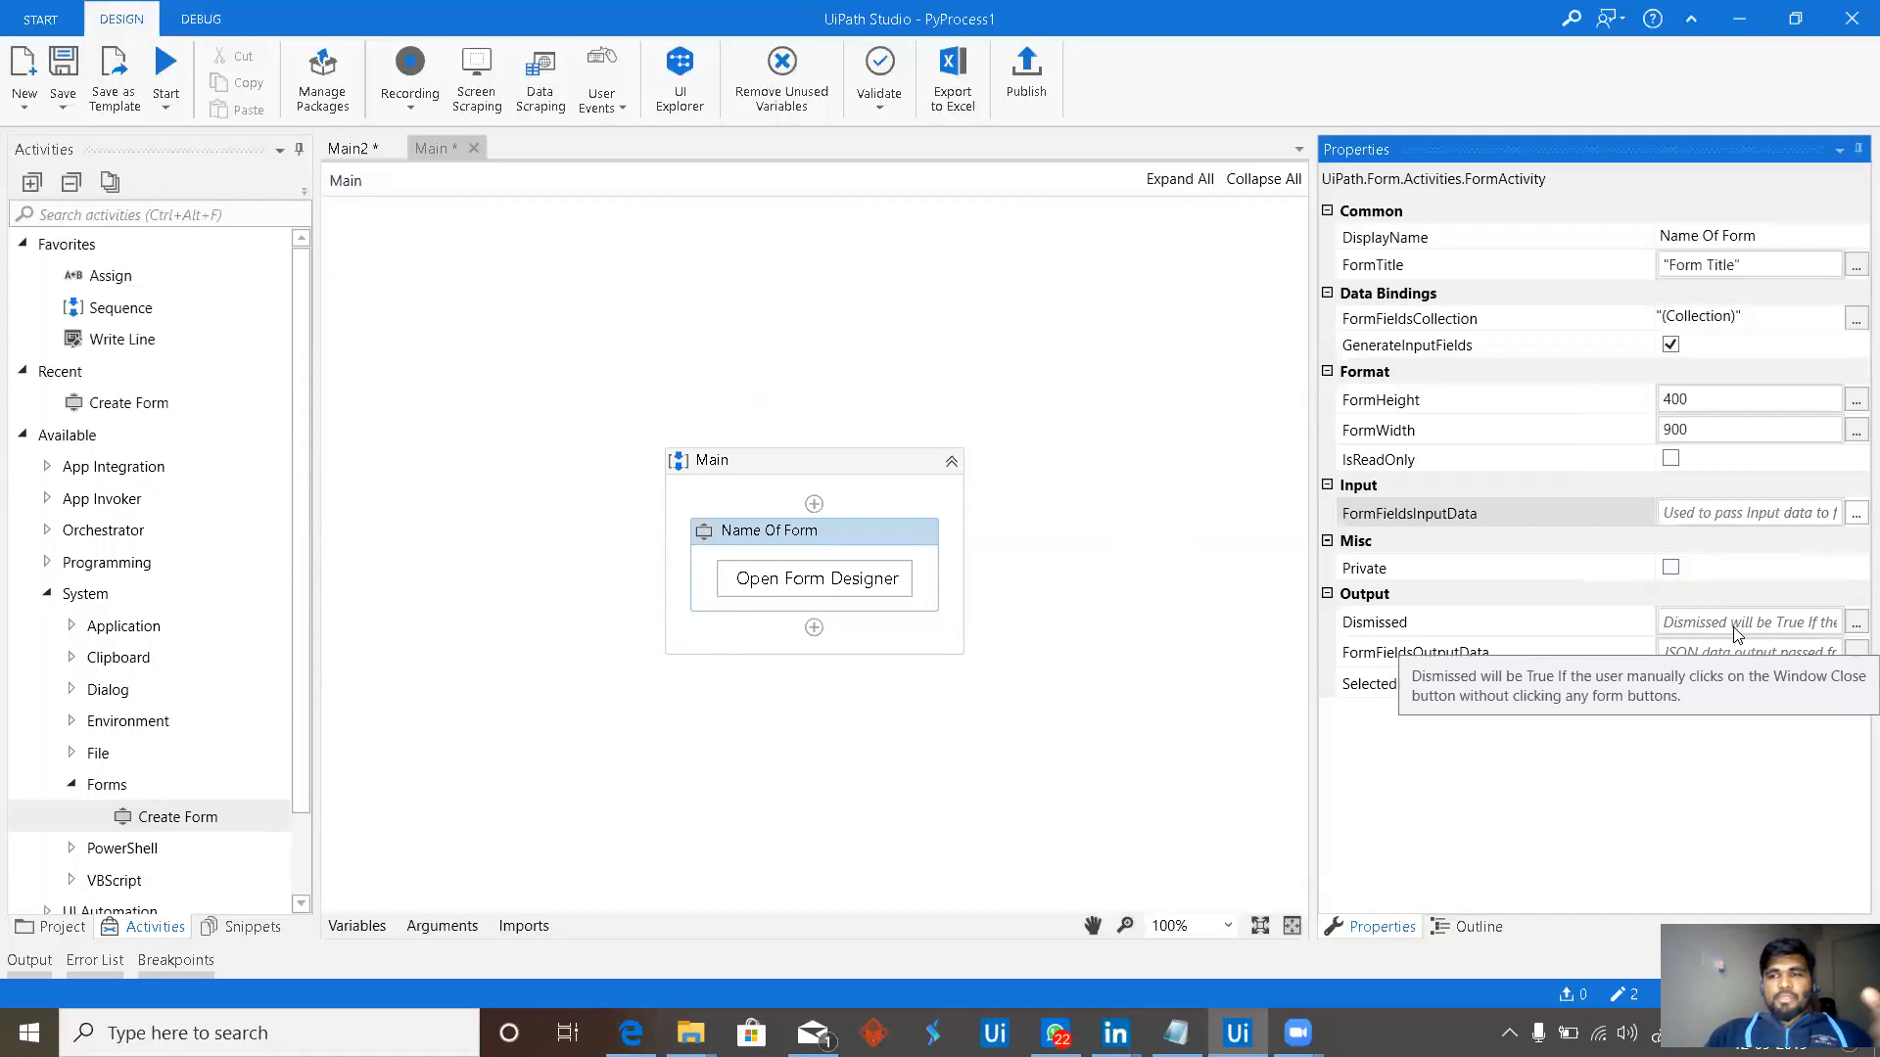
mouse_move(1378, 629)
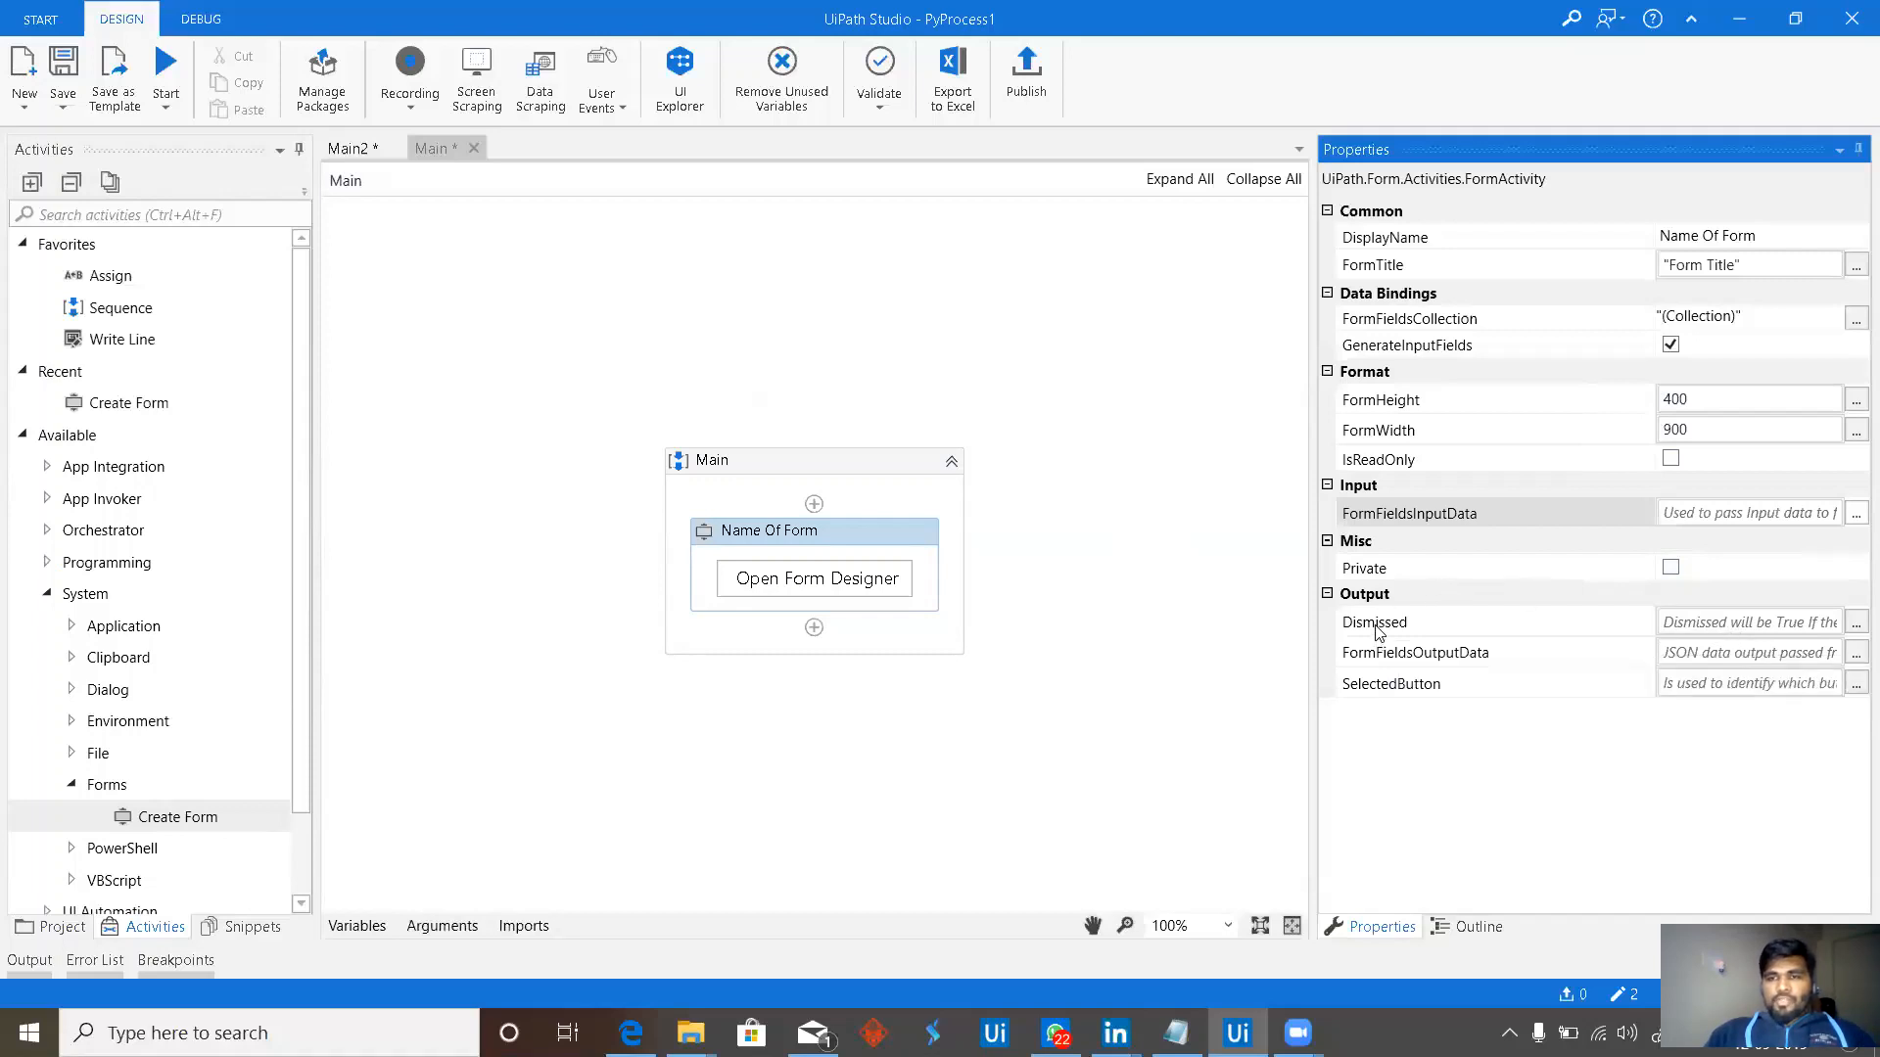
mouse_move(1375, 623)
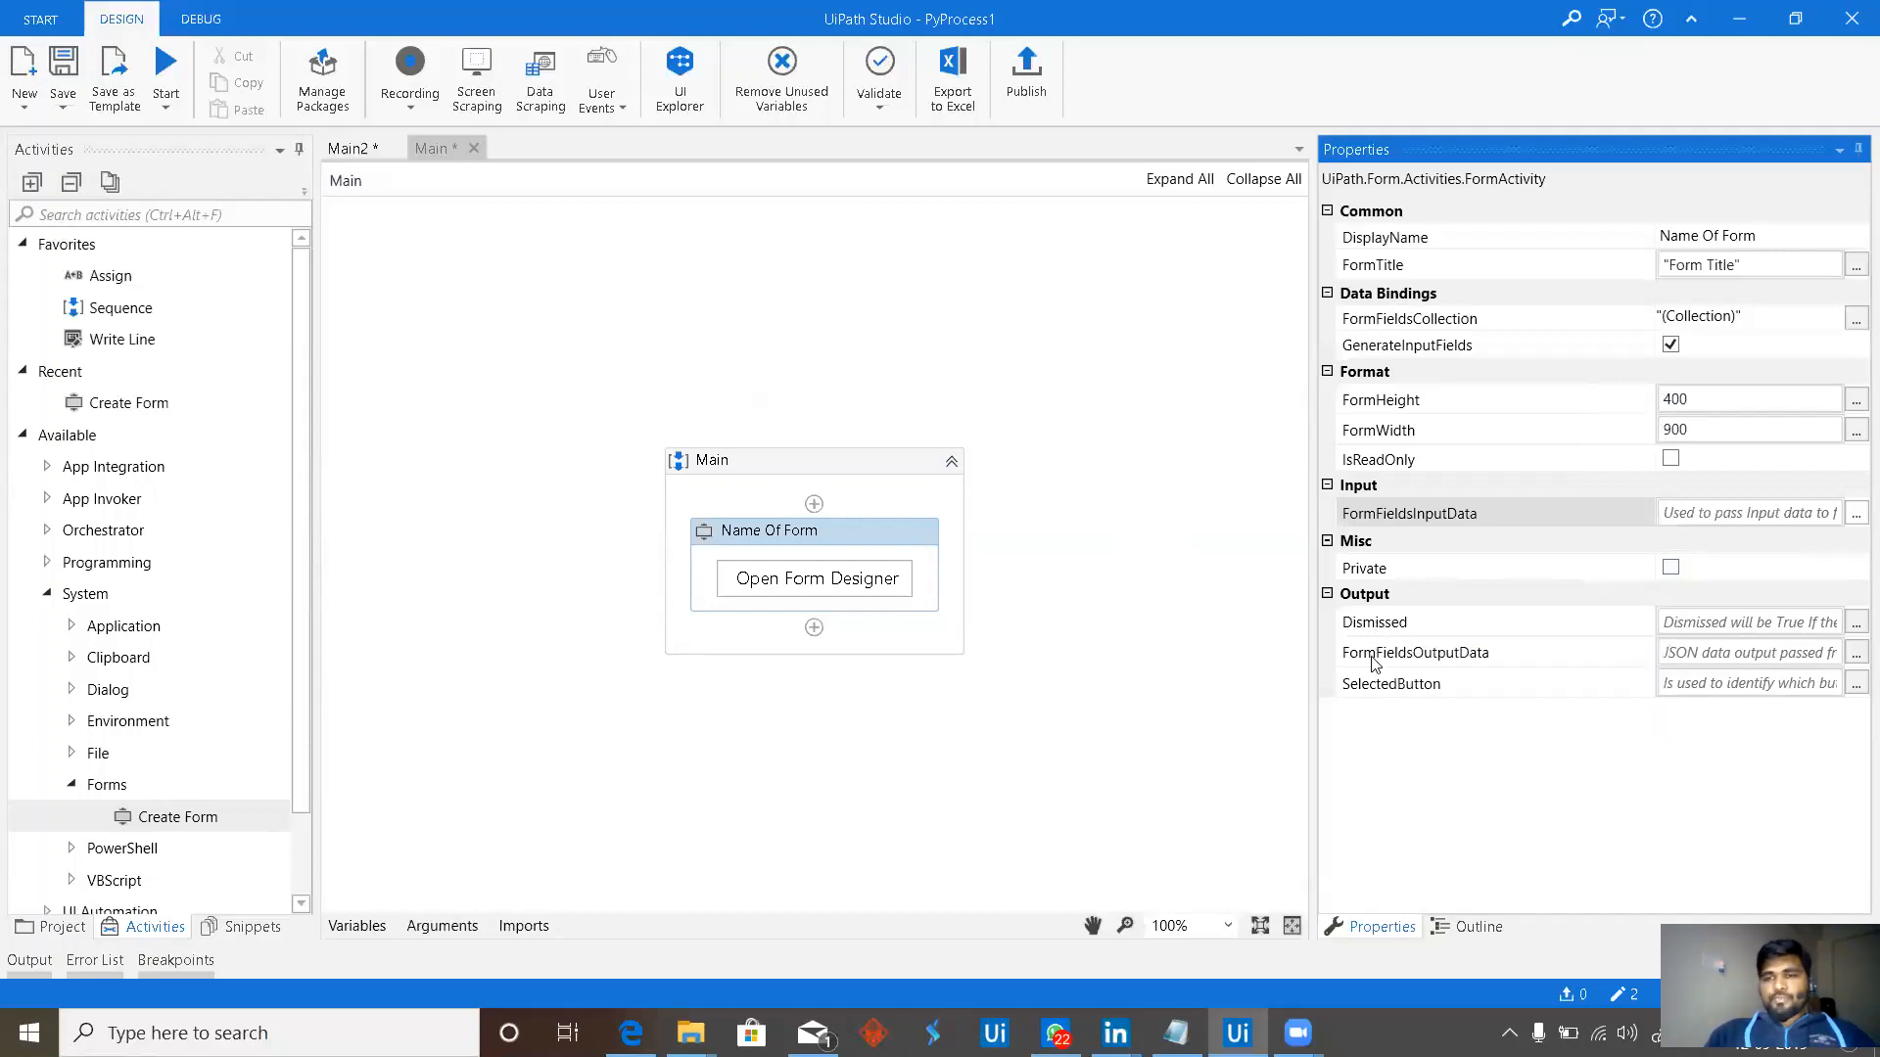
mouse_move(1413, 652)
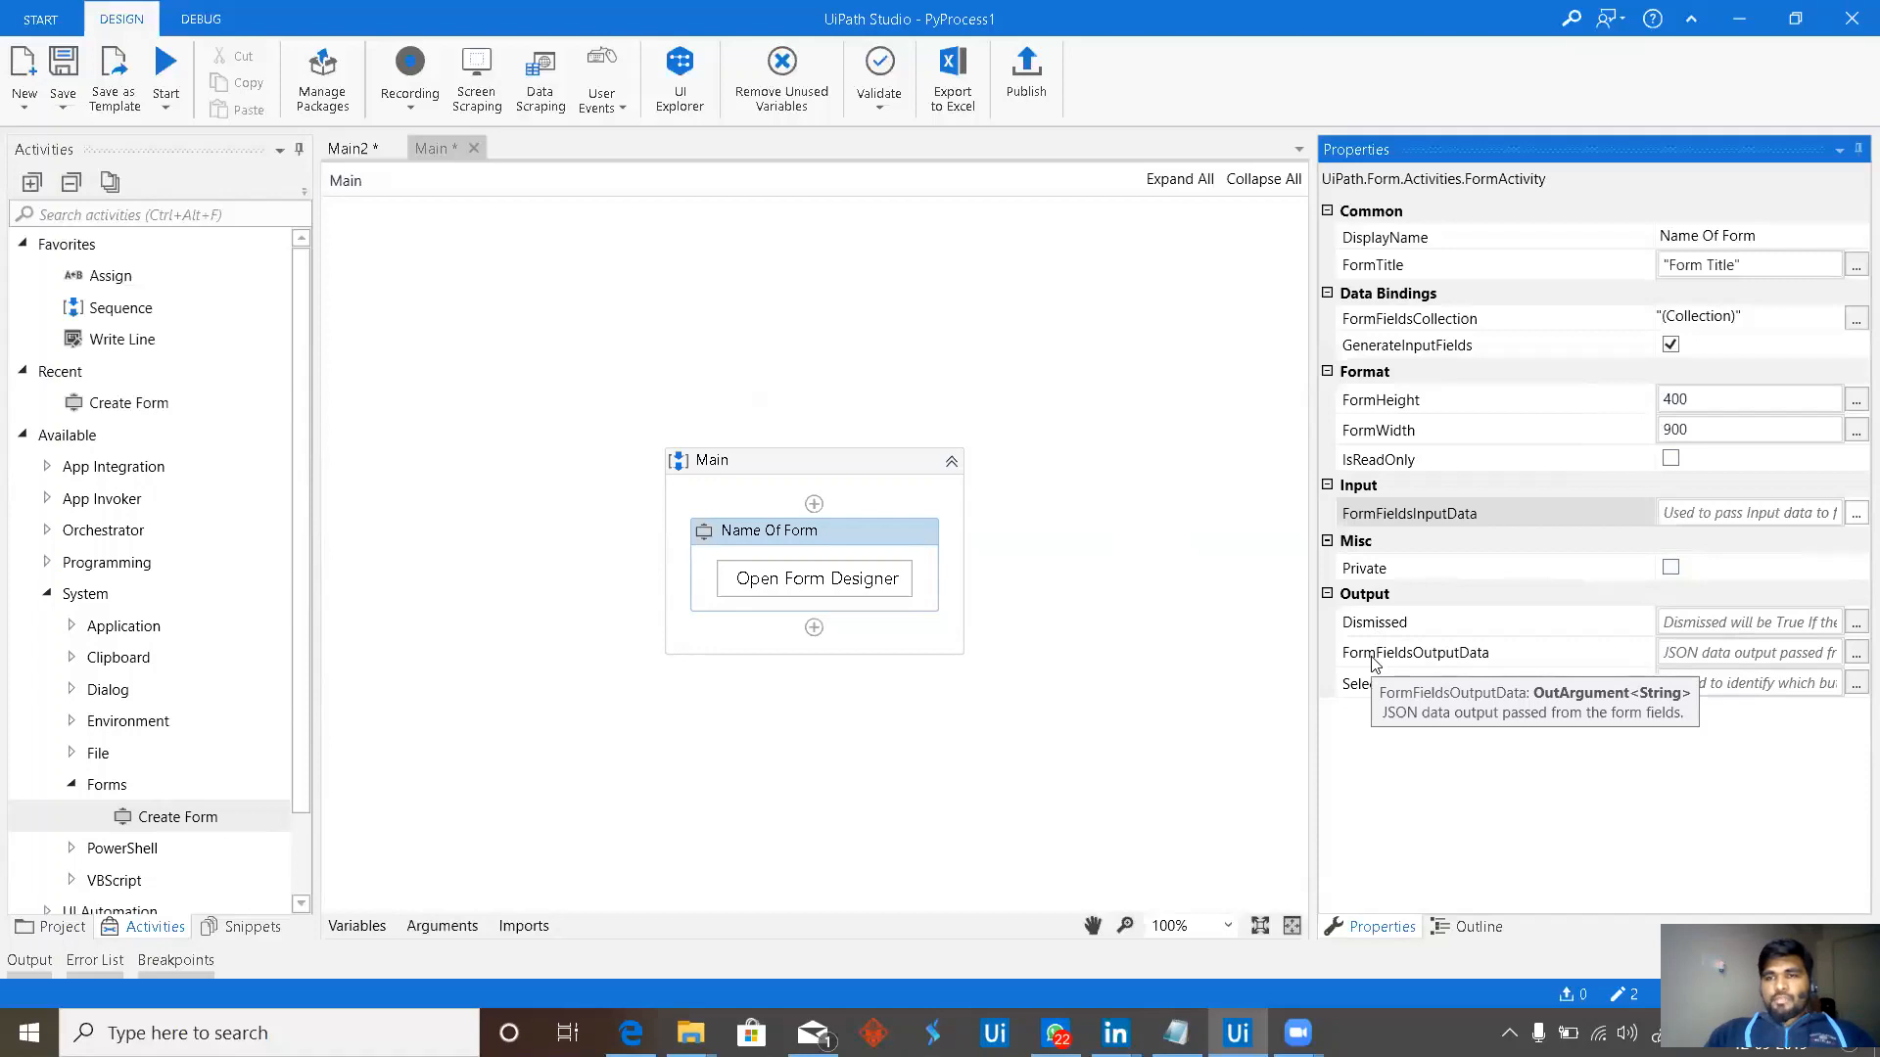
mouse_move(1412, 578)
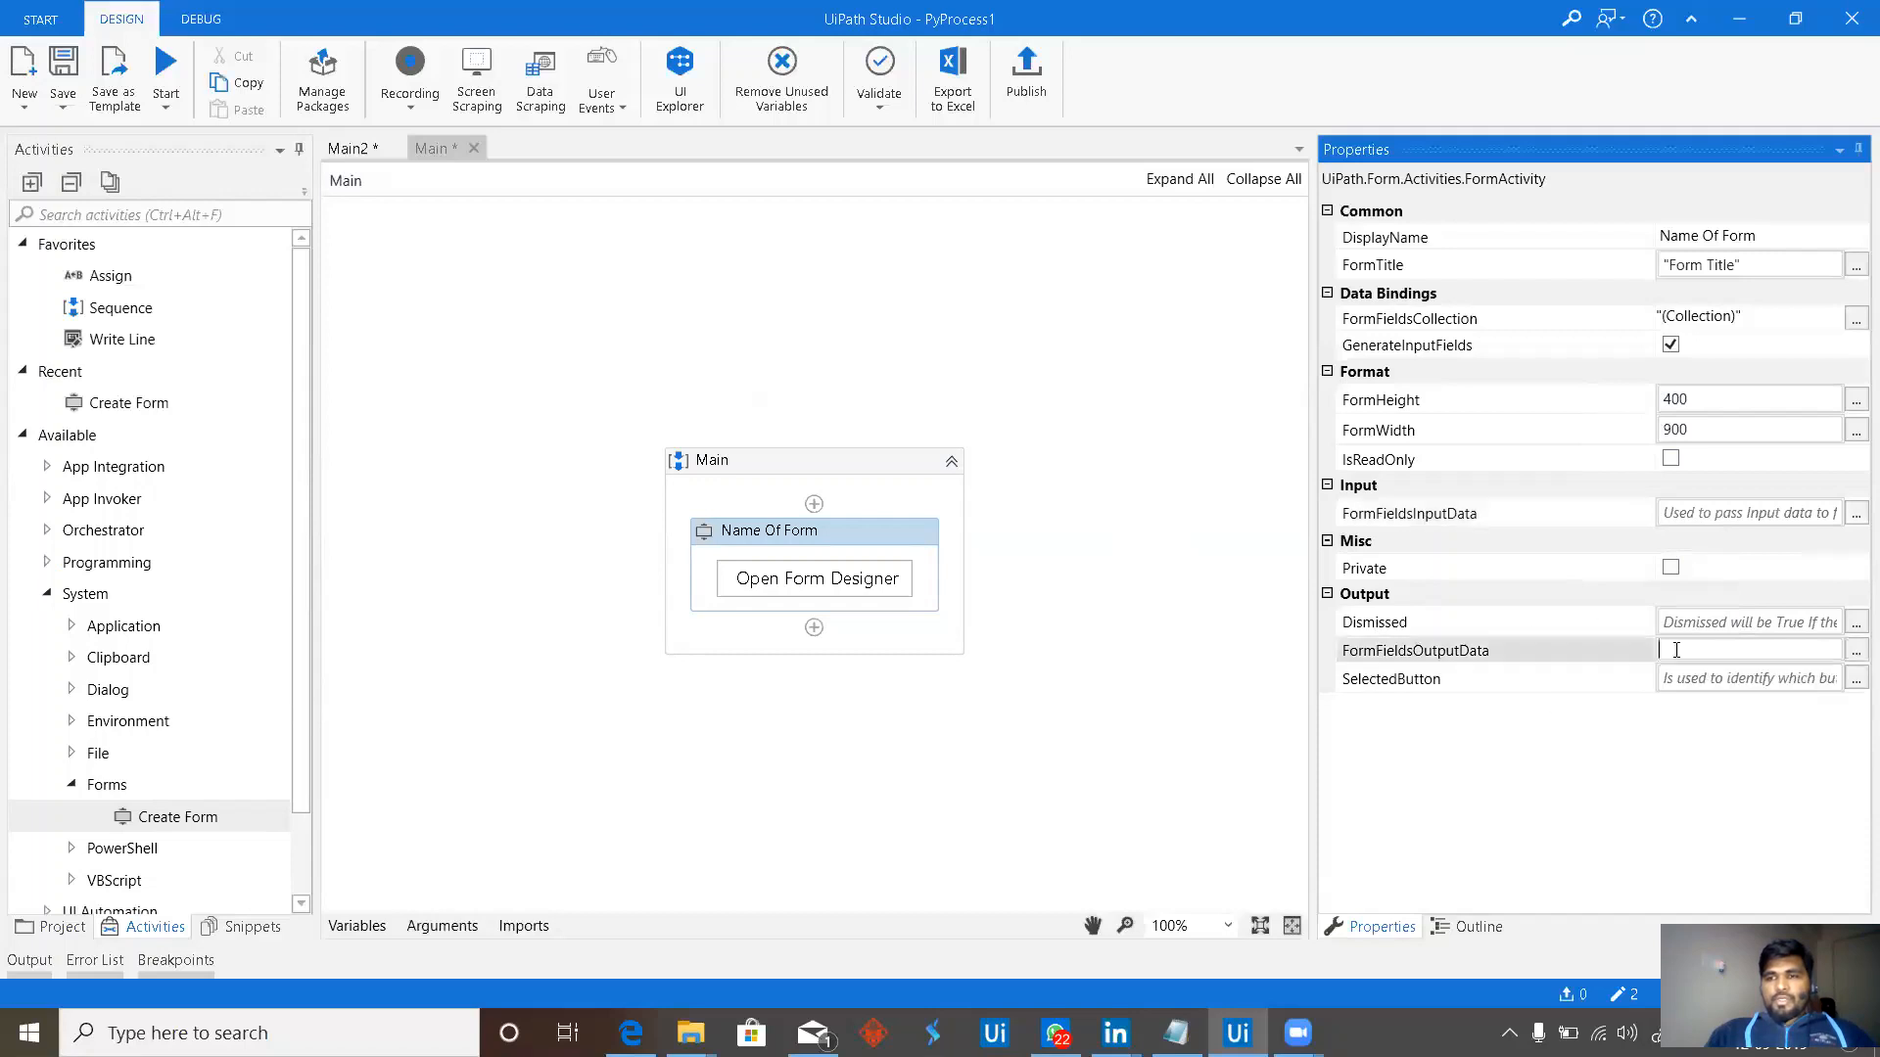
- Create String variable json_OutValue for FormFieldsOutputData and check it in the Variables panel
type("Set Var:")
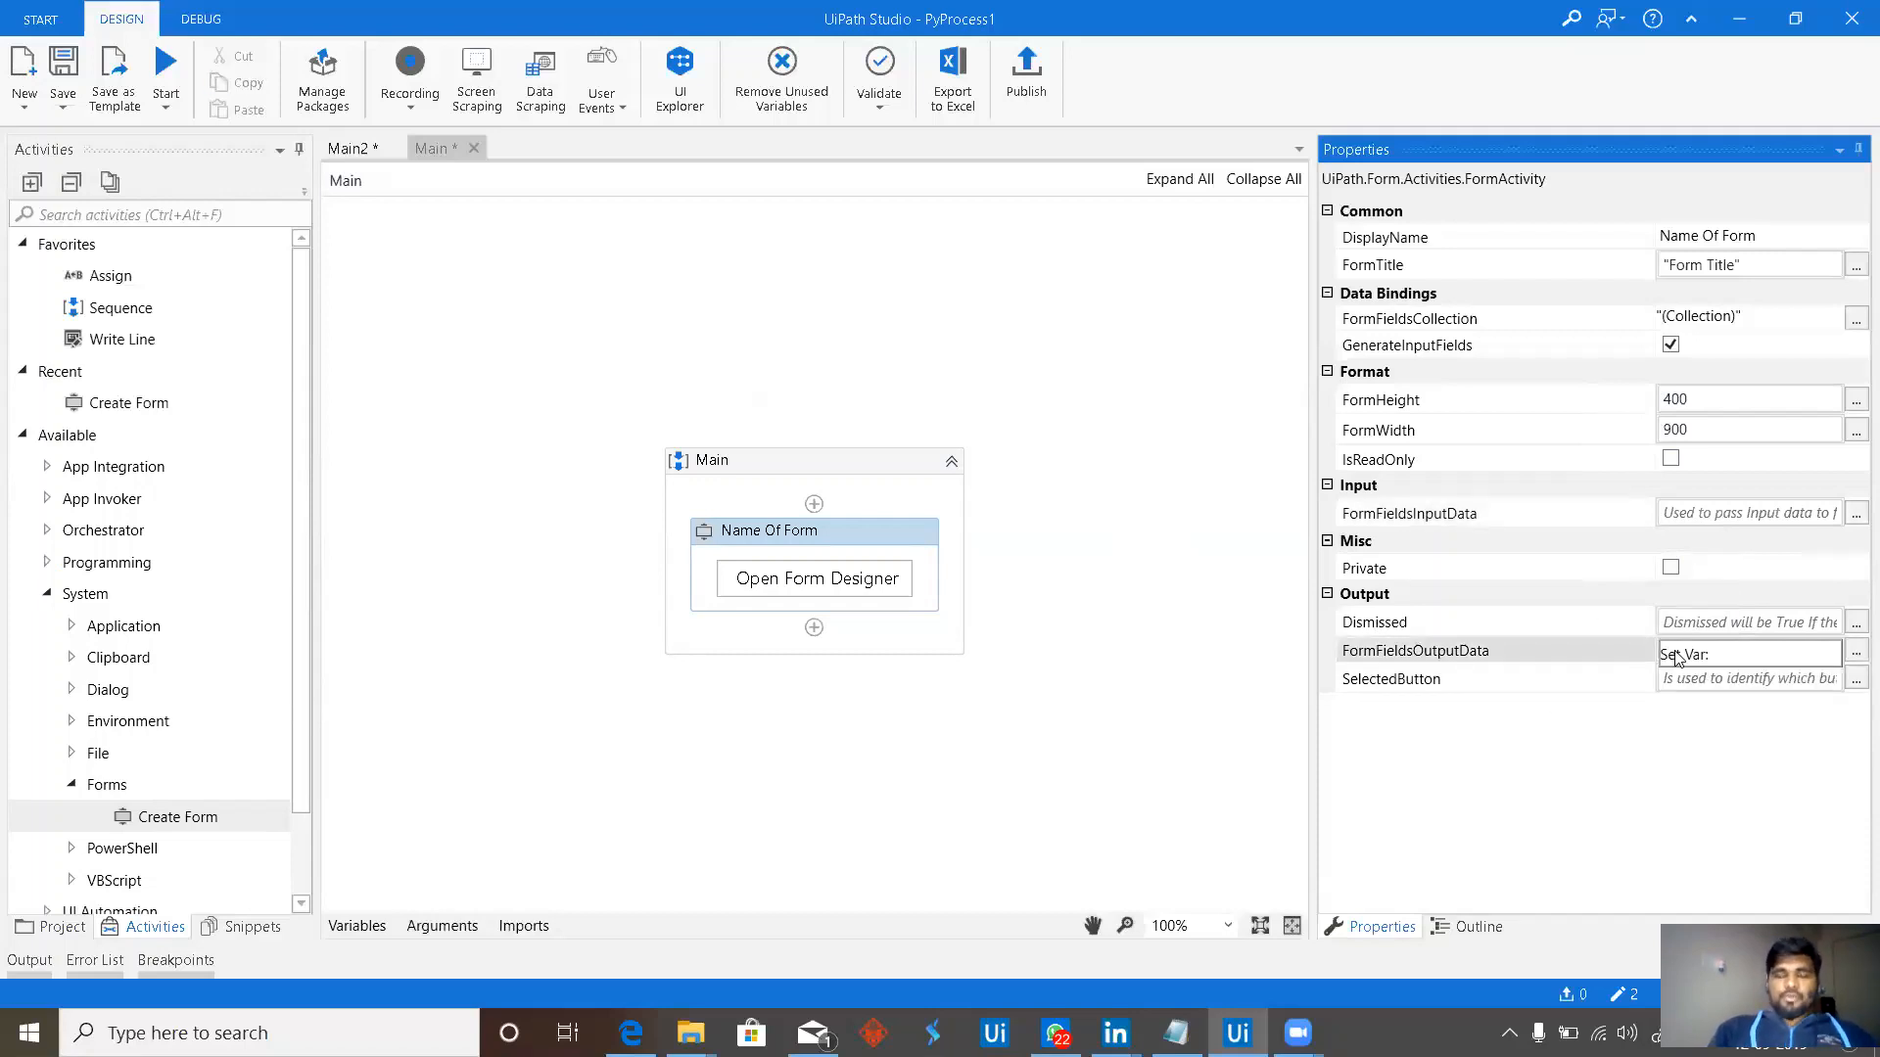
type("json_OutValue")
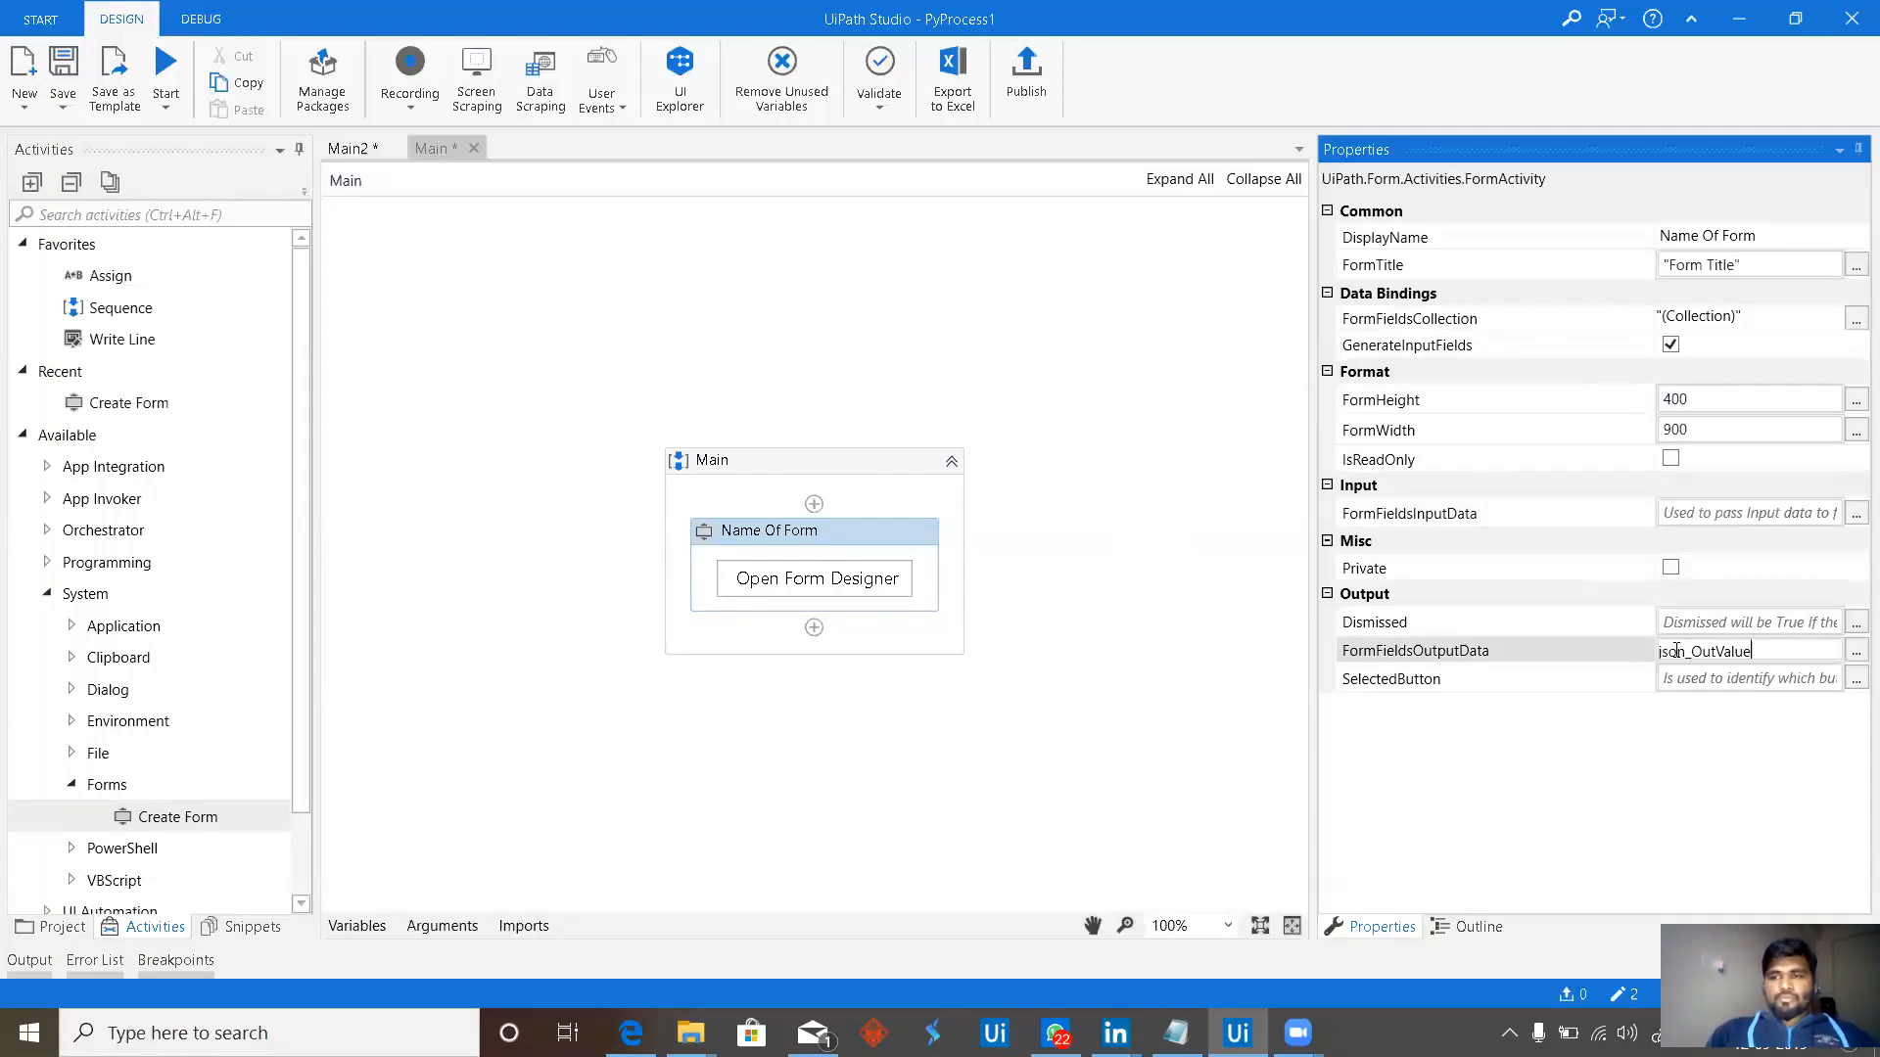
left_click(355, 926)
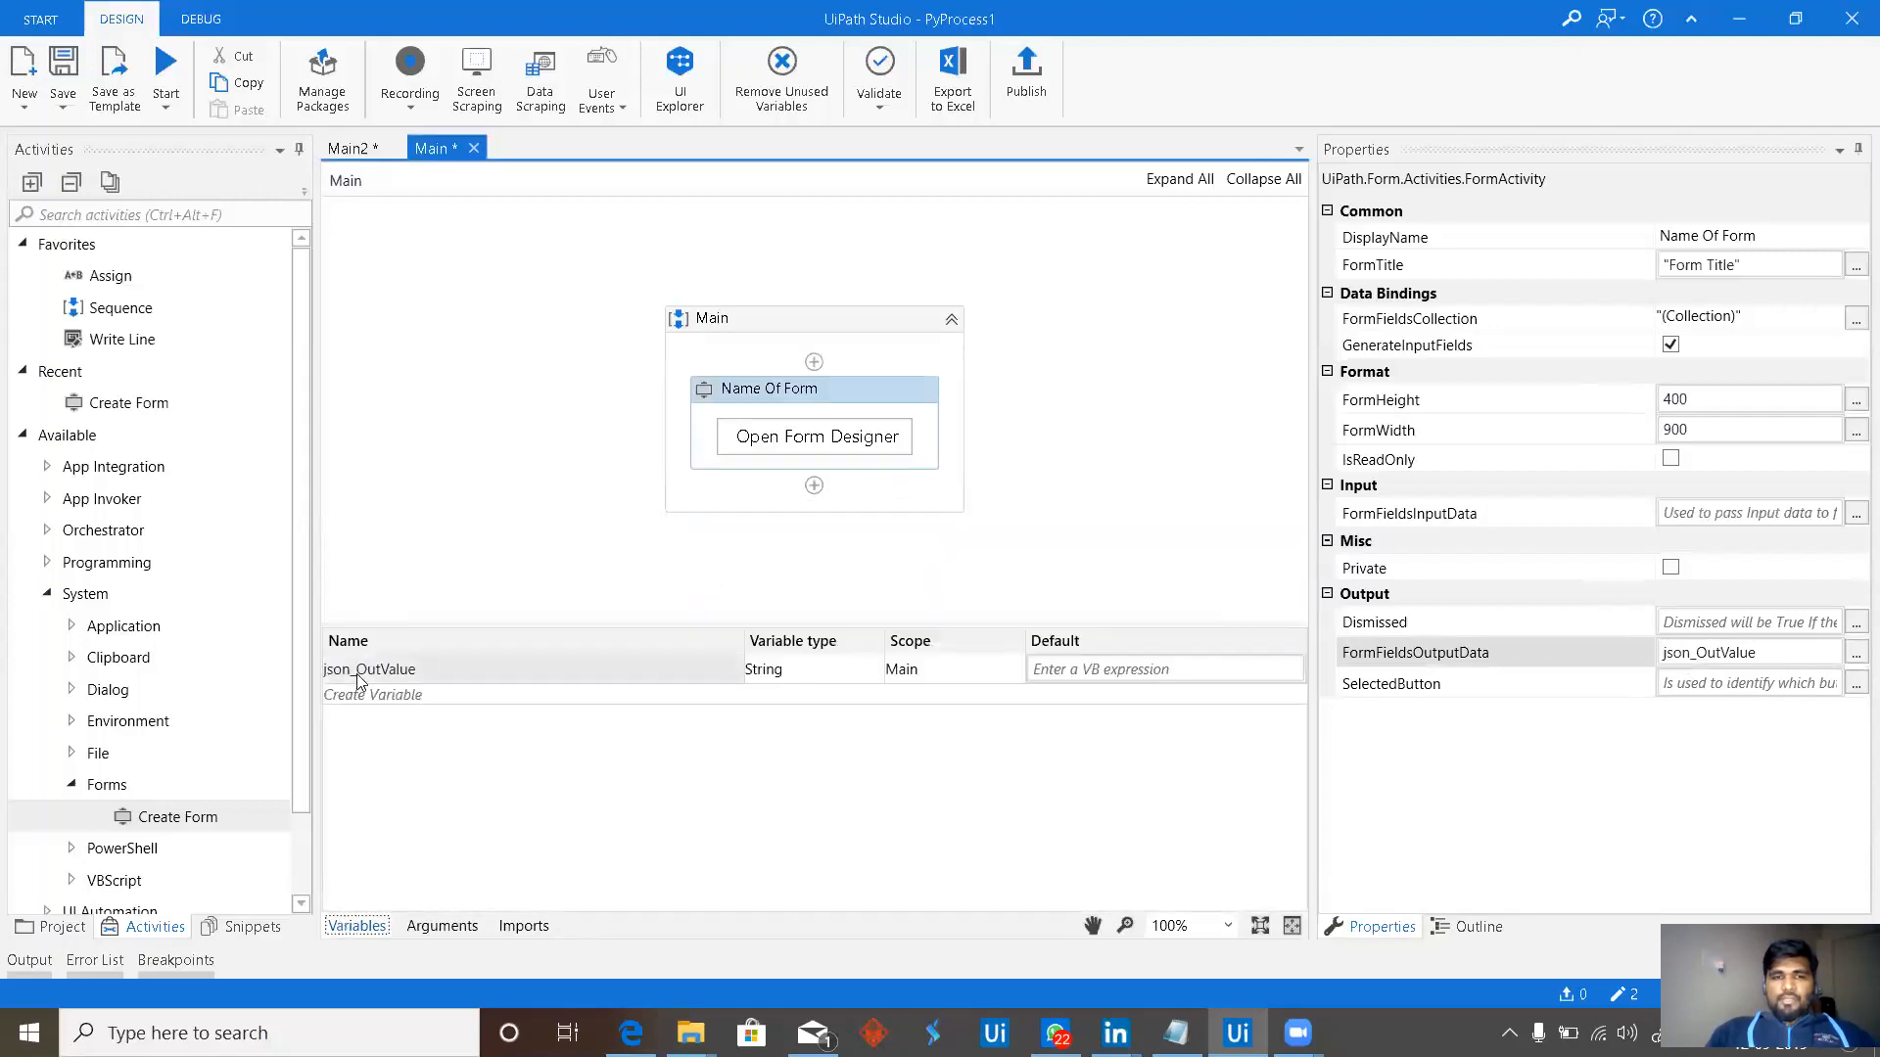
mouse_move(791, 670)
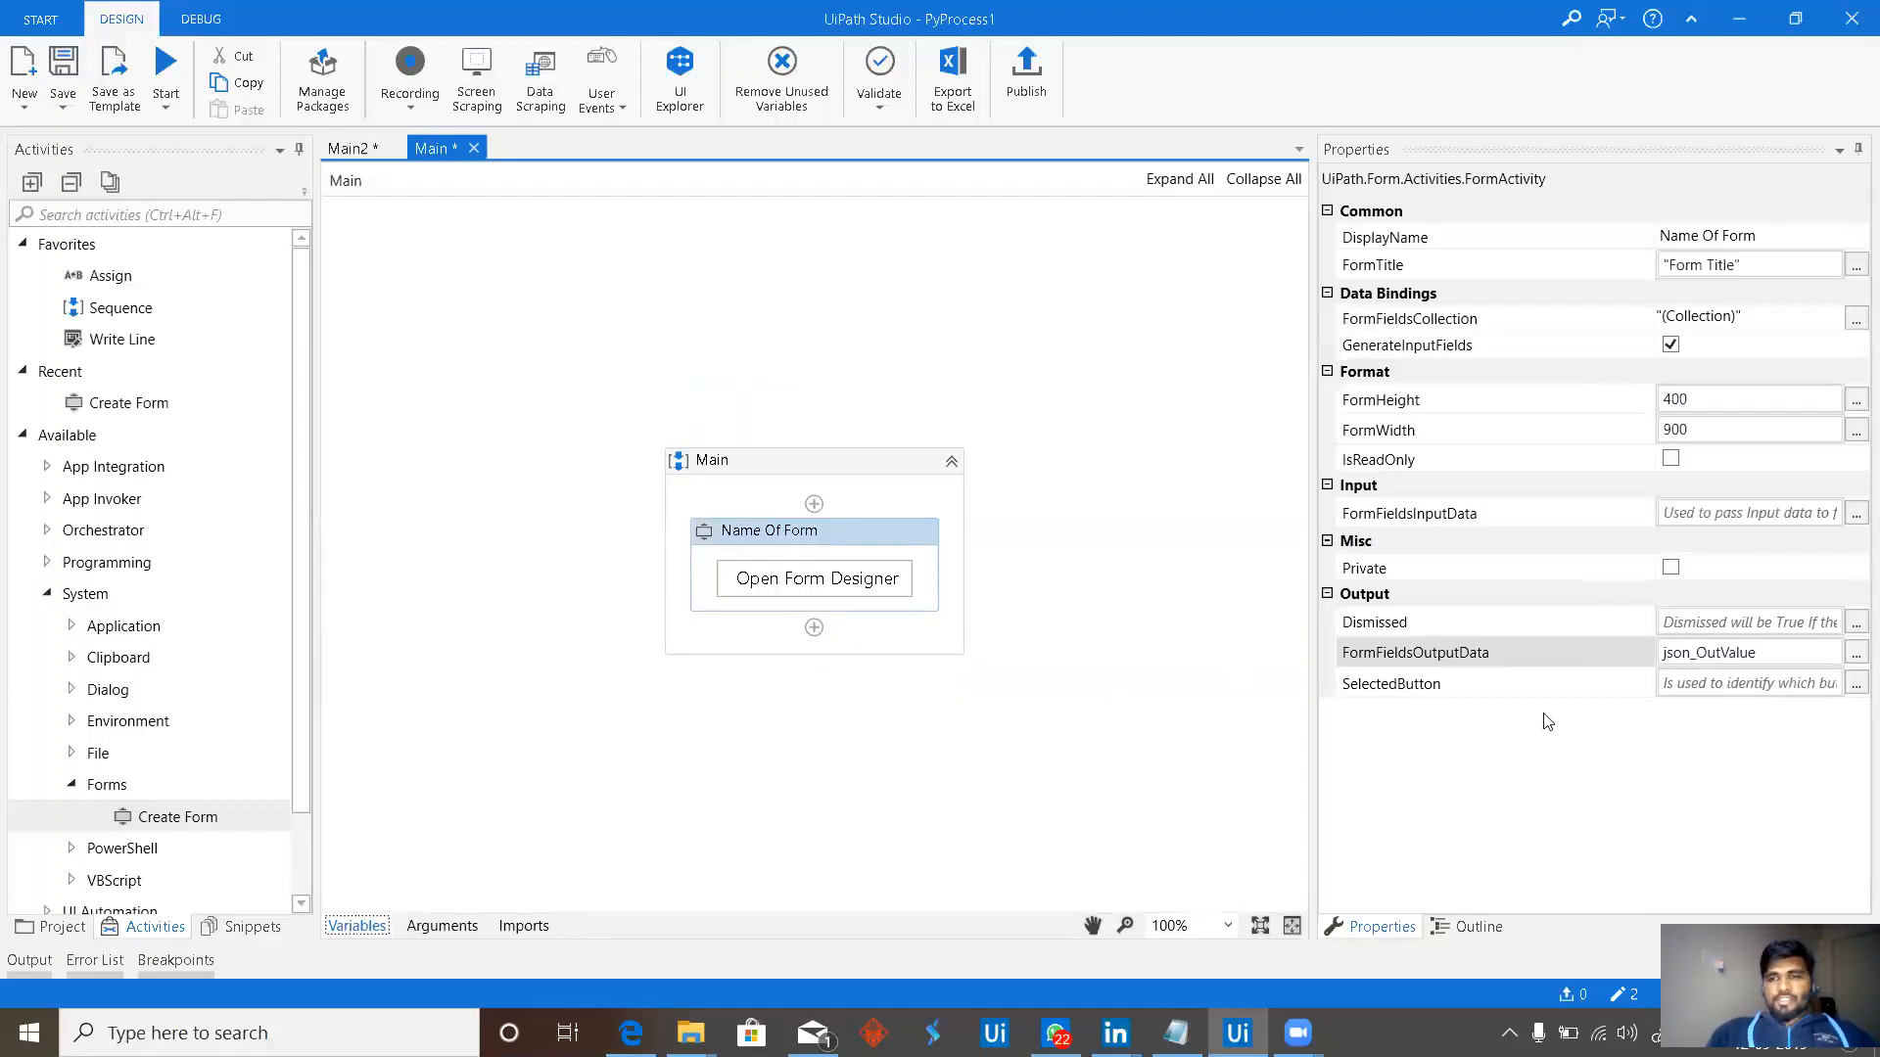
left_click(1749, 650)
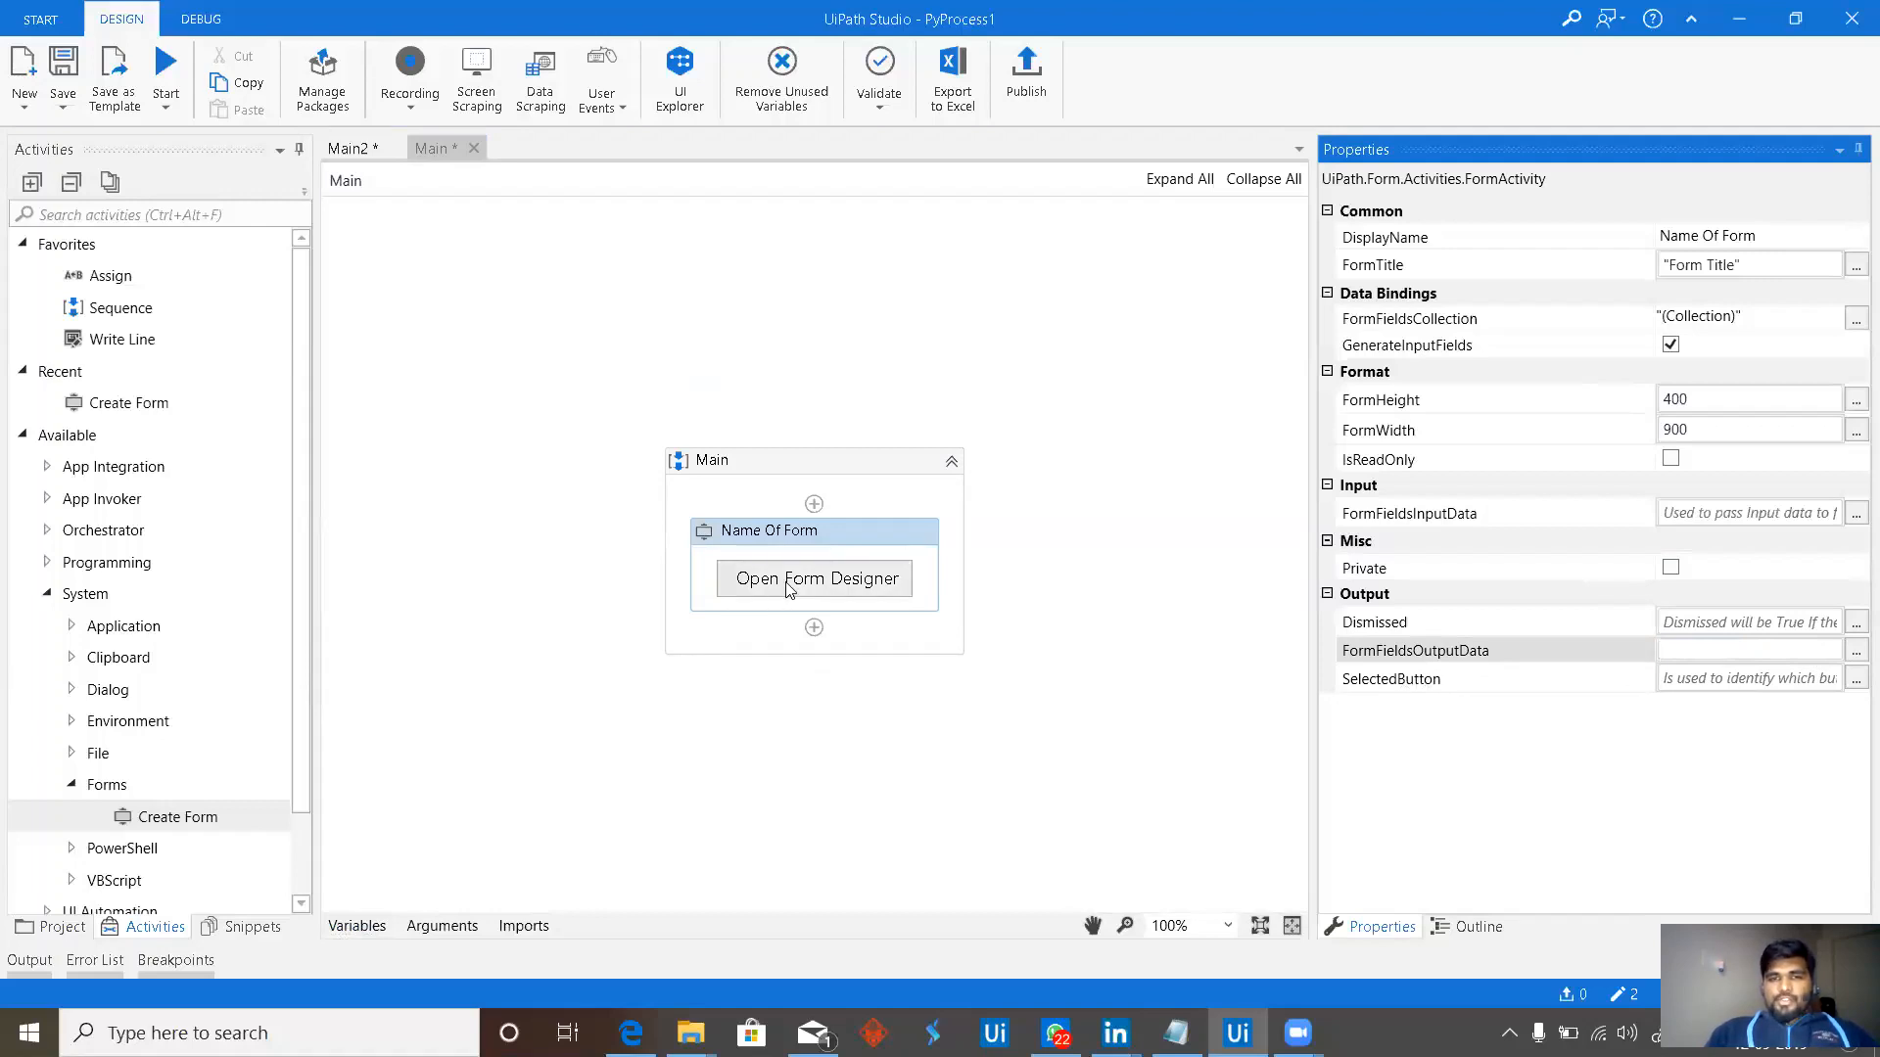
mouse_move(827, 592)
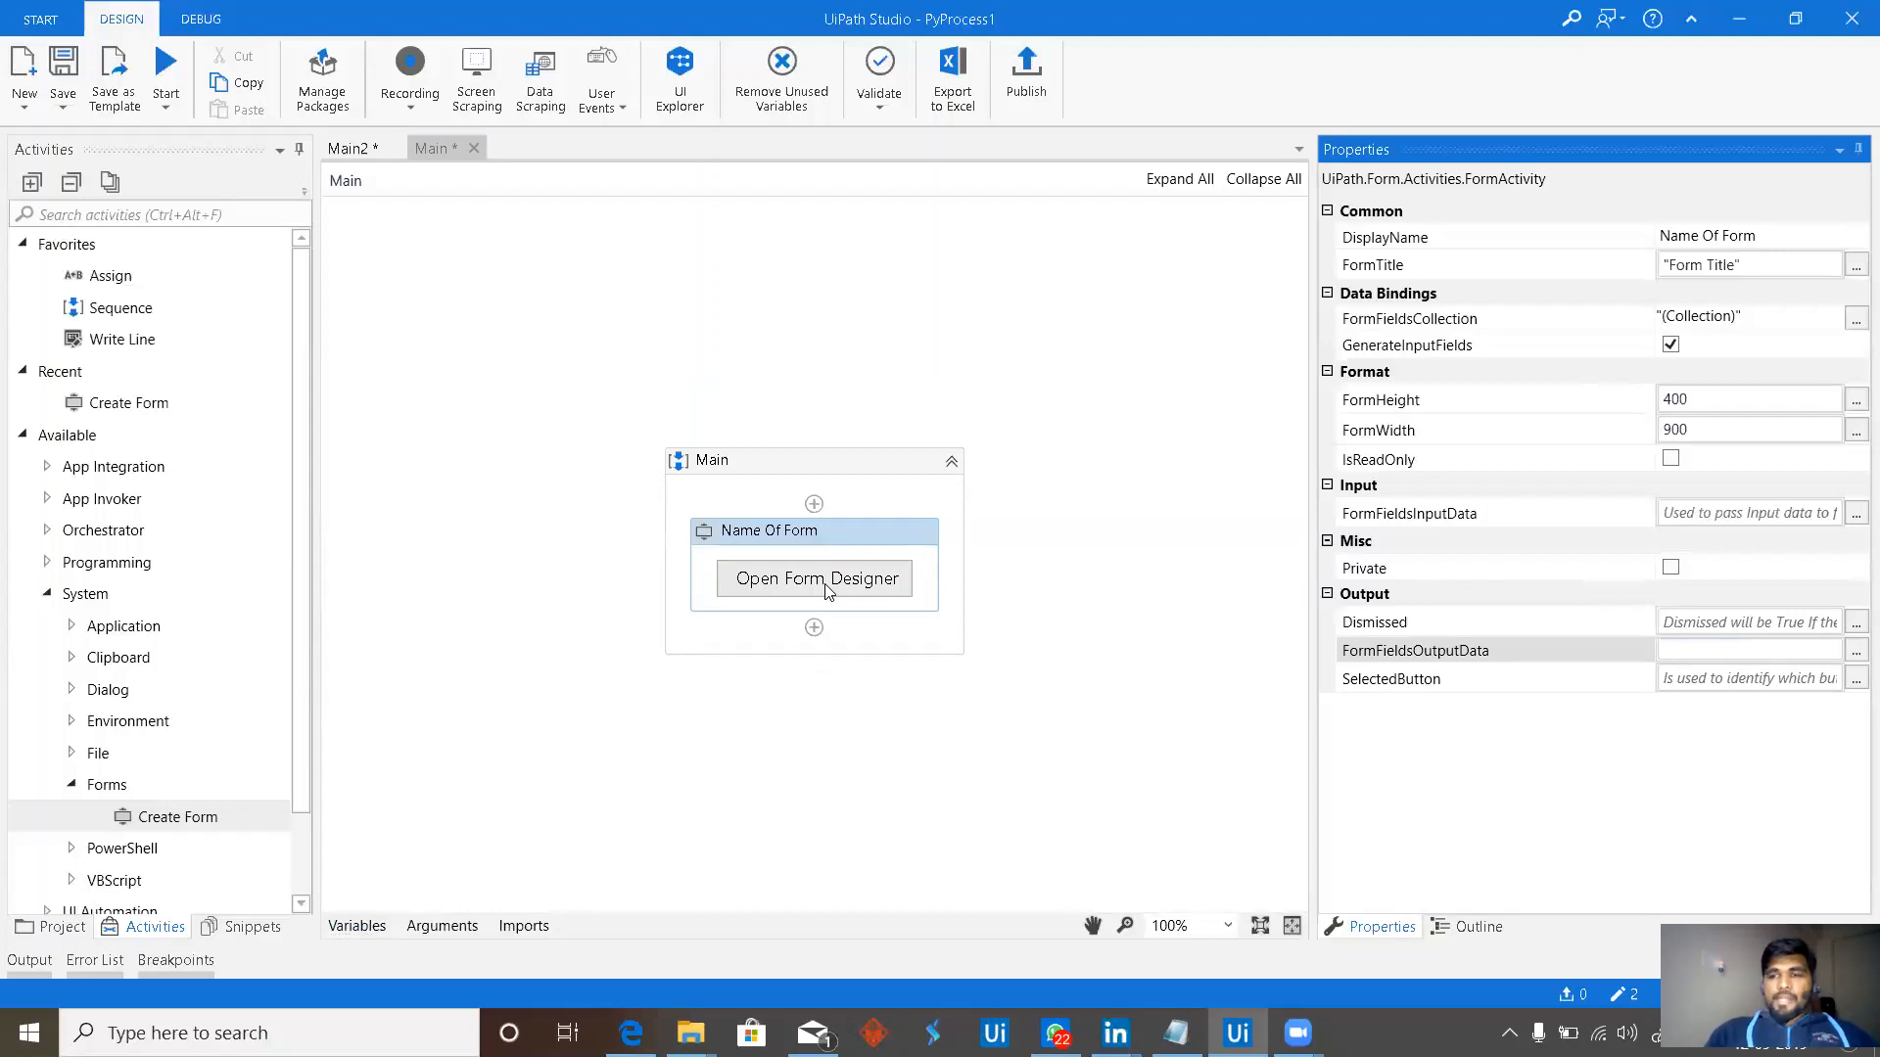
left_click(1751, 650)
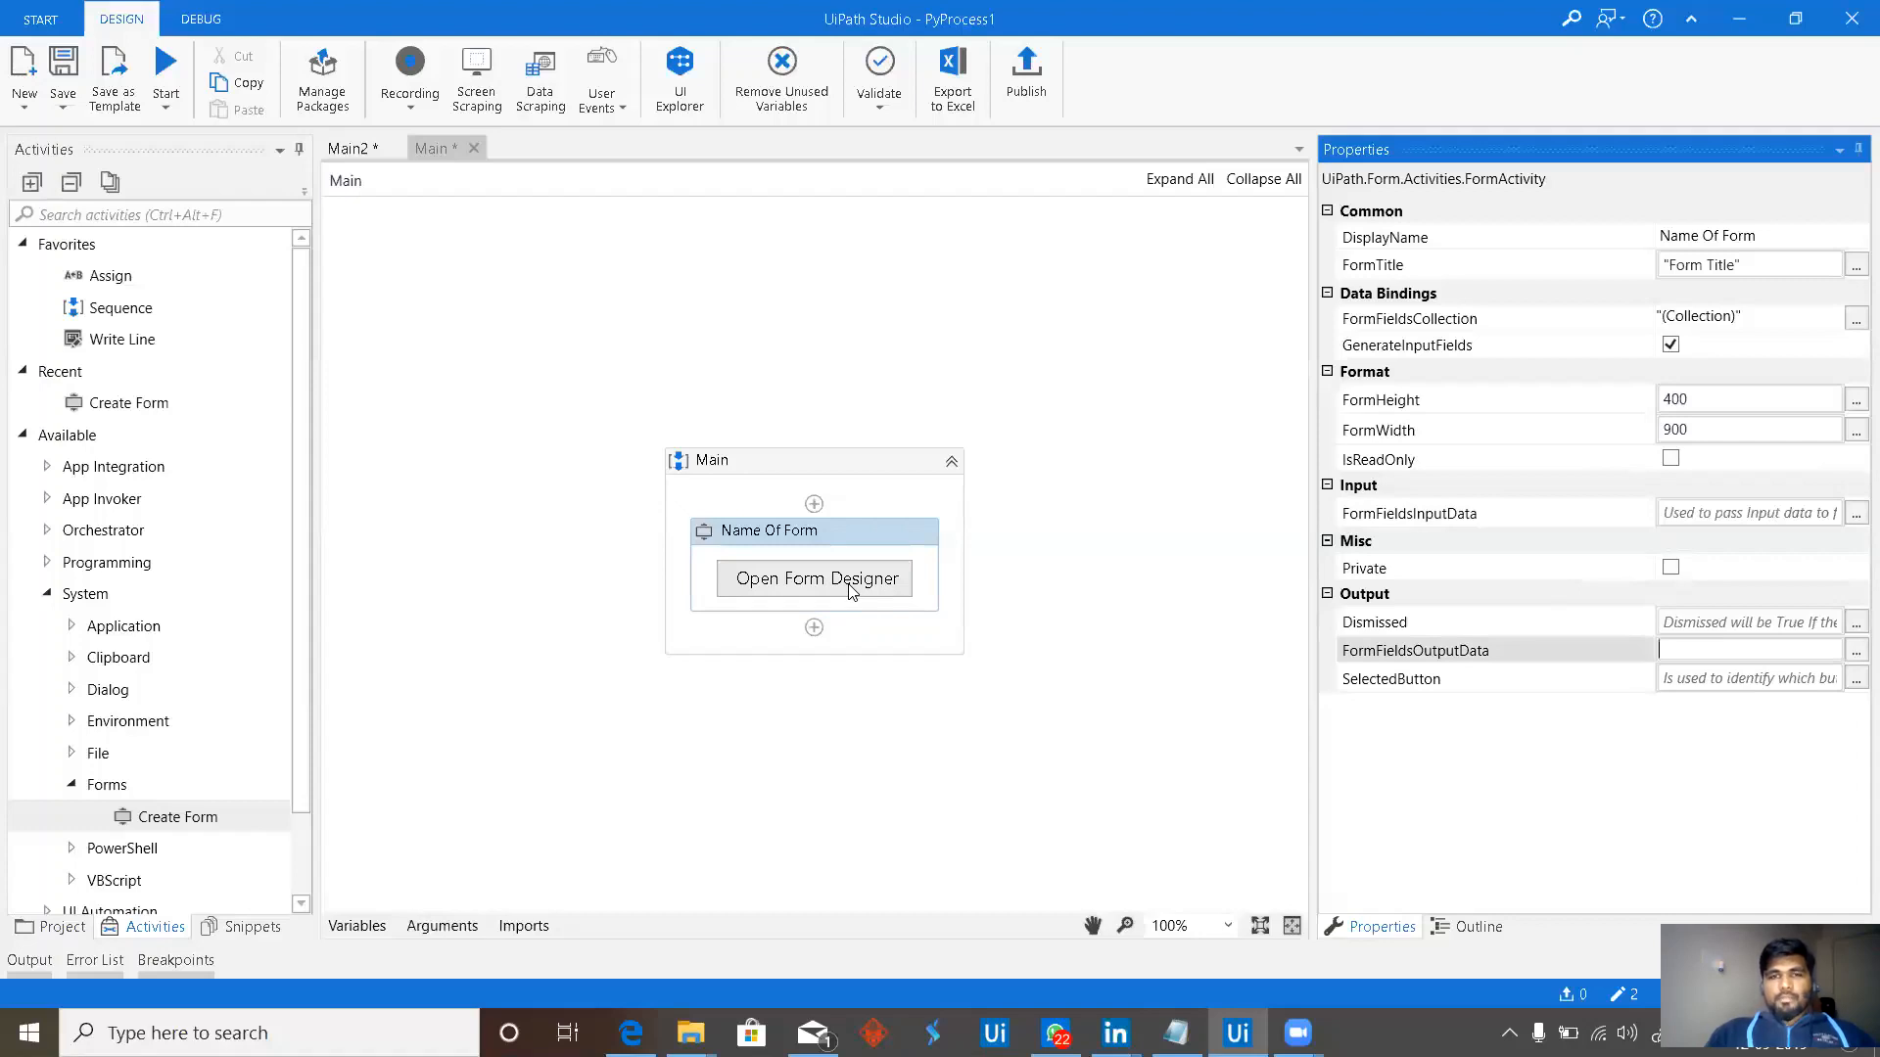
mouse_move(891, 596)
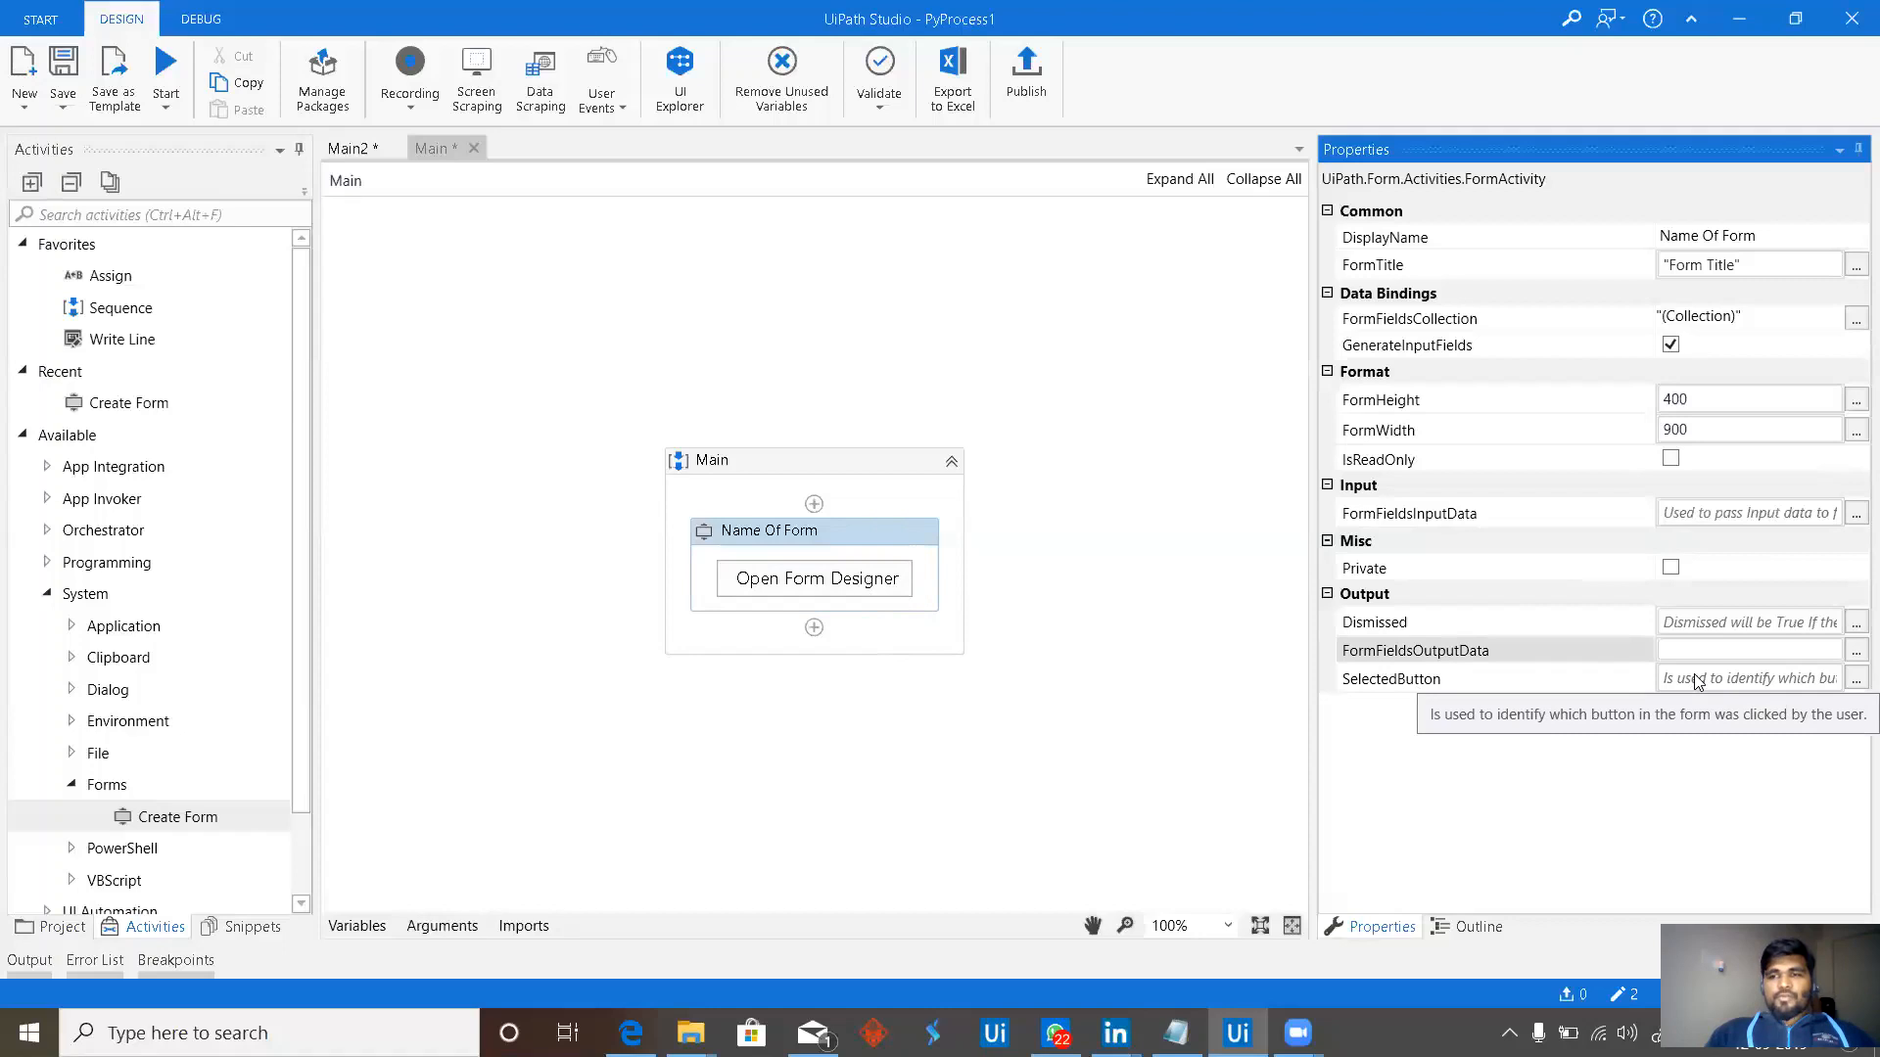
mouse_move(1678, 690)
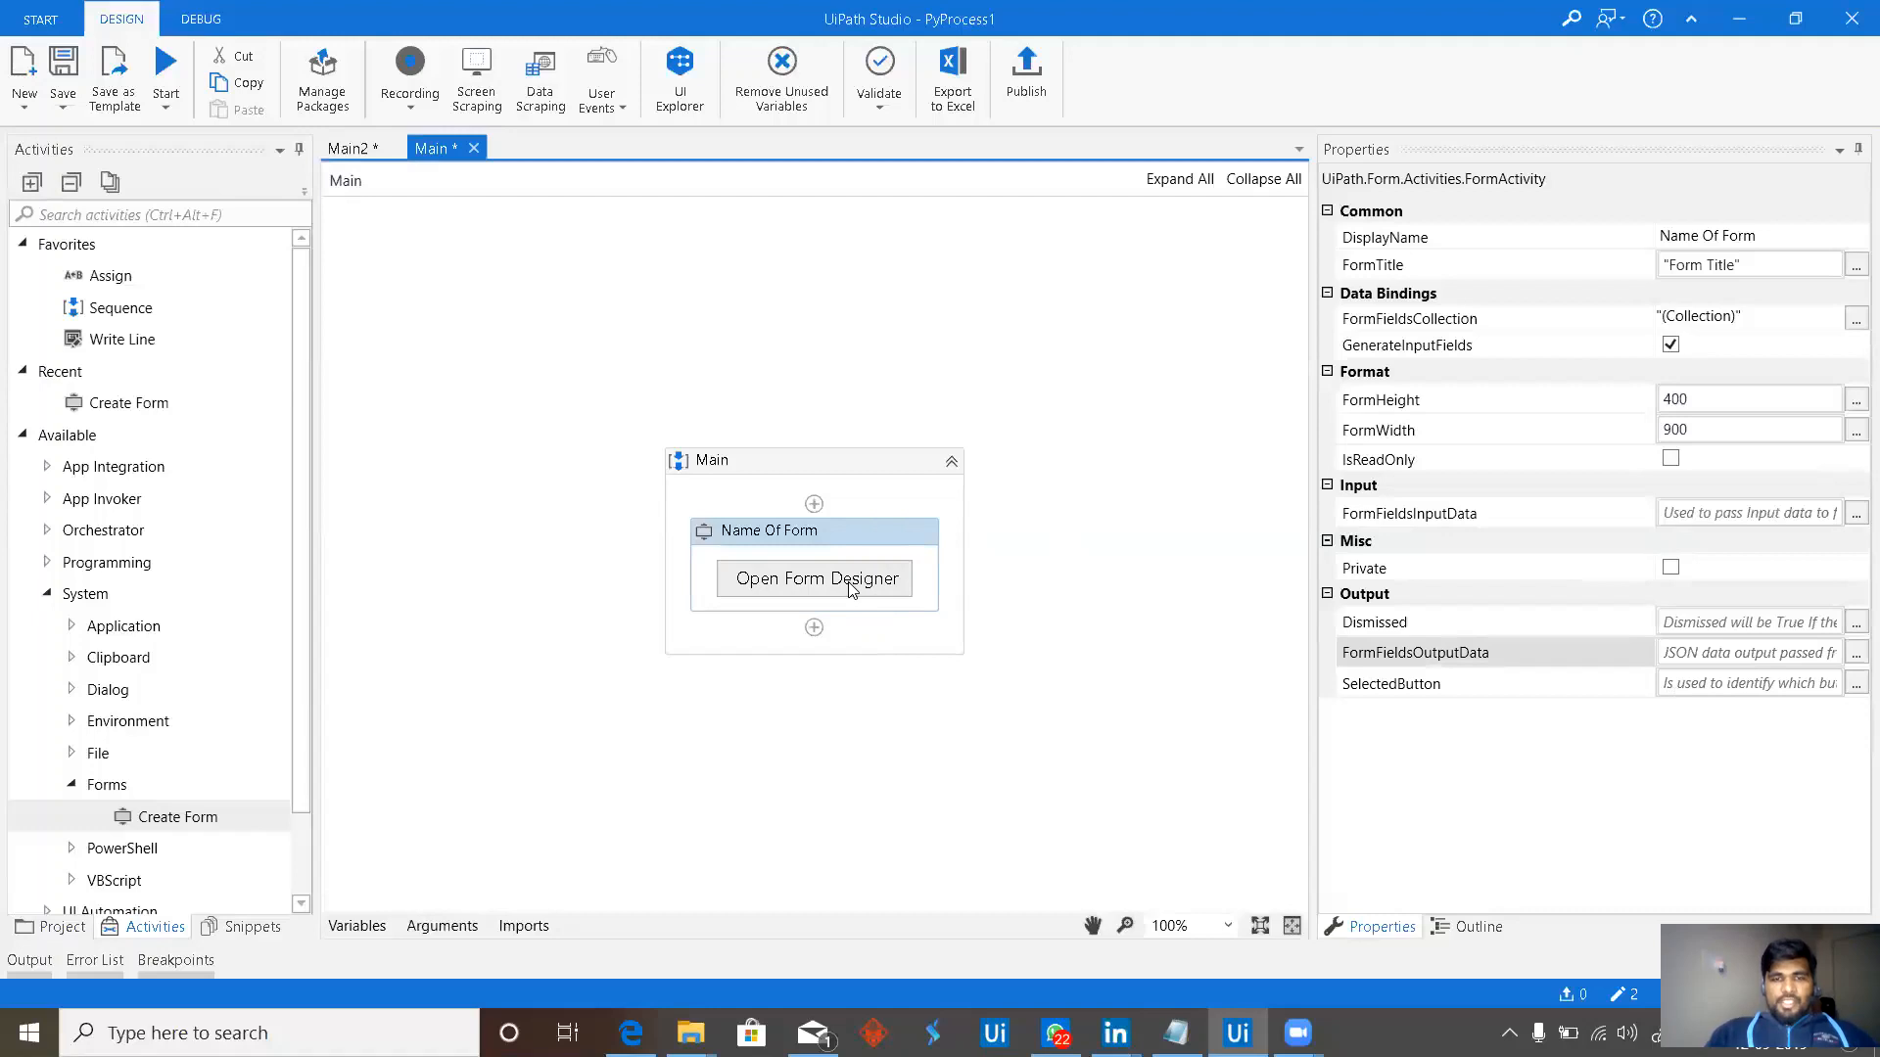
- Launch the UiPath Form Designer for Name Of Form and collapse Basic Components
left_click(815, 577)
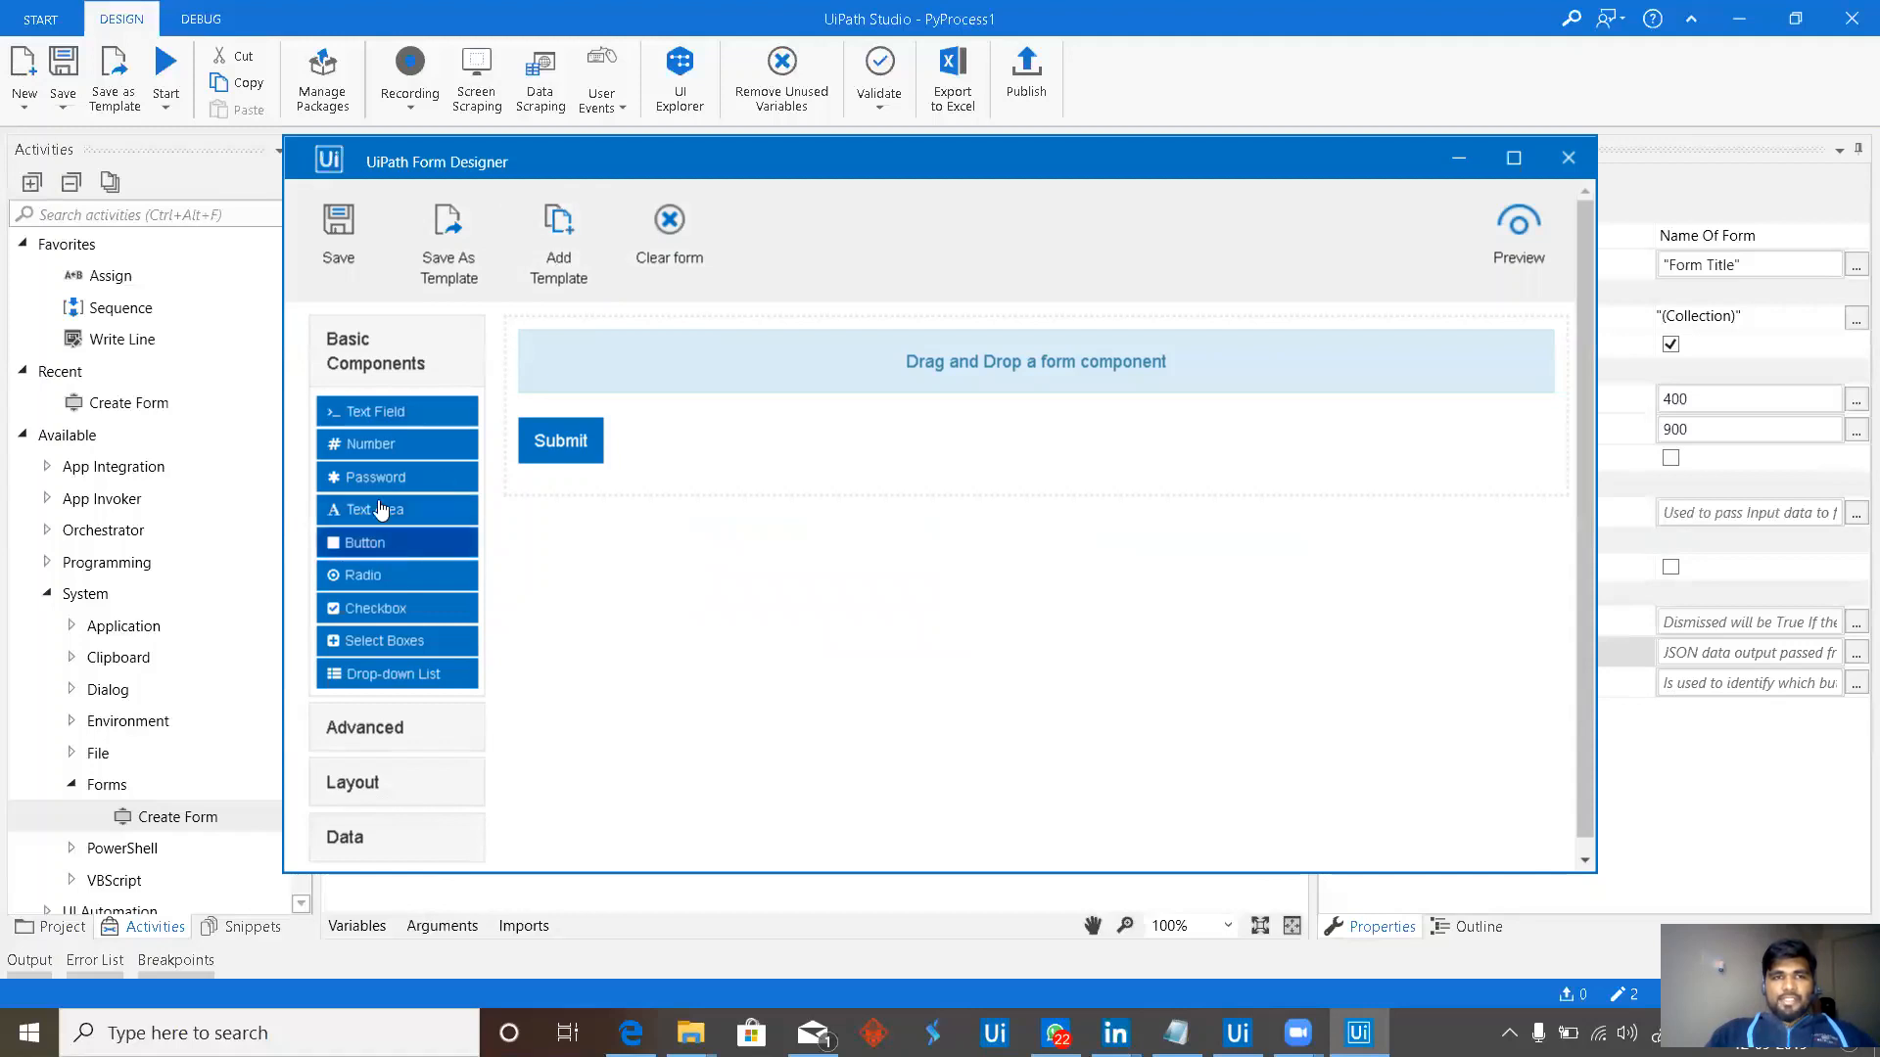
left_click(374, 350)
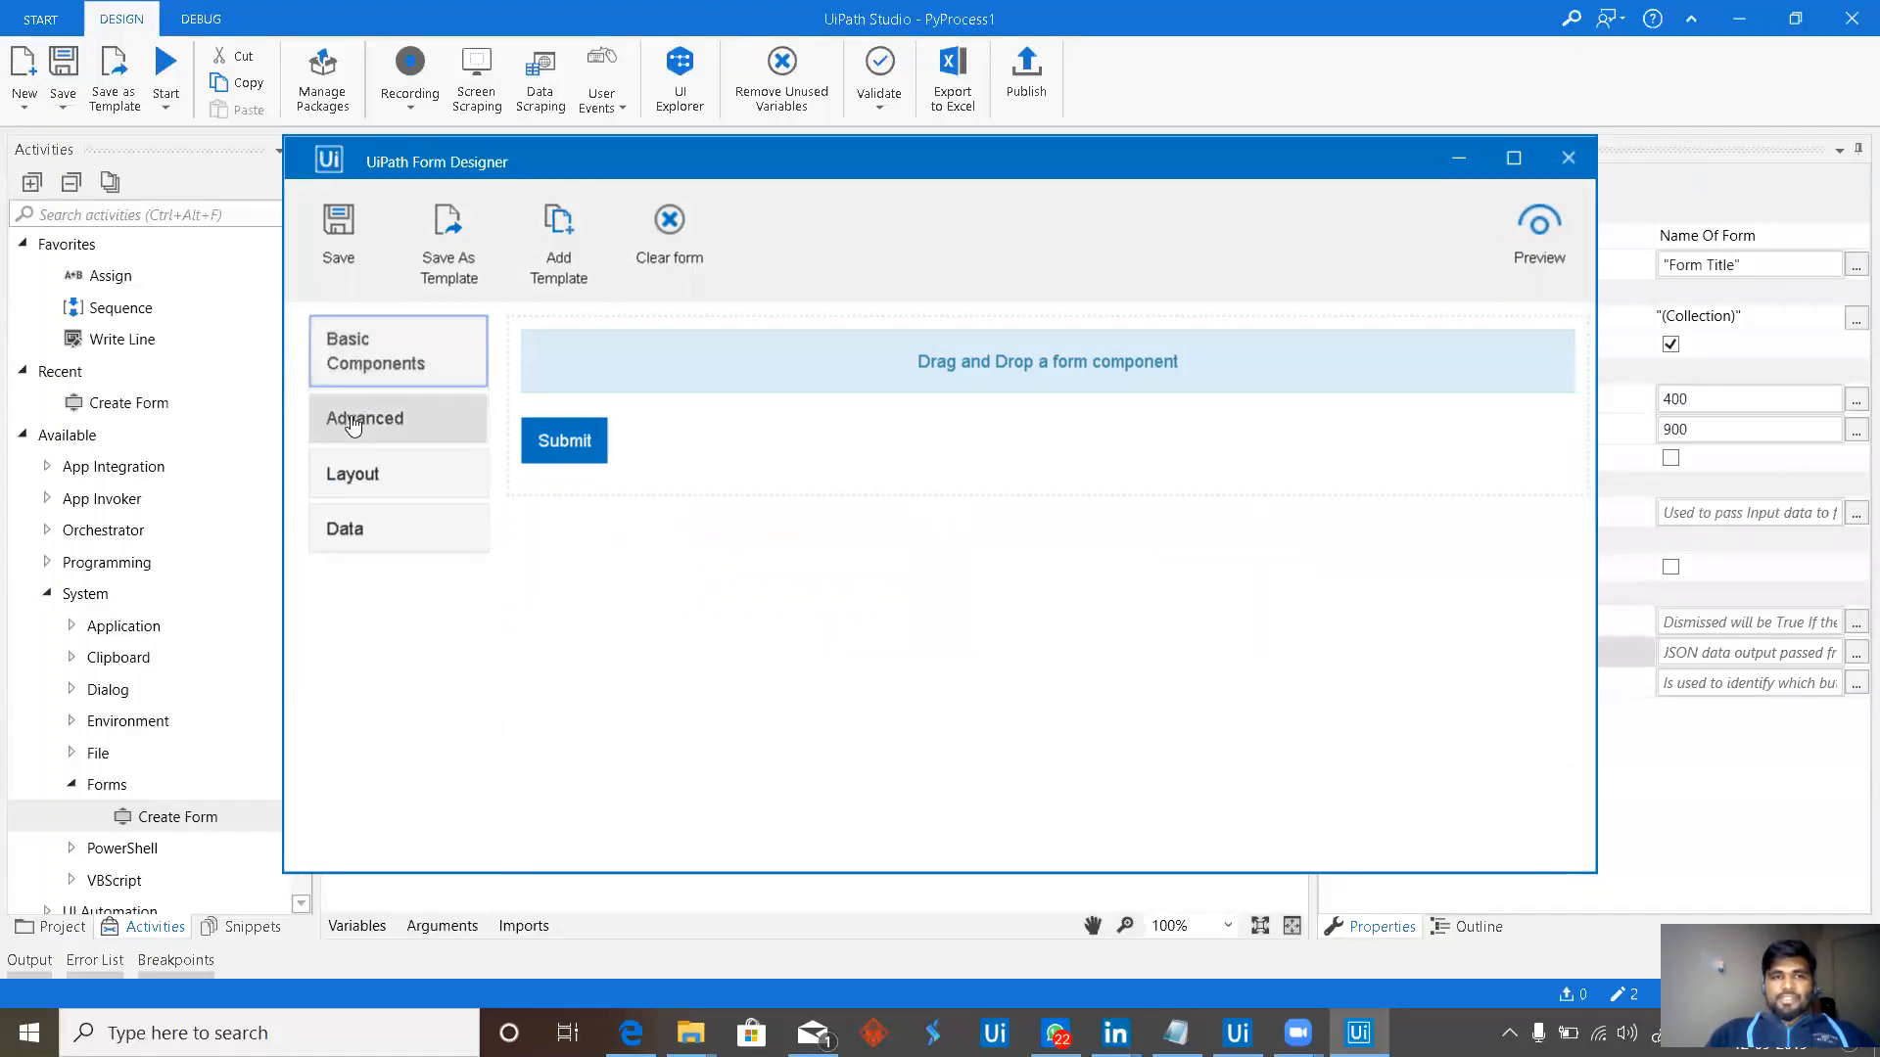